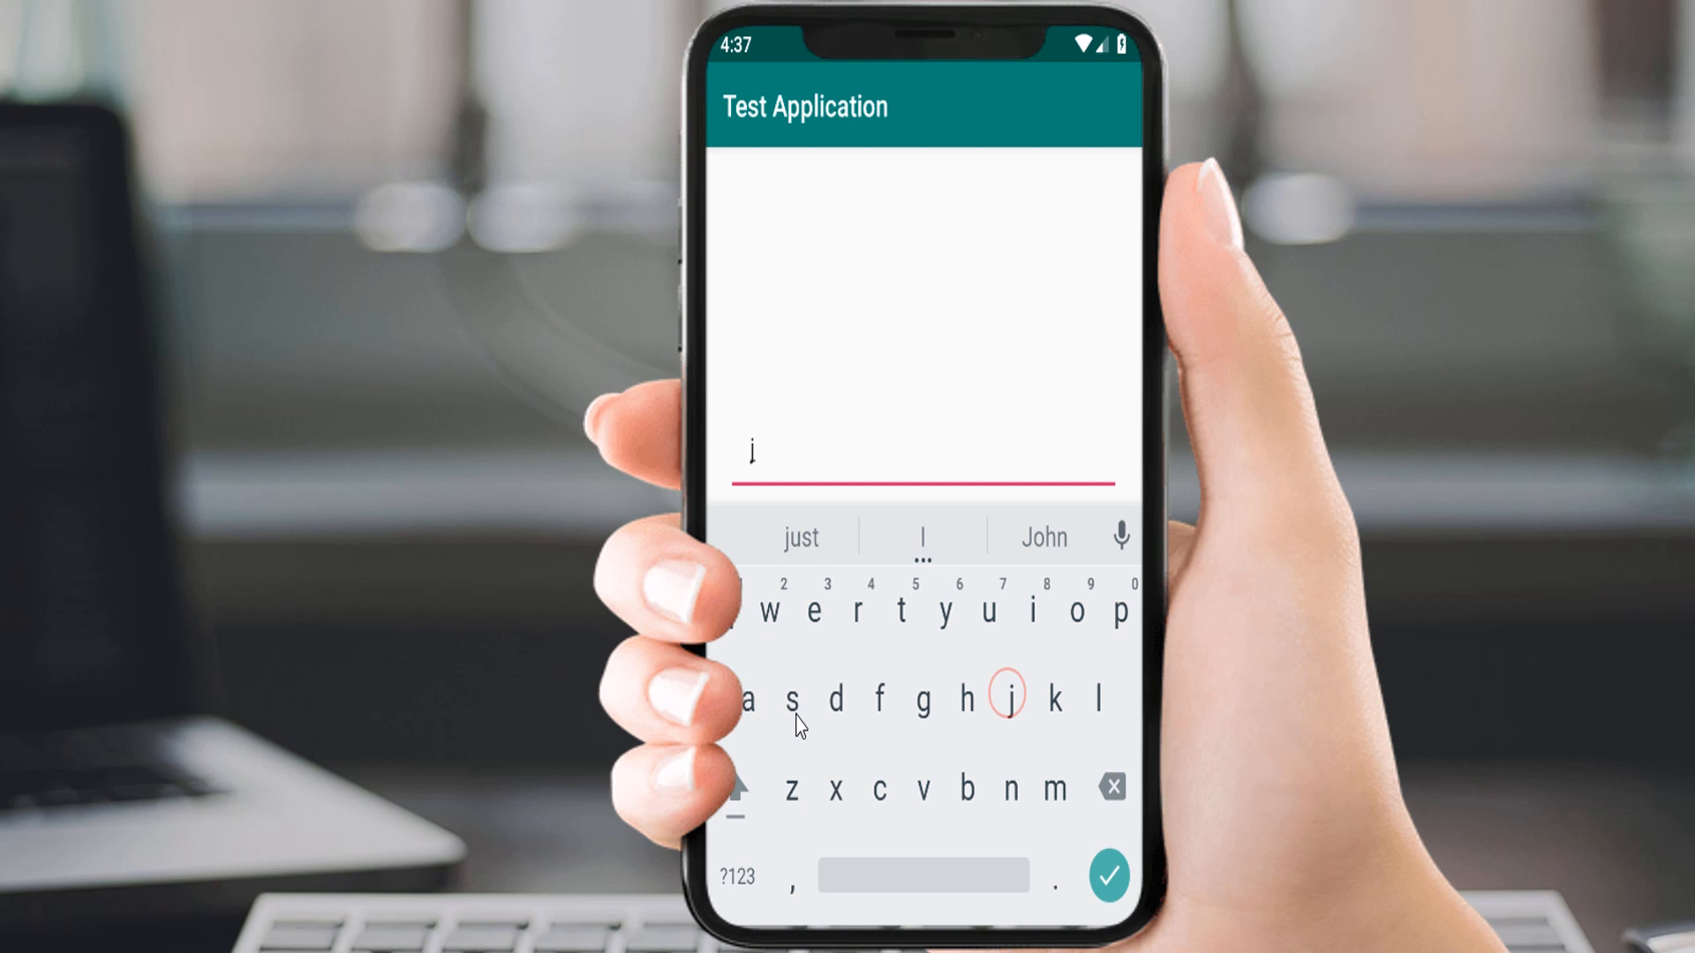
- Enter the name 'jack' in the emulator app and submit it with CLICK HERE to get the greeting
type("ack")
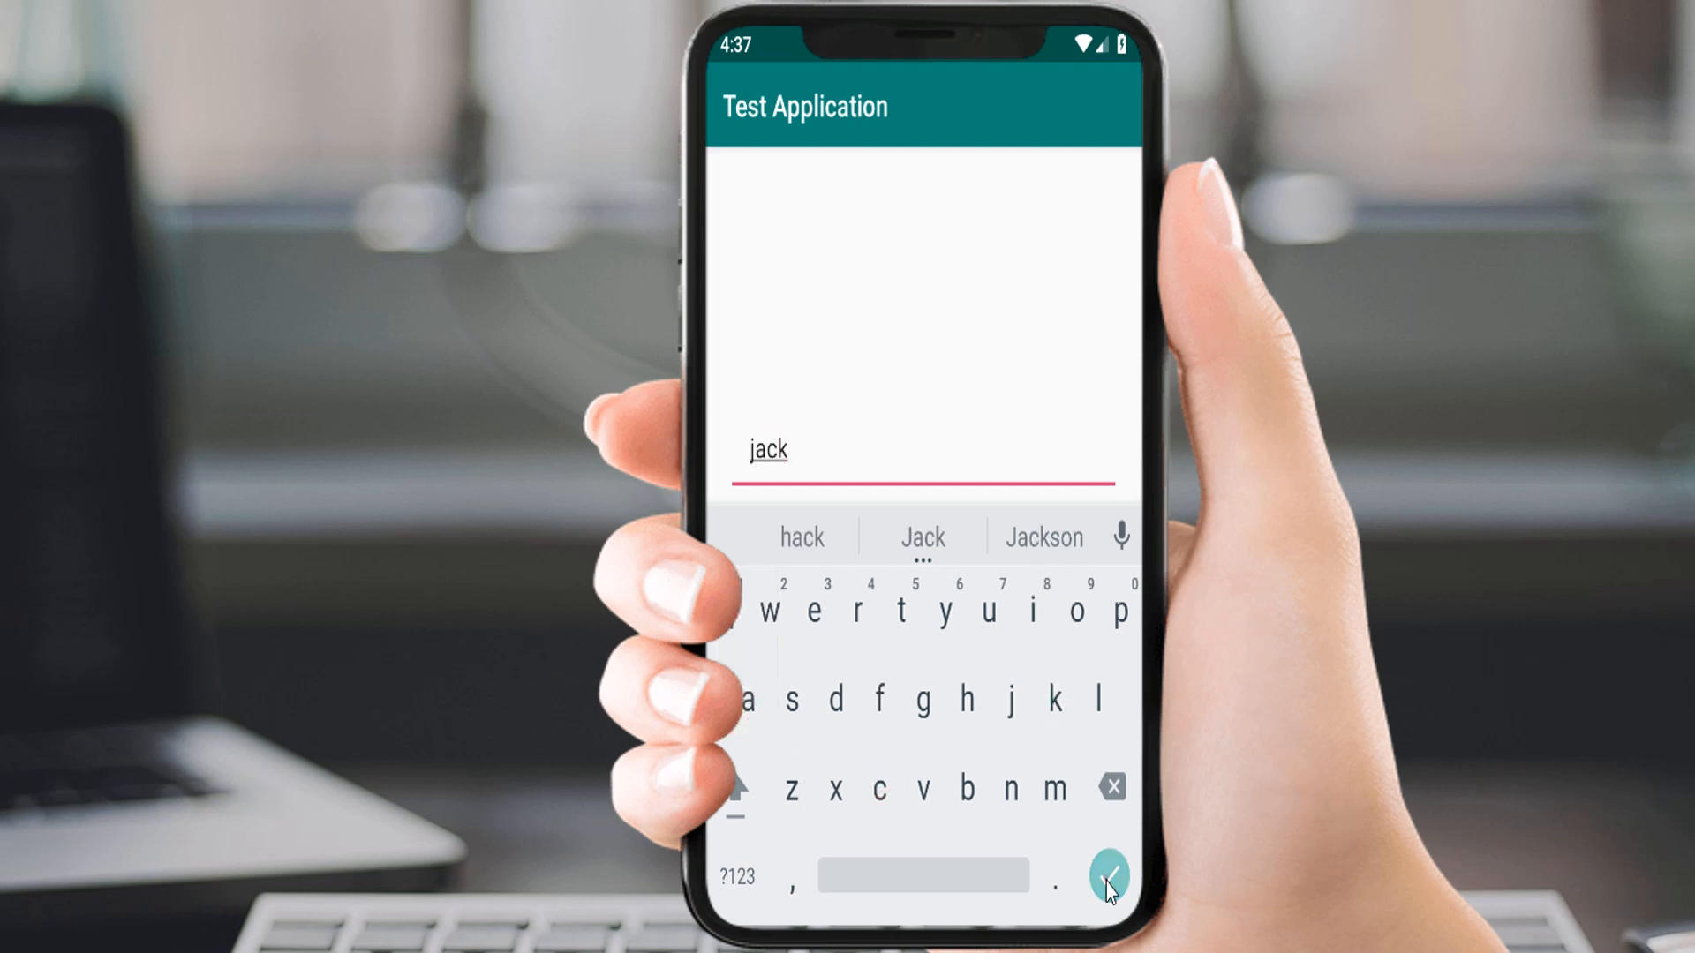
left_click(1109, 876)
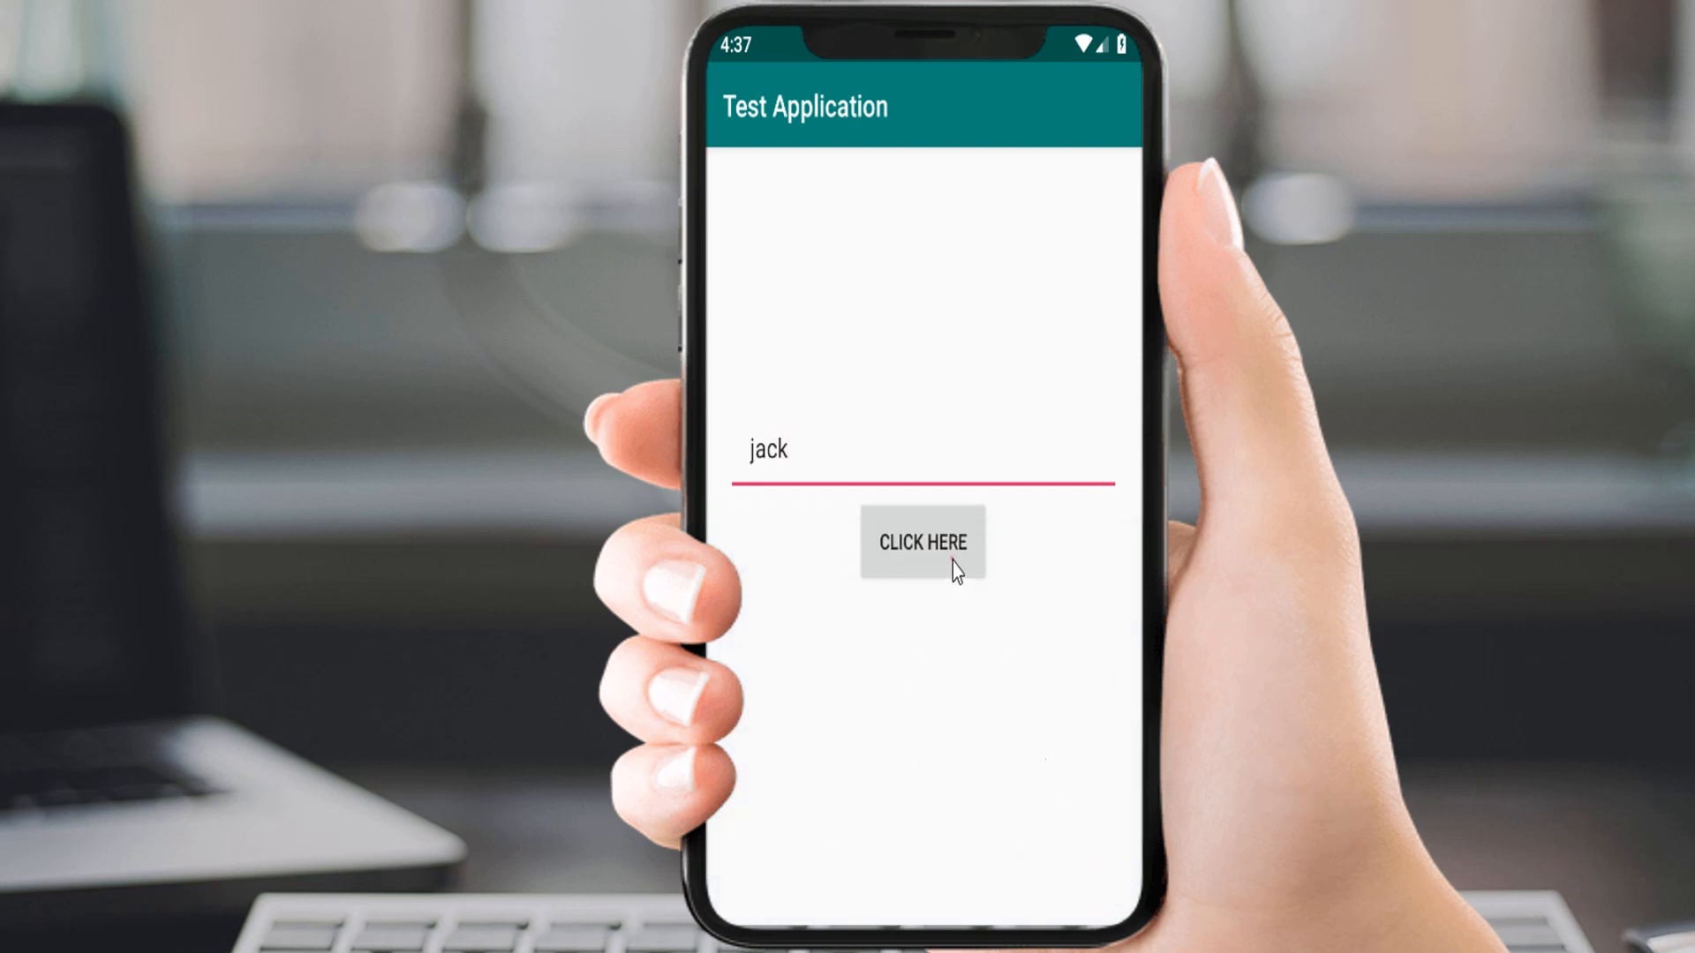
left_click(921, 542)
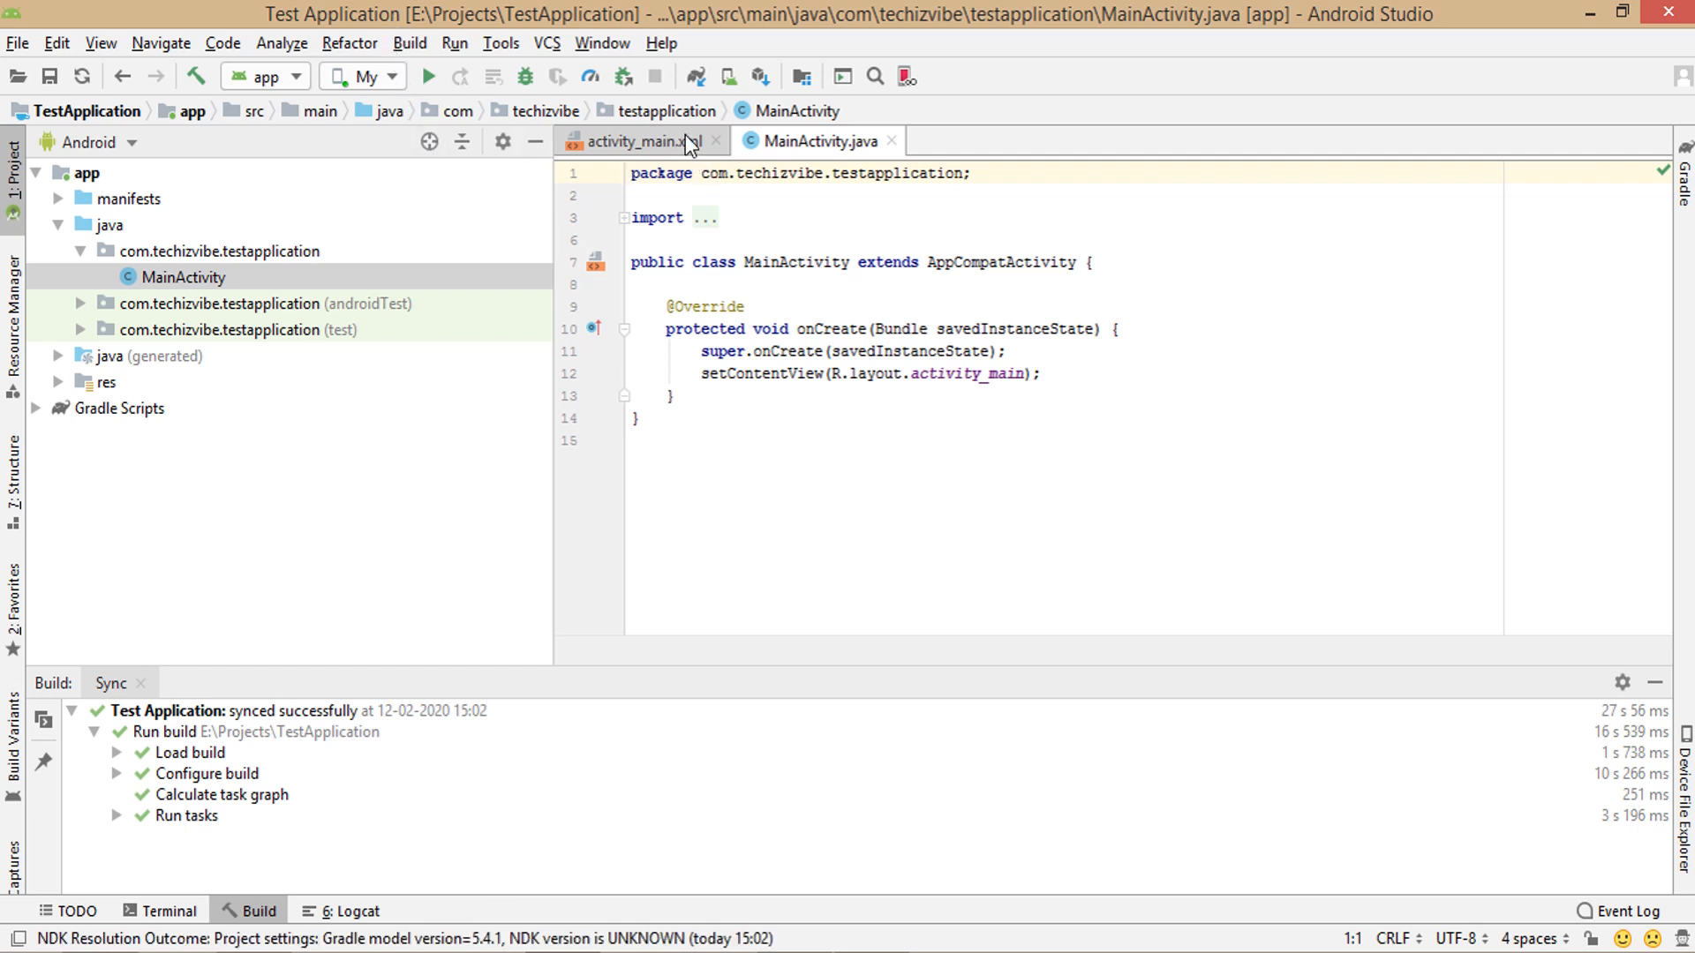
- Show activity_main.xml without the Hello World text in the Design editor
left_click(636, 141)
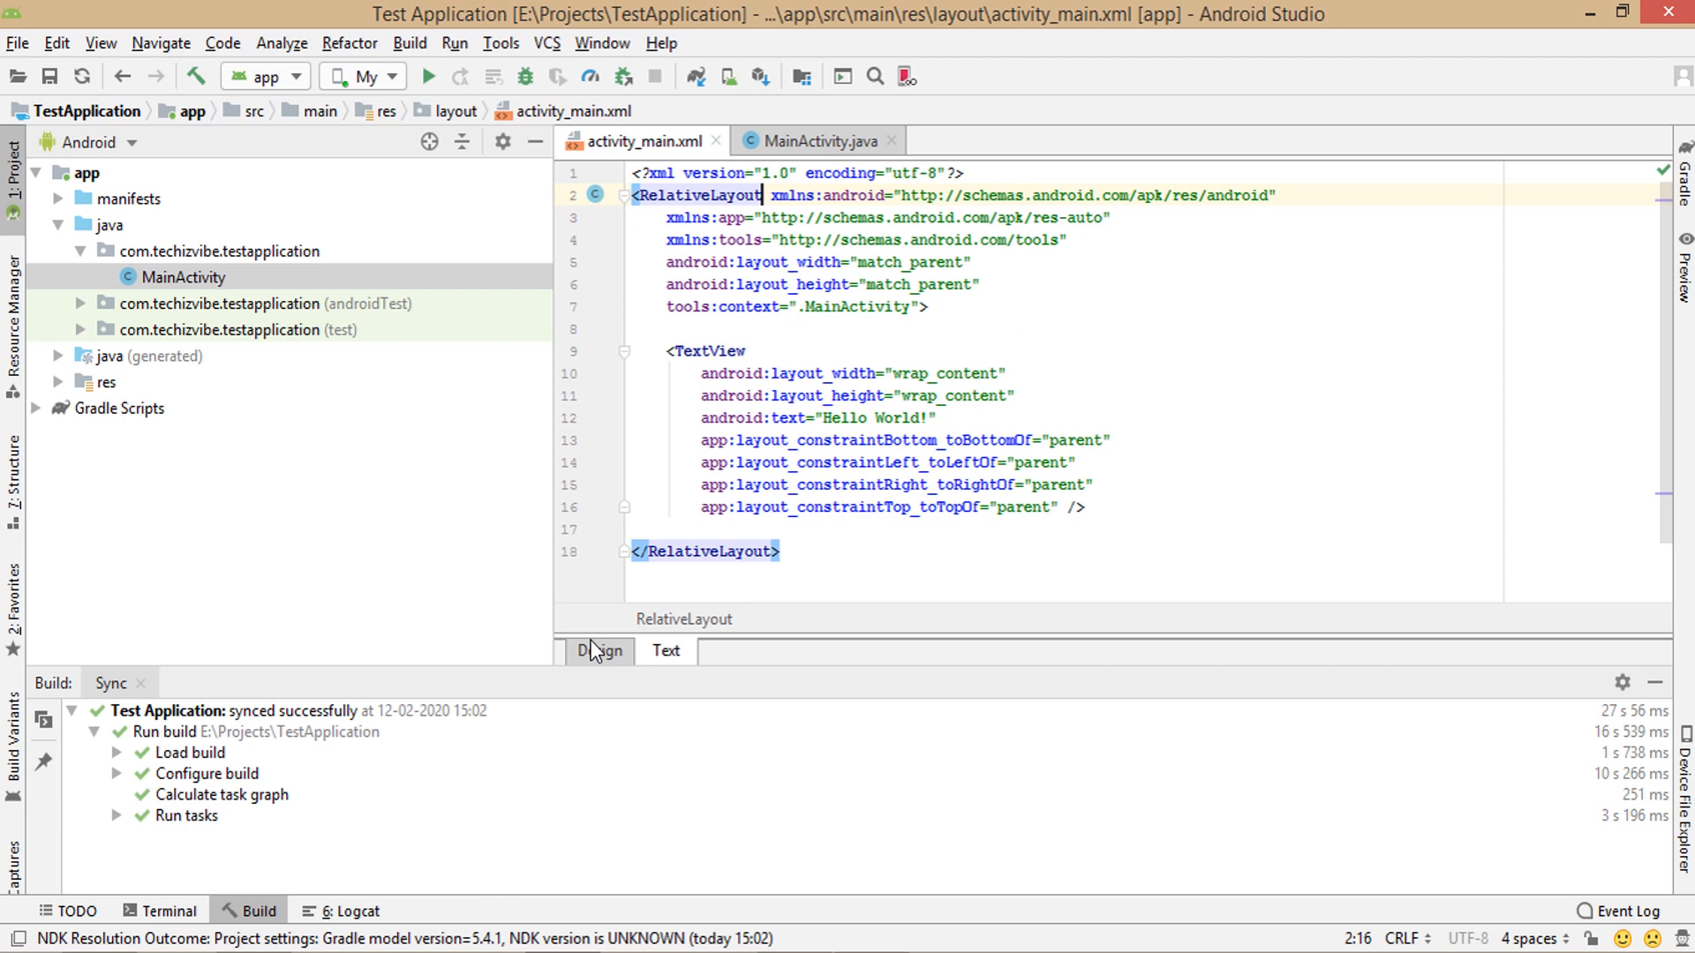
left_click(600, 651)
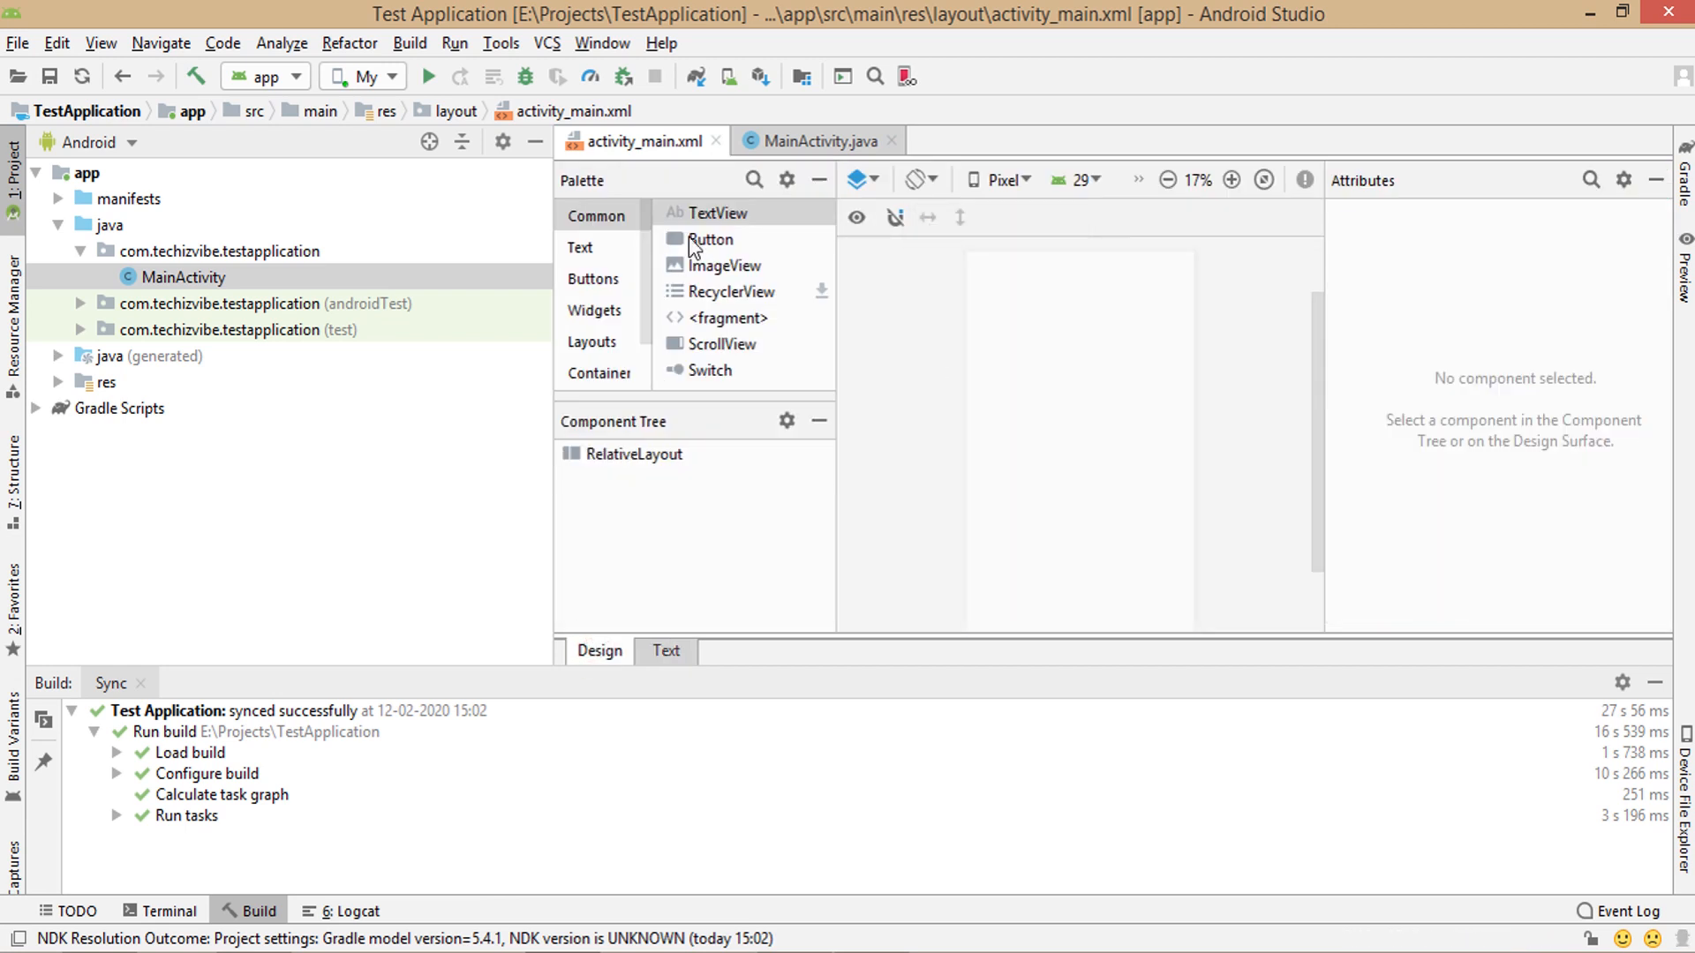
- Drag a Plain Text name field and a Button from the Palette onto the design surface
left_click(581, 248)
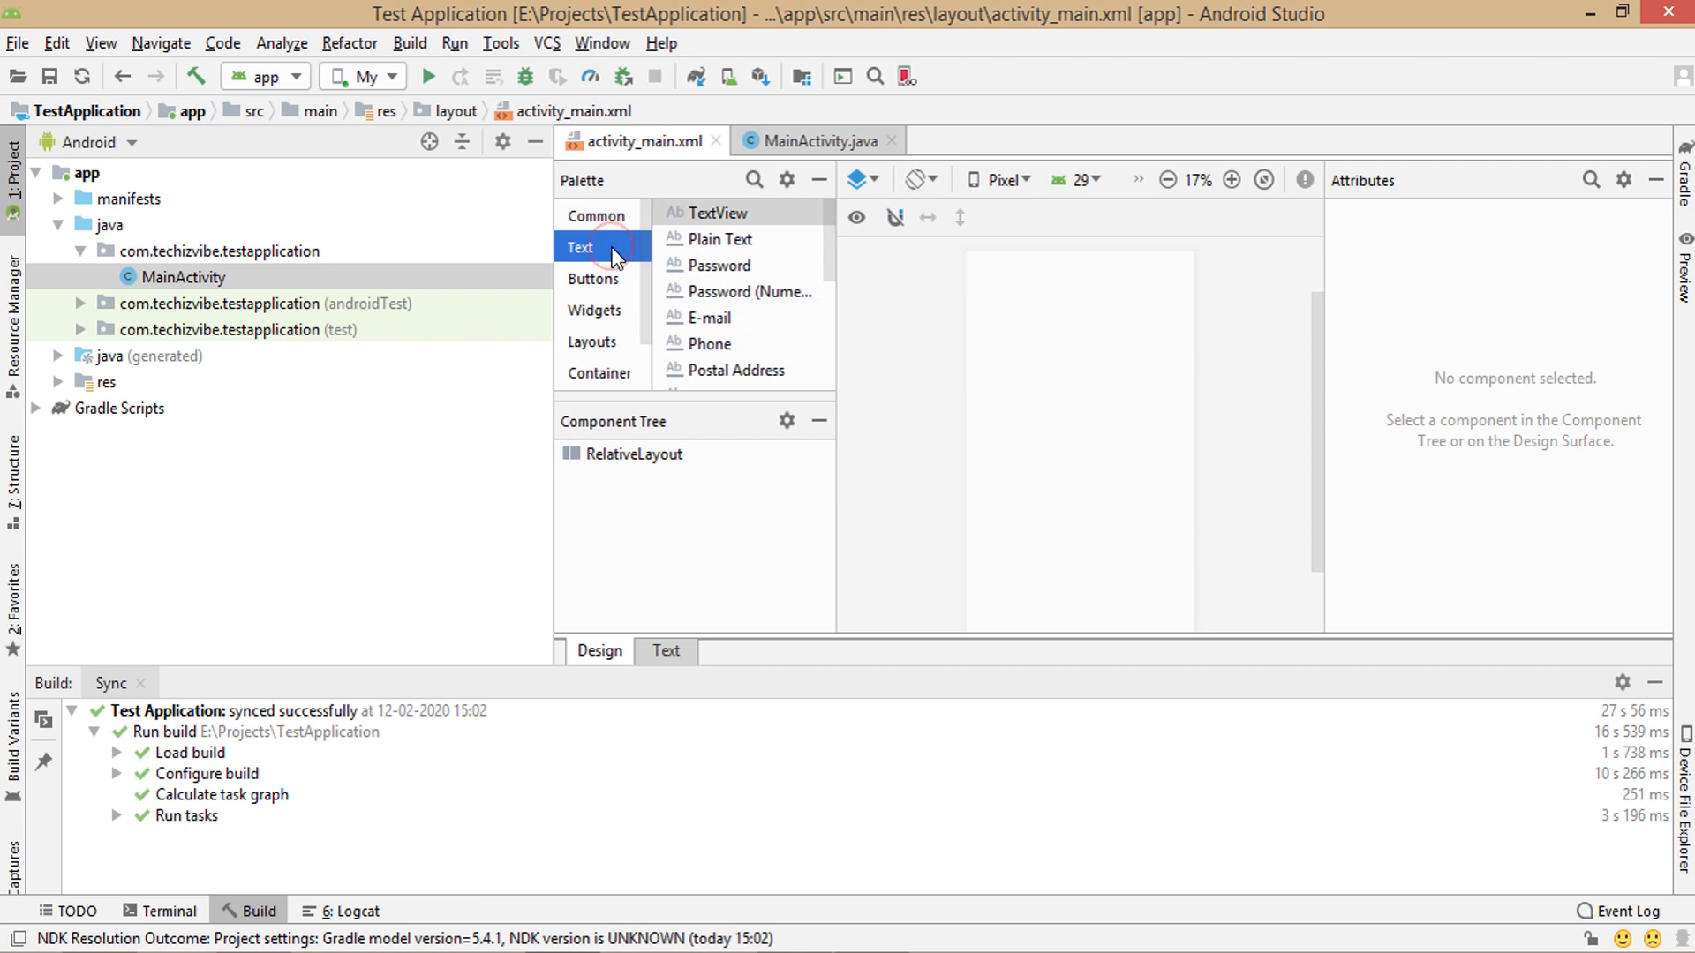
mouse_move(722, 253)
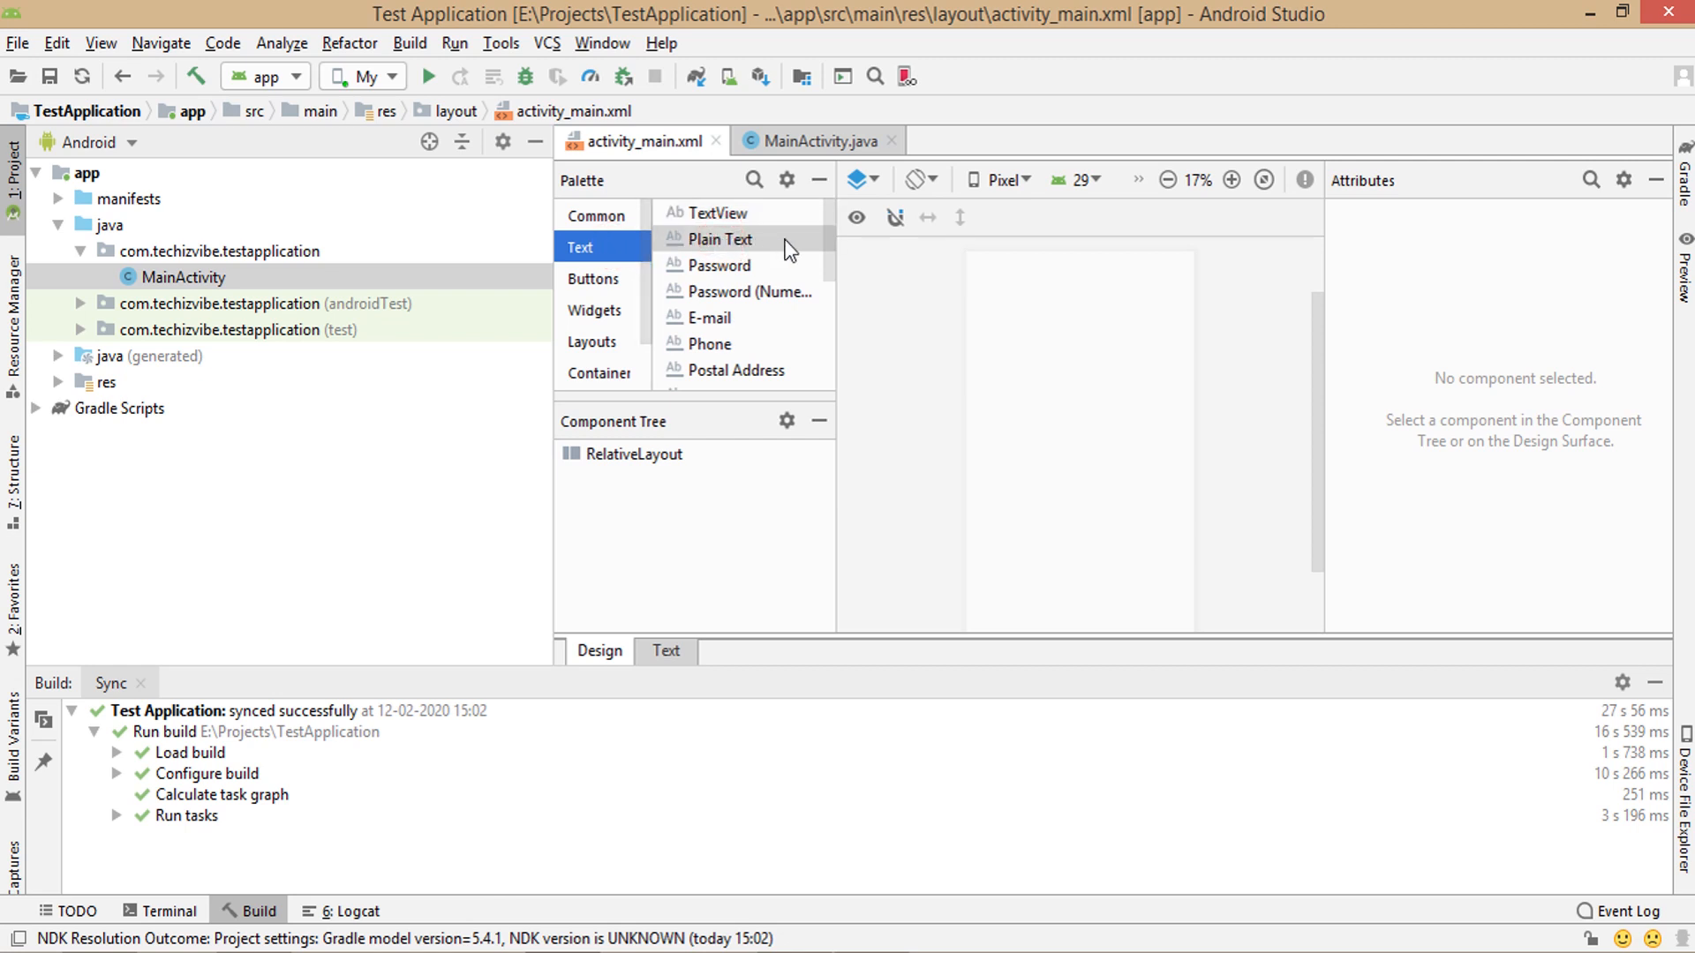
left_click_drag(720, 238, 1058, 360)
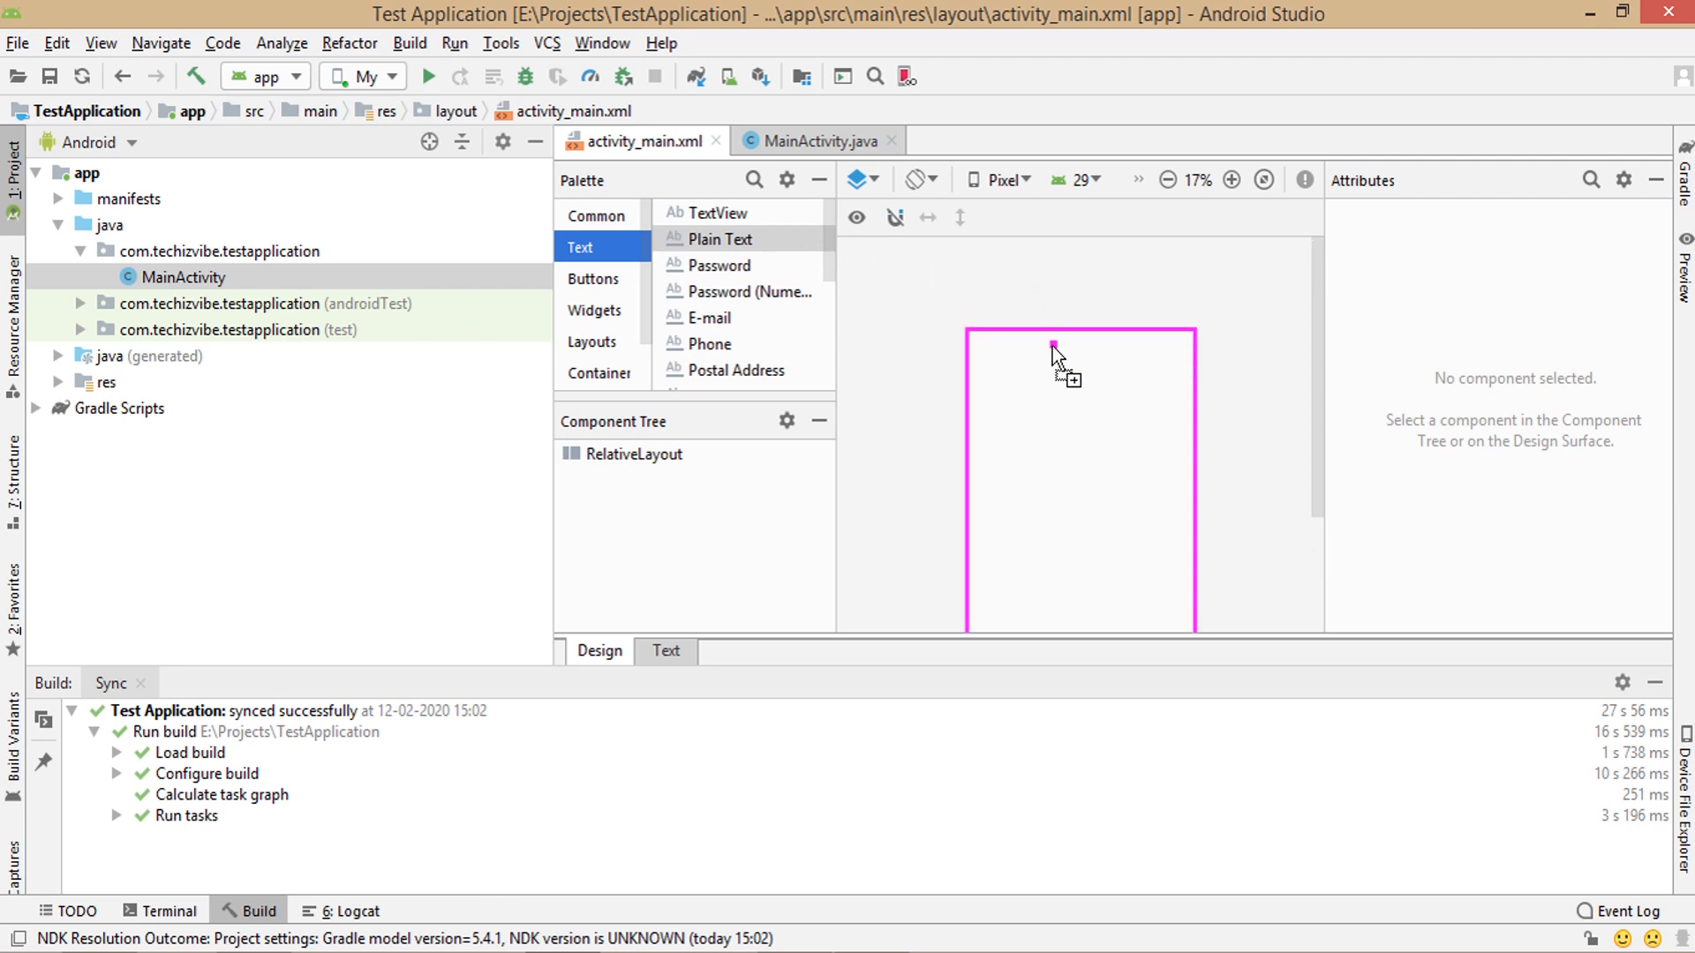
left_click_drag(715, 239, 1054, 351)
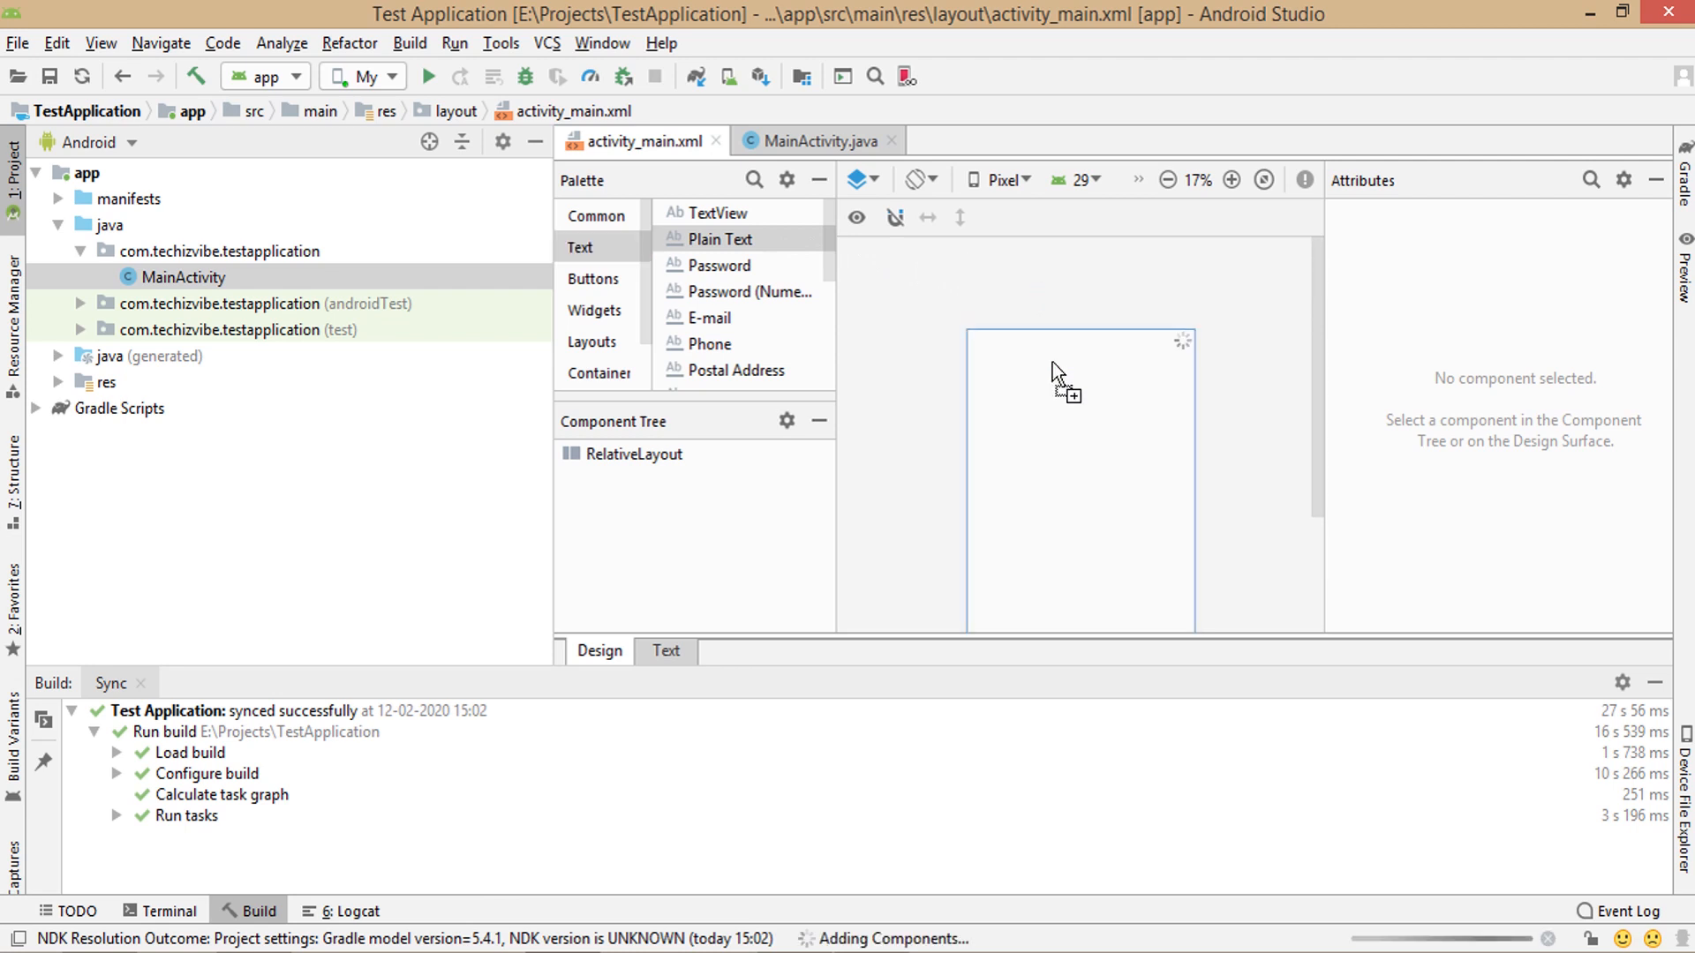
left_click_drag(719, 238, 1054, 346)
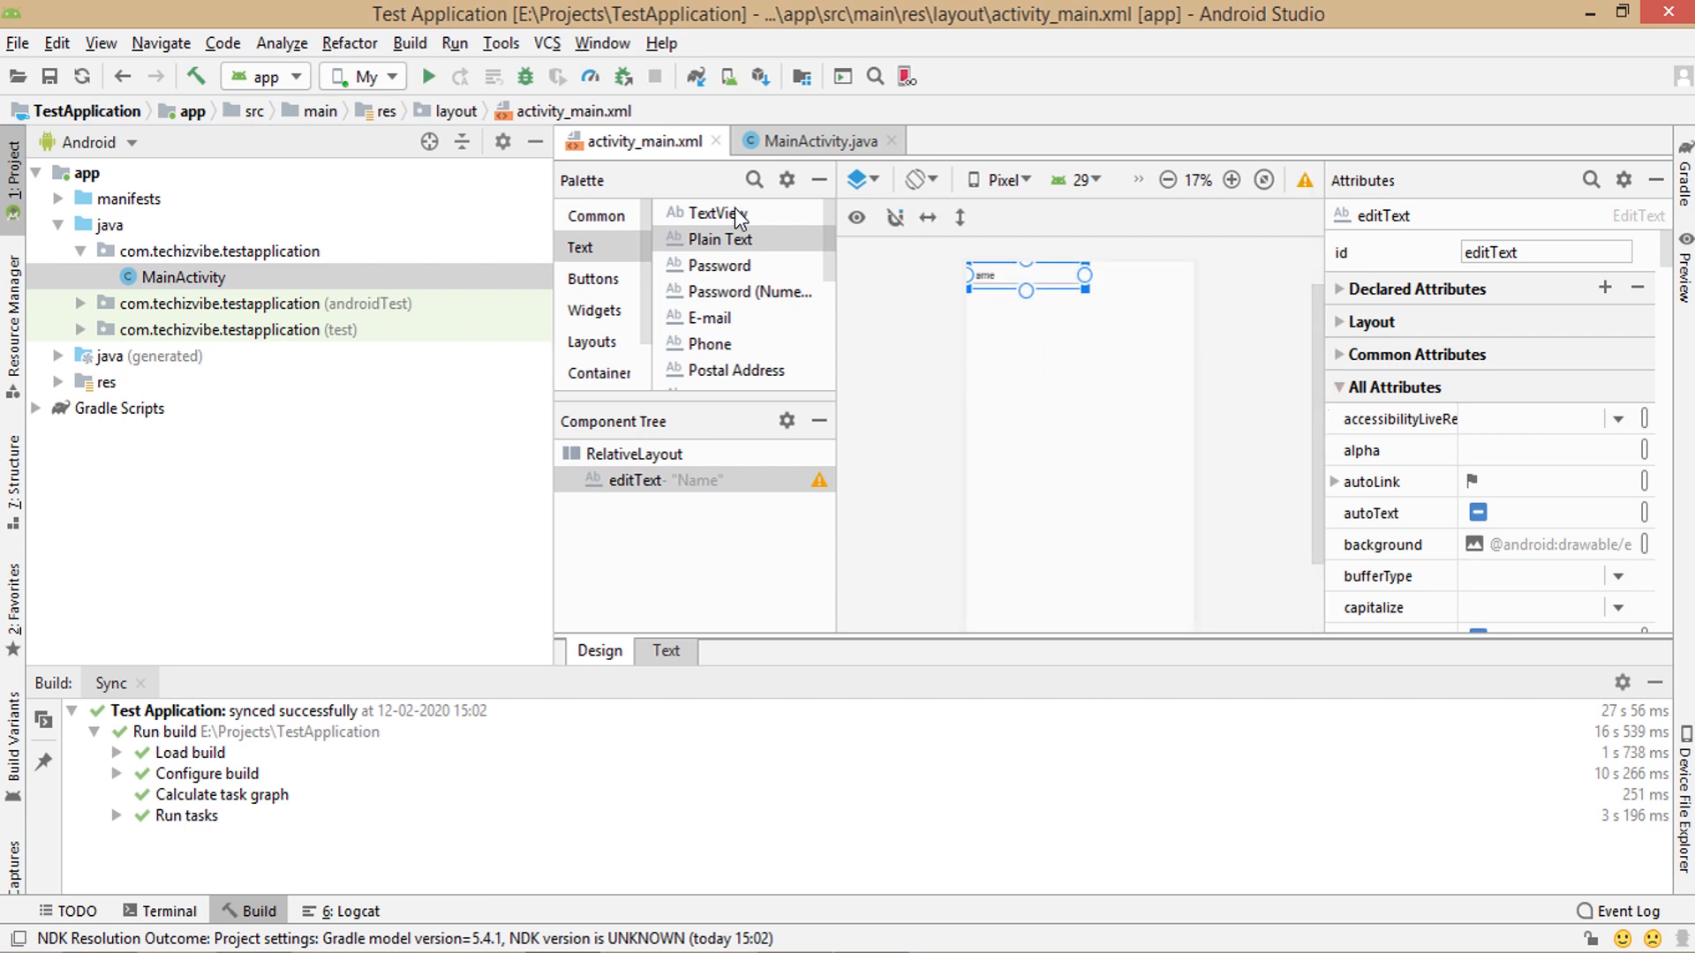
left_click_drag(710, 239, 1070, 344)
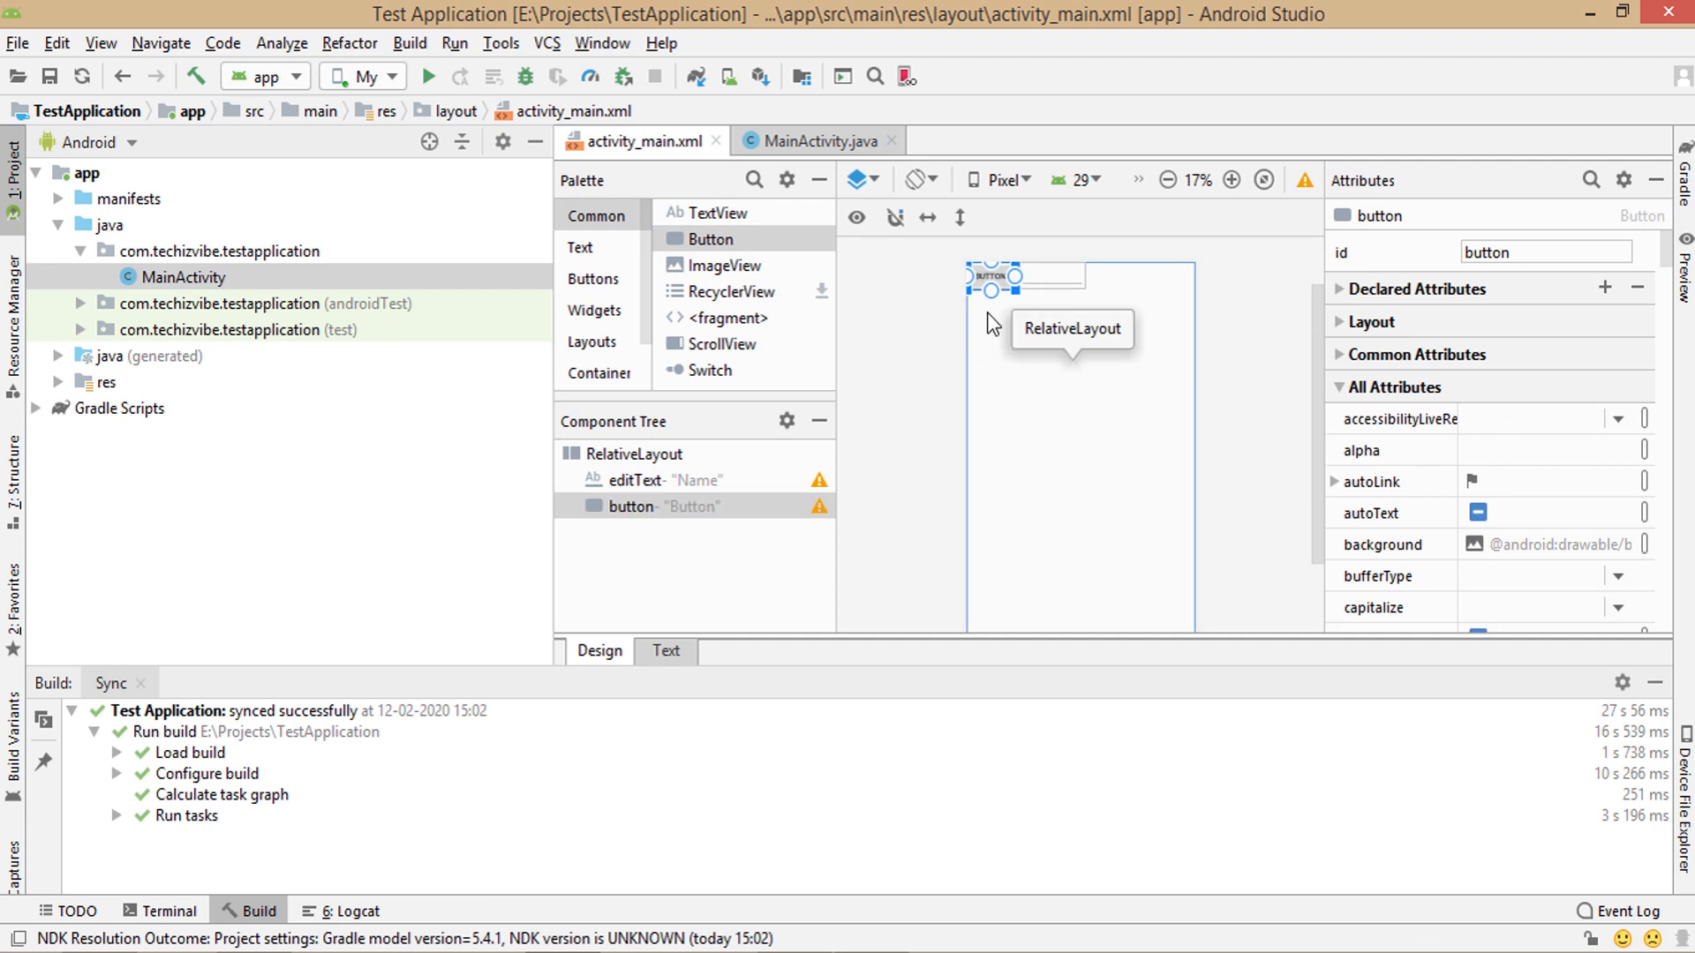
left_click(581, 247)
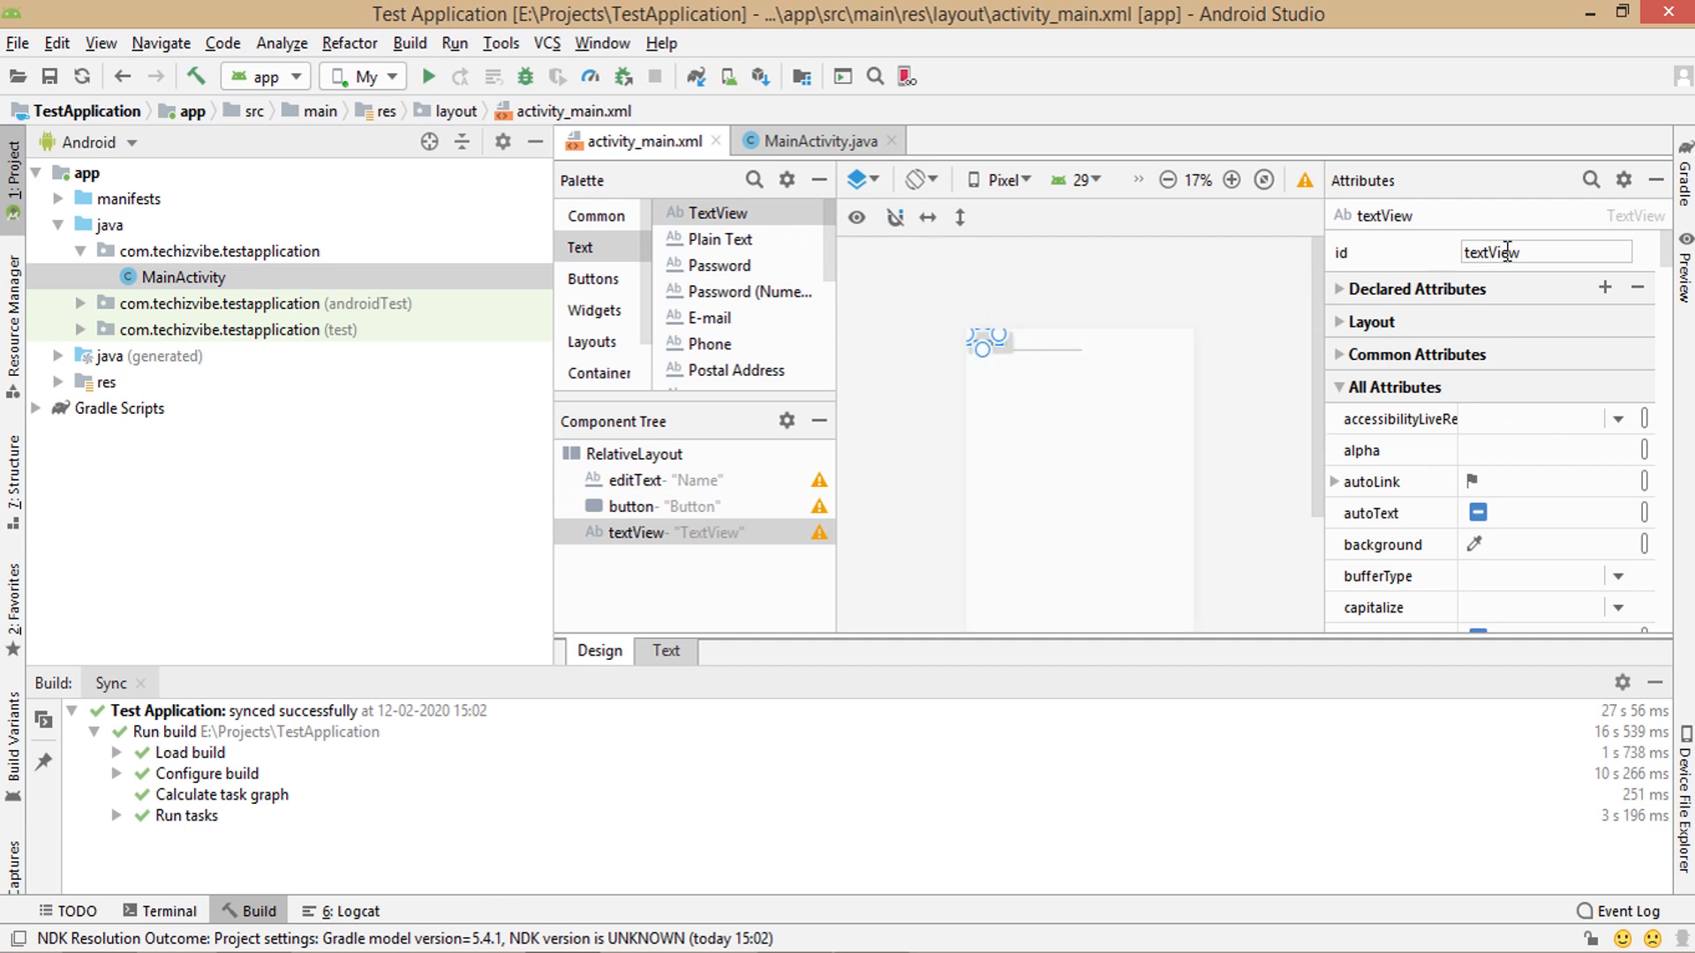
- Give the components the ids textName, btnClickHere and editTextName in the Attributes panel
double_click(1492, 252)
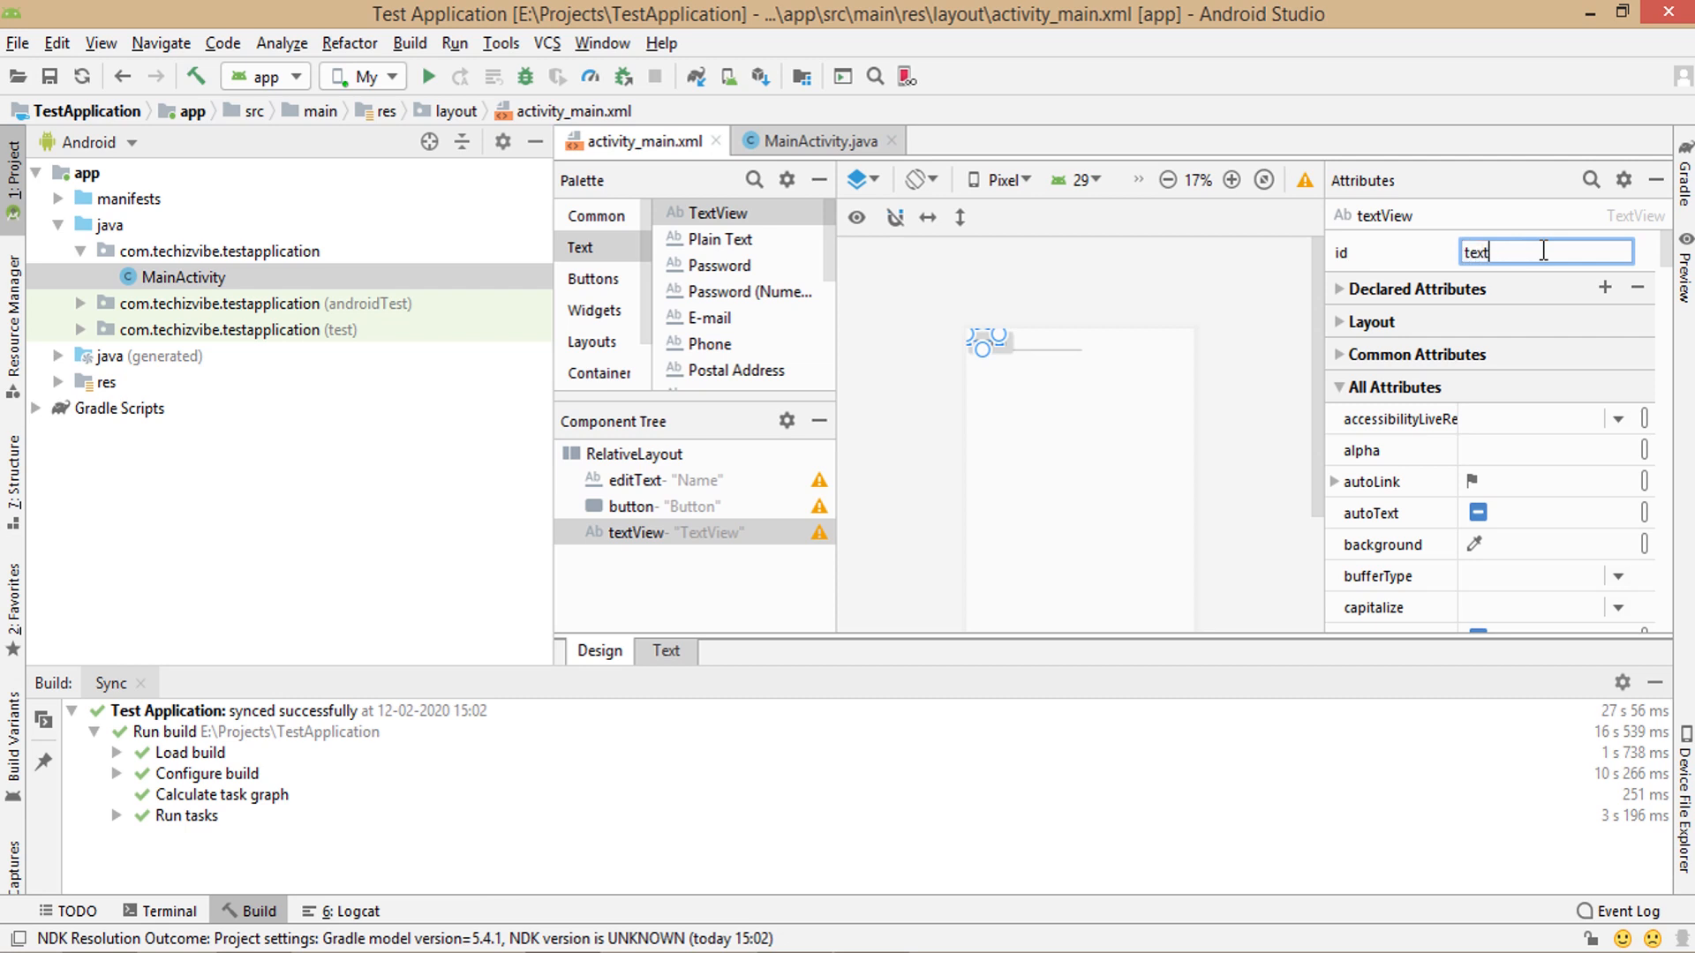
type("Nam")
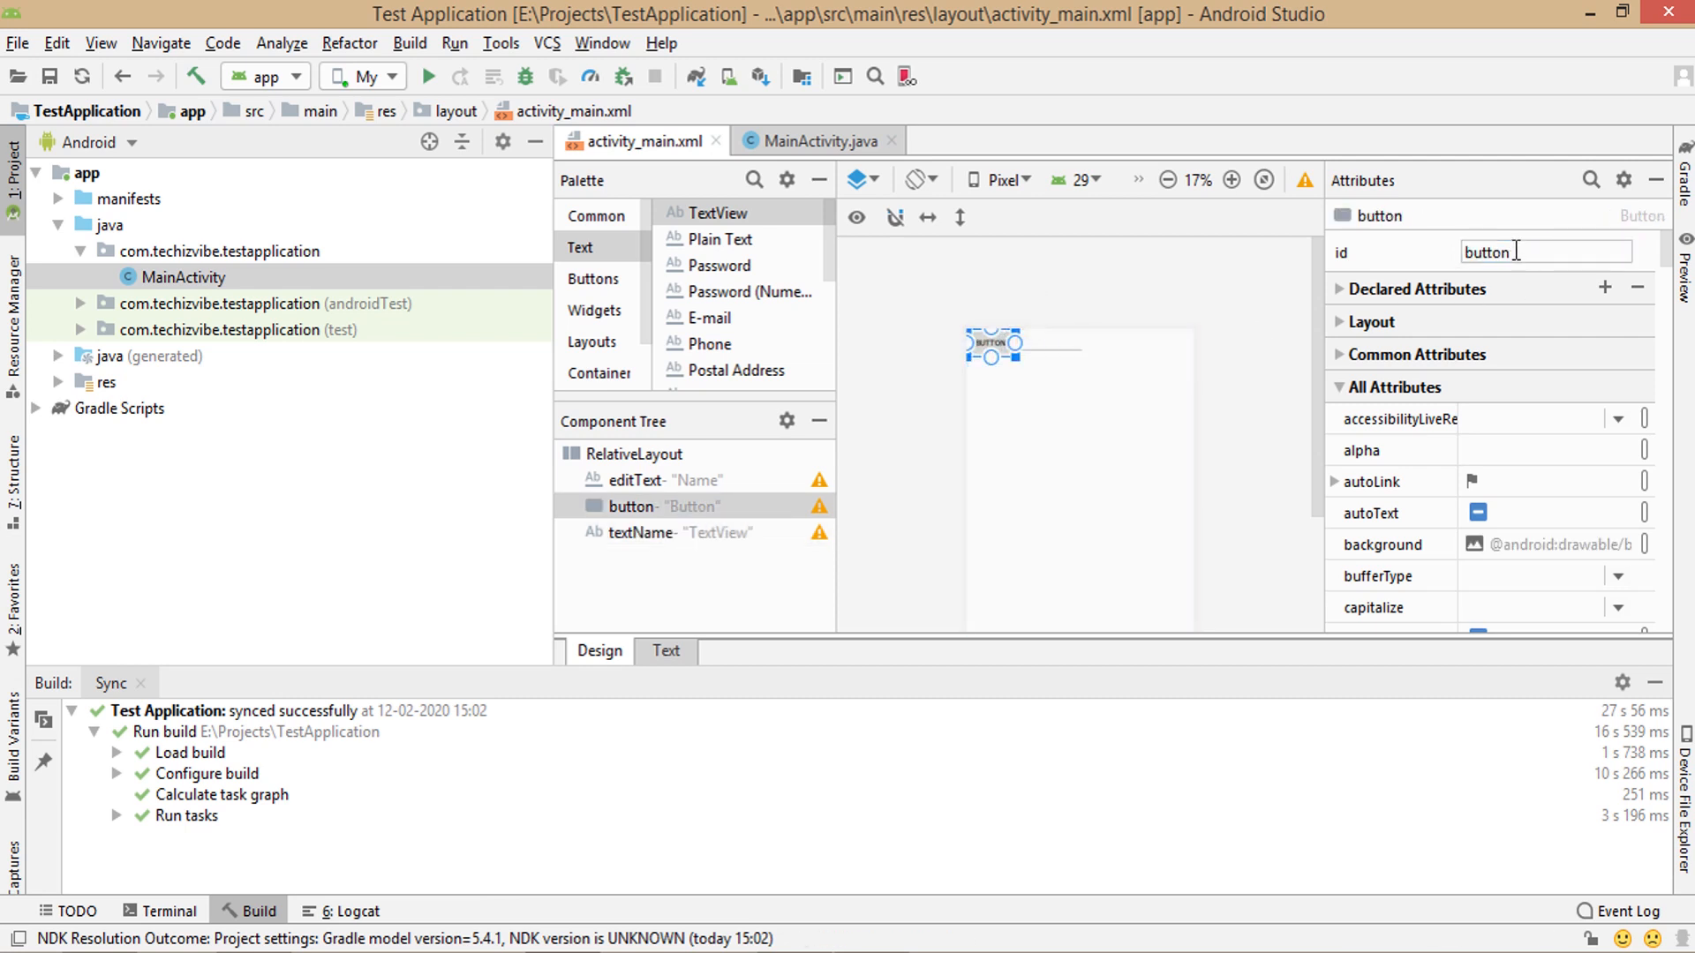
type("btnCli")
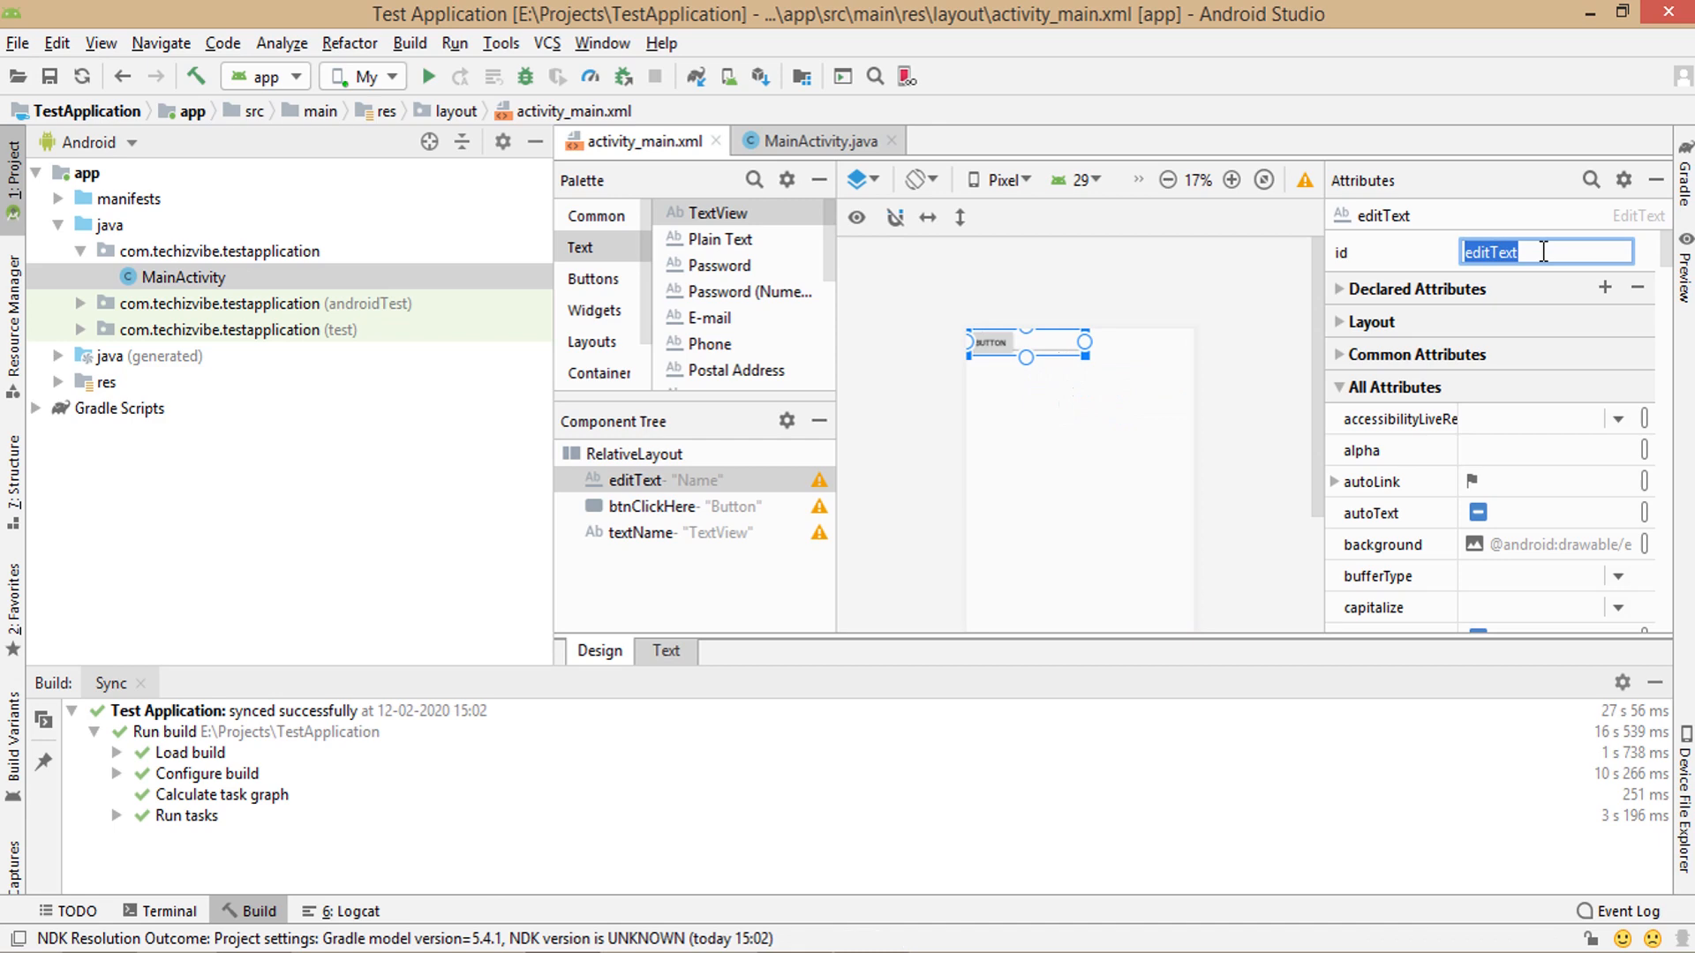
type("N")
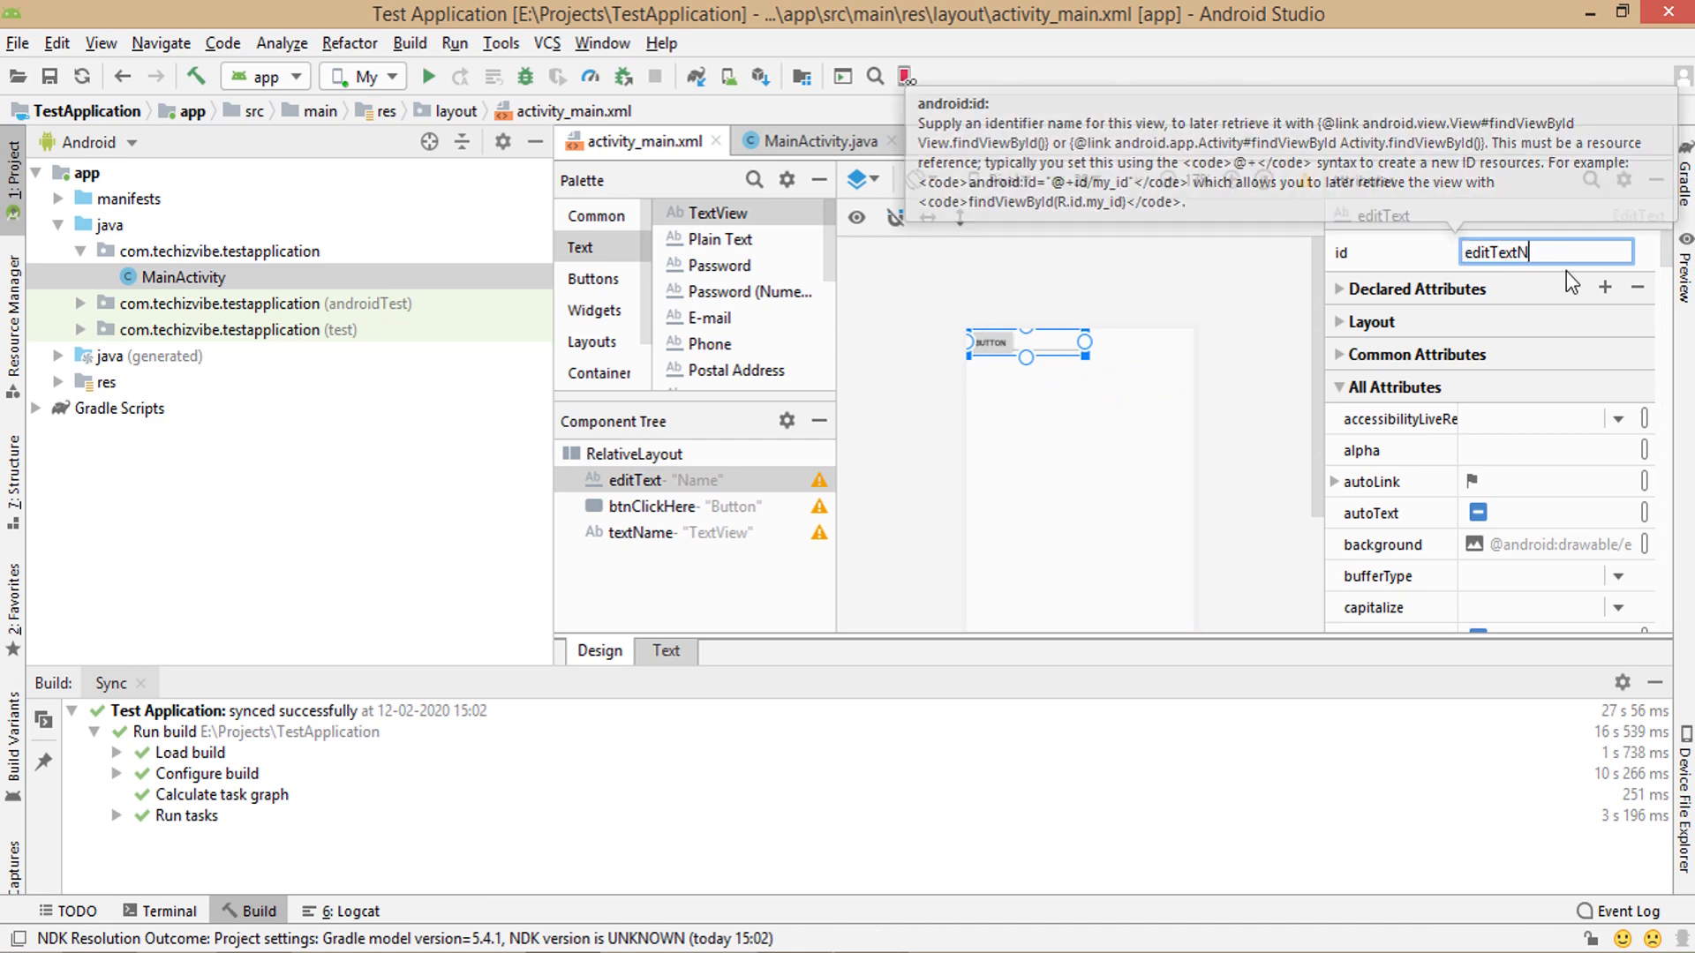
type("ame")
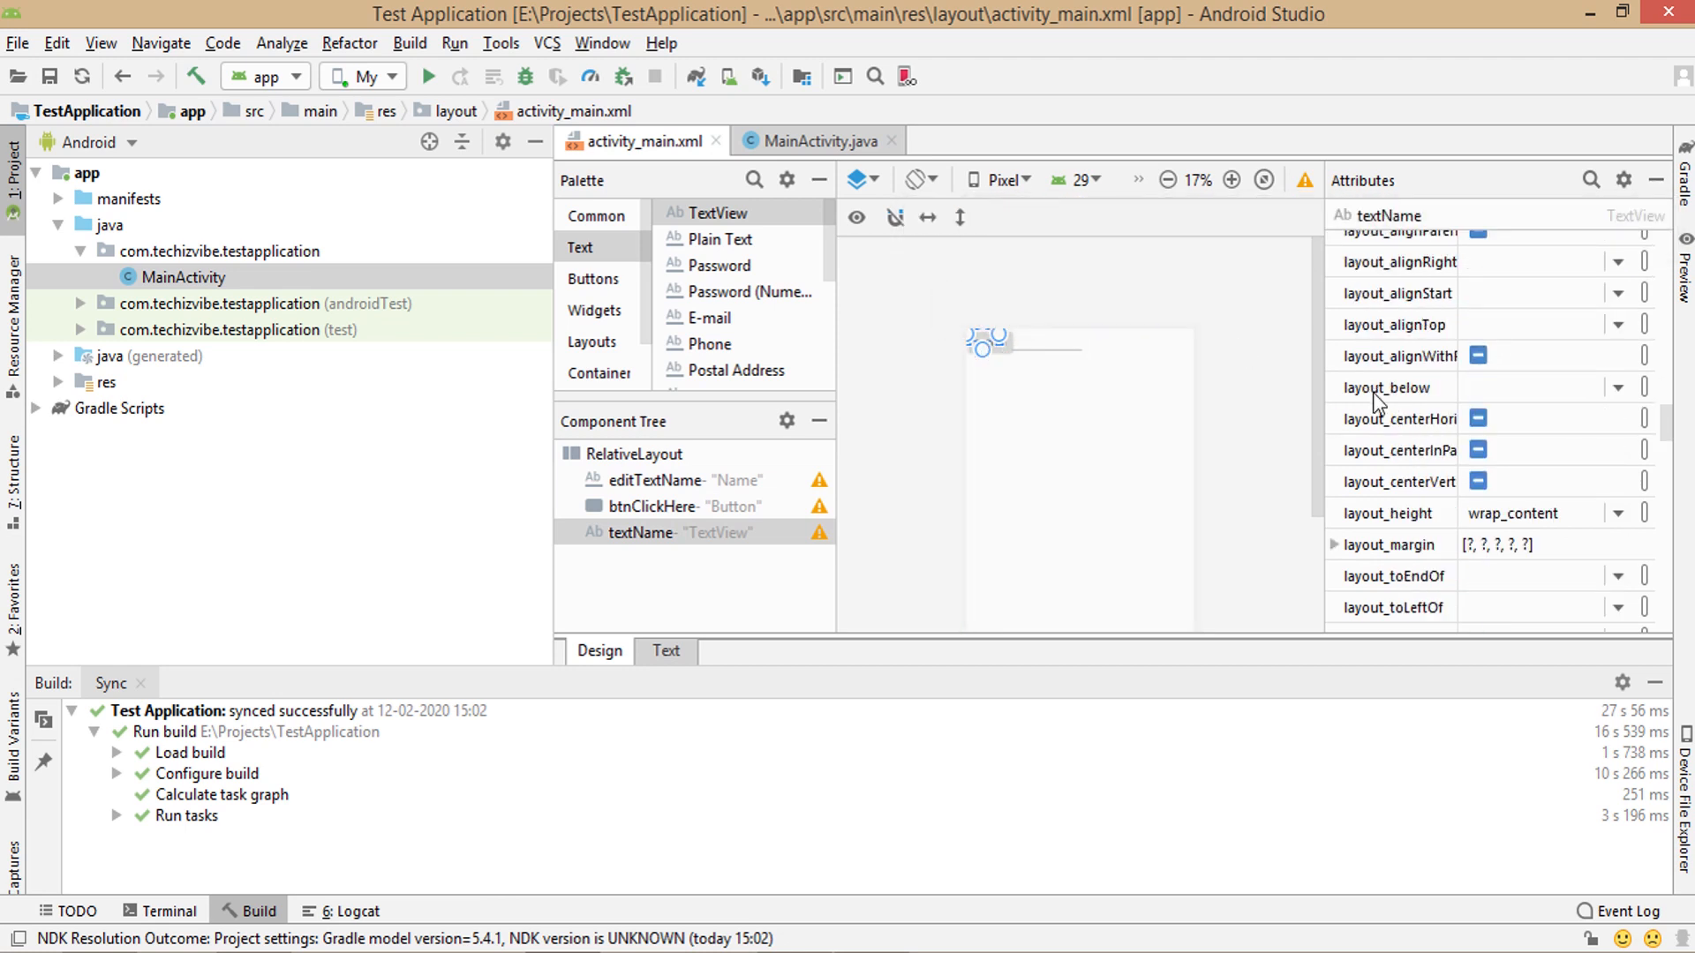
left_click(1546, 386)
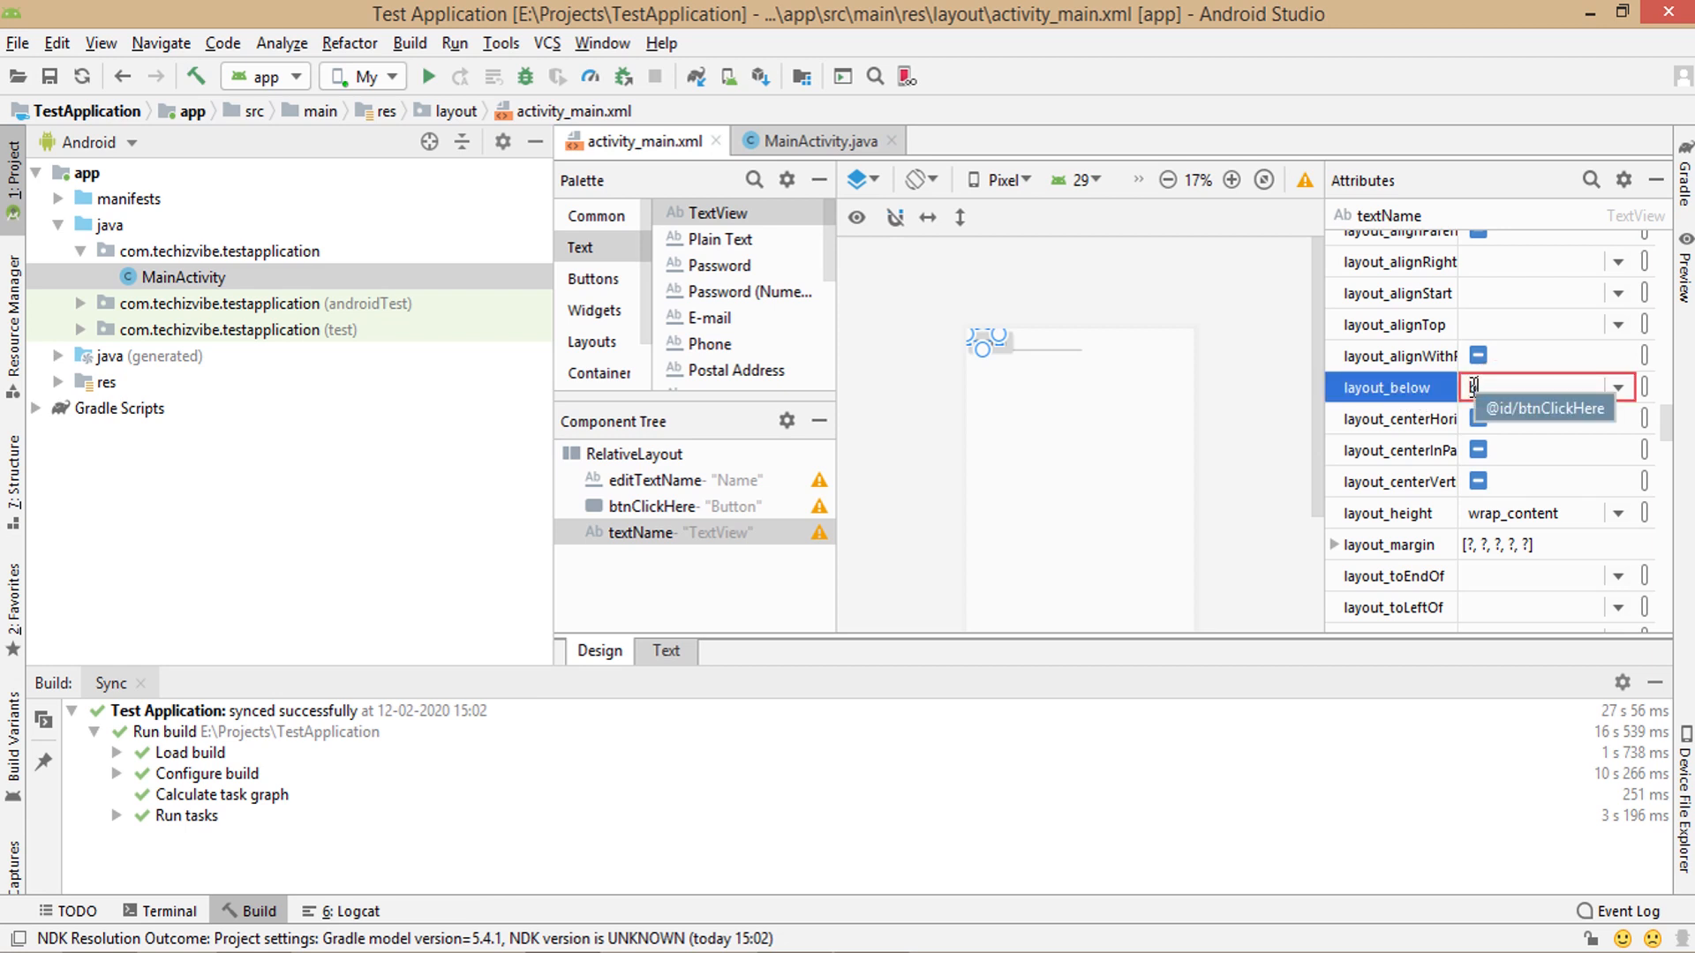
type("b")
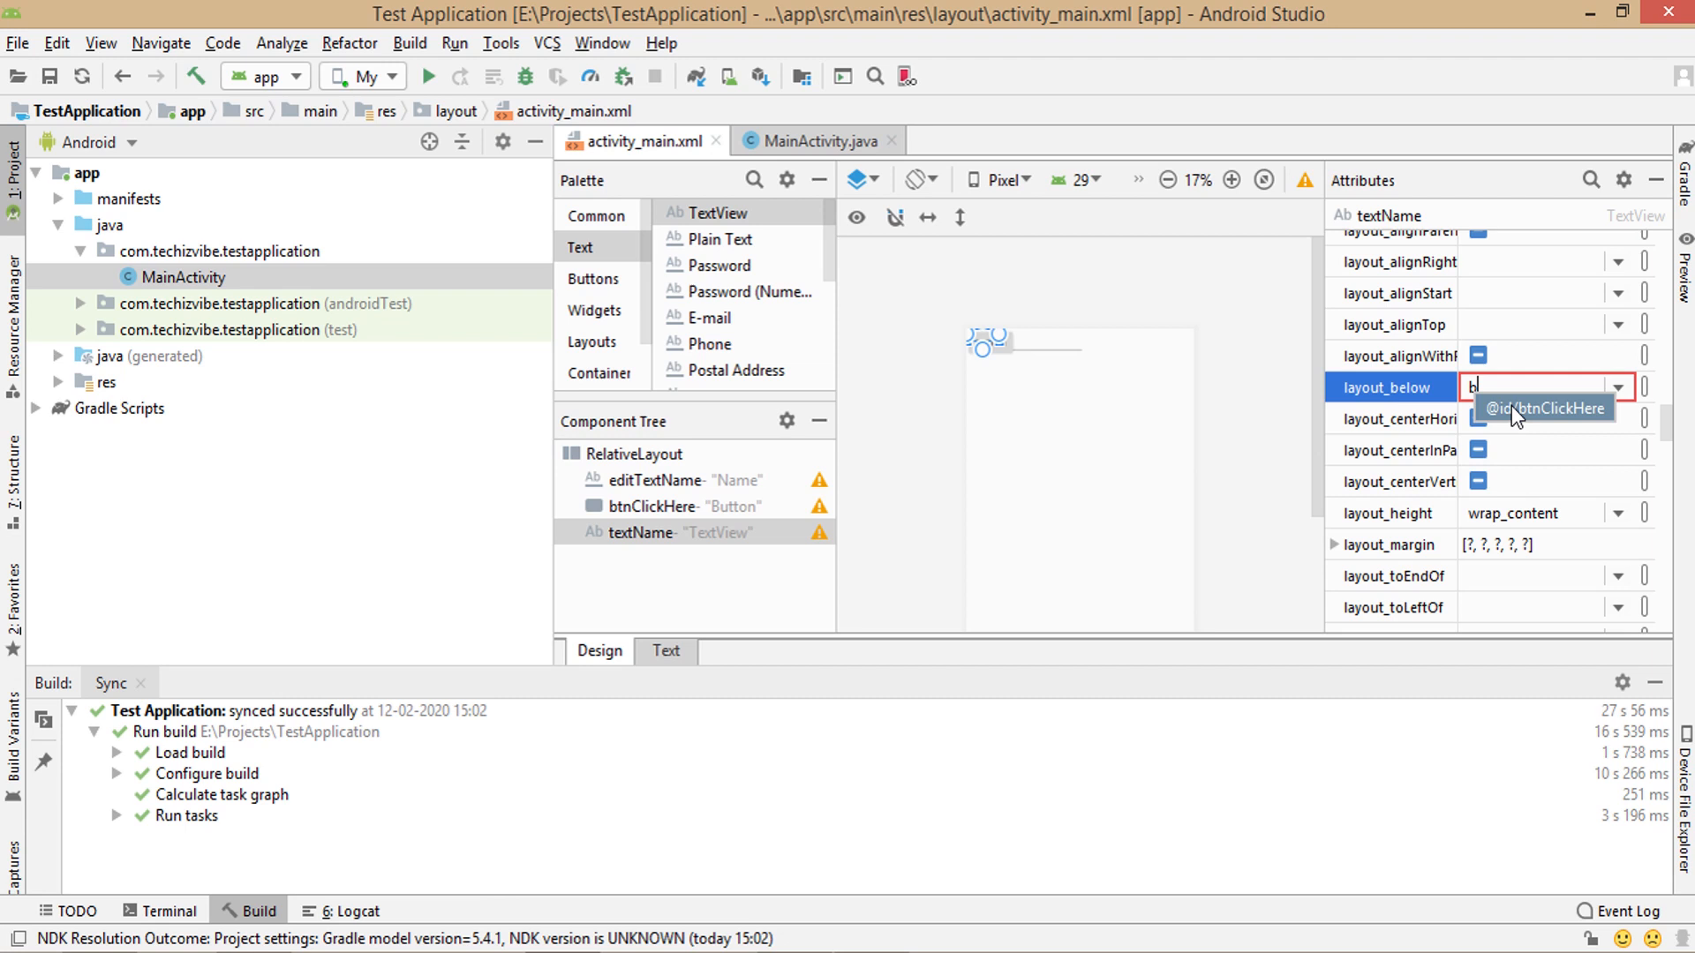
left_click(1543, 408)
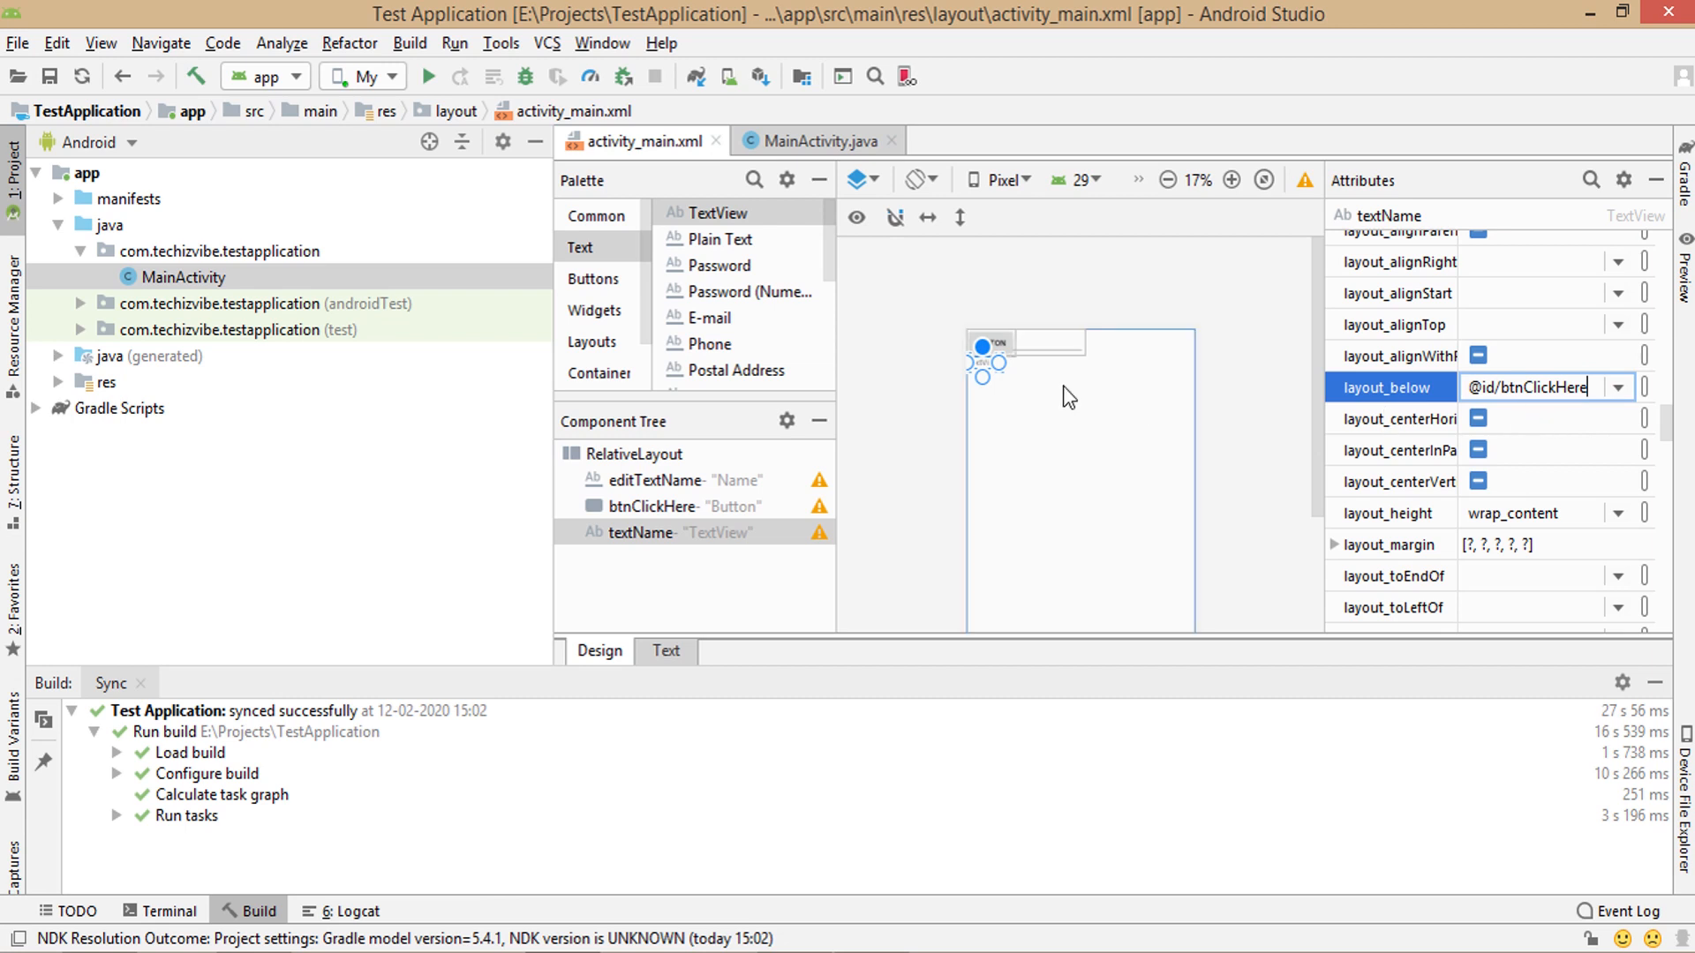
left_click(652, 506)
type("e")
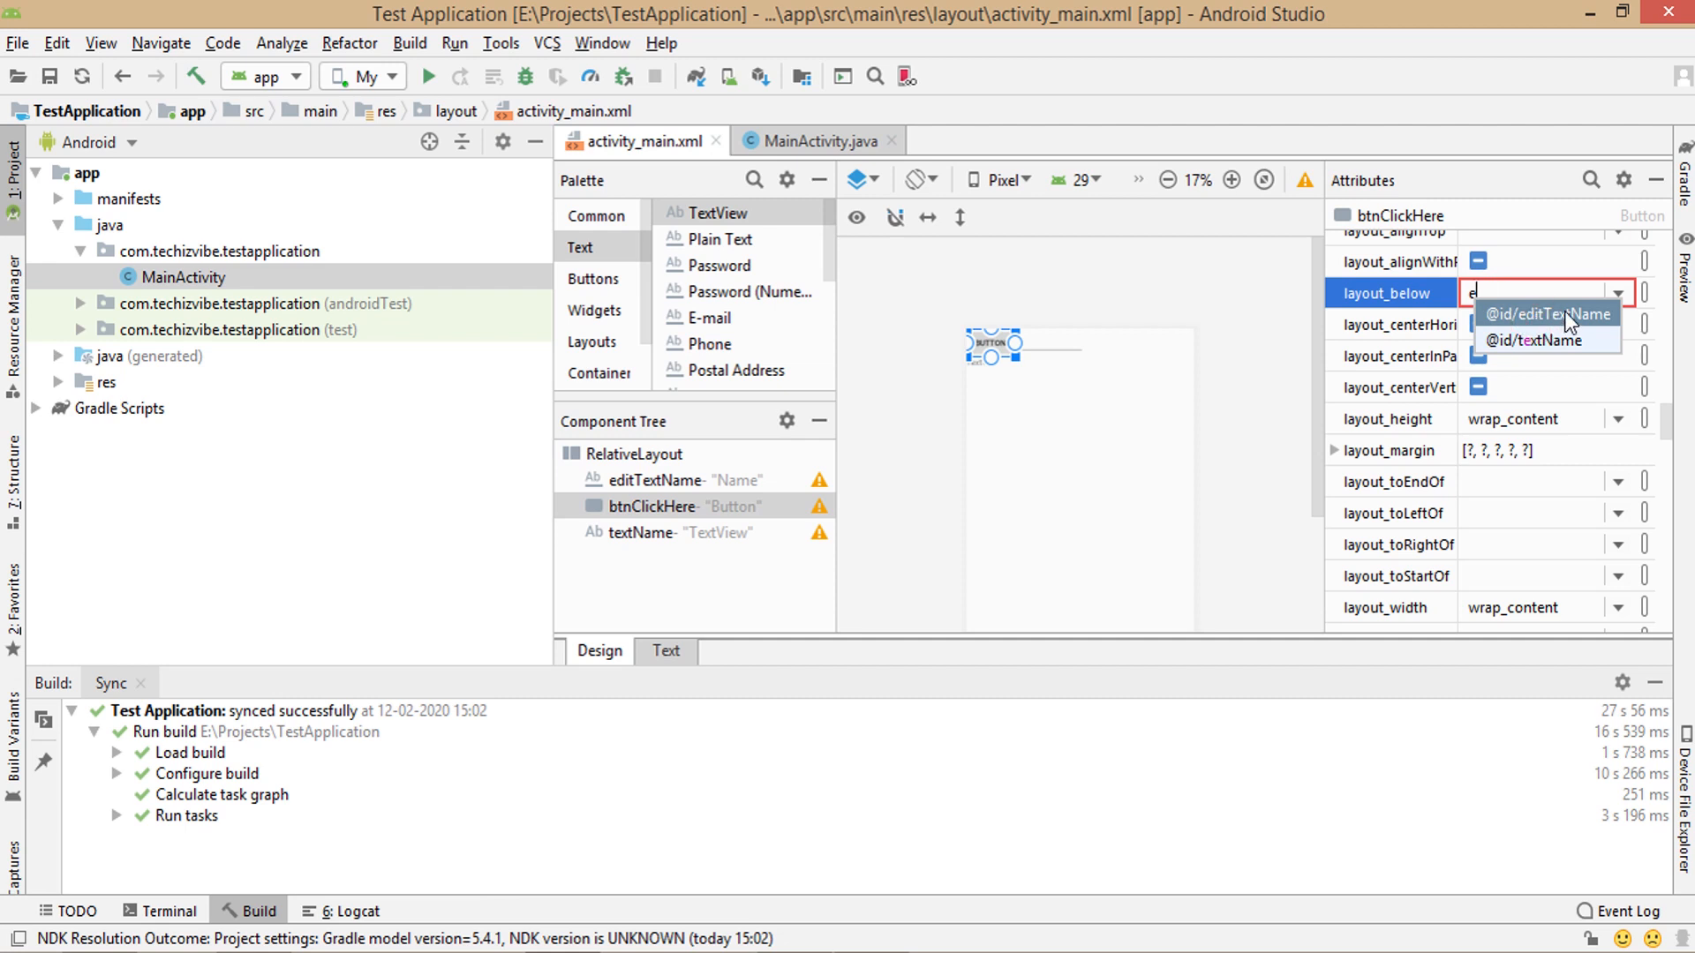
left_click(1543, 314)
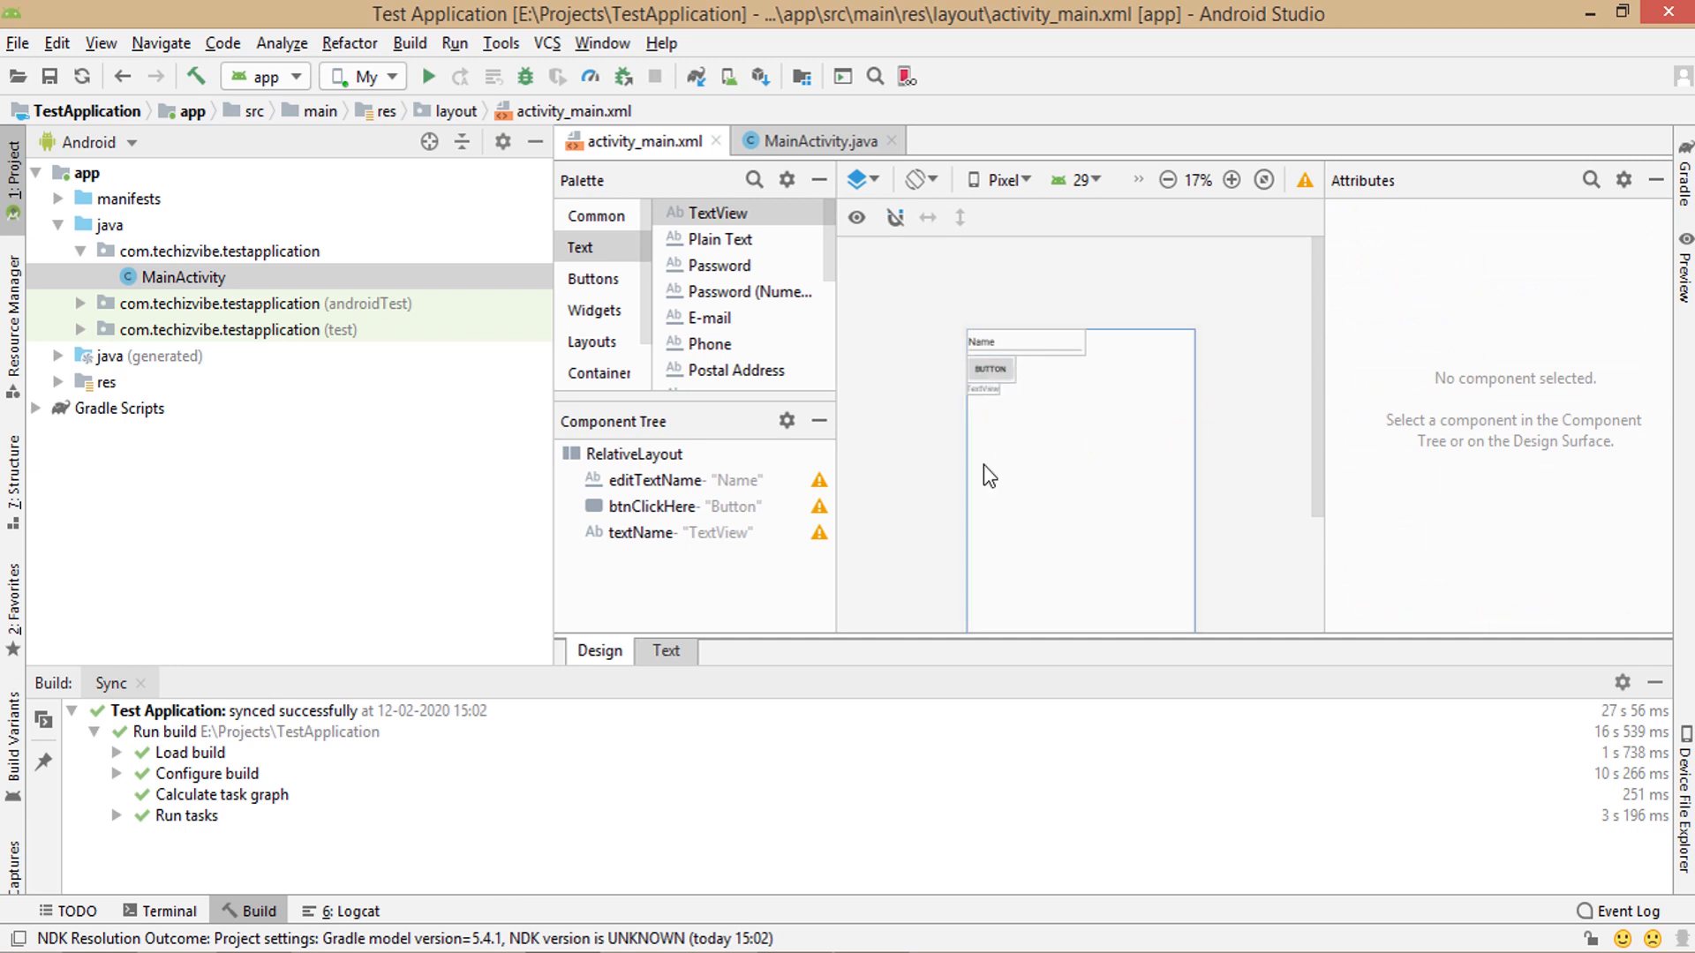
left_click(1022, 341)
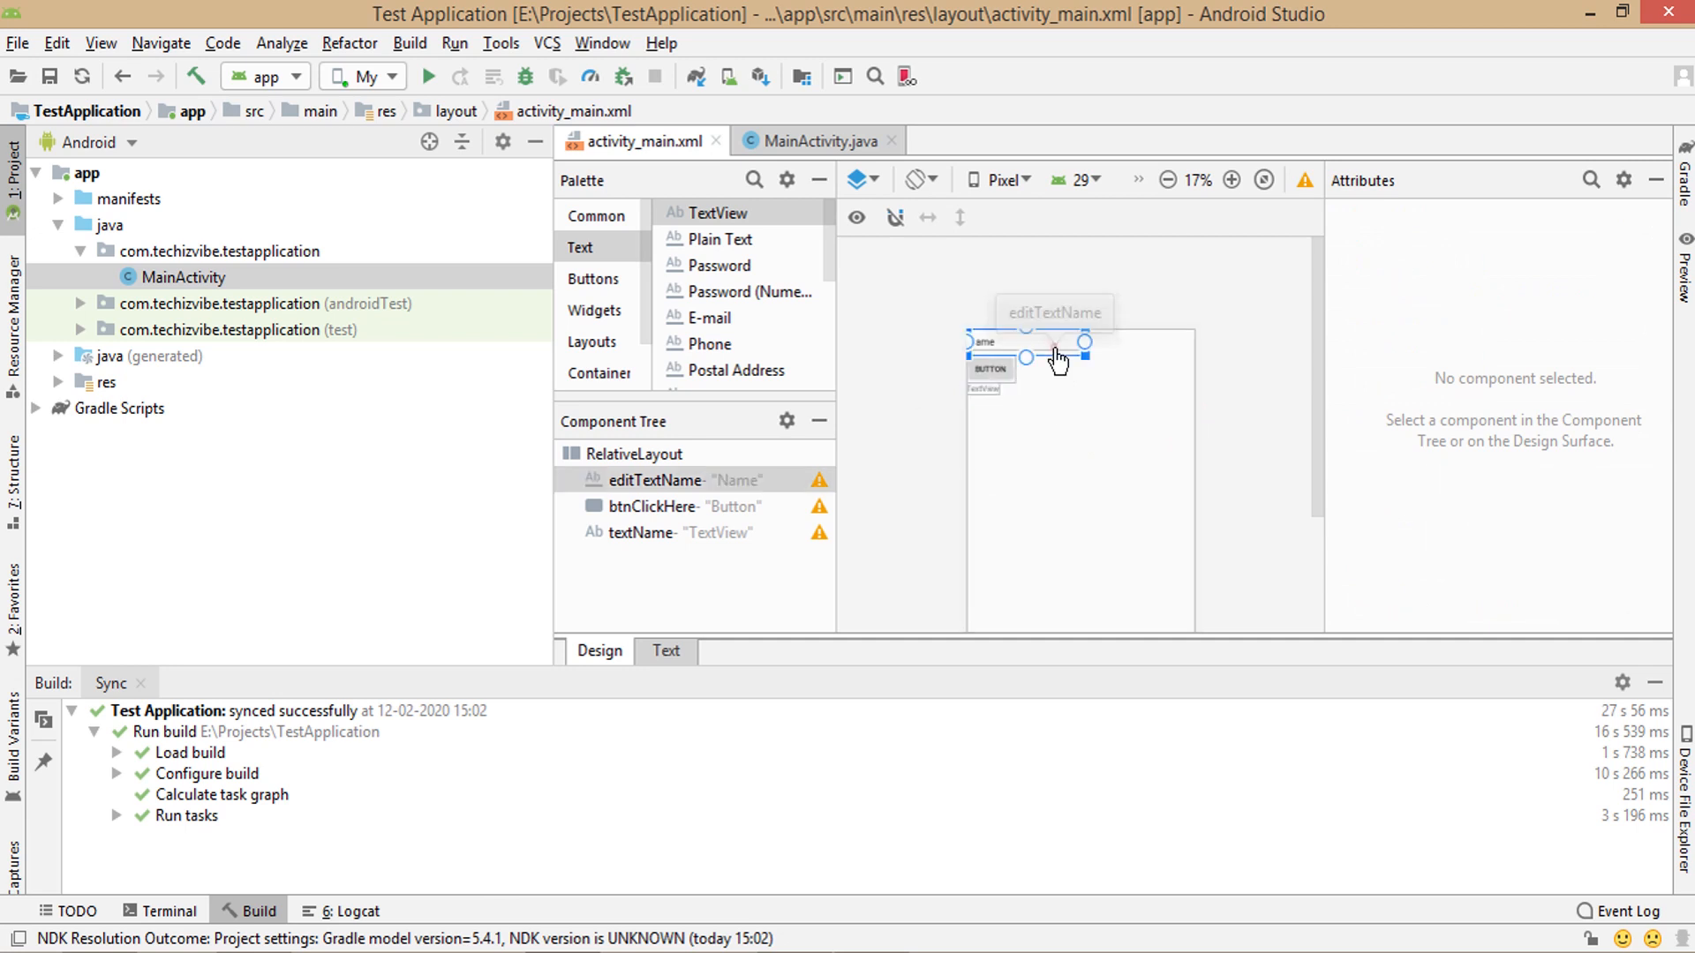
- Review the layout XML for editTextName and btnClickHere, then return to Design with editTextName selected
left_click(1054, 357)
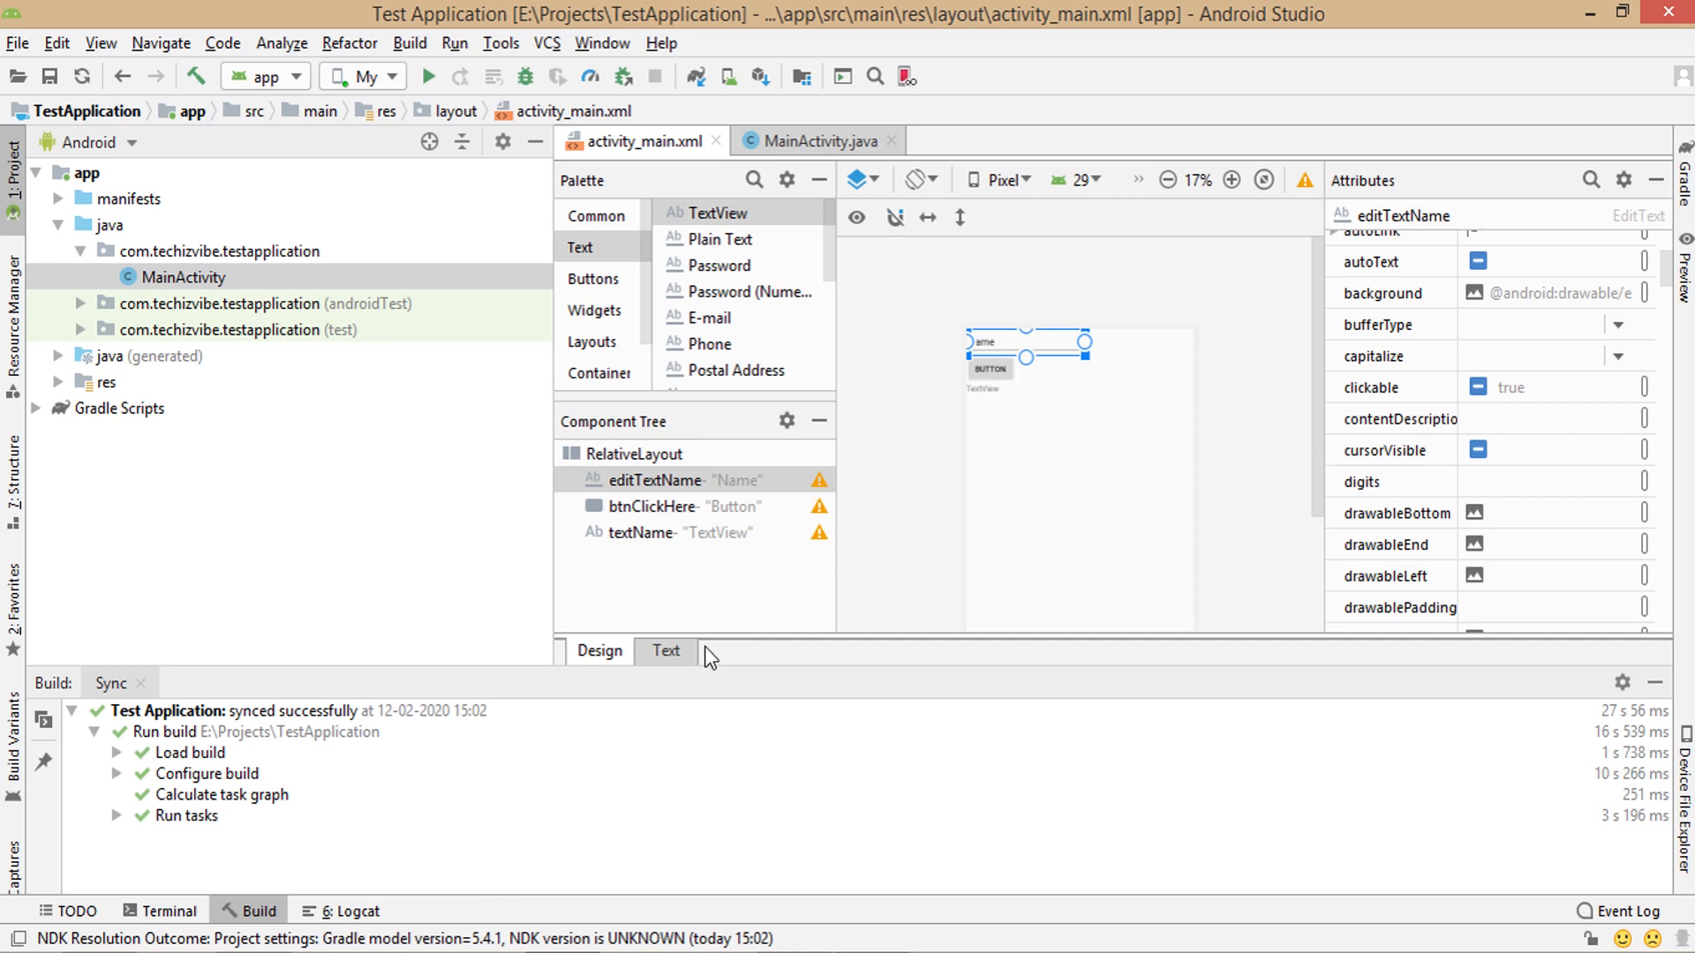
left_click(666, 652)
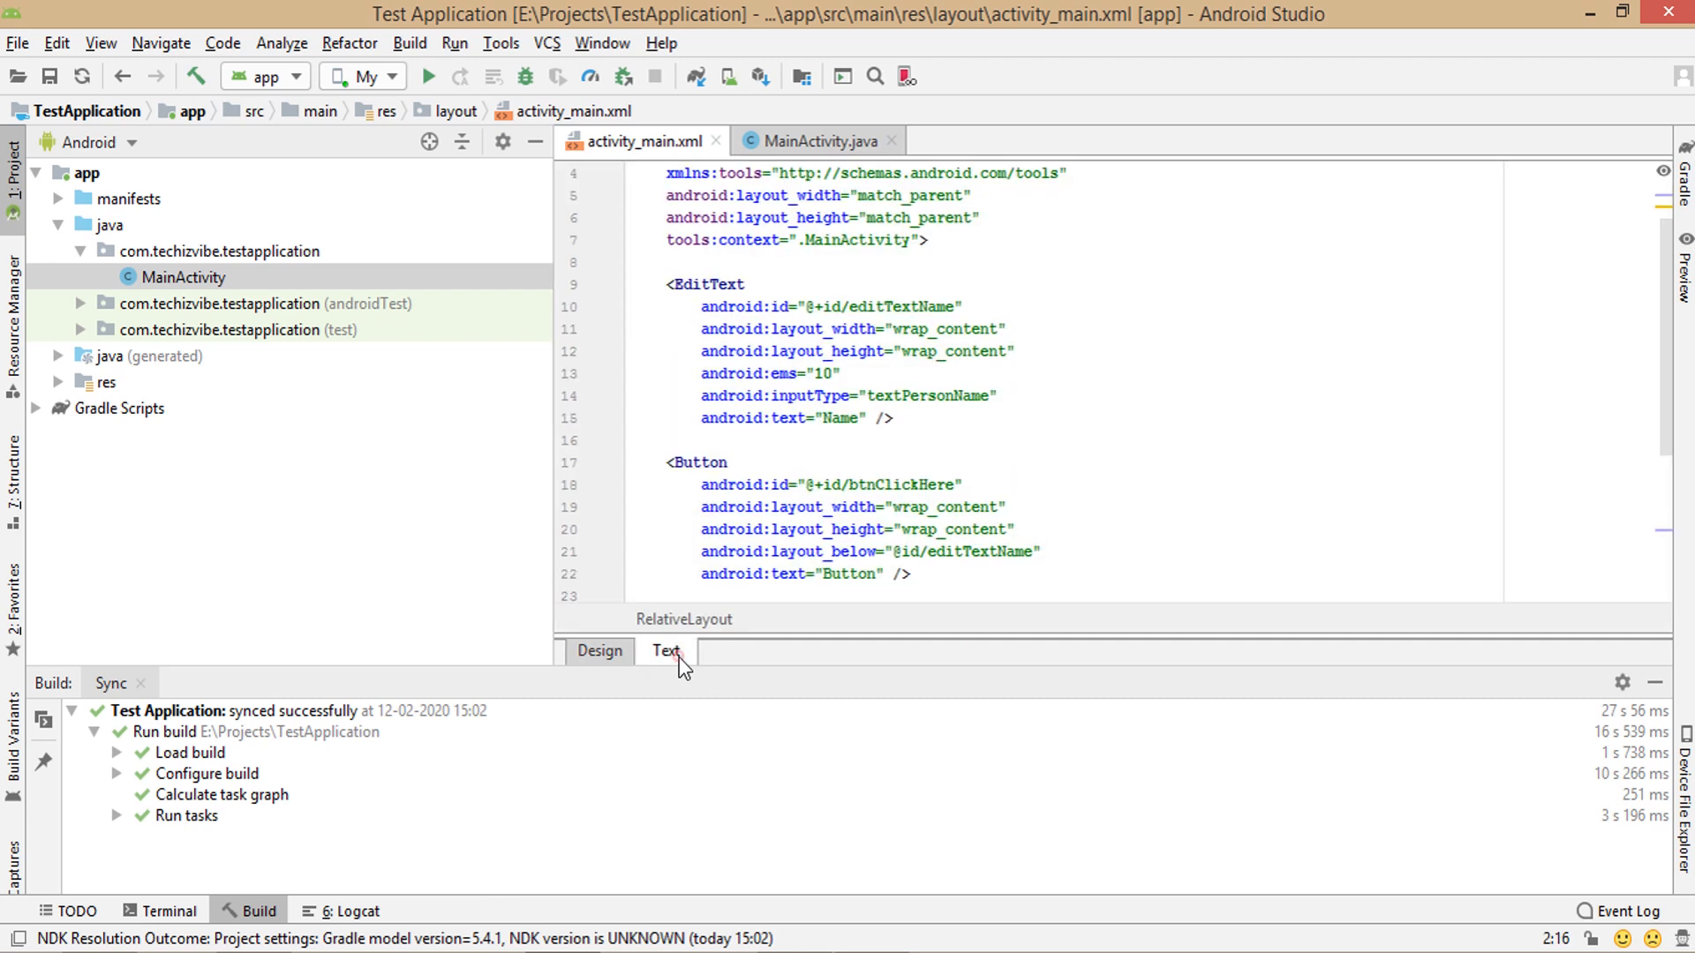
left_click(668, 652)
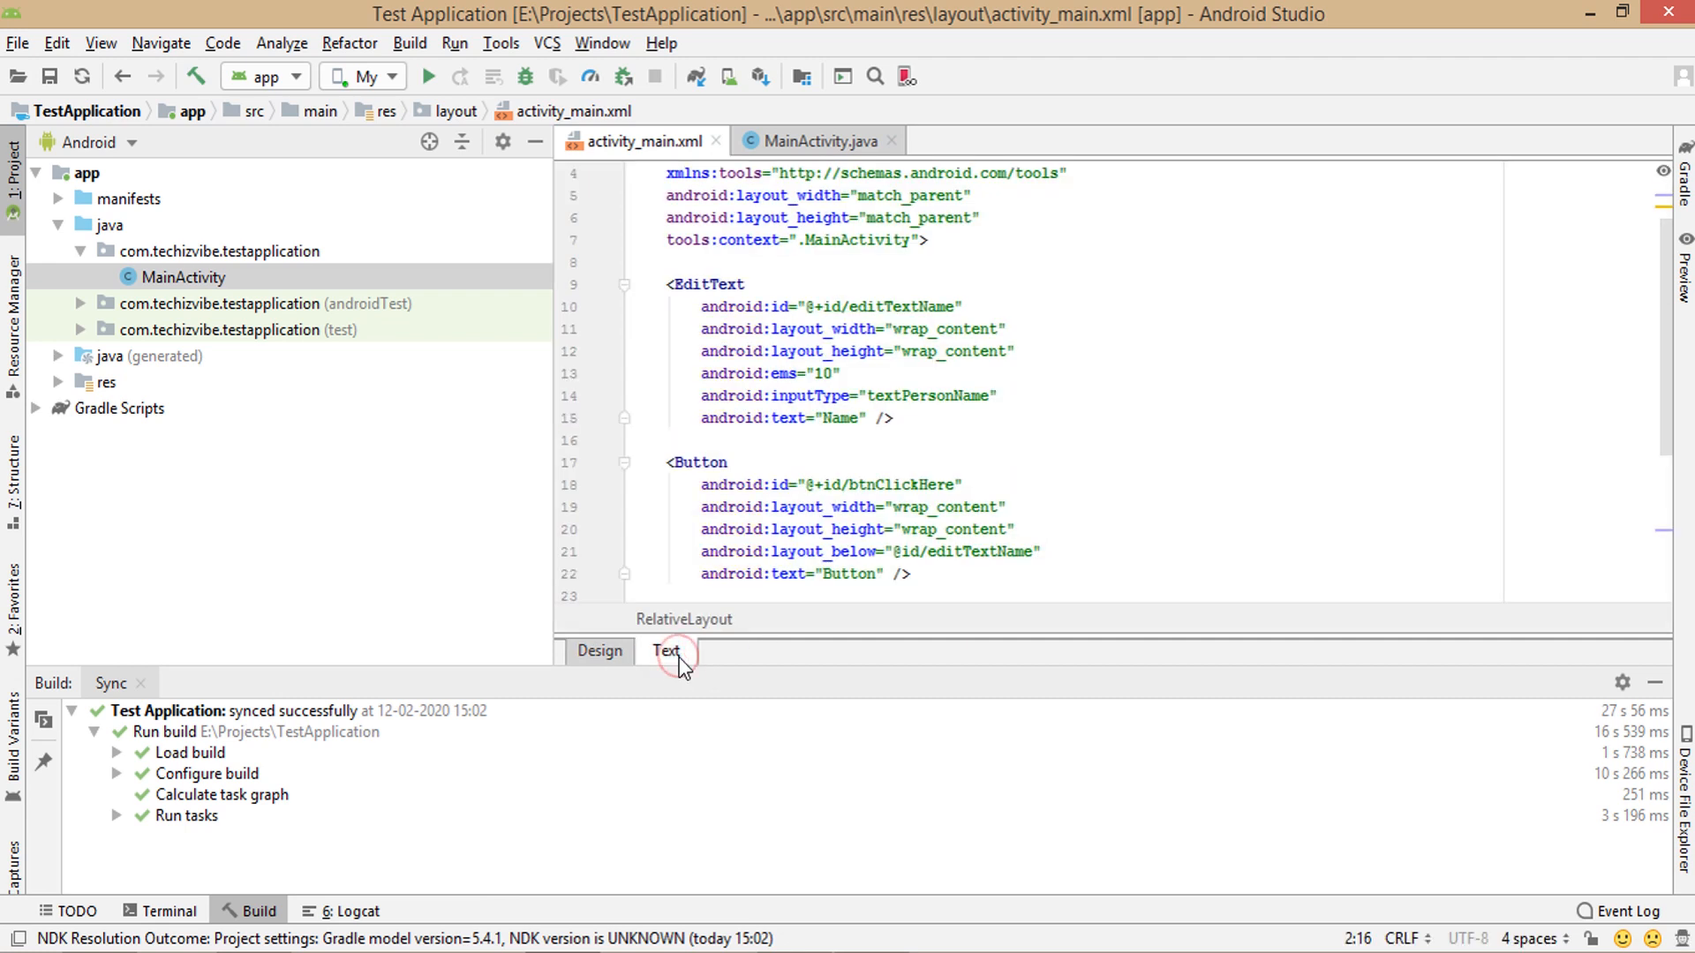
left_click(598, 651)
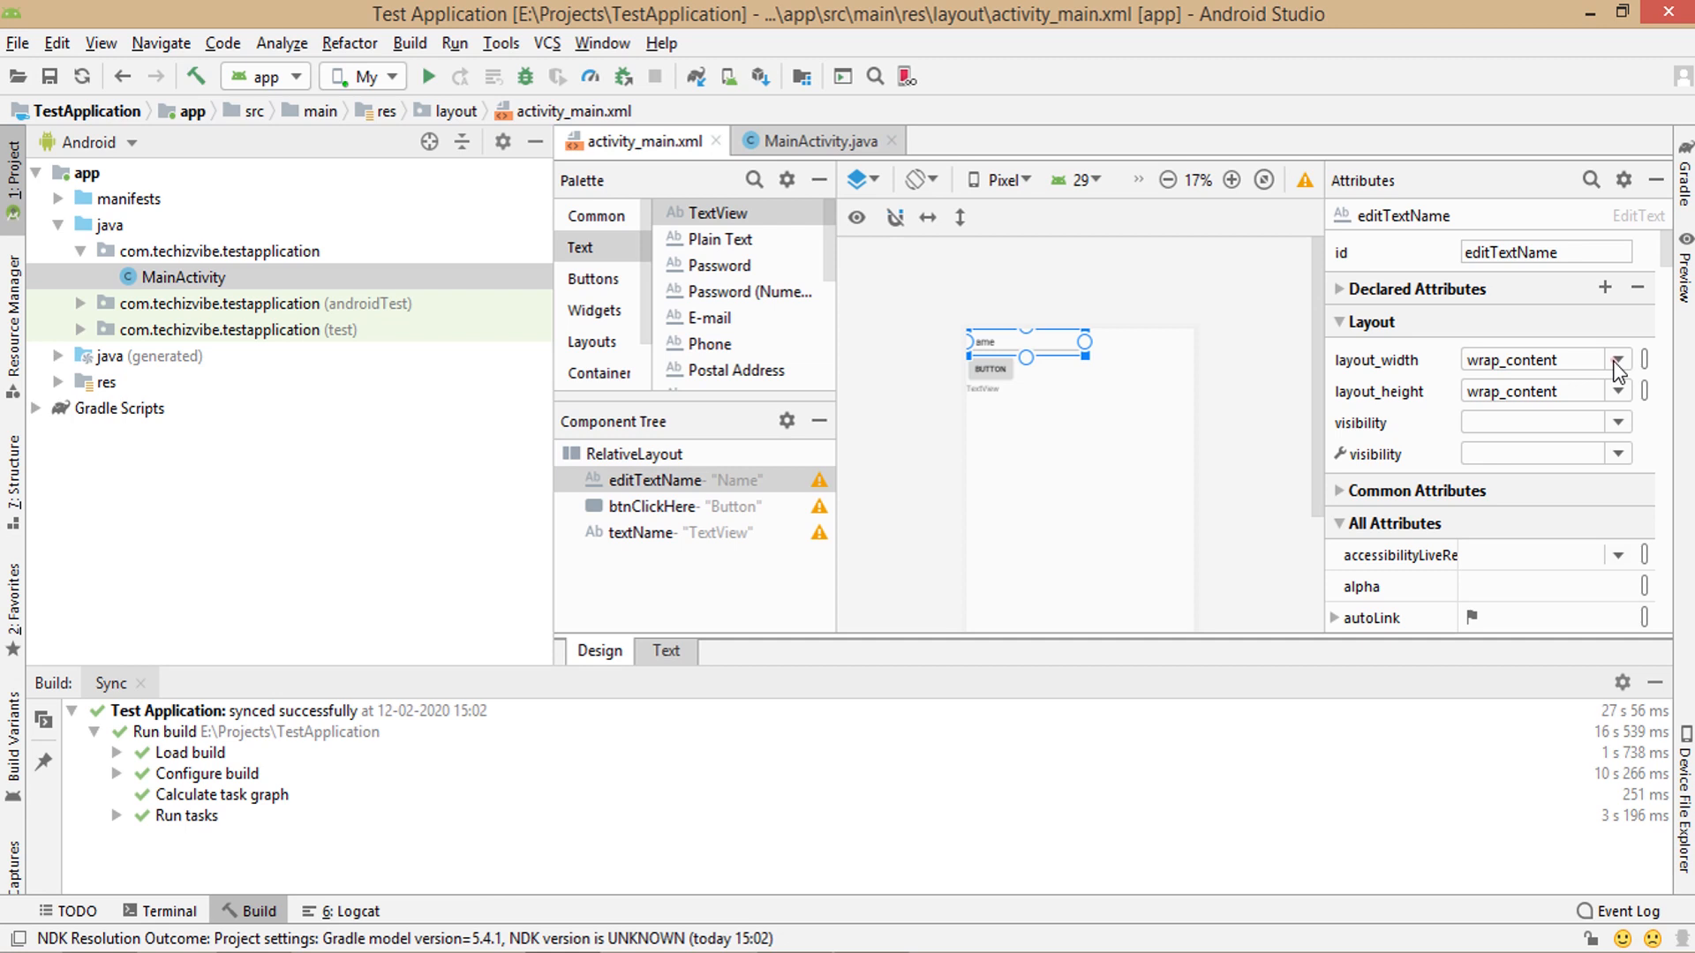
- Set editTextName's layout_width to match_parent and search the attributes for 'padd'
left_click(1534, 358)
type("match_parent")
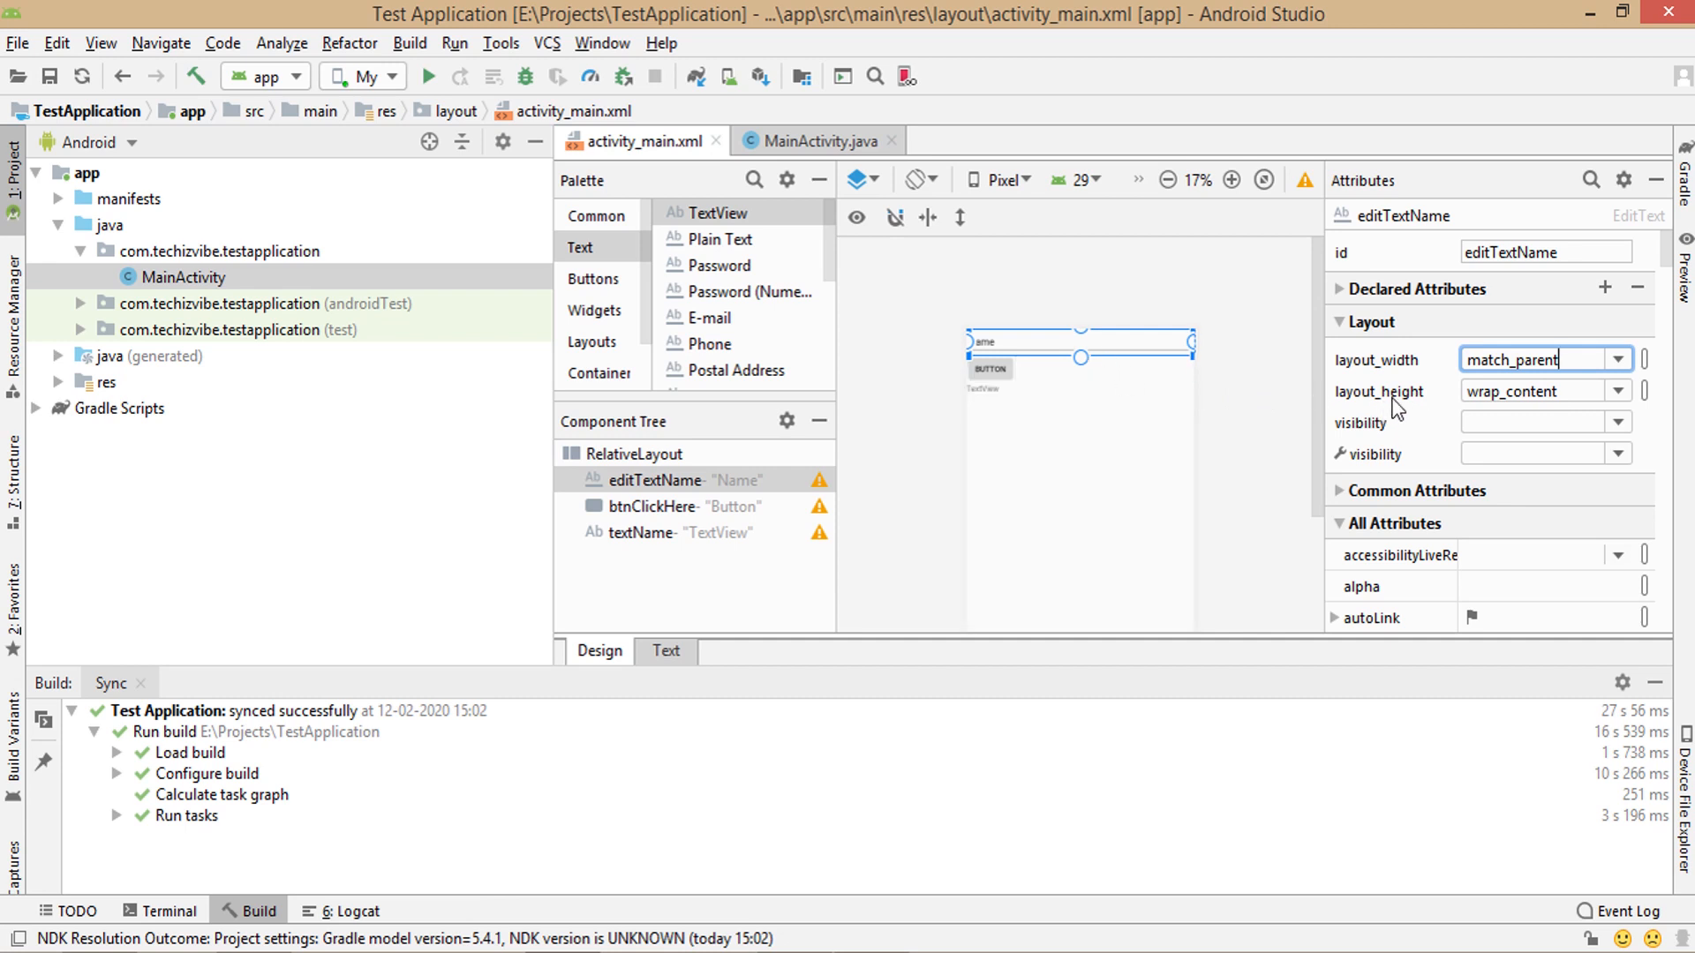
mouse_move(965, 373)
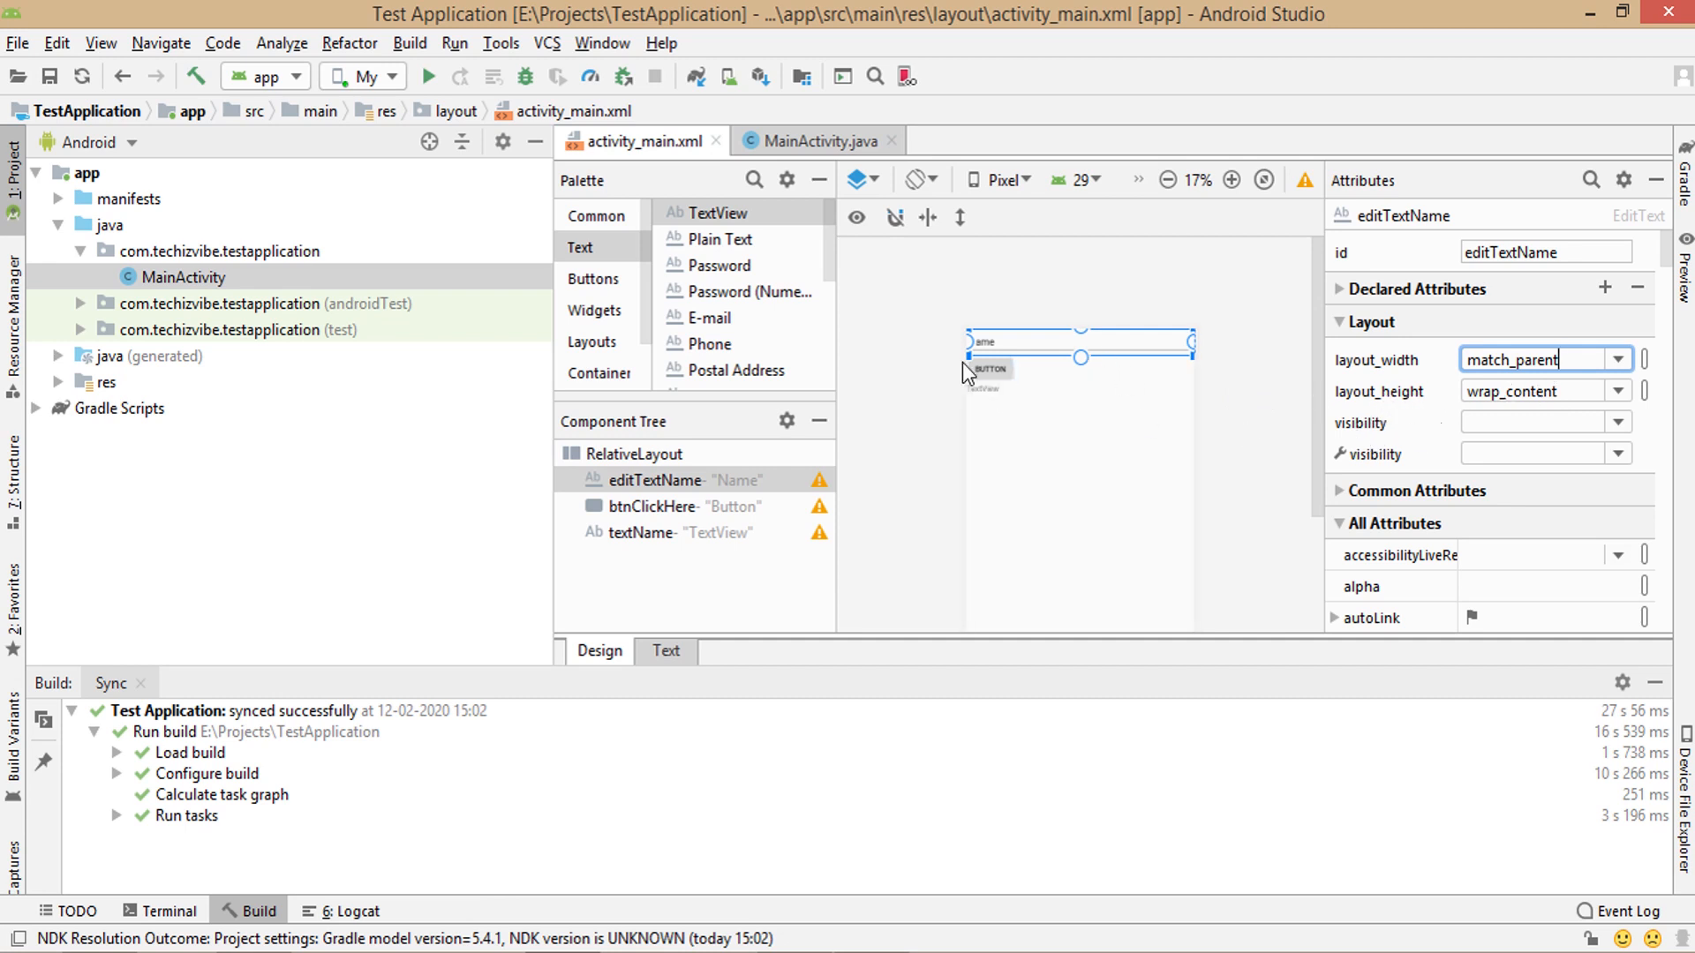
mouse_move(988, 377)
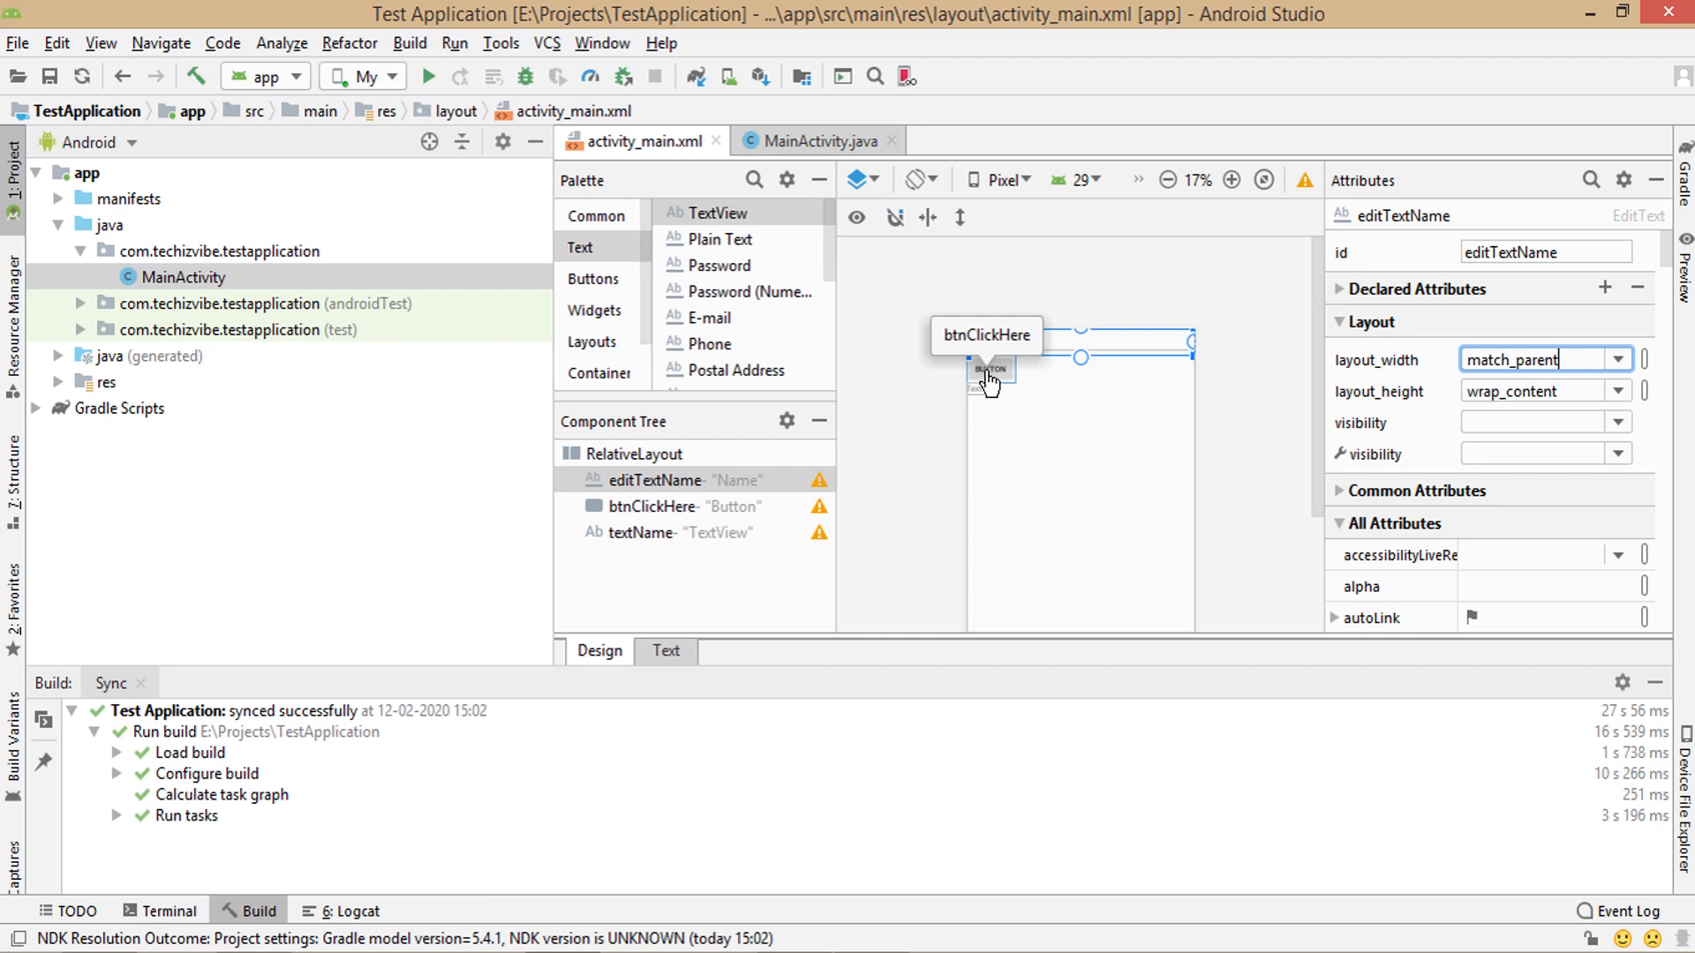
type("padd")
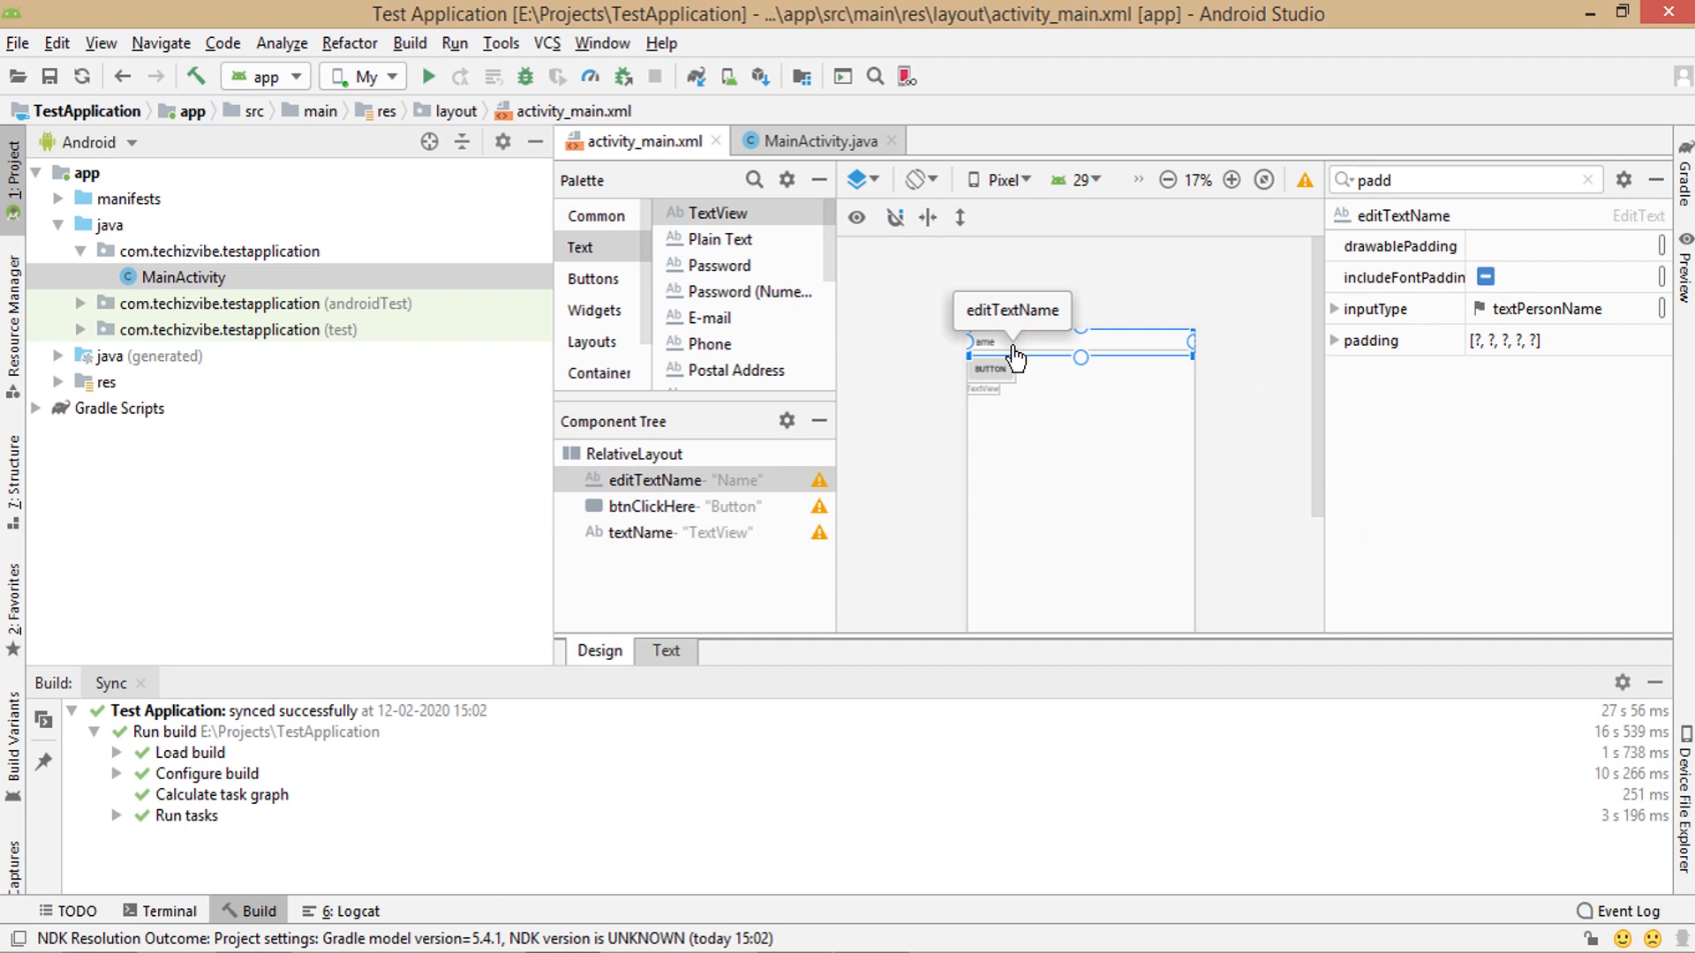
- Set btnClickHere's paddingStart, paddingTop, paddingEnd and paddingBottom to 20dp
type("2")
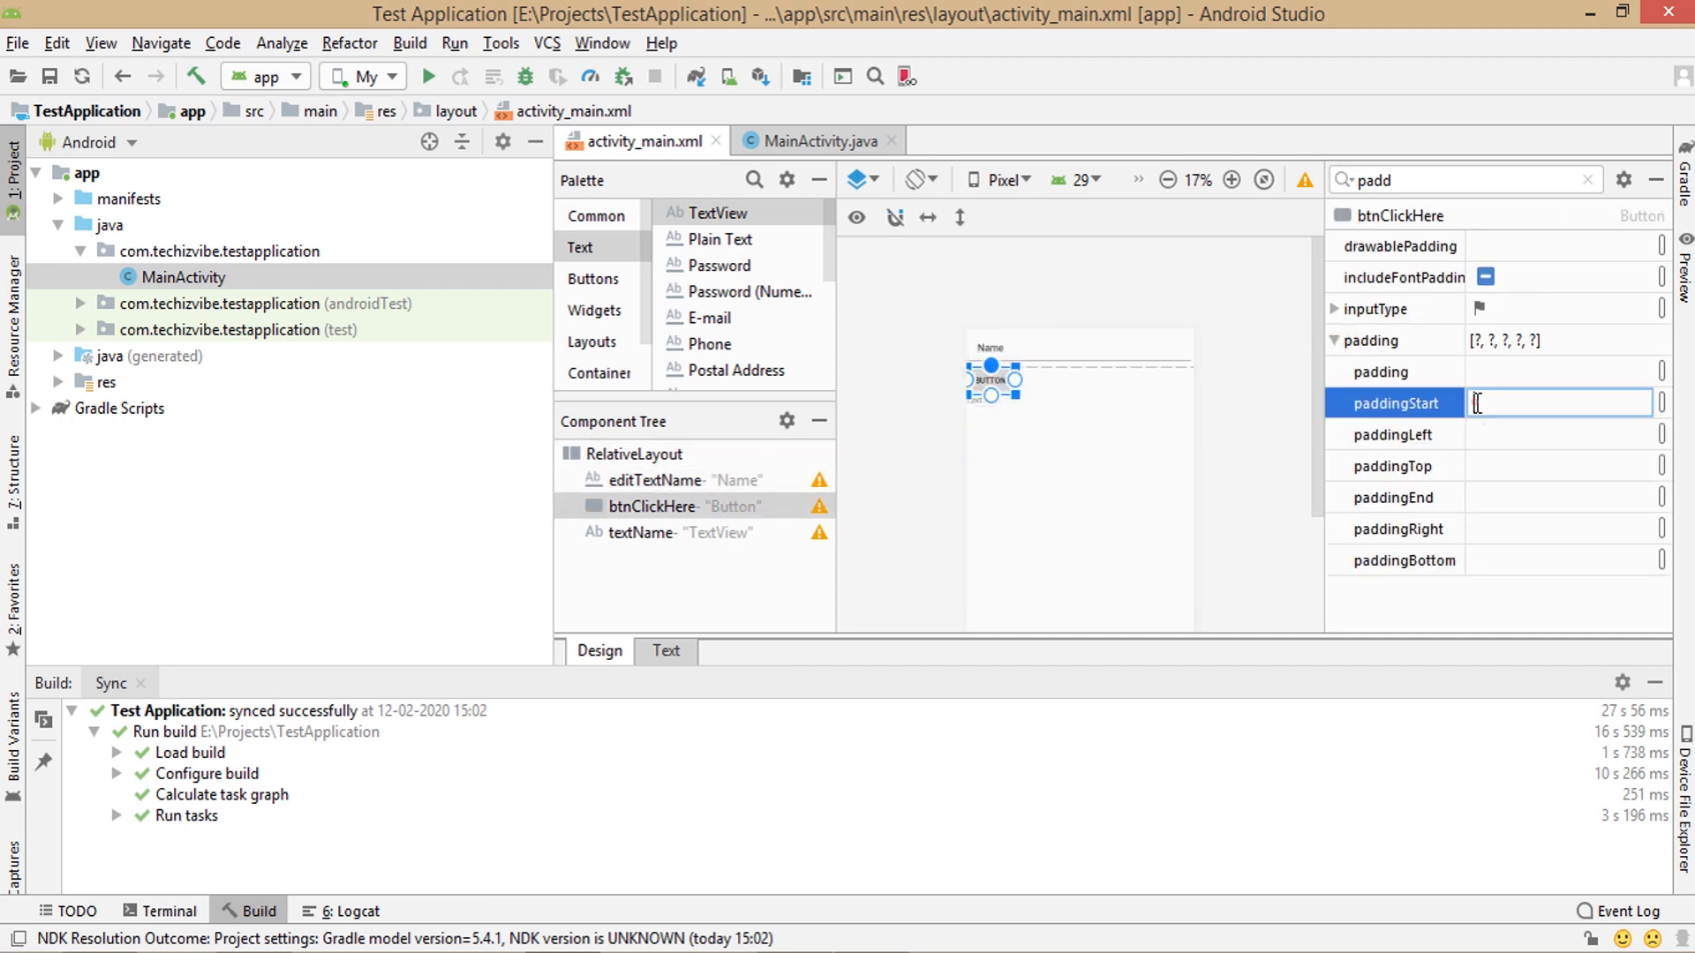
type("20dp")
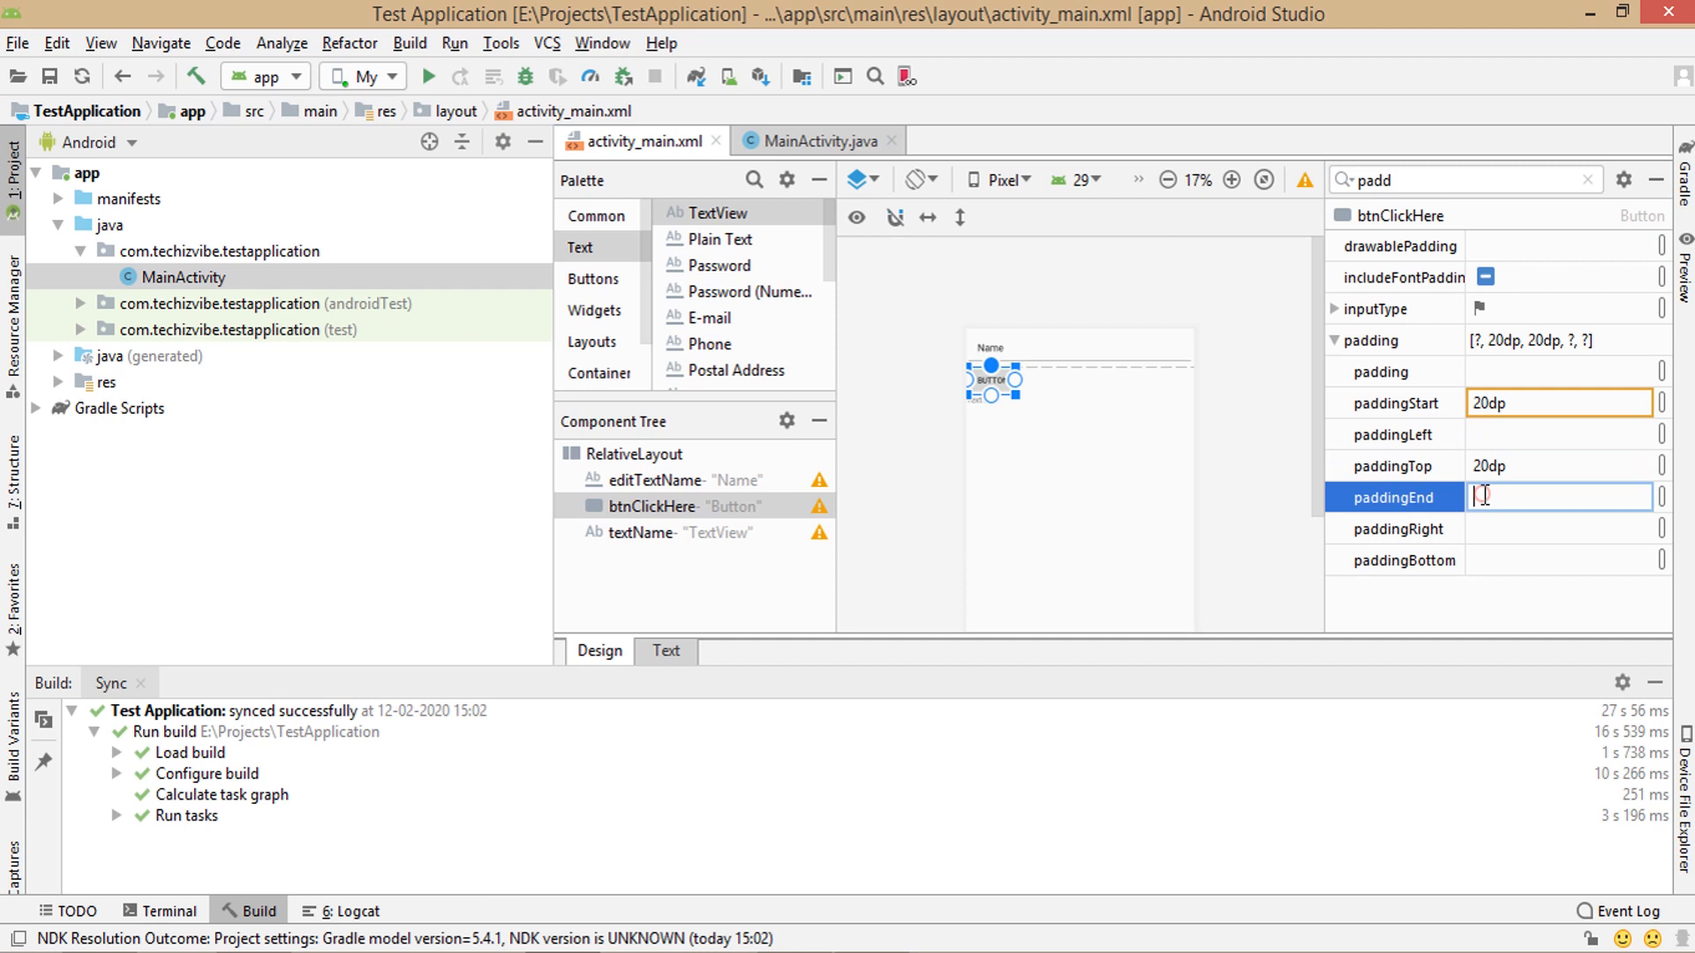
type("20dp")
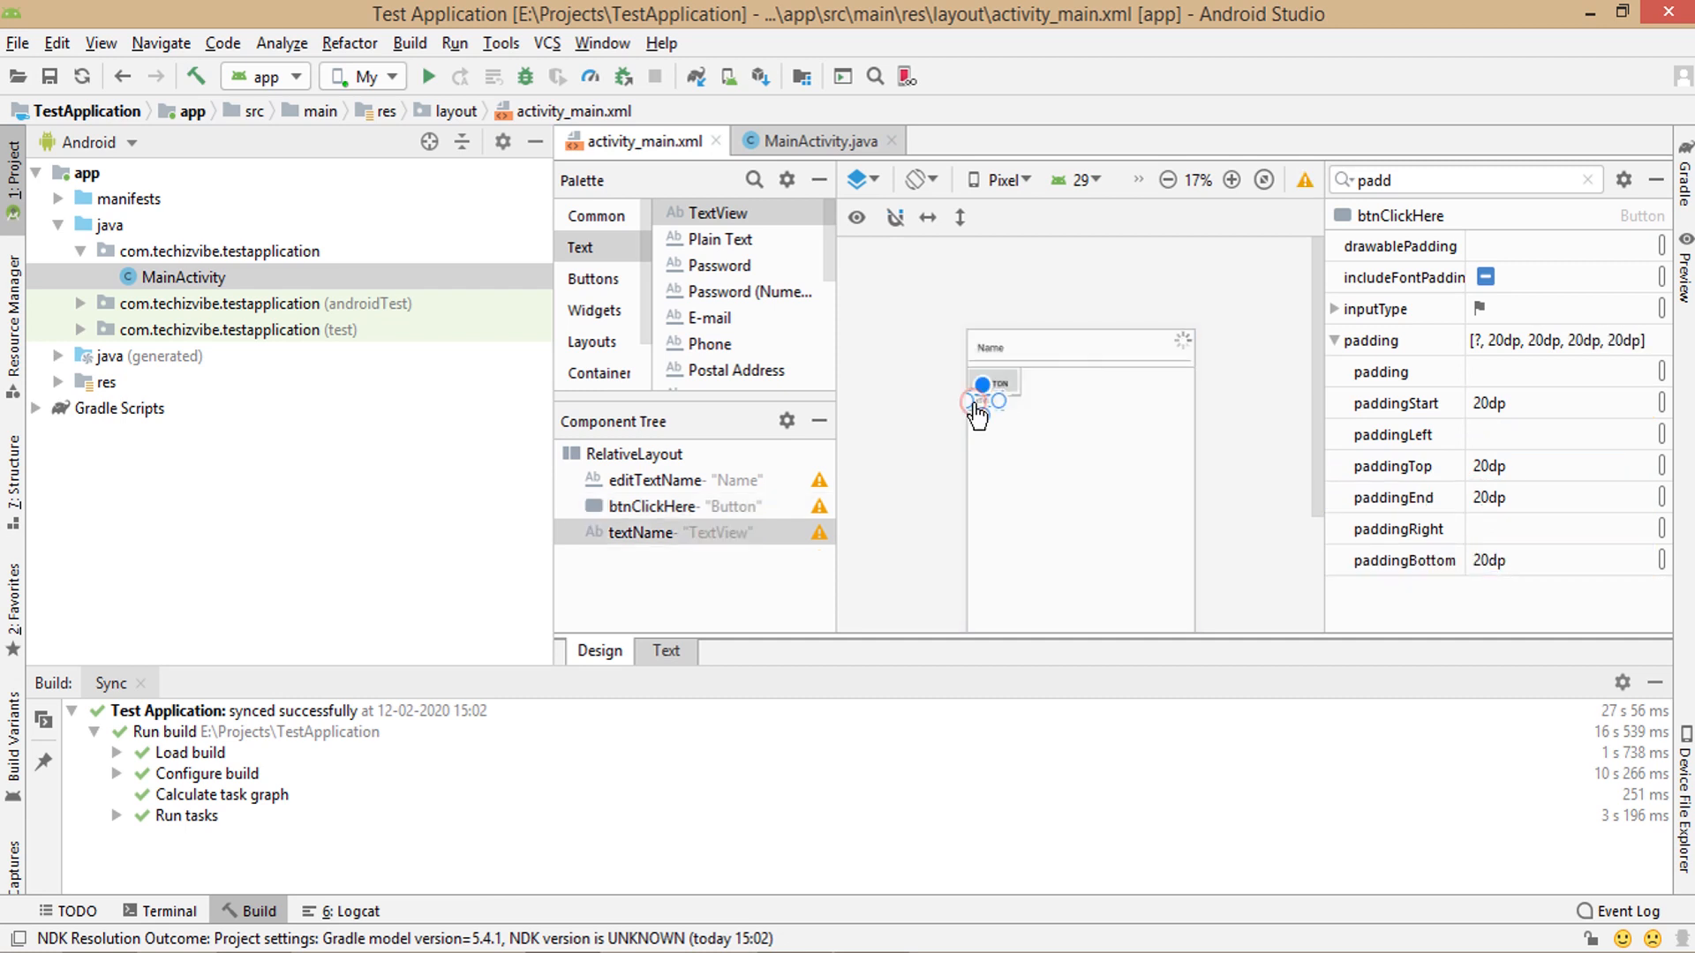
left_click(1557, 402)
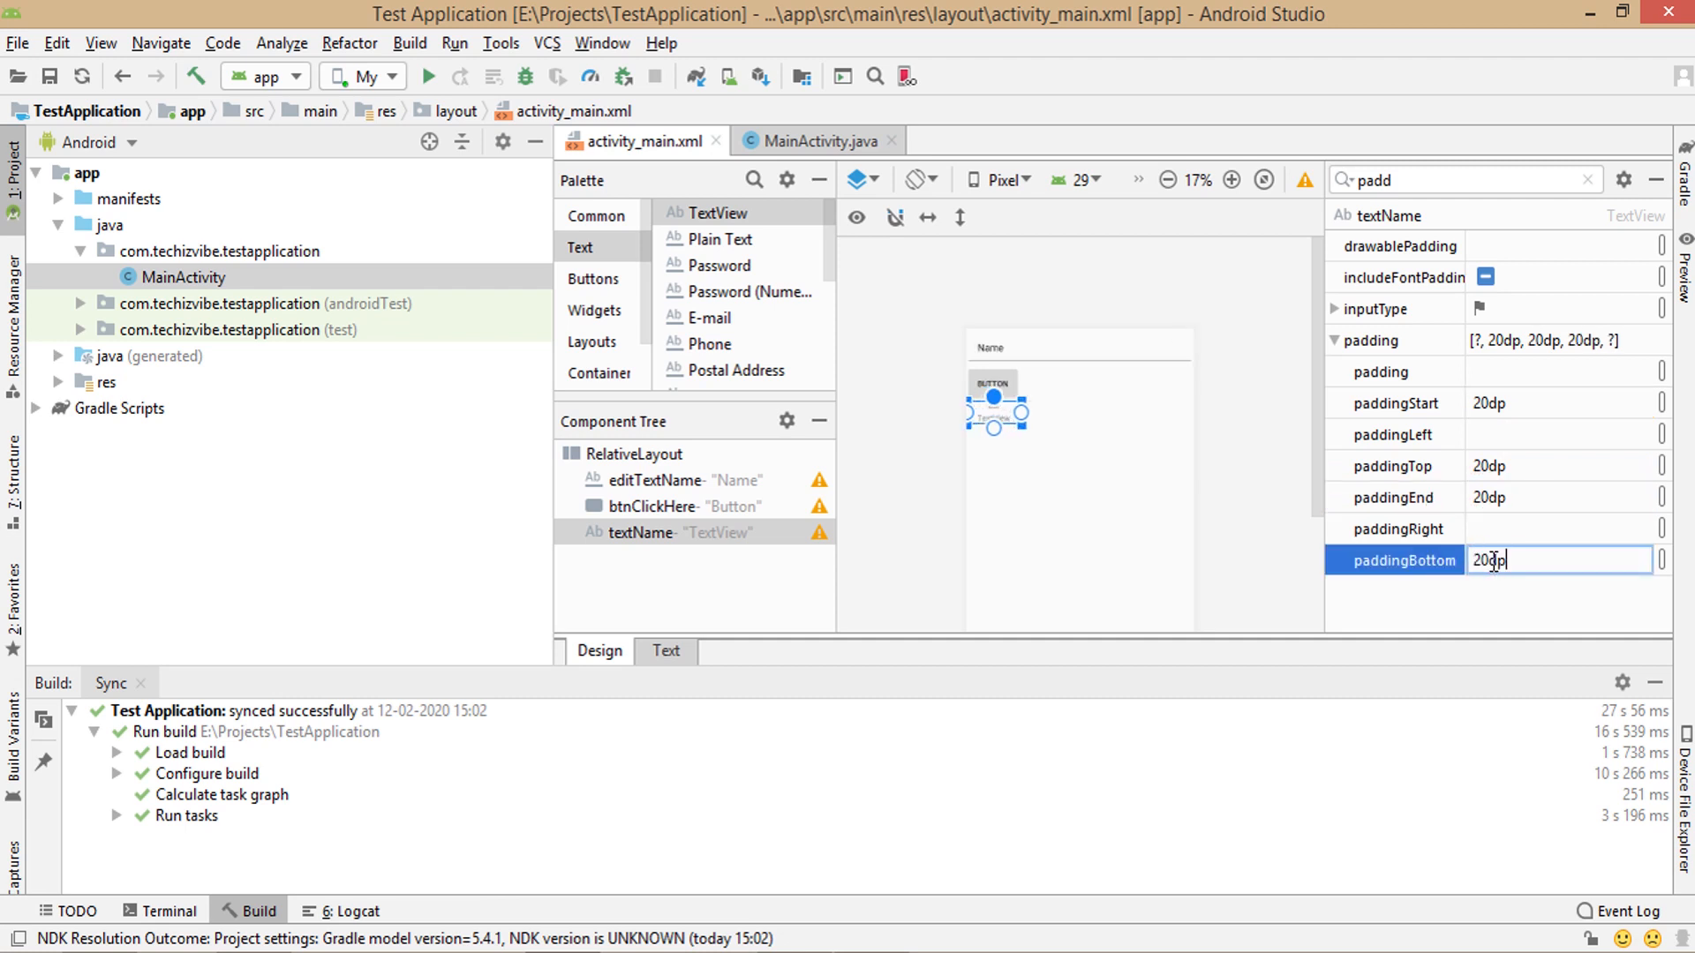
- Give the RelativeLayout root an overall padding of 20dp
left_click(639, 454)
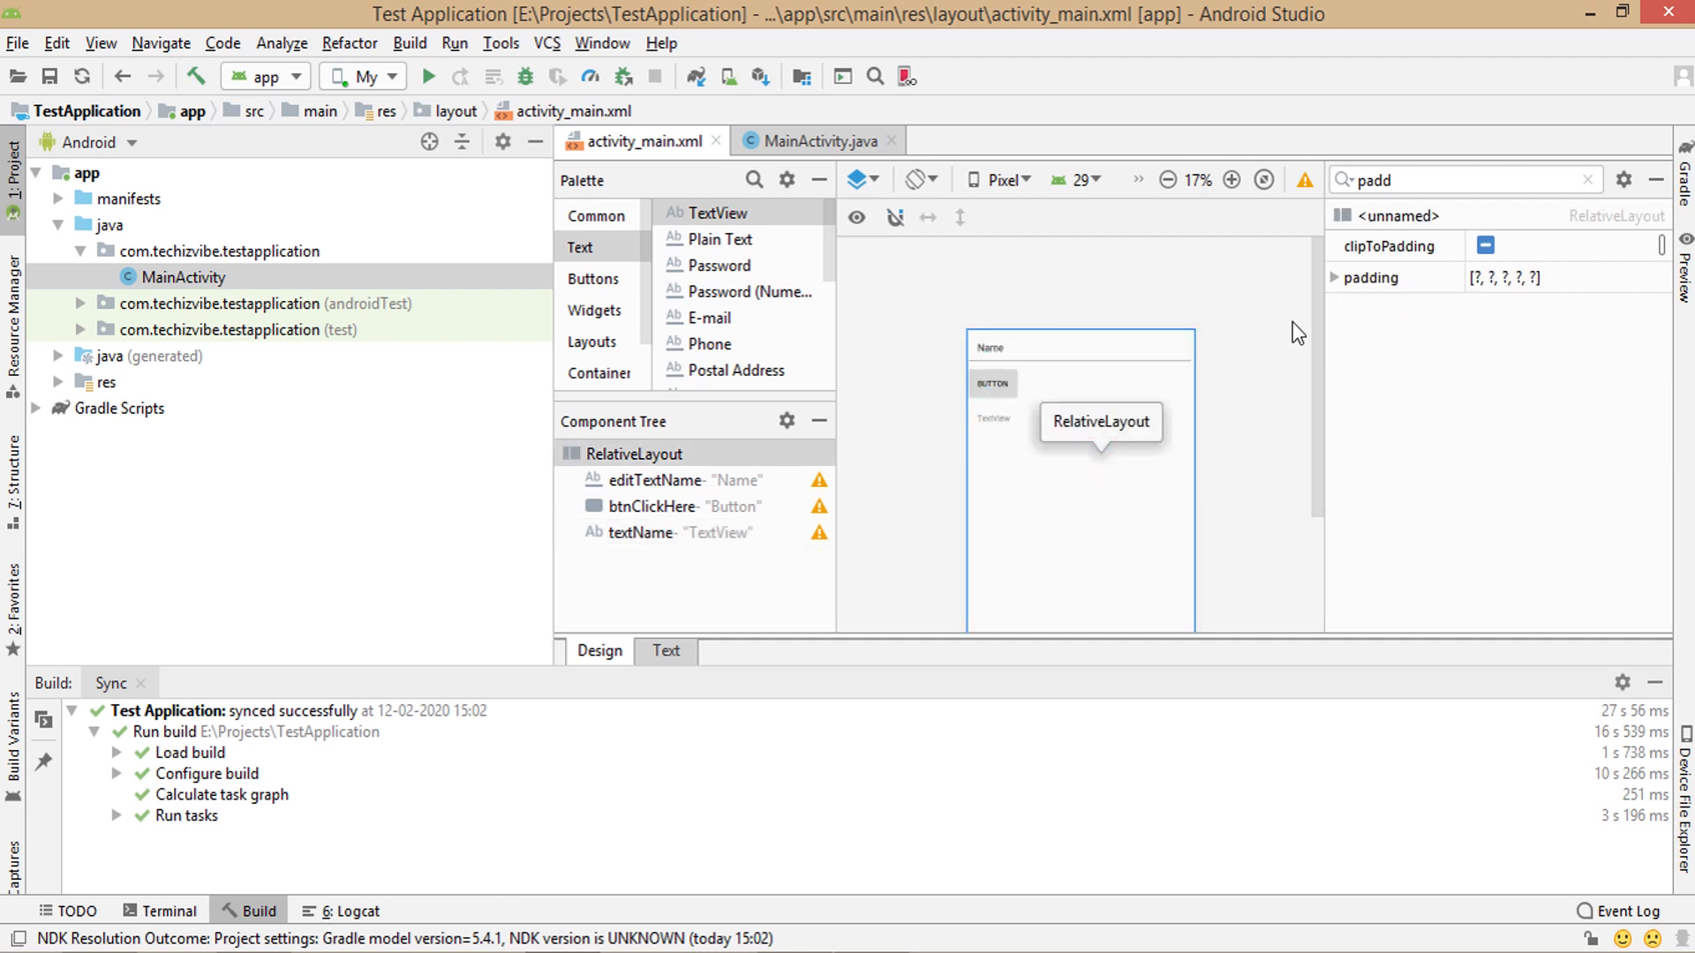
left_click(1336, 277)
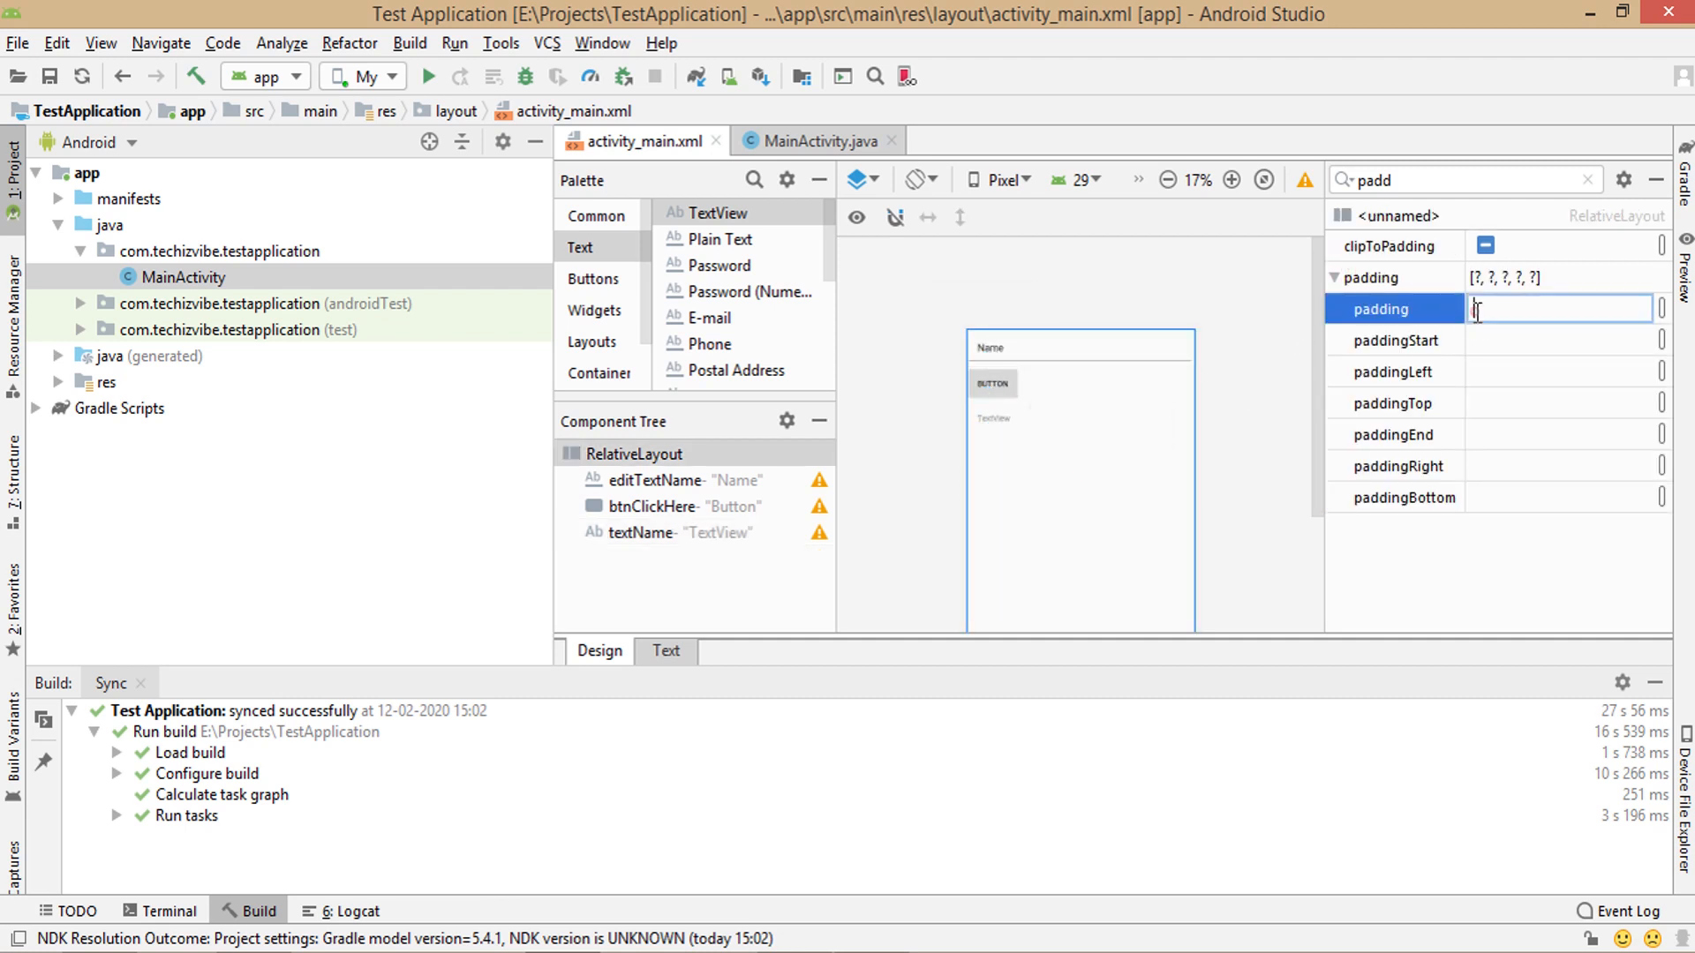
type("20dp")
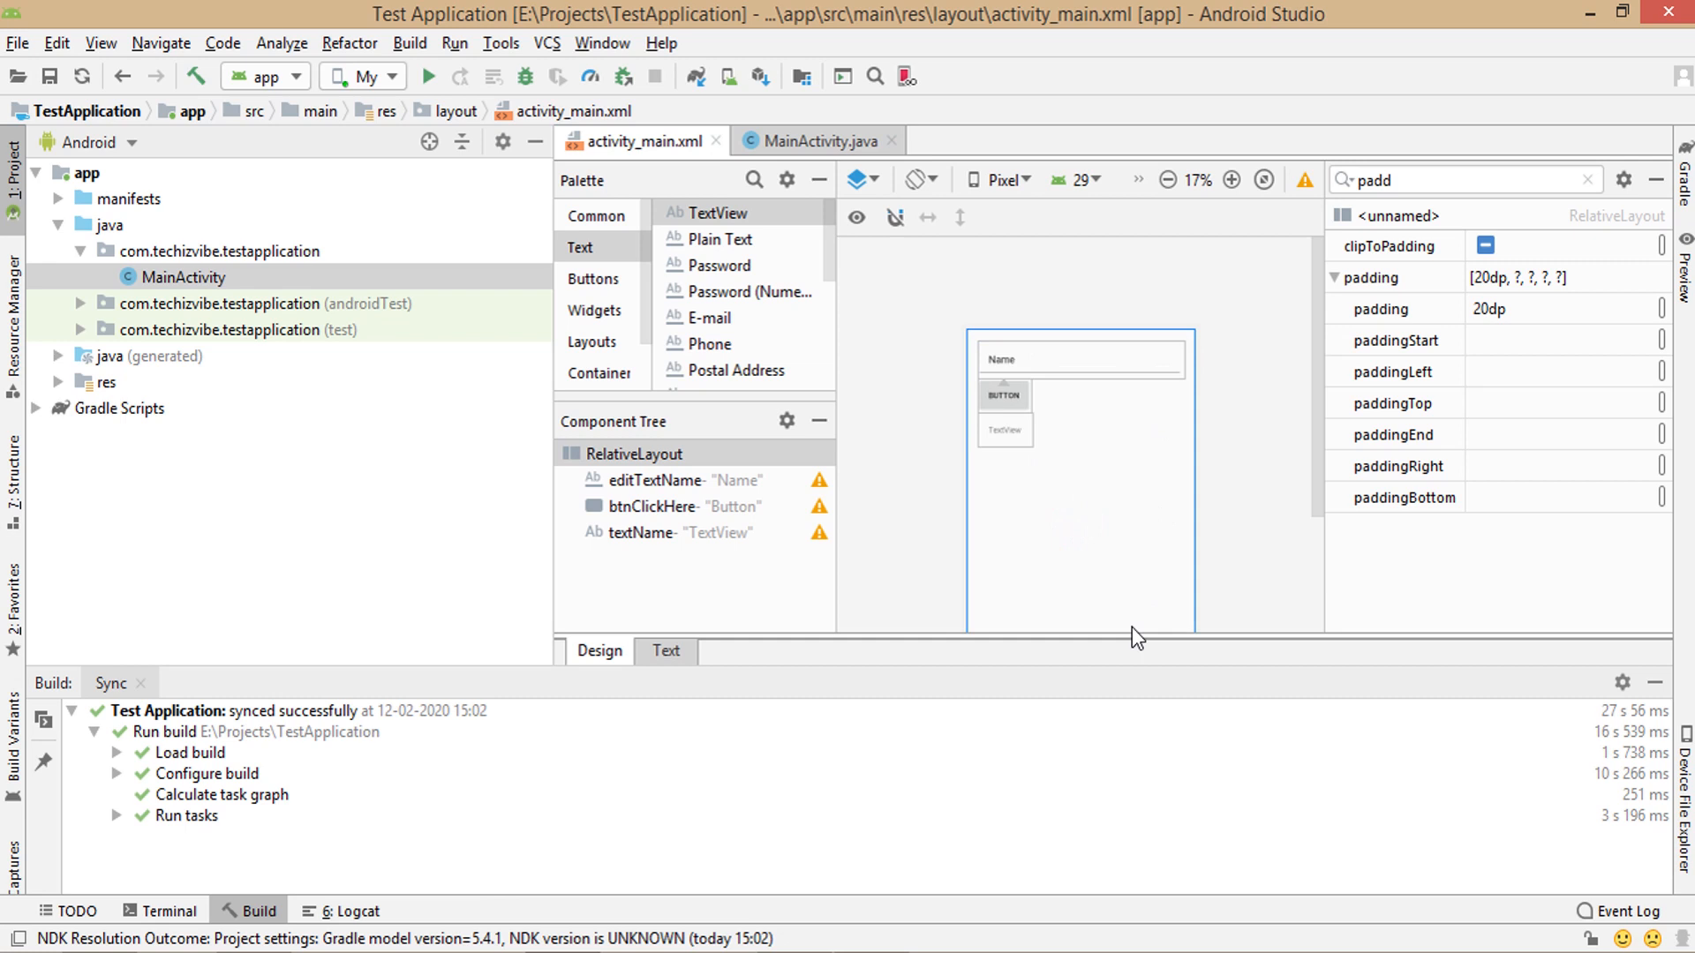
mouse_move(1128, 592)
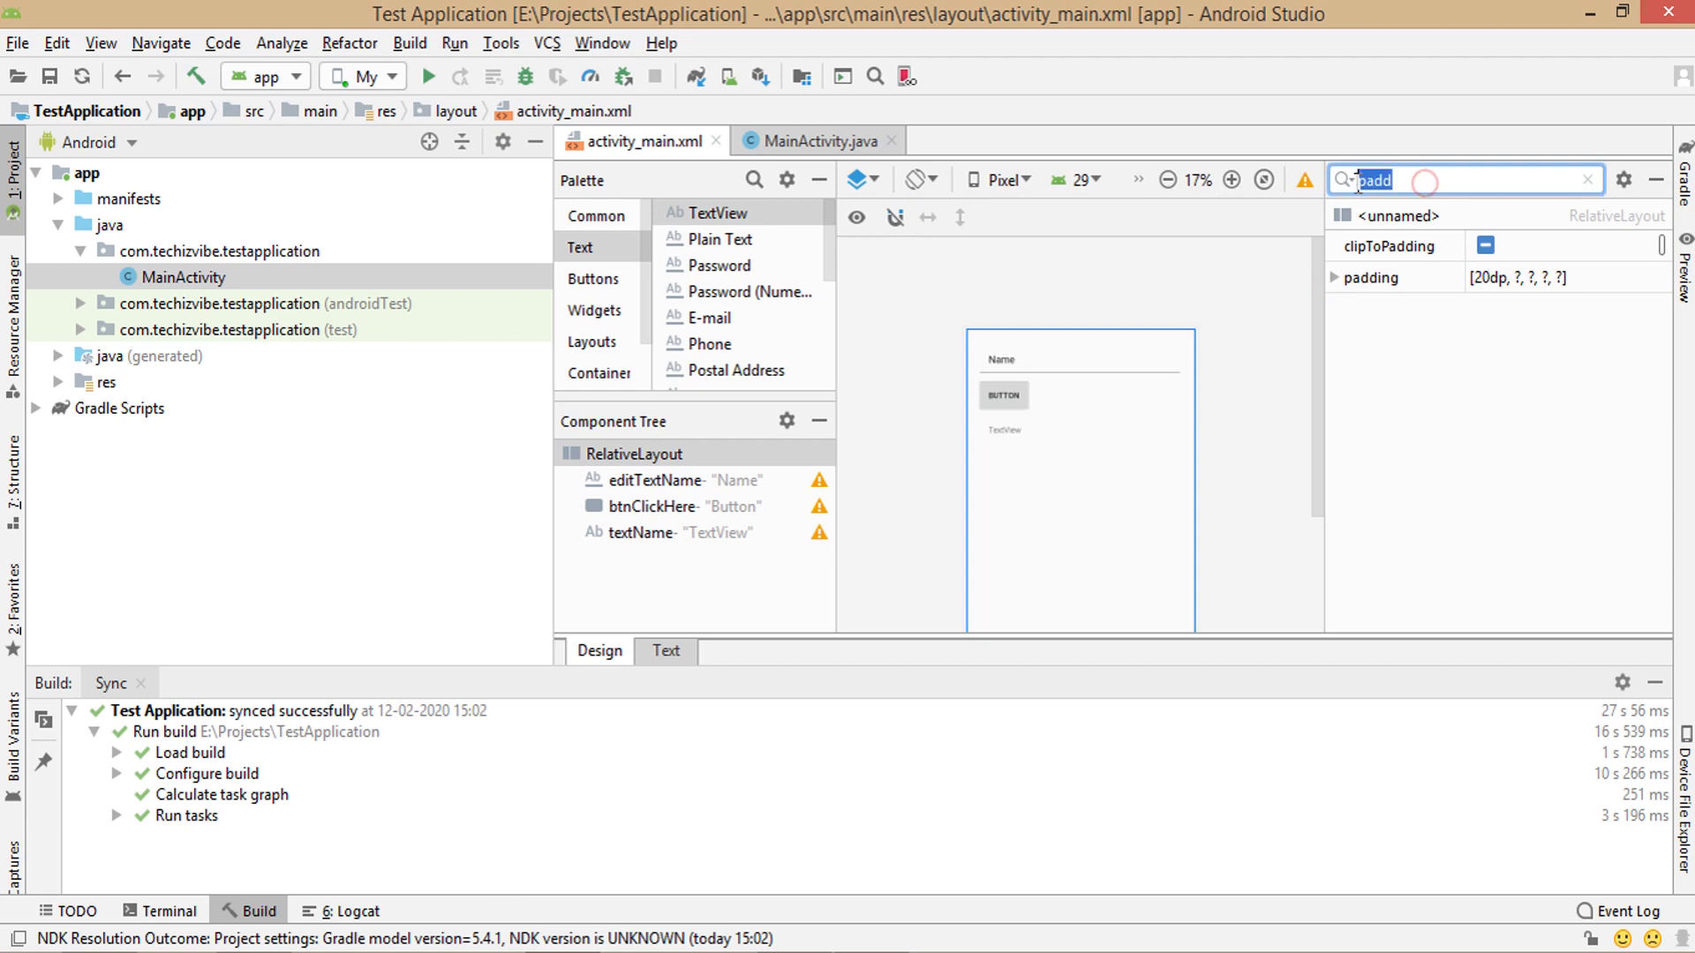
- Find the gravity attribute on RelativeLayout and tick its center checkbox
type("gr")
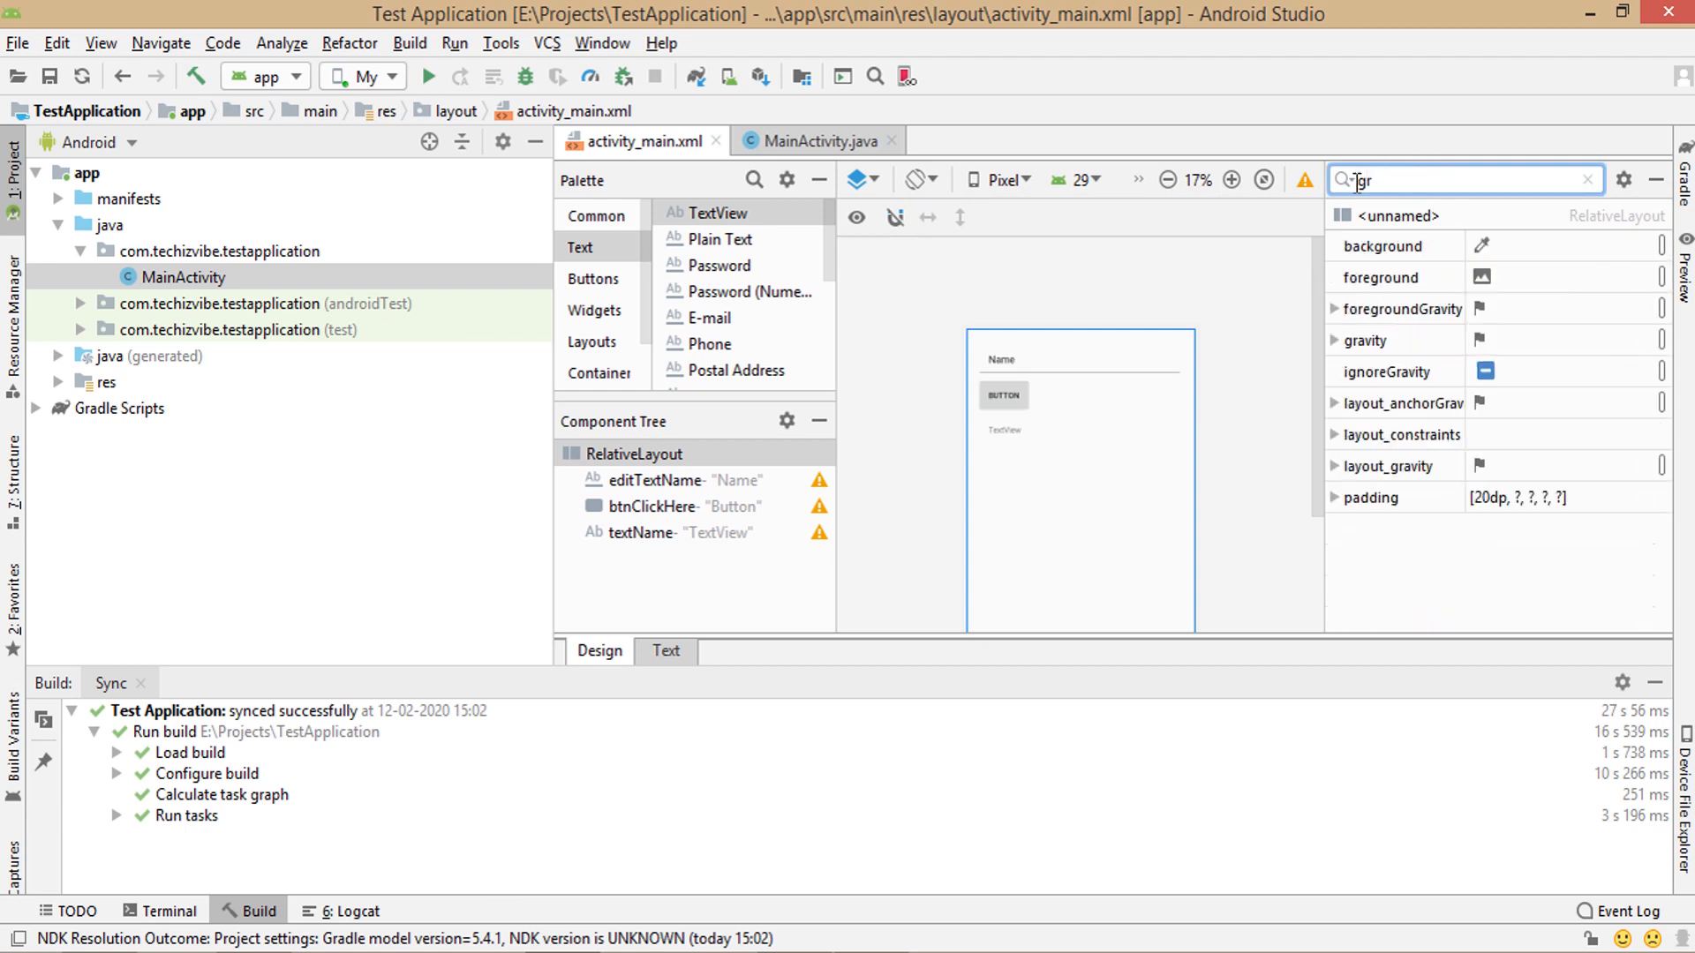
mouse_move(1338, 348)
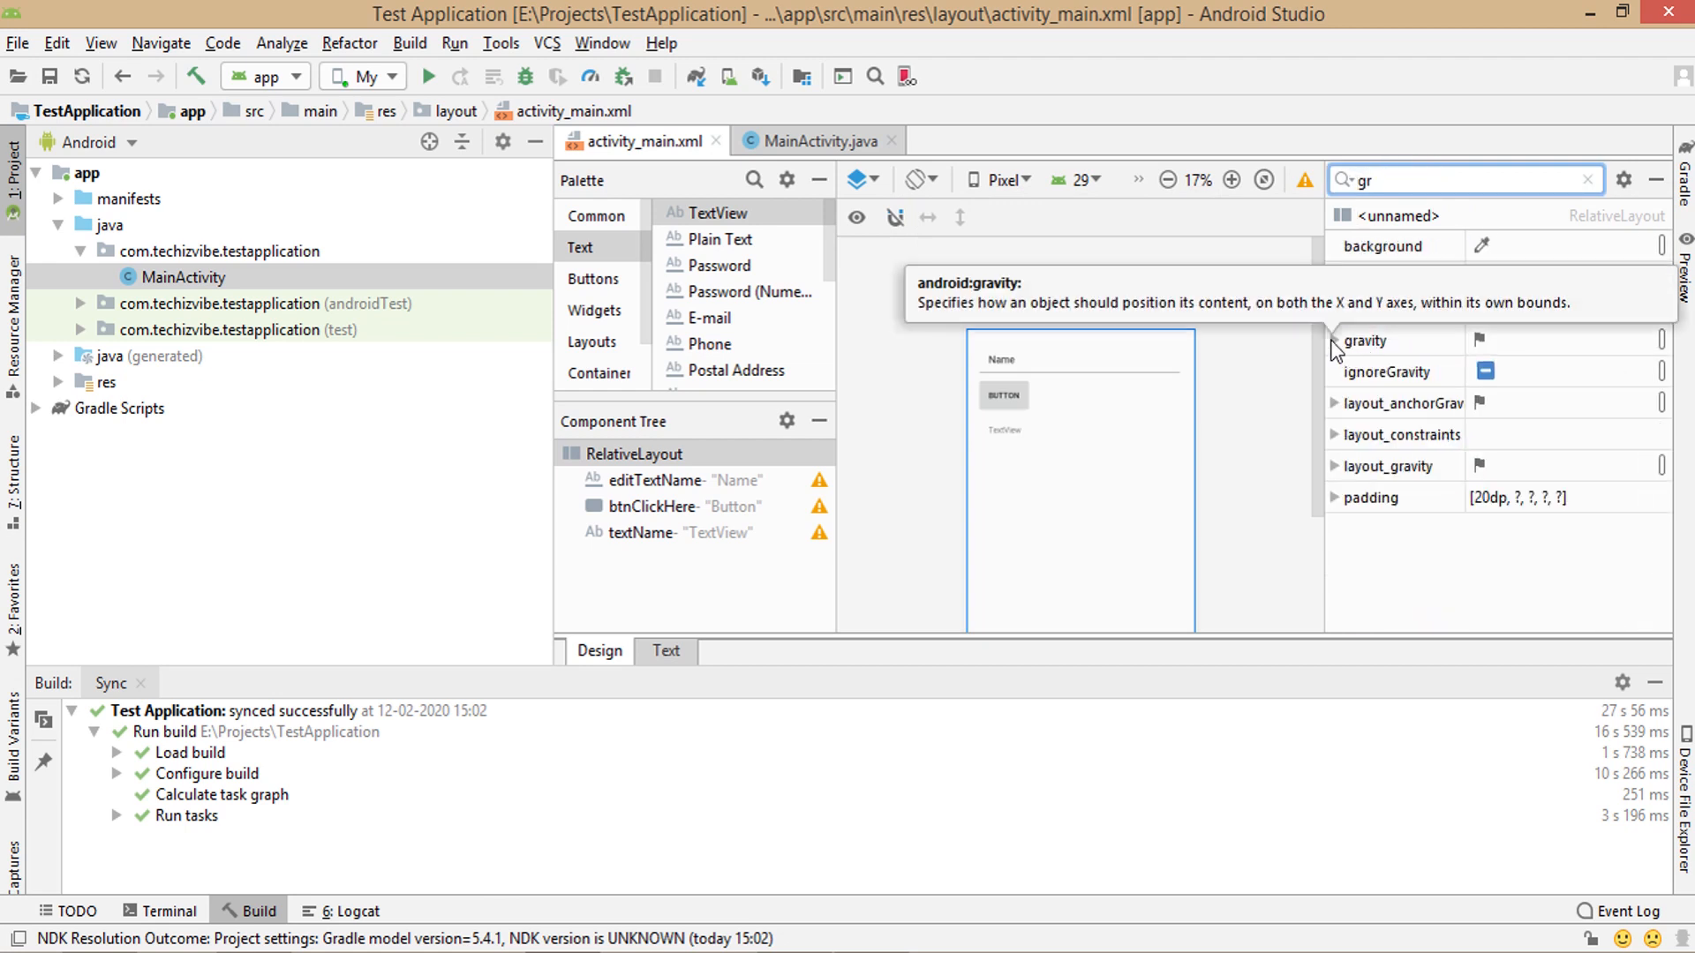
left_click(1334, 339)
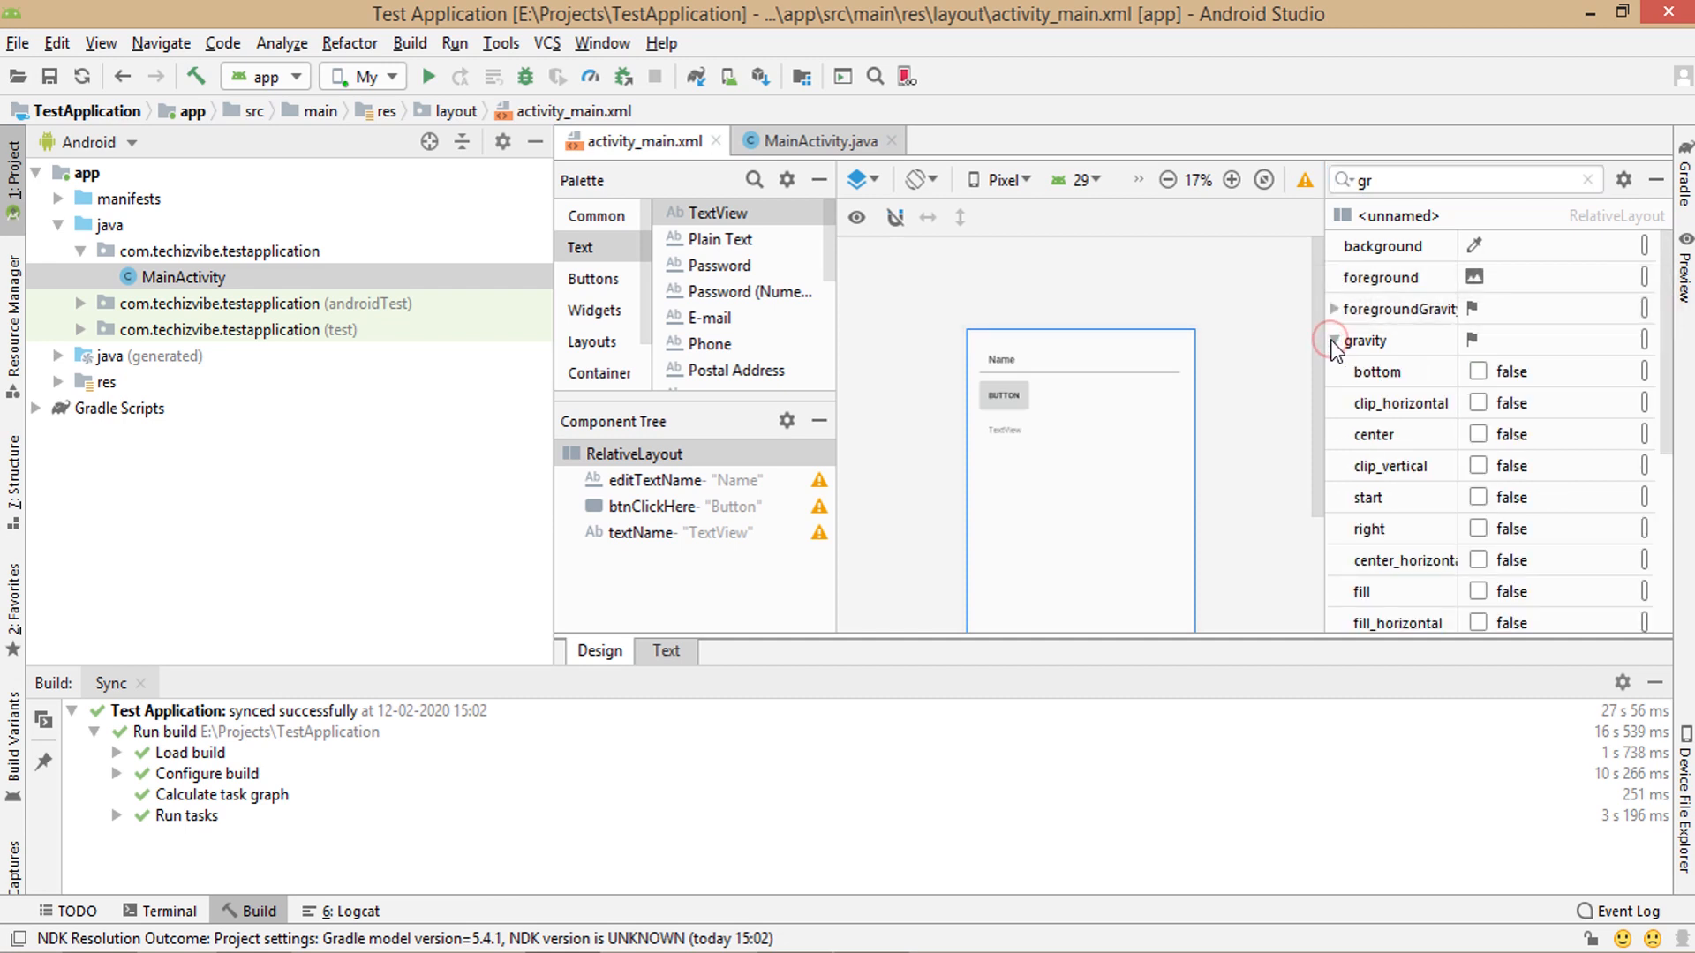
left_click(1478, 434)
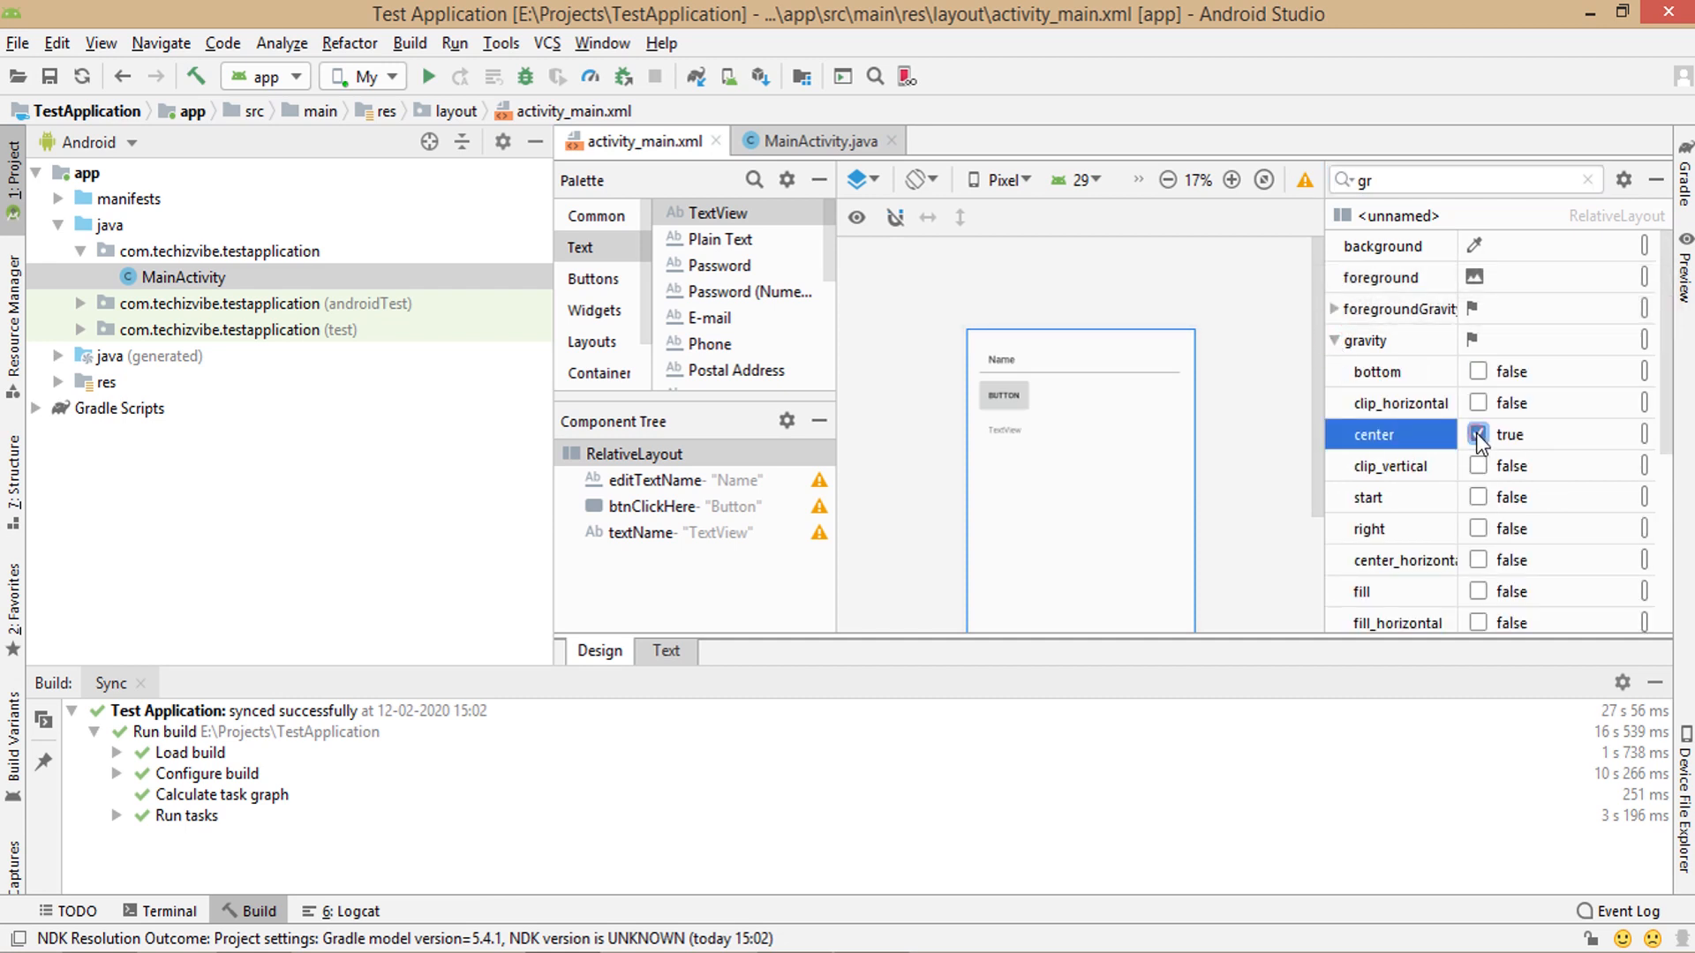
left_click(1477, 434)
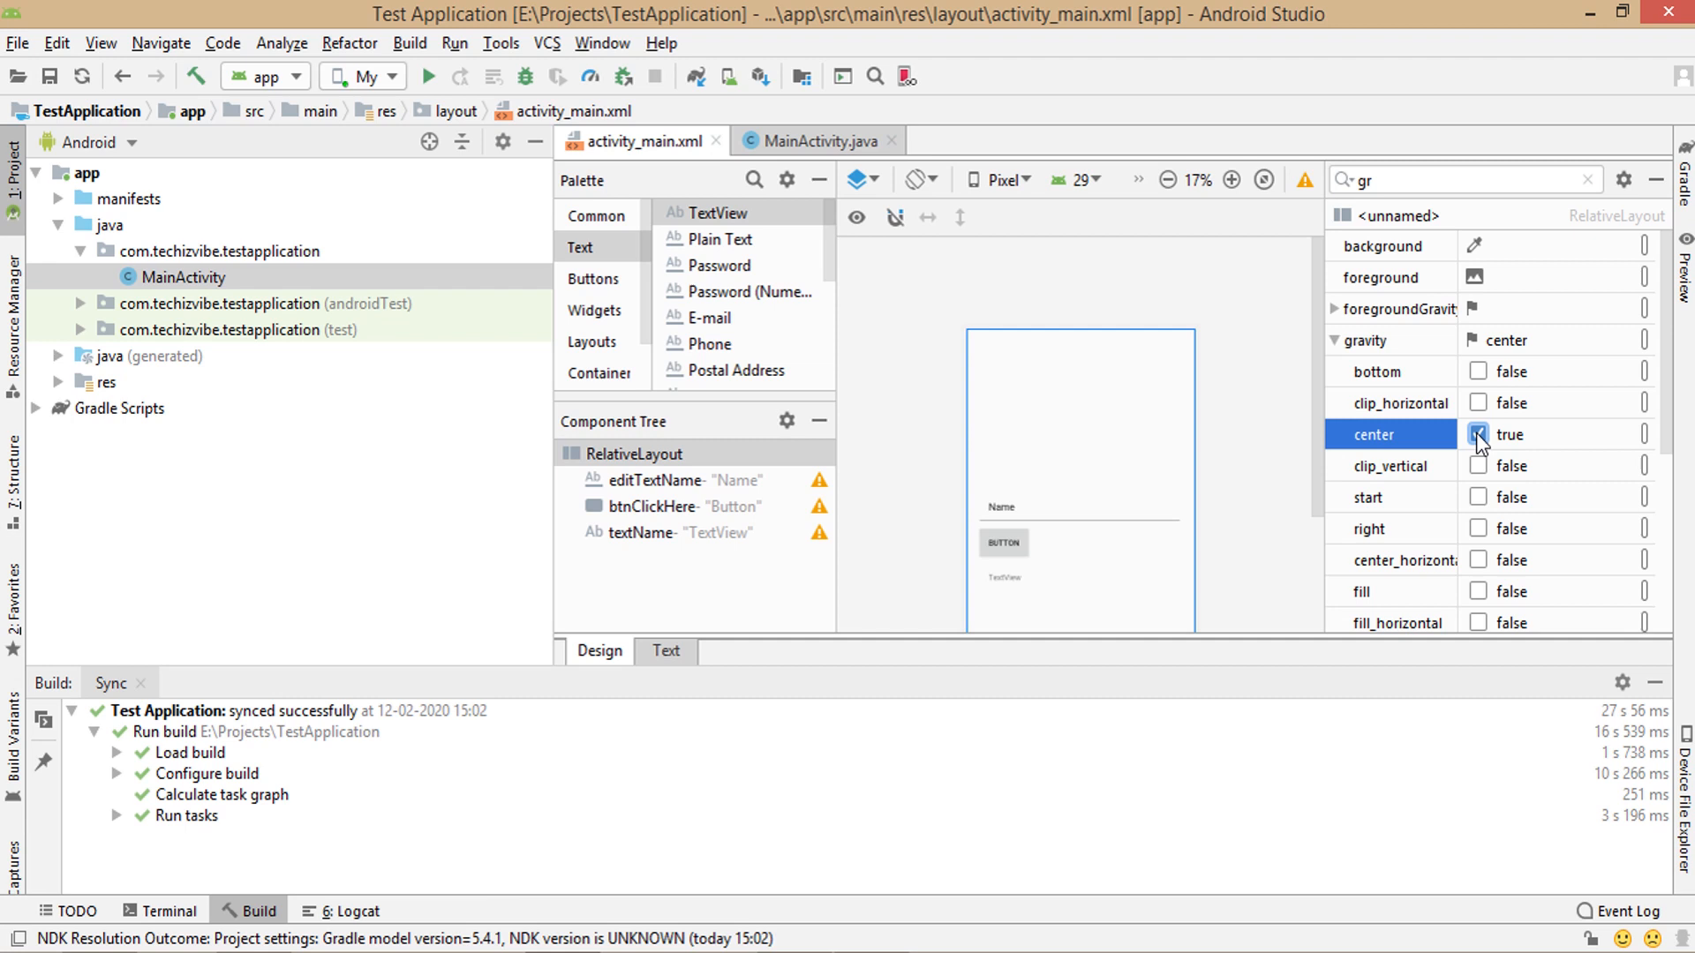
left_click(1478, 434)
type("c")
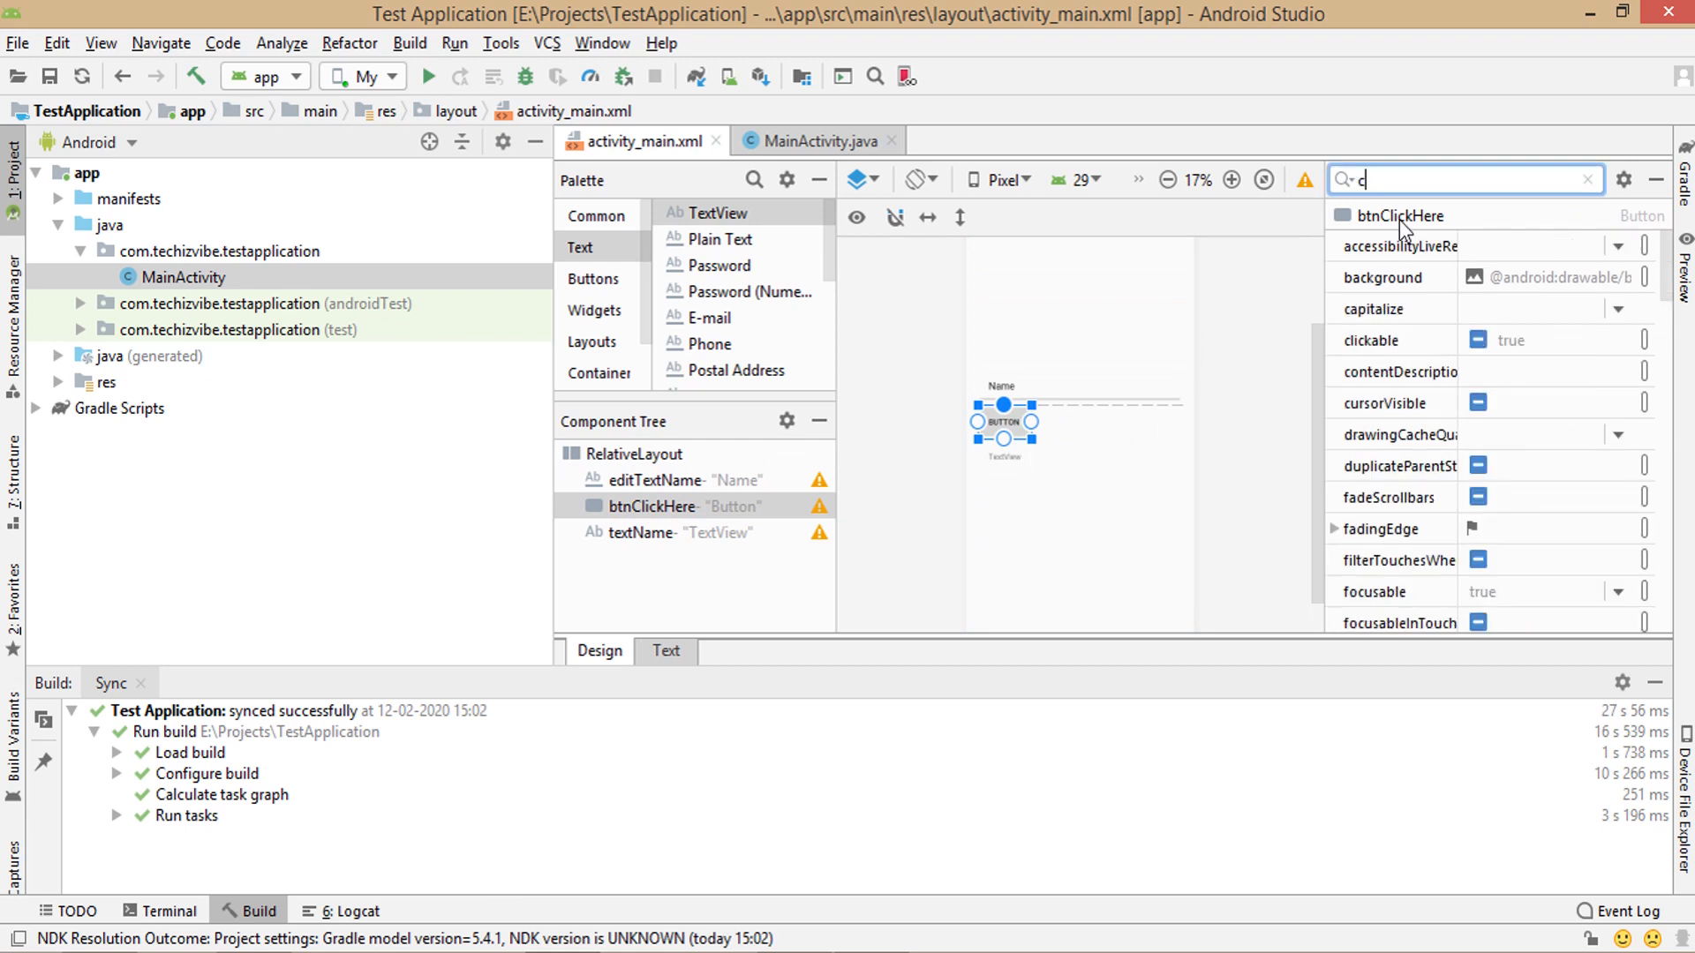
- Tick layout_centerInParent for btnClickHere so the button sits centered horizontally
type("e")
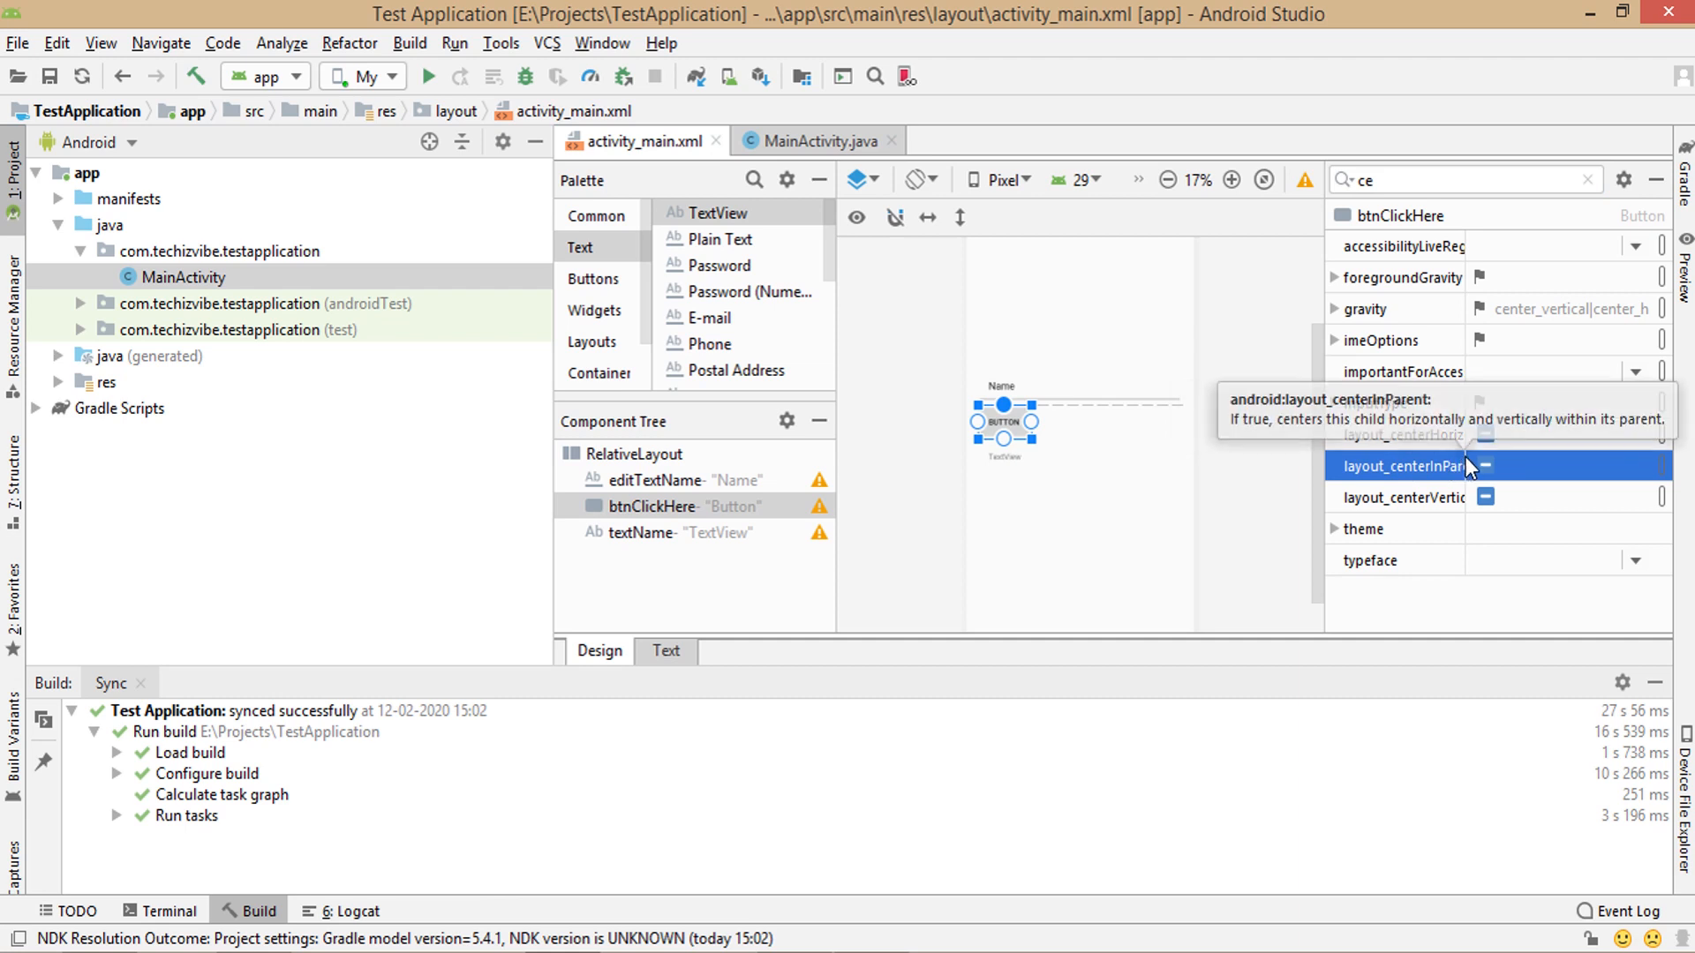
left_click(1486, 466)
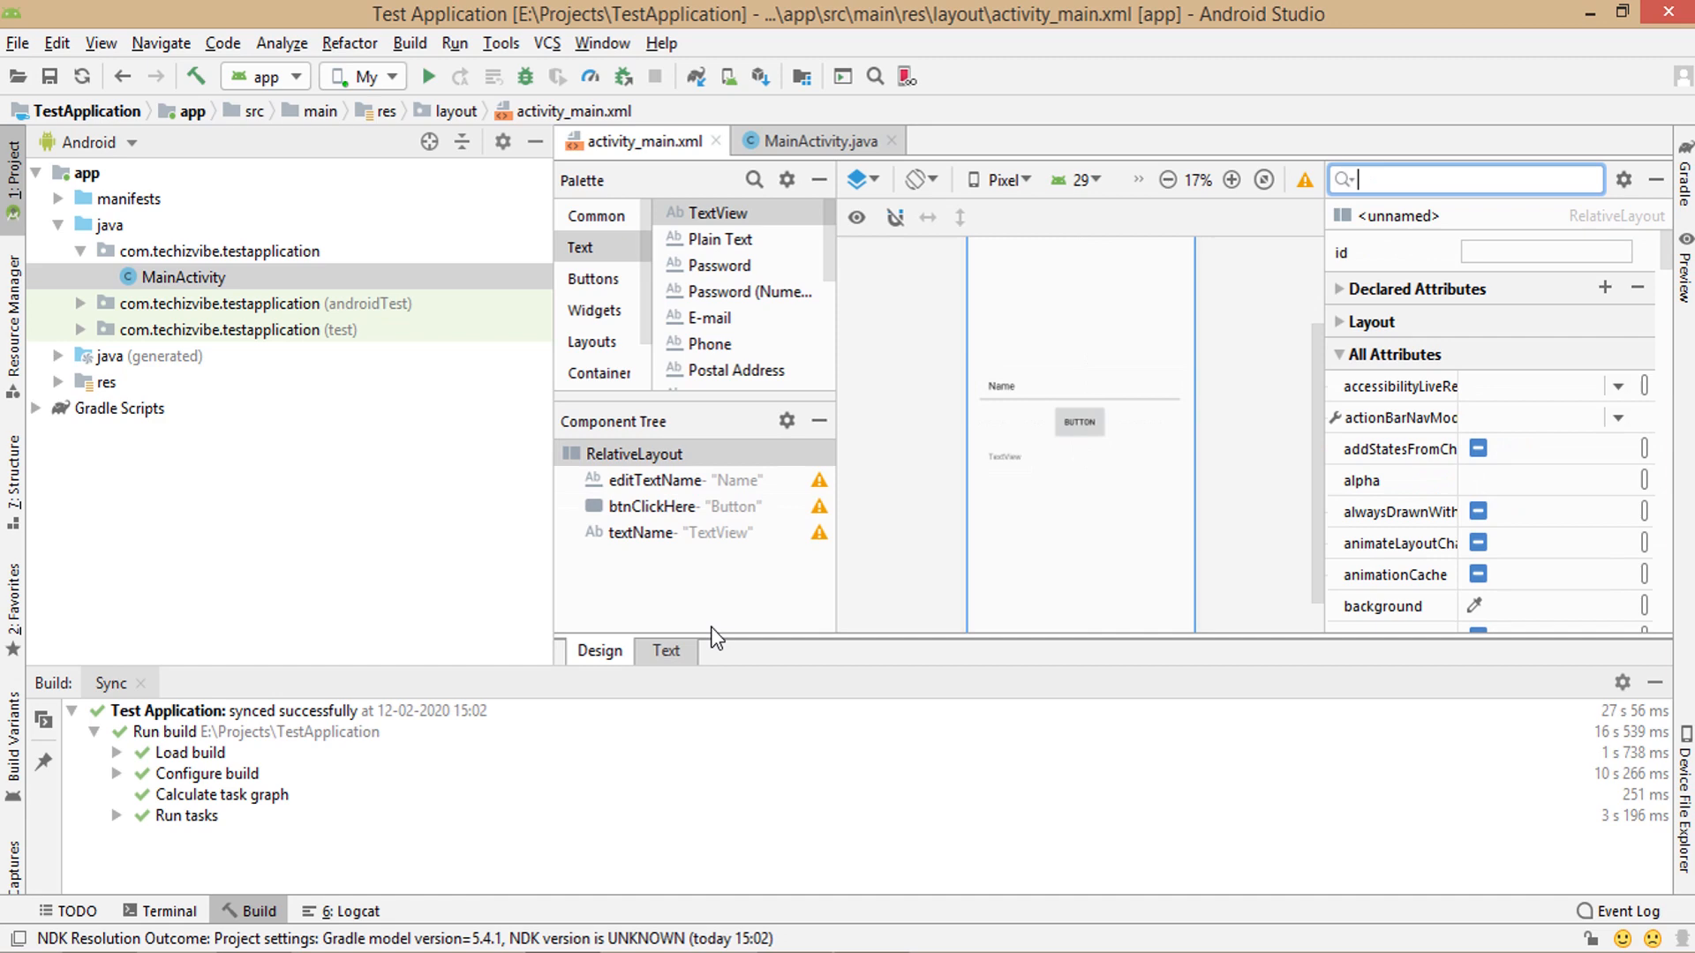
- Review layout_centerInParent in the layout XML, then bring up MainActivity.java
left_click(665, 651)
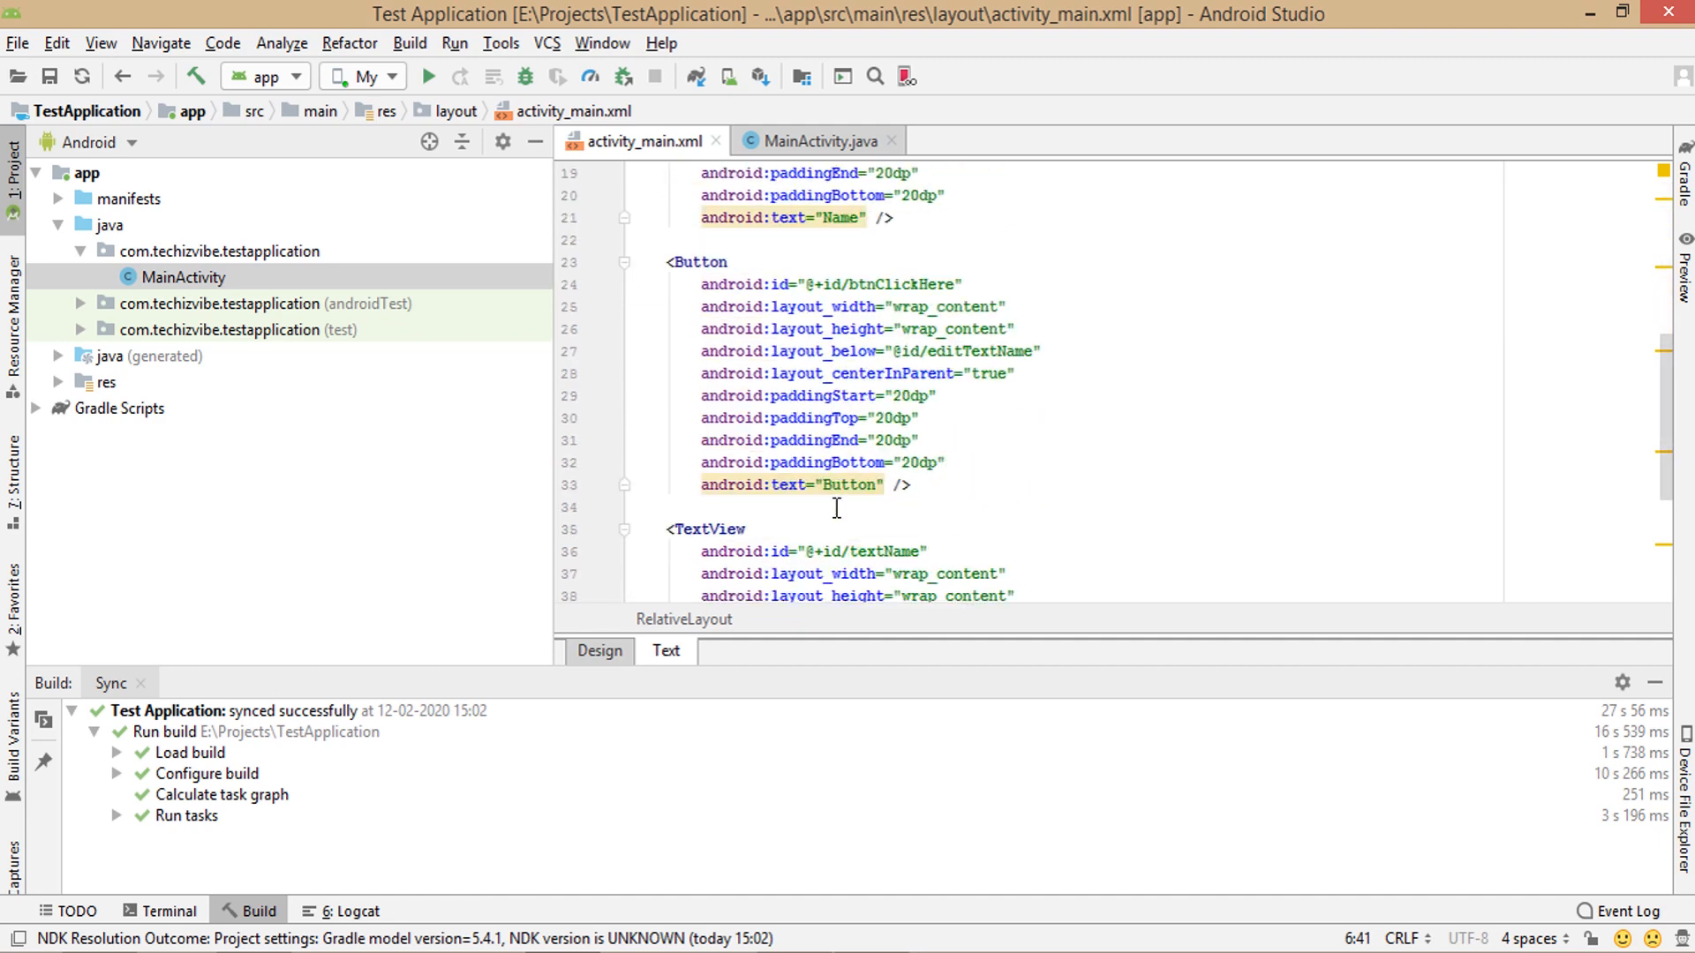
scroll("down", 3)
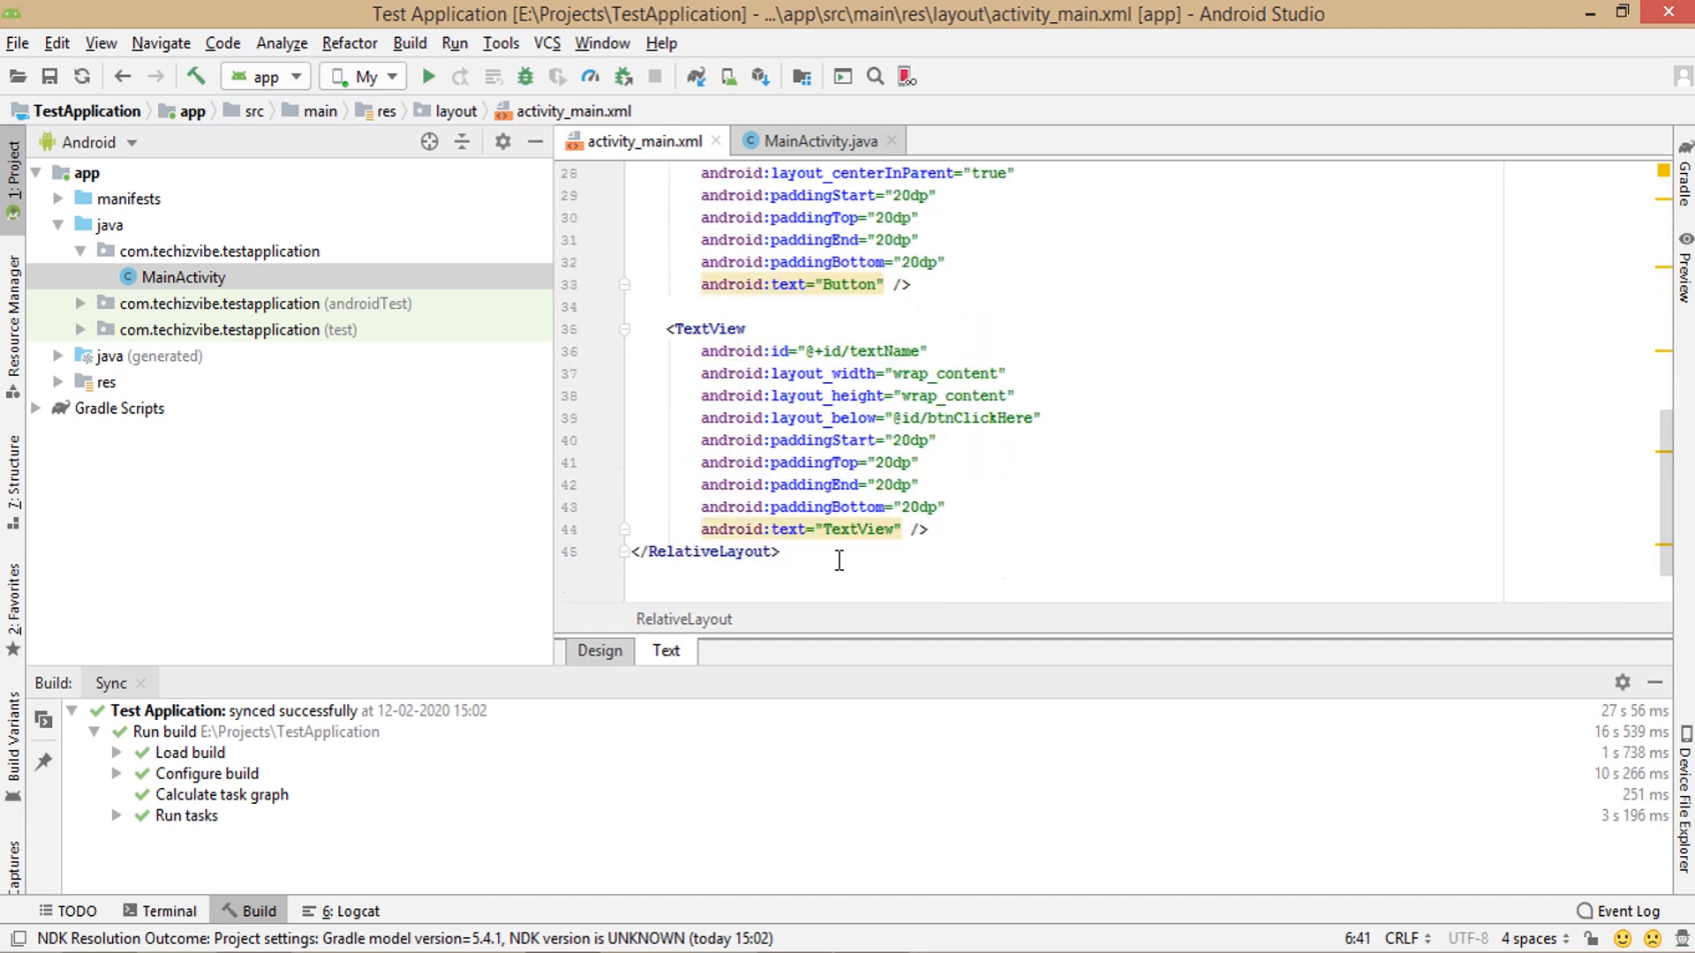
left_click(809, 141)
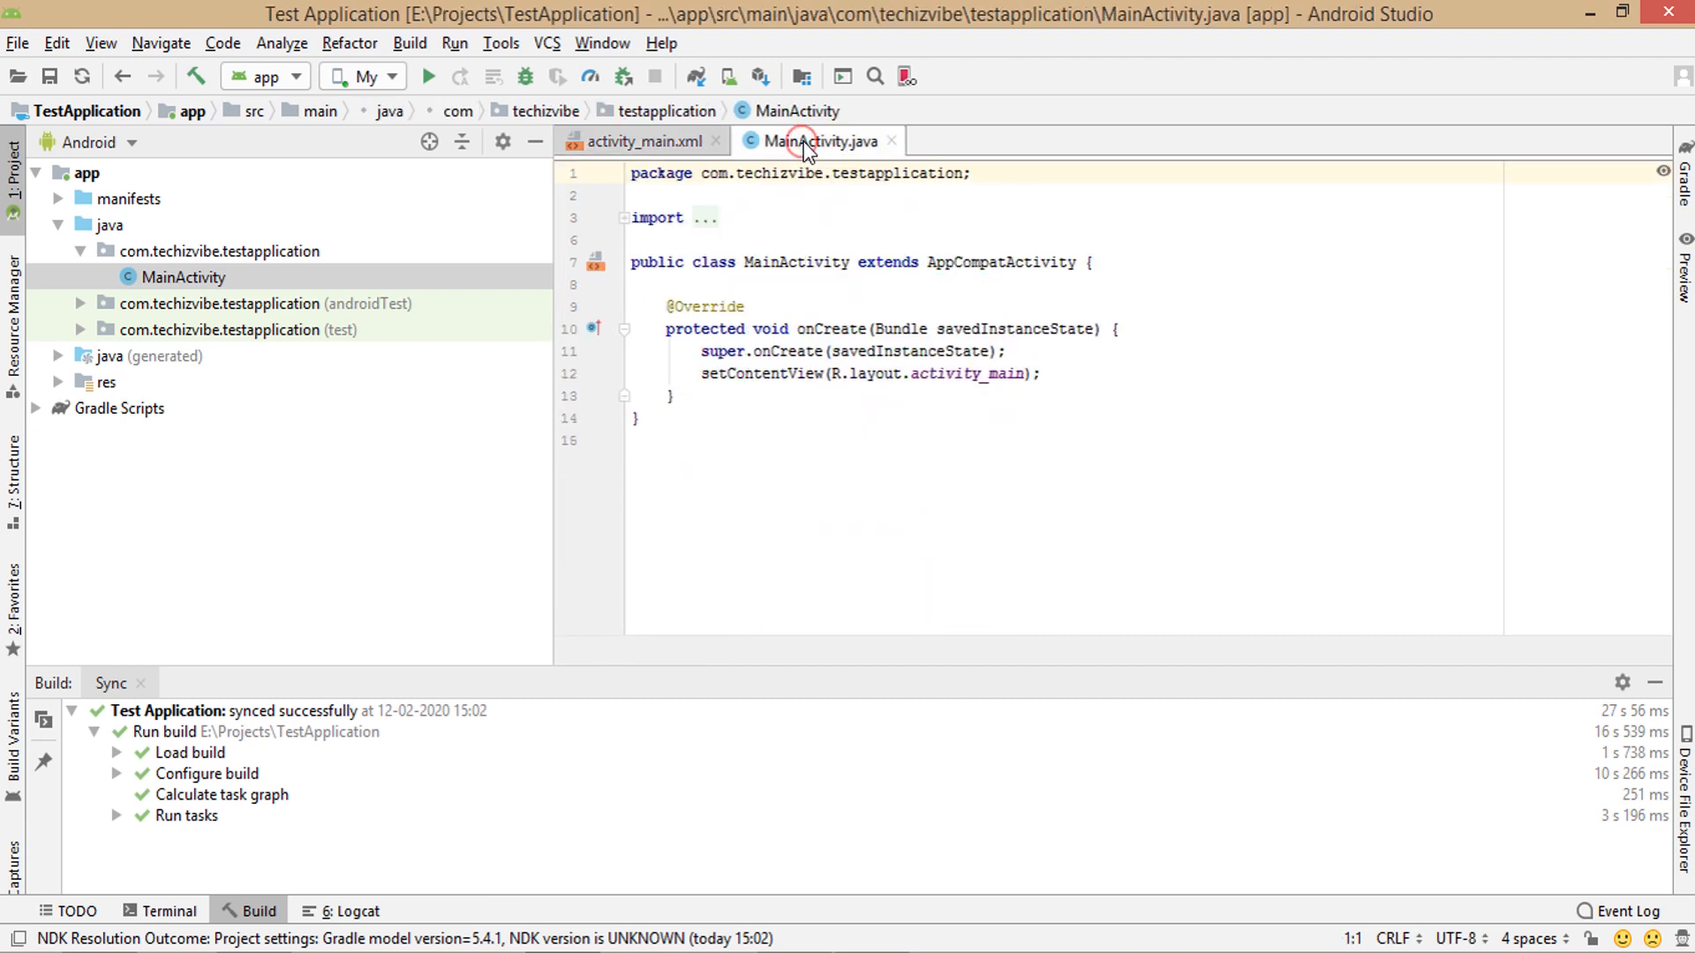
- Declare EditText editTextName, Button btnClickHere and TextView textName fields and begin the editTextName assignment
type("EditText editTextName;")
type("Butt")
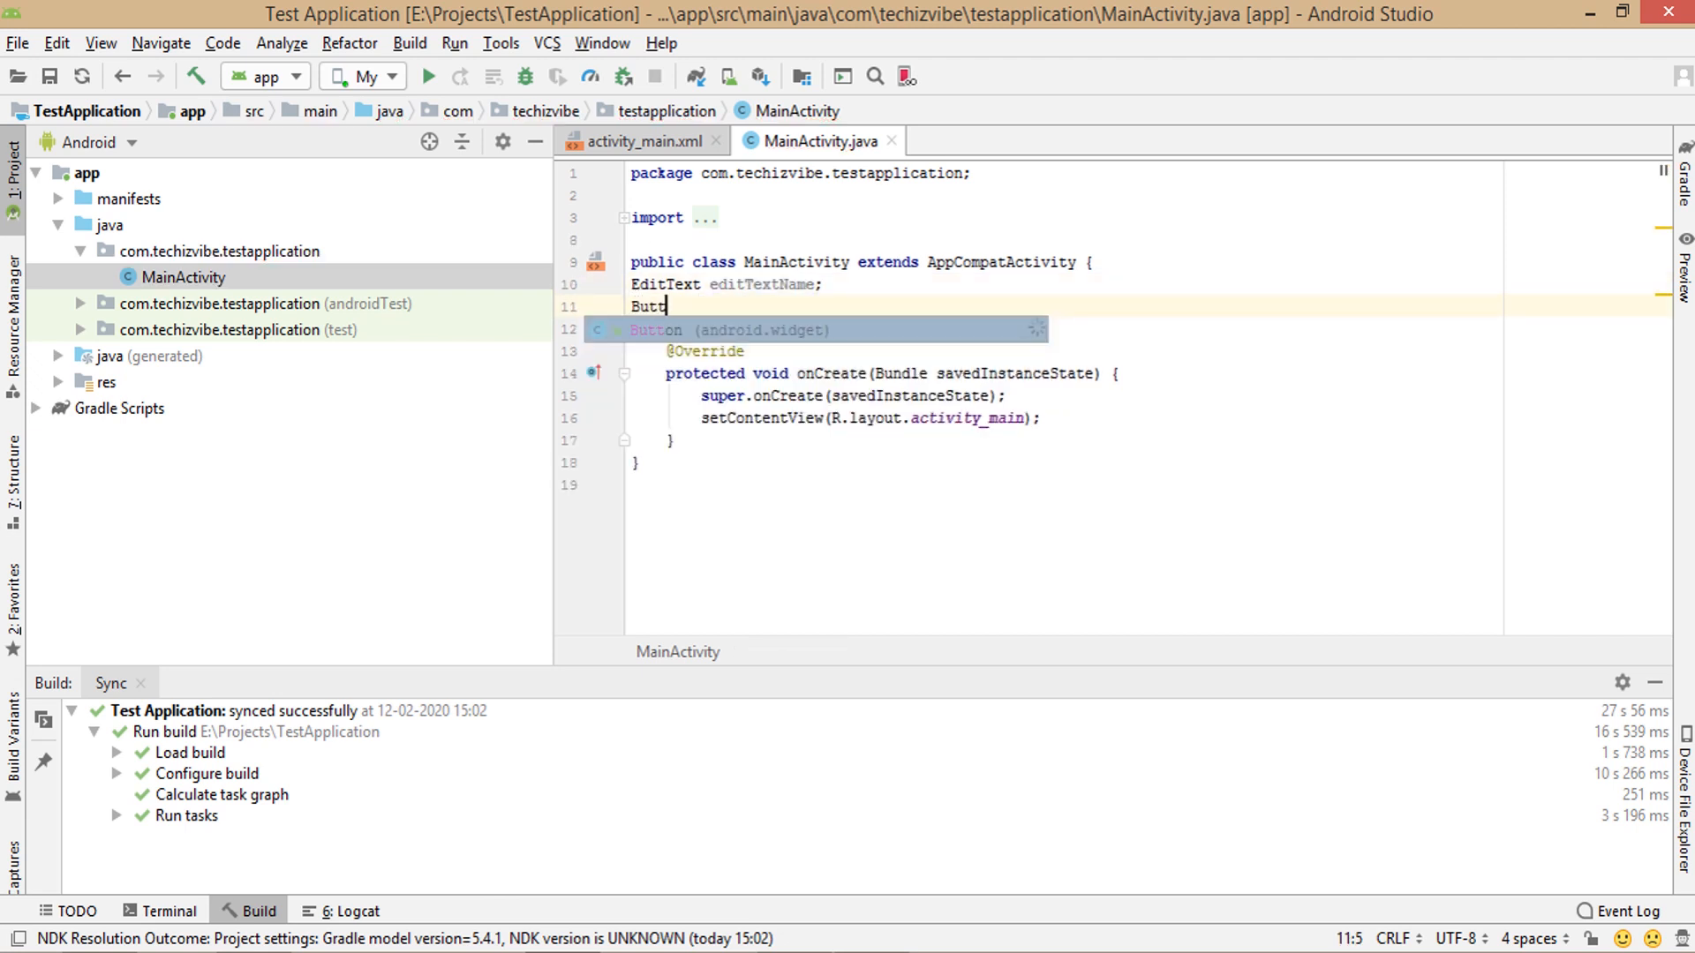
type("on btnClickHere;")
type("TextView textName;")
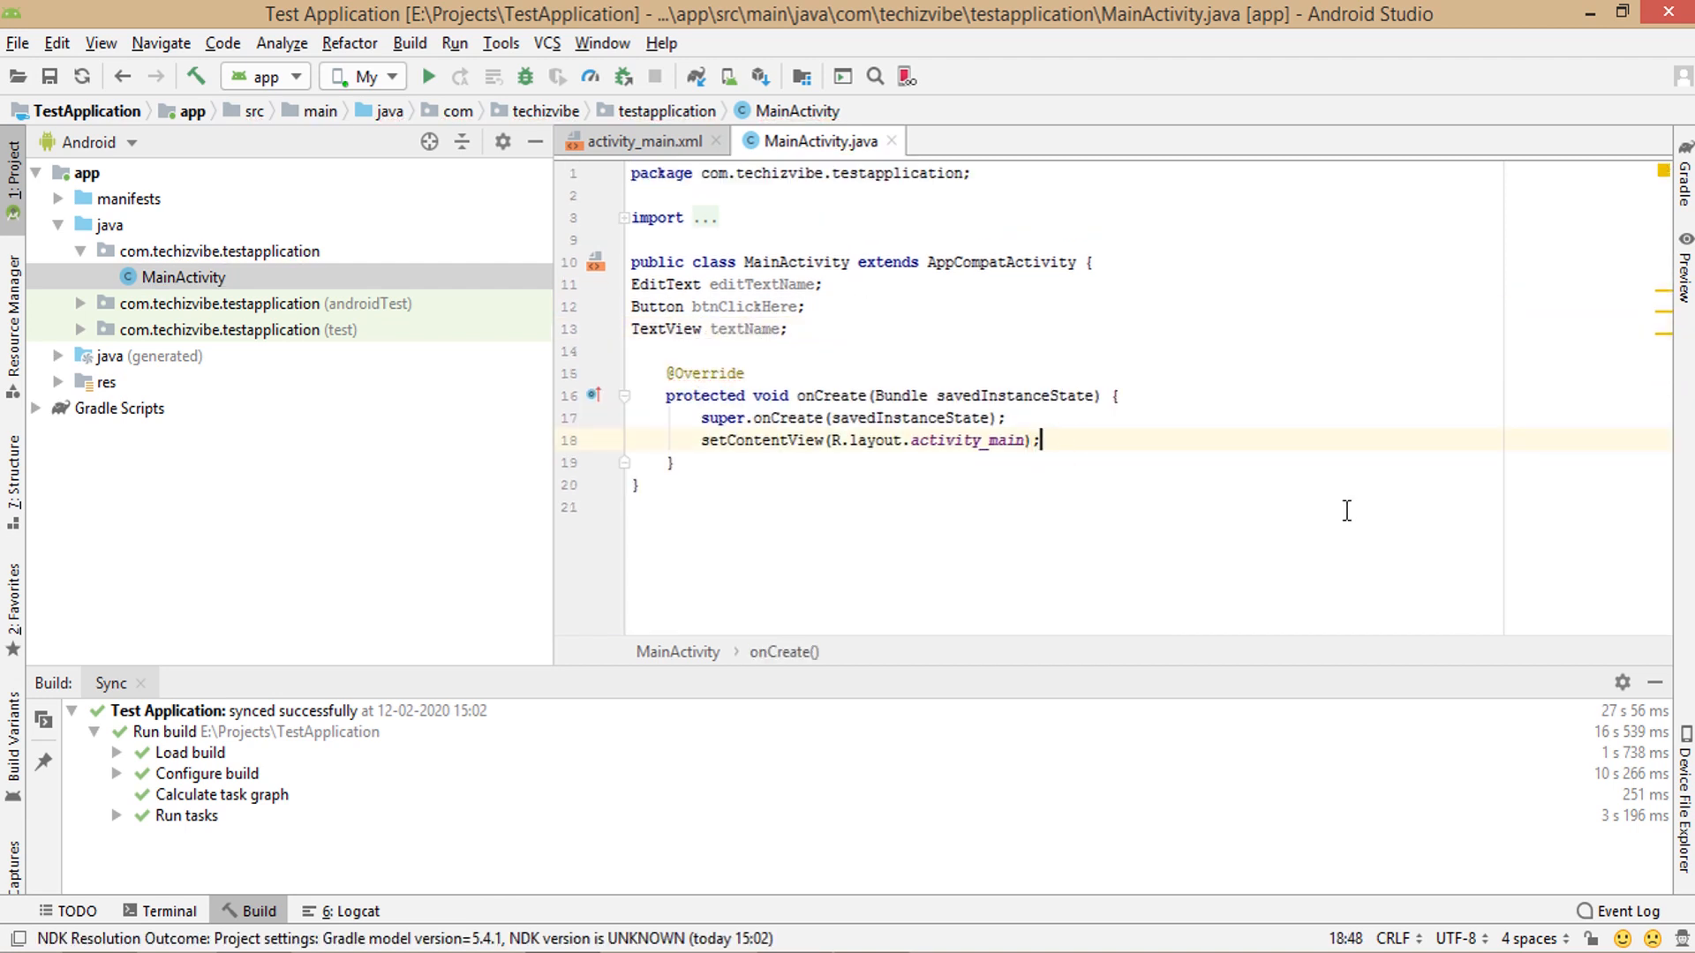
type("editTextName=")
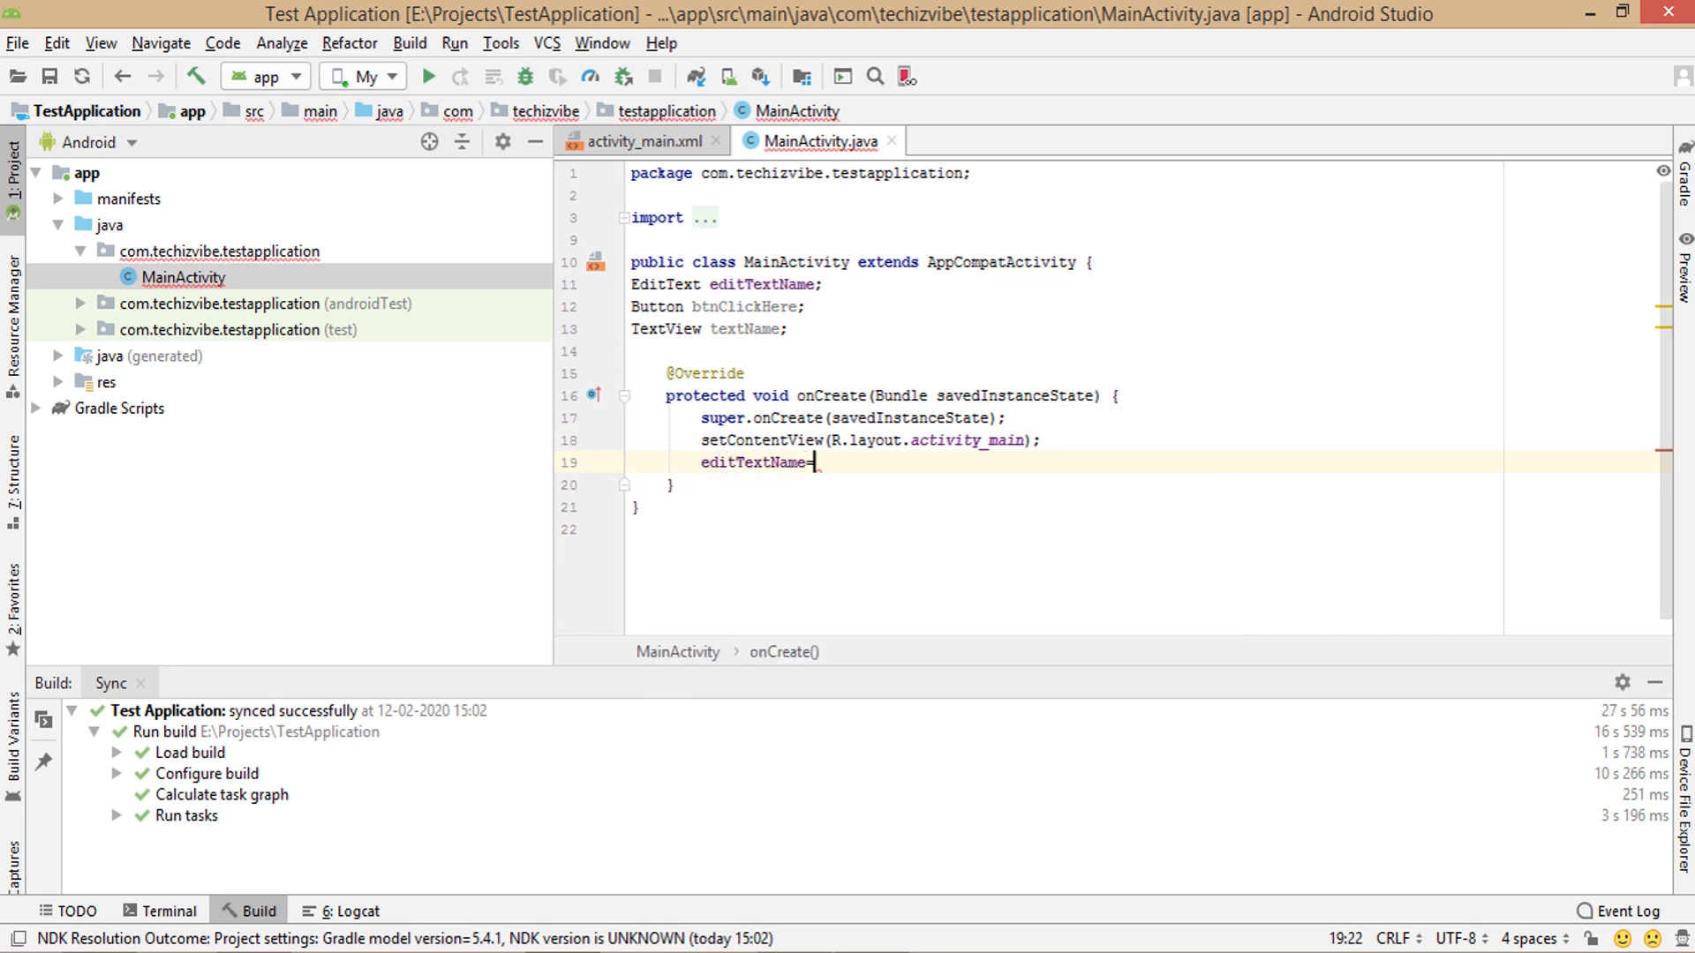
- Bind editTextName with (EditText)findViewById(R.id.editTextName) in onCreate
type("(EditText)")
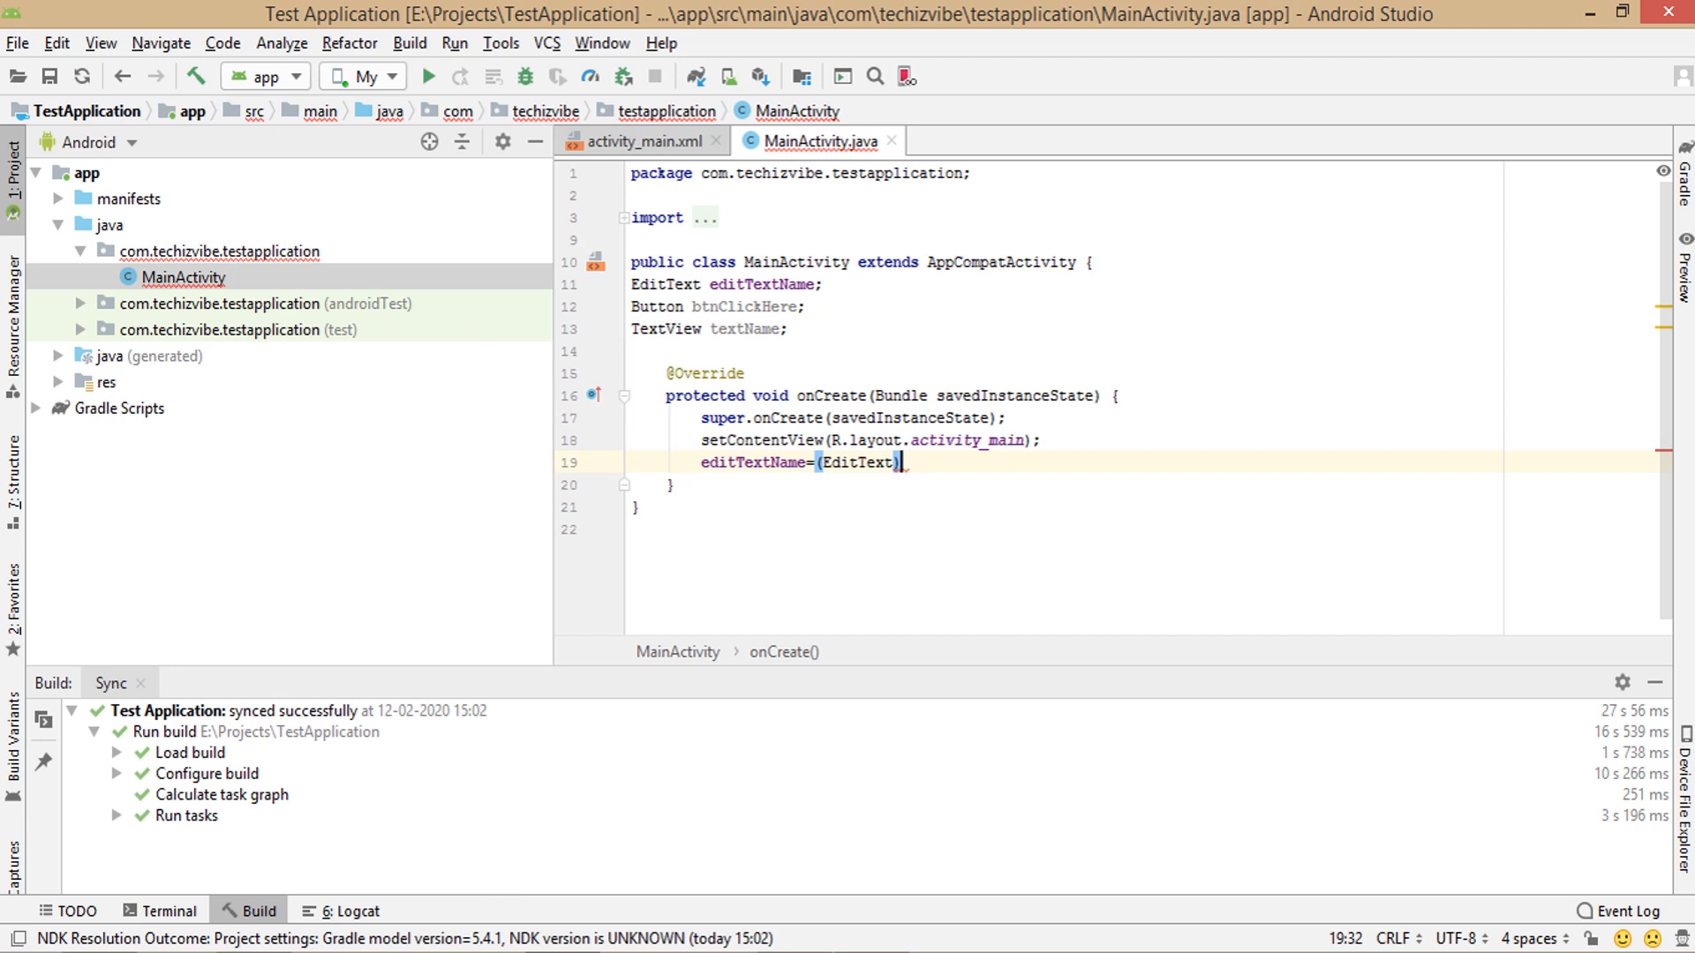
type("findViewById(R")
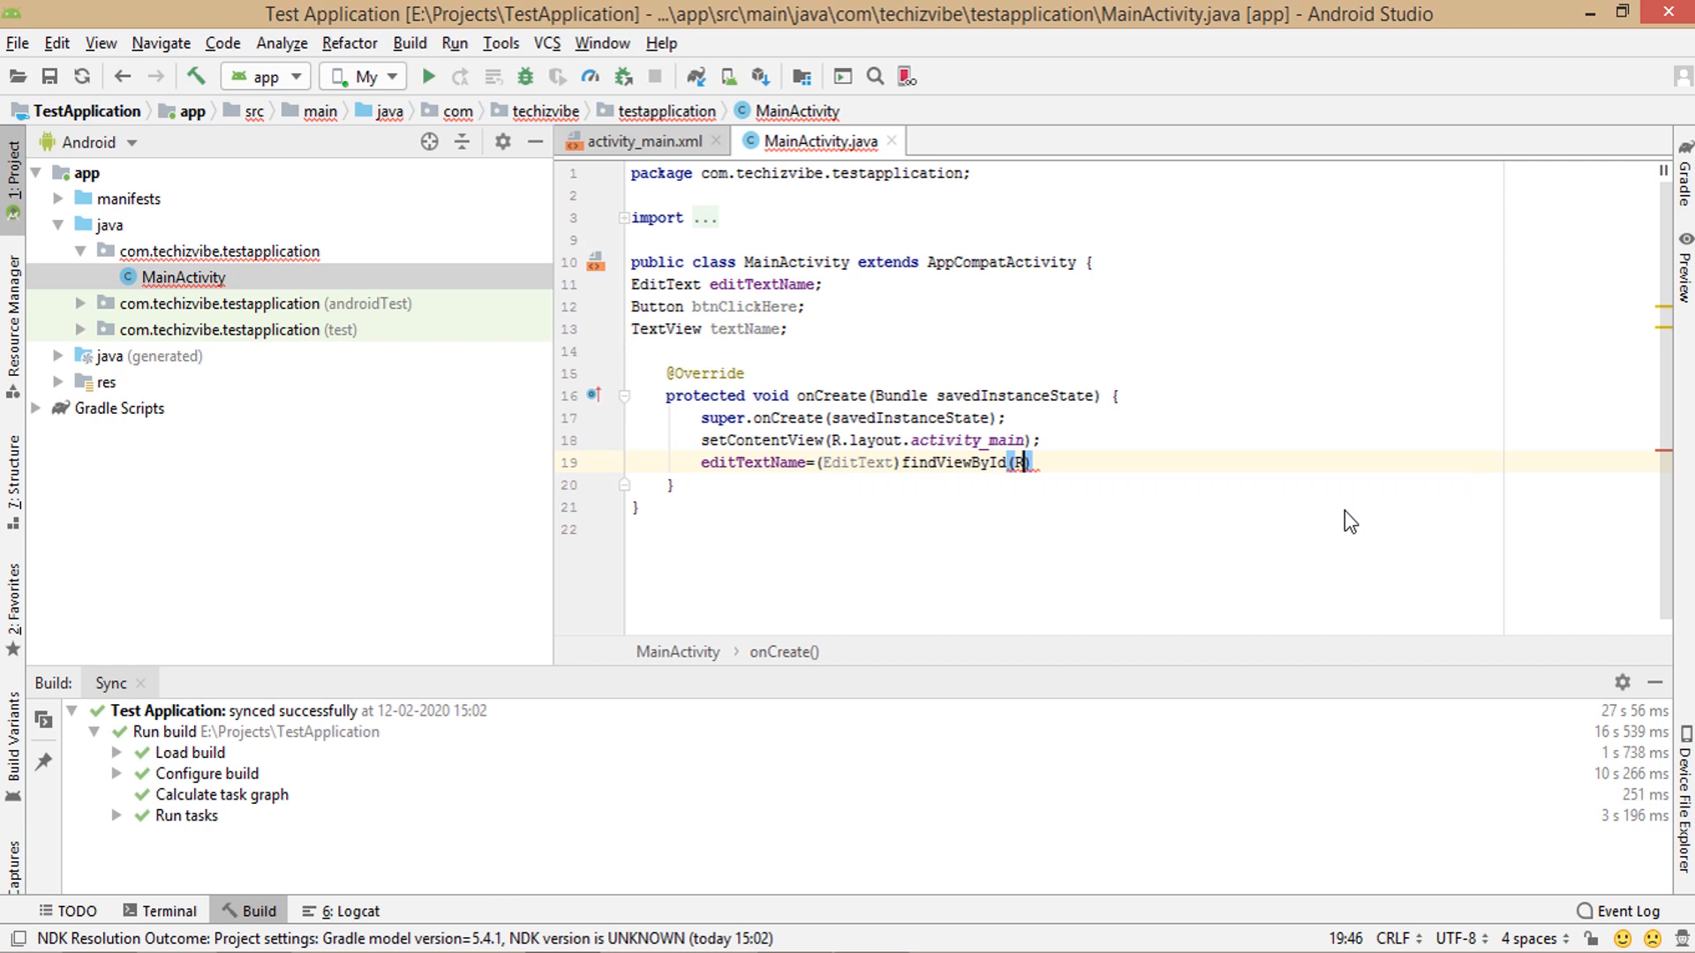
type(".id")
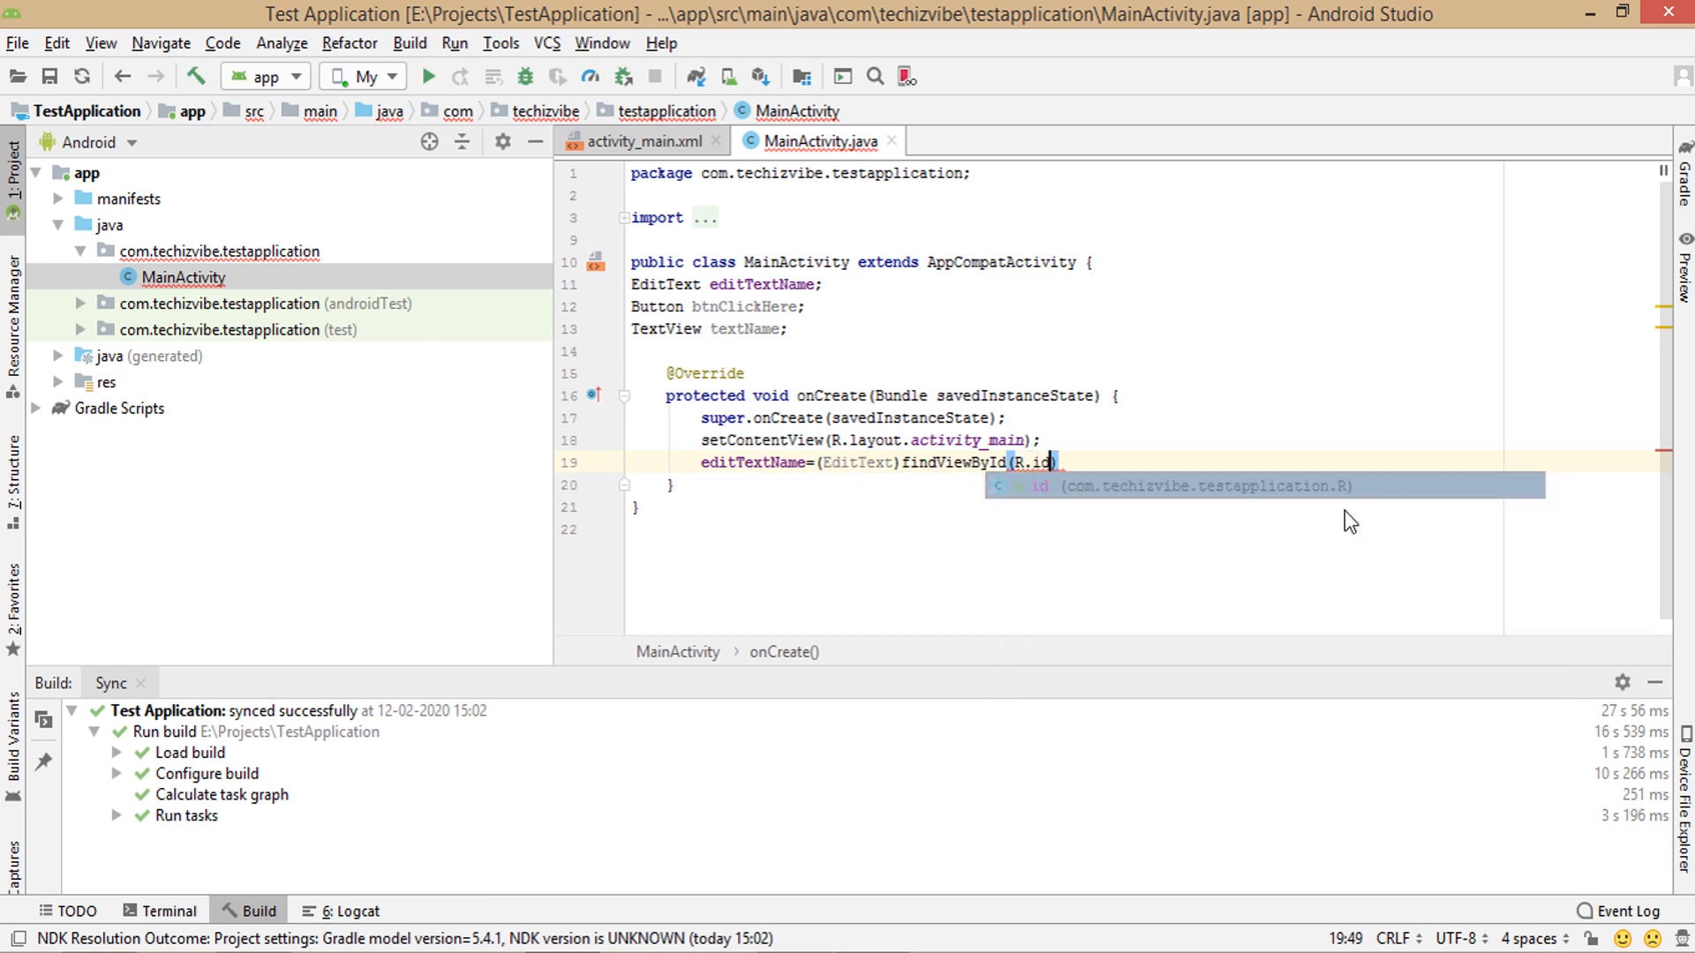
type(".editTextName")
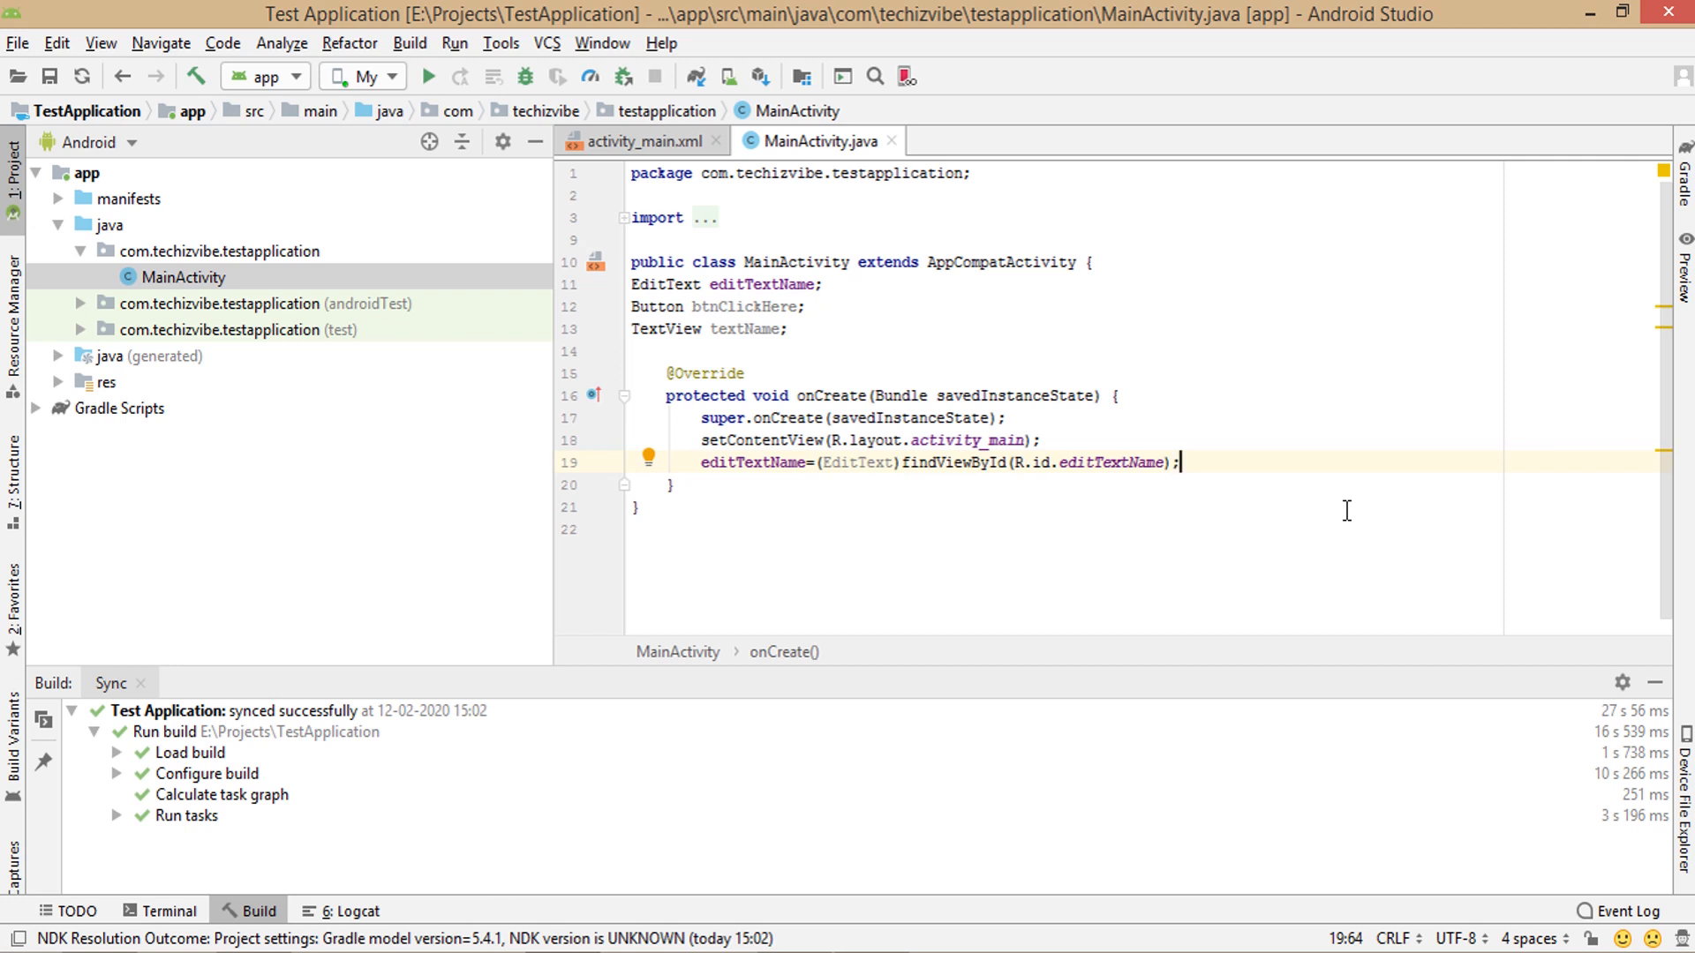
- Bind btnClickHere with (Button)findViewById(R.id.btnClickHere)
type("btn")
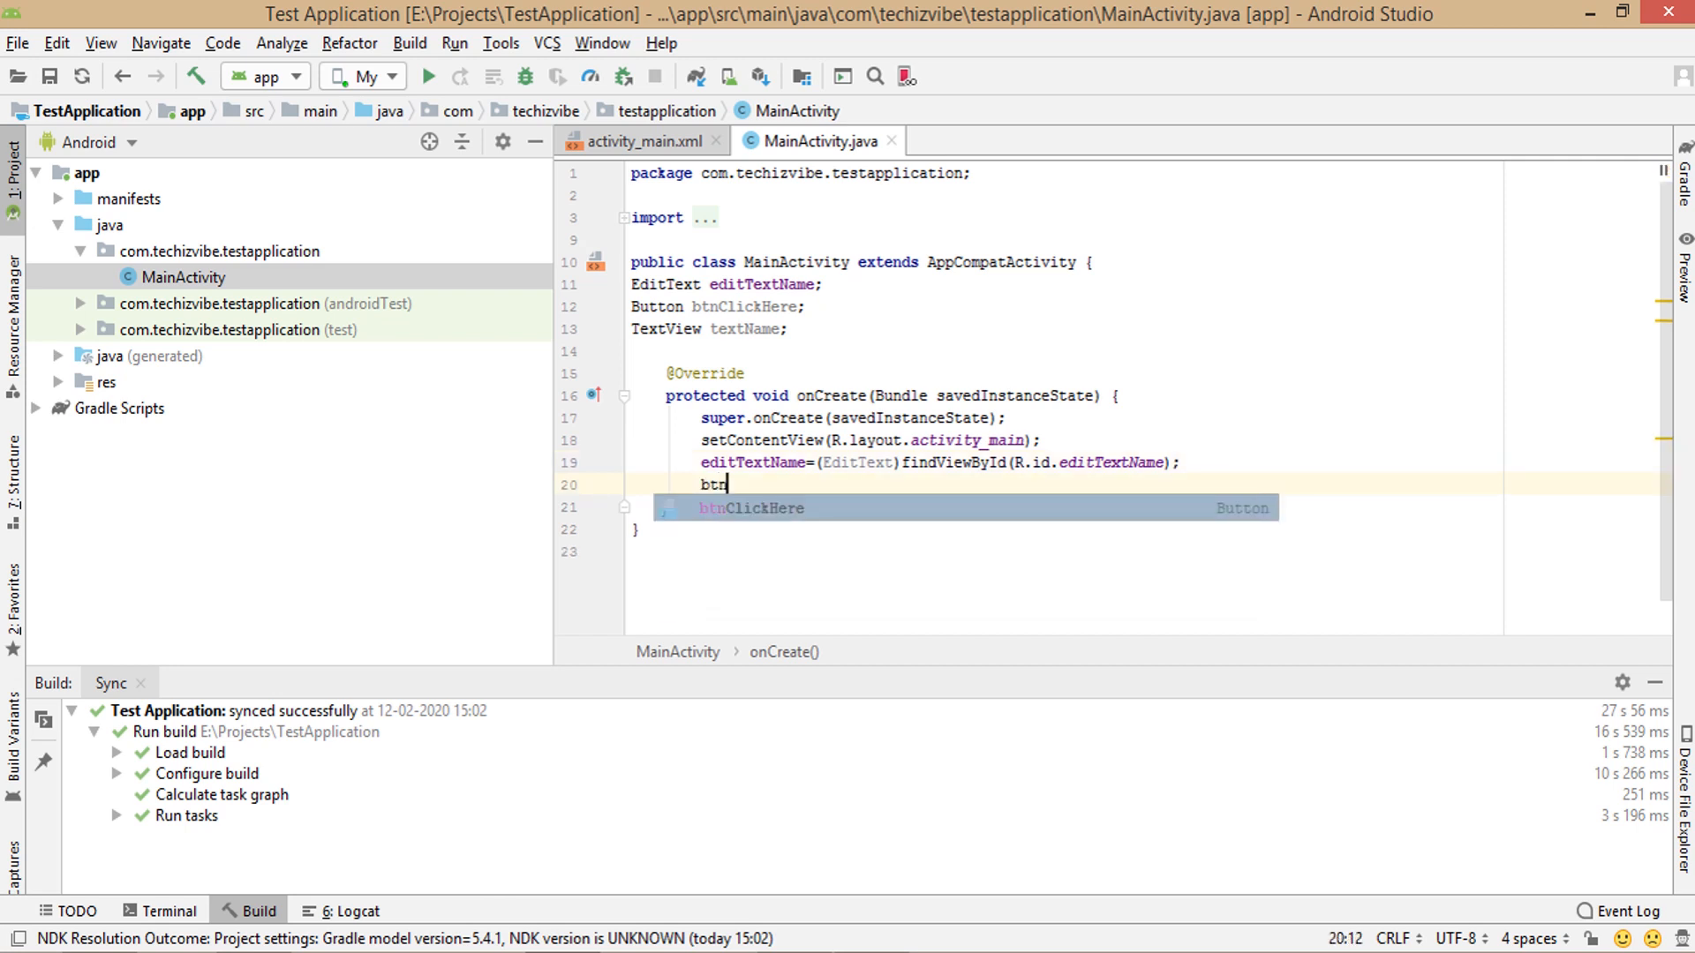
key("Tab")
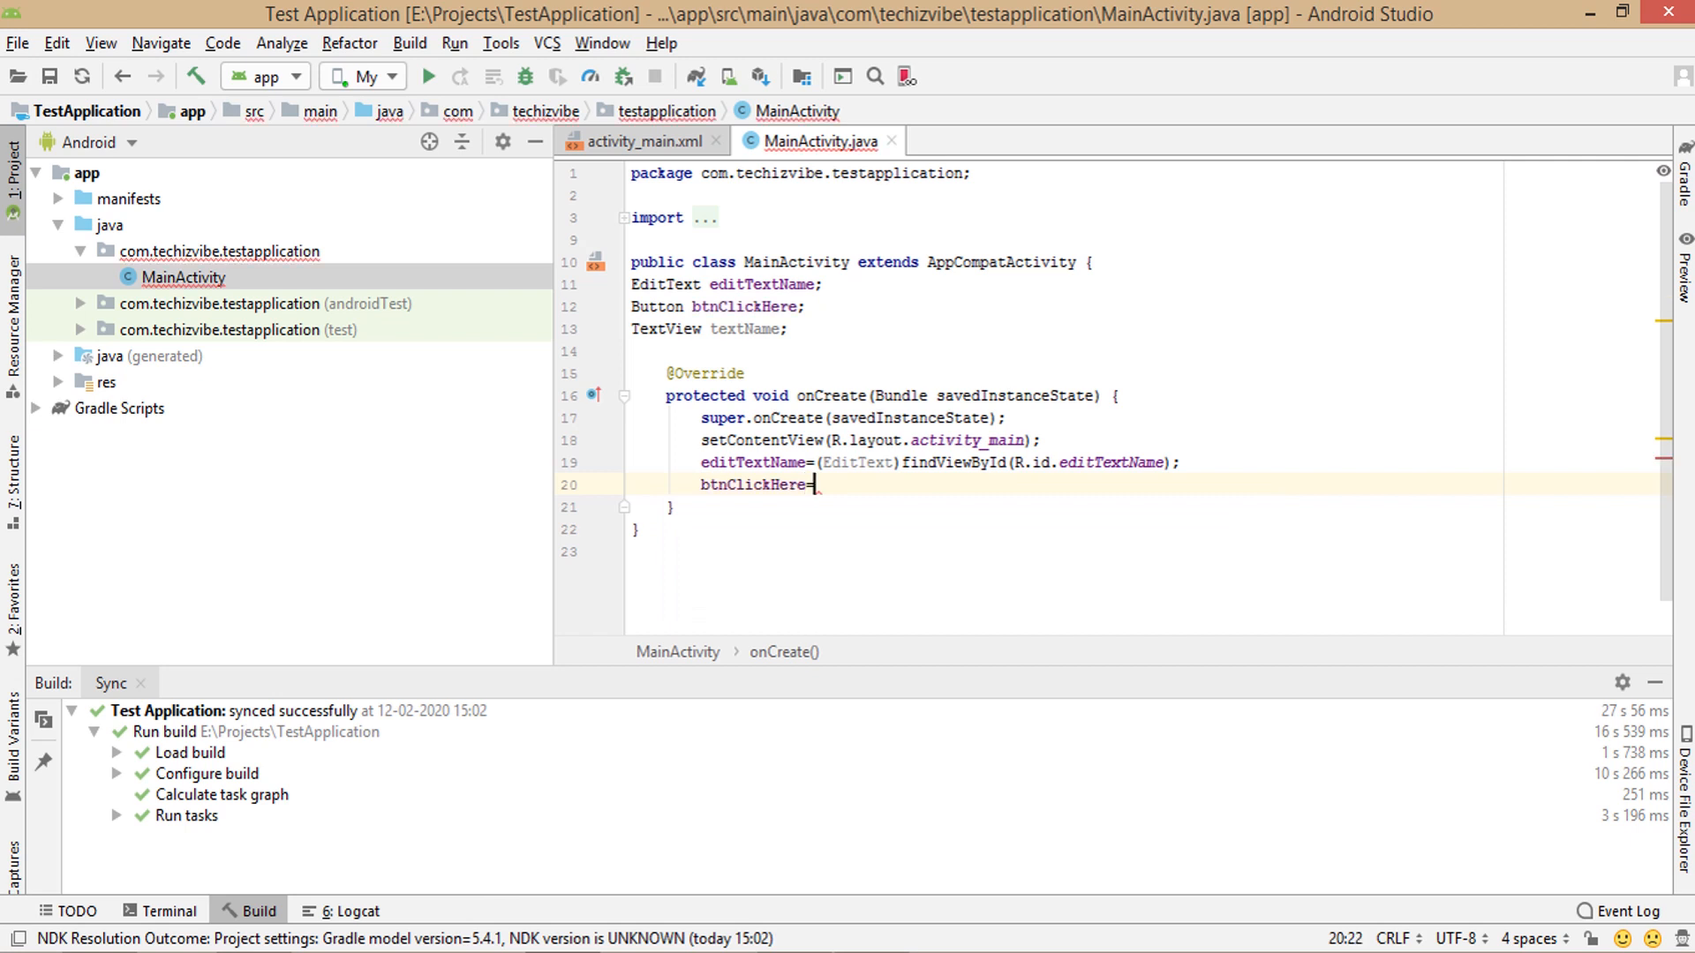
type("=(Button")
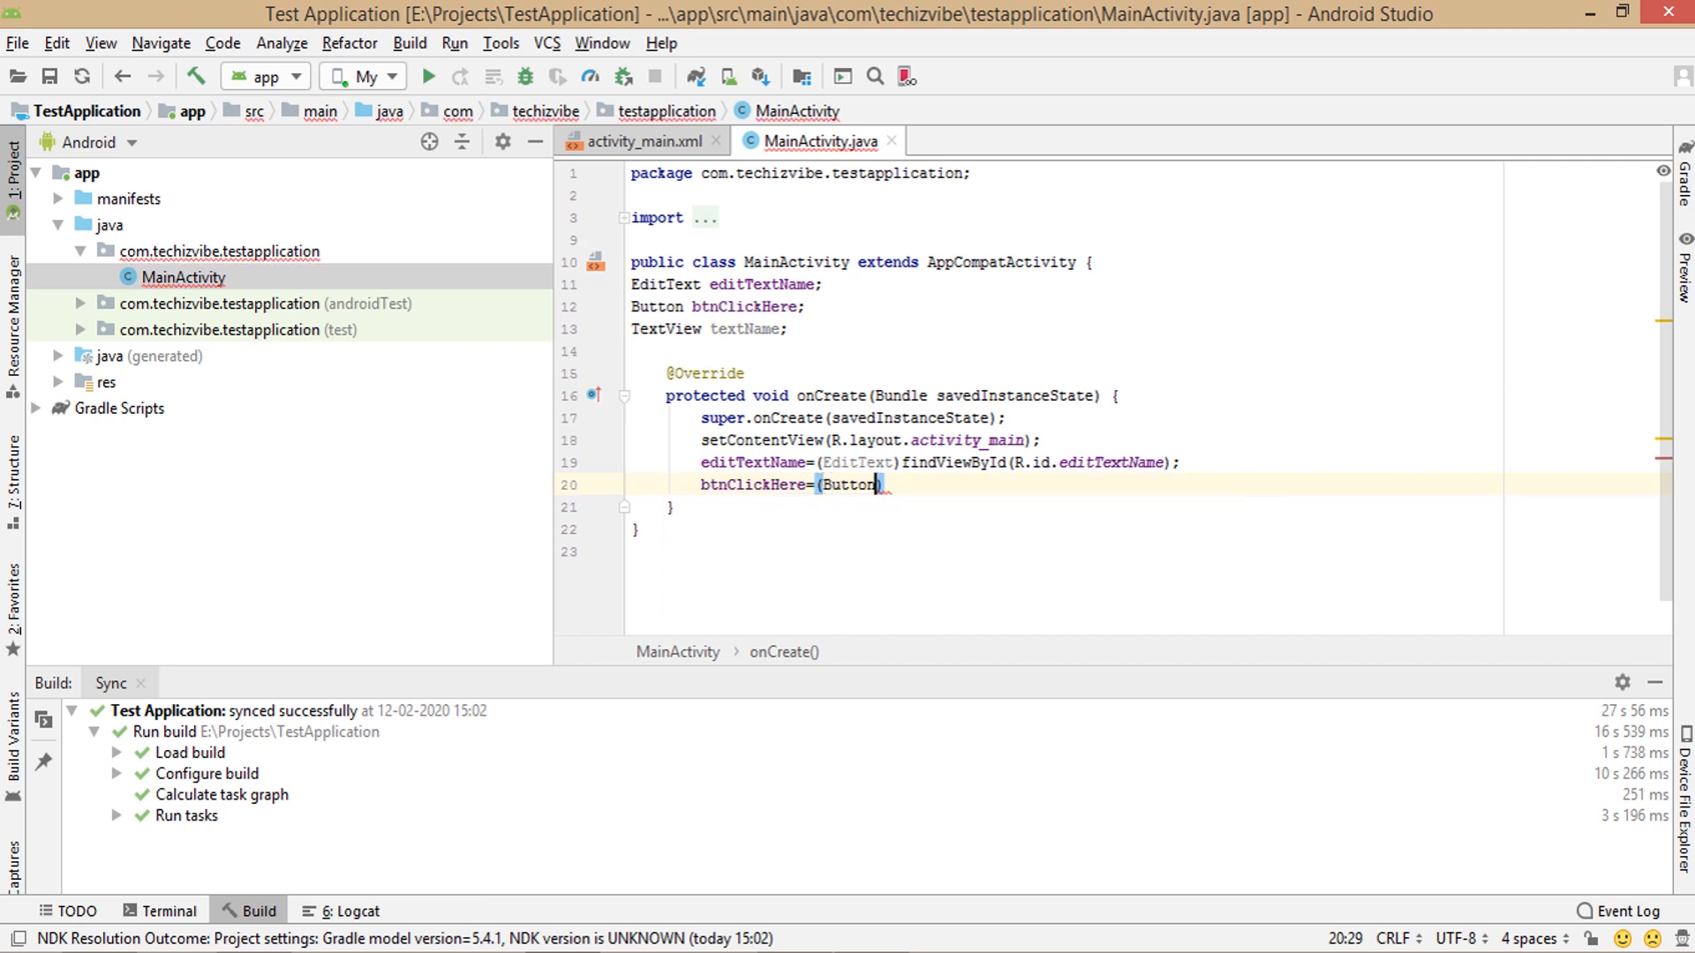
type("findViewById(R.id.btnClickHere);")
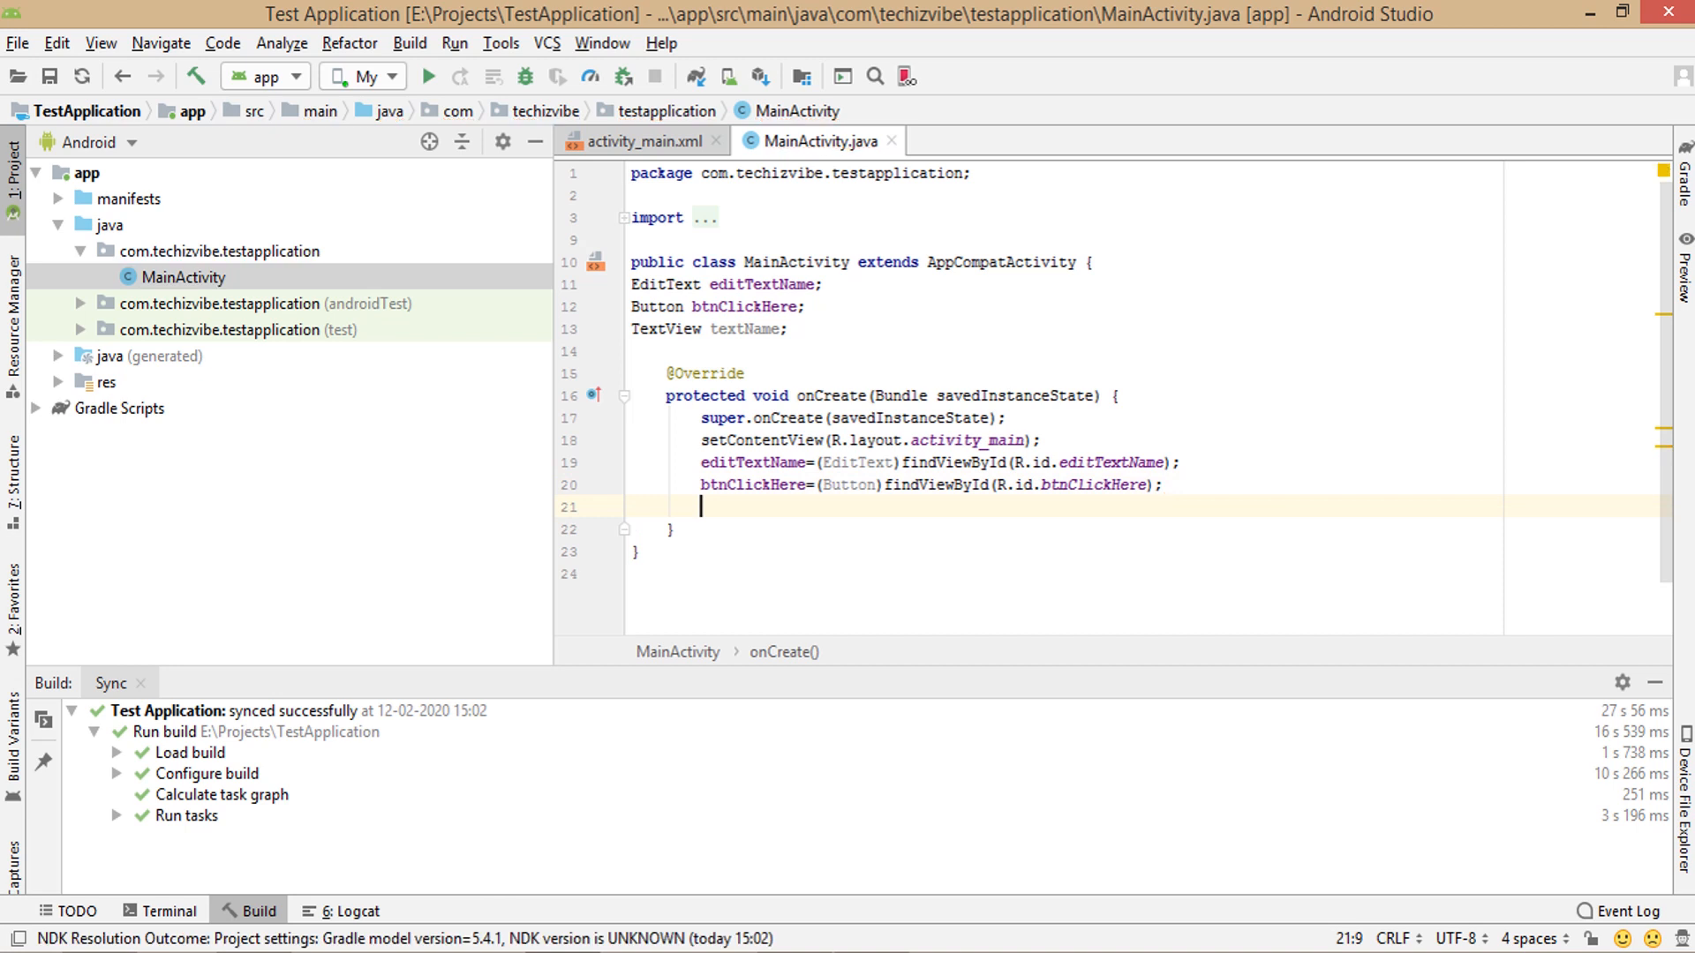
- Begin the textName=(...)findViewById lookup statement
type("textName")
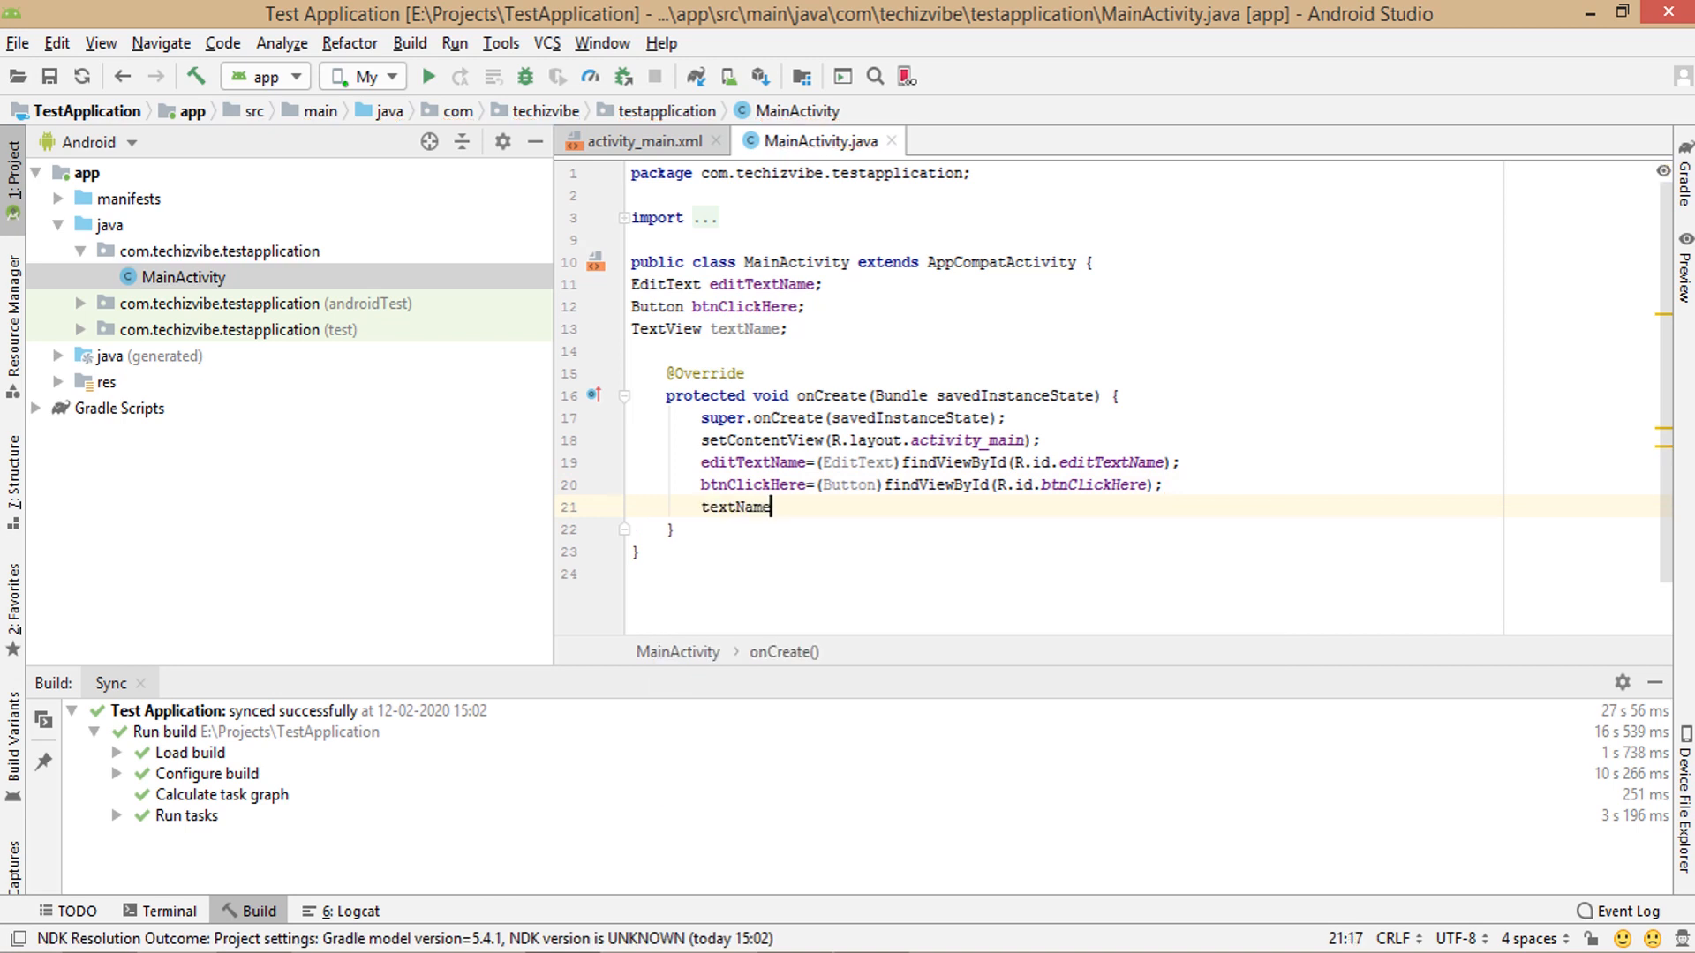
type("=()")
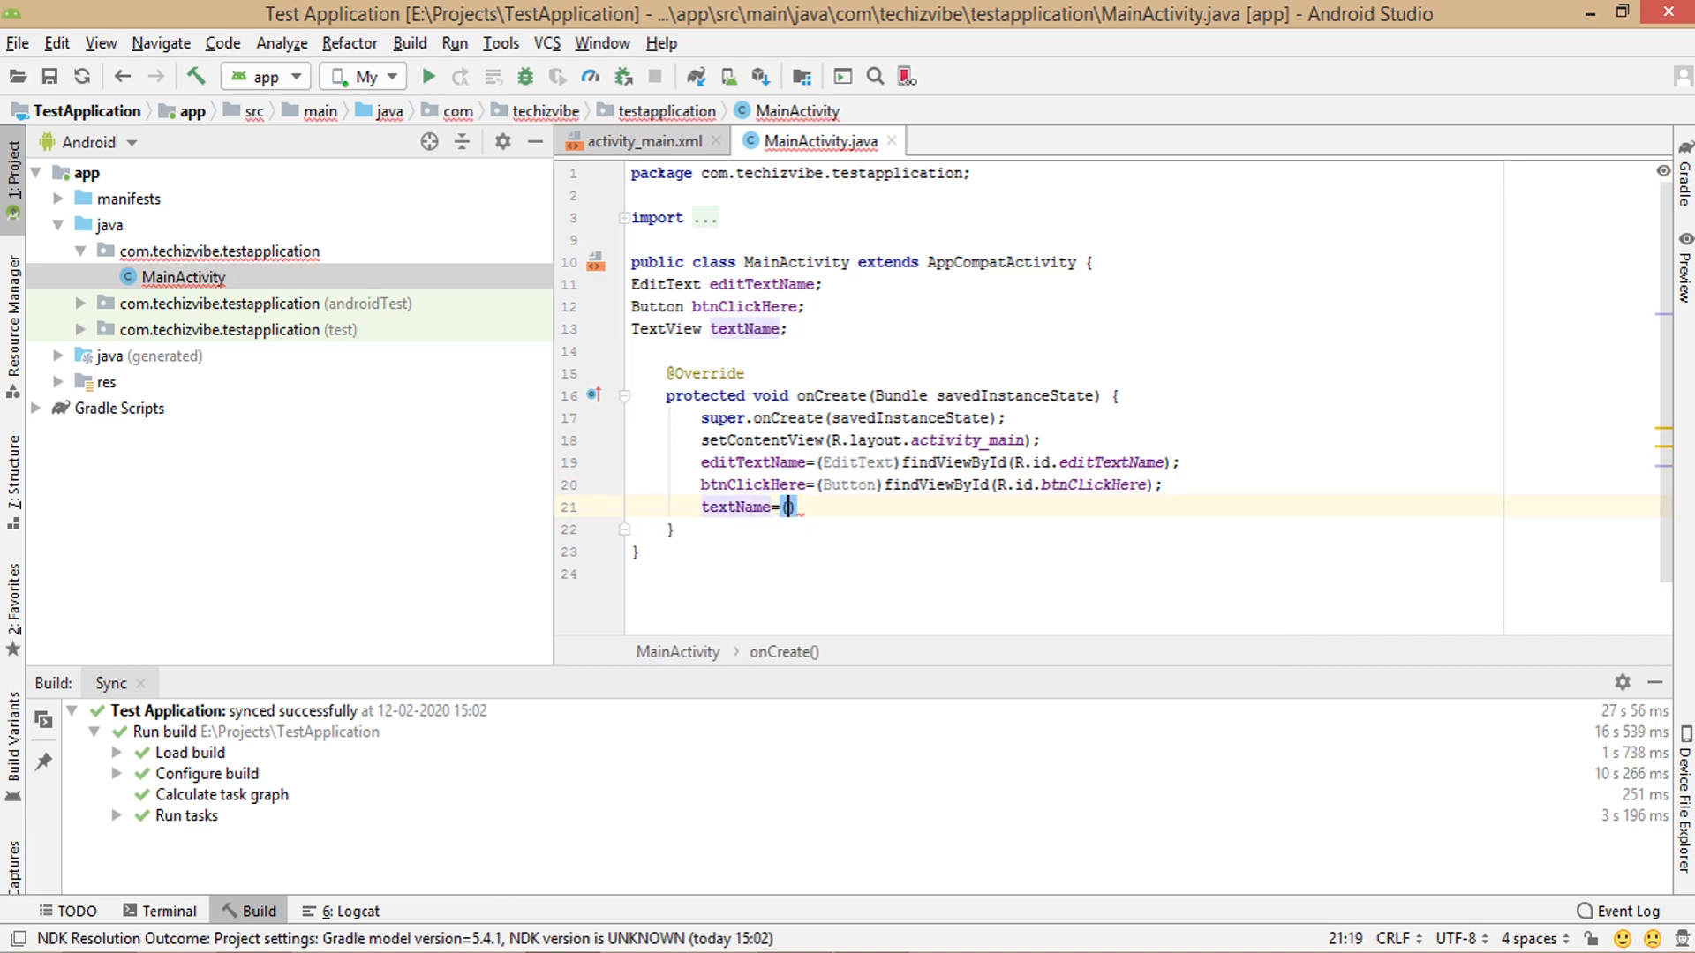
type("f")
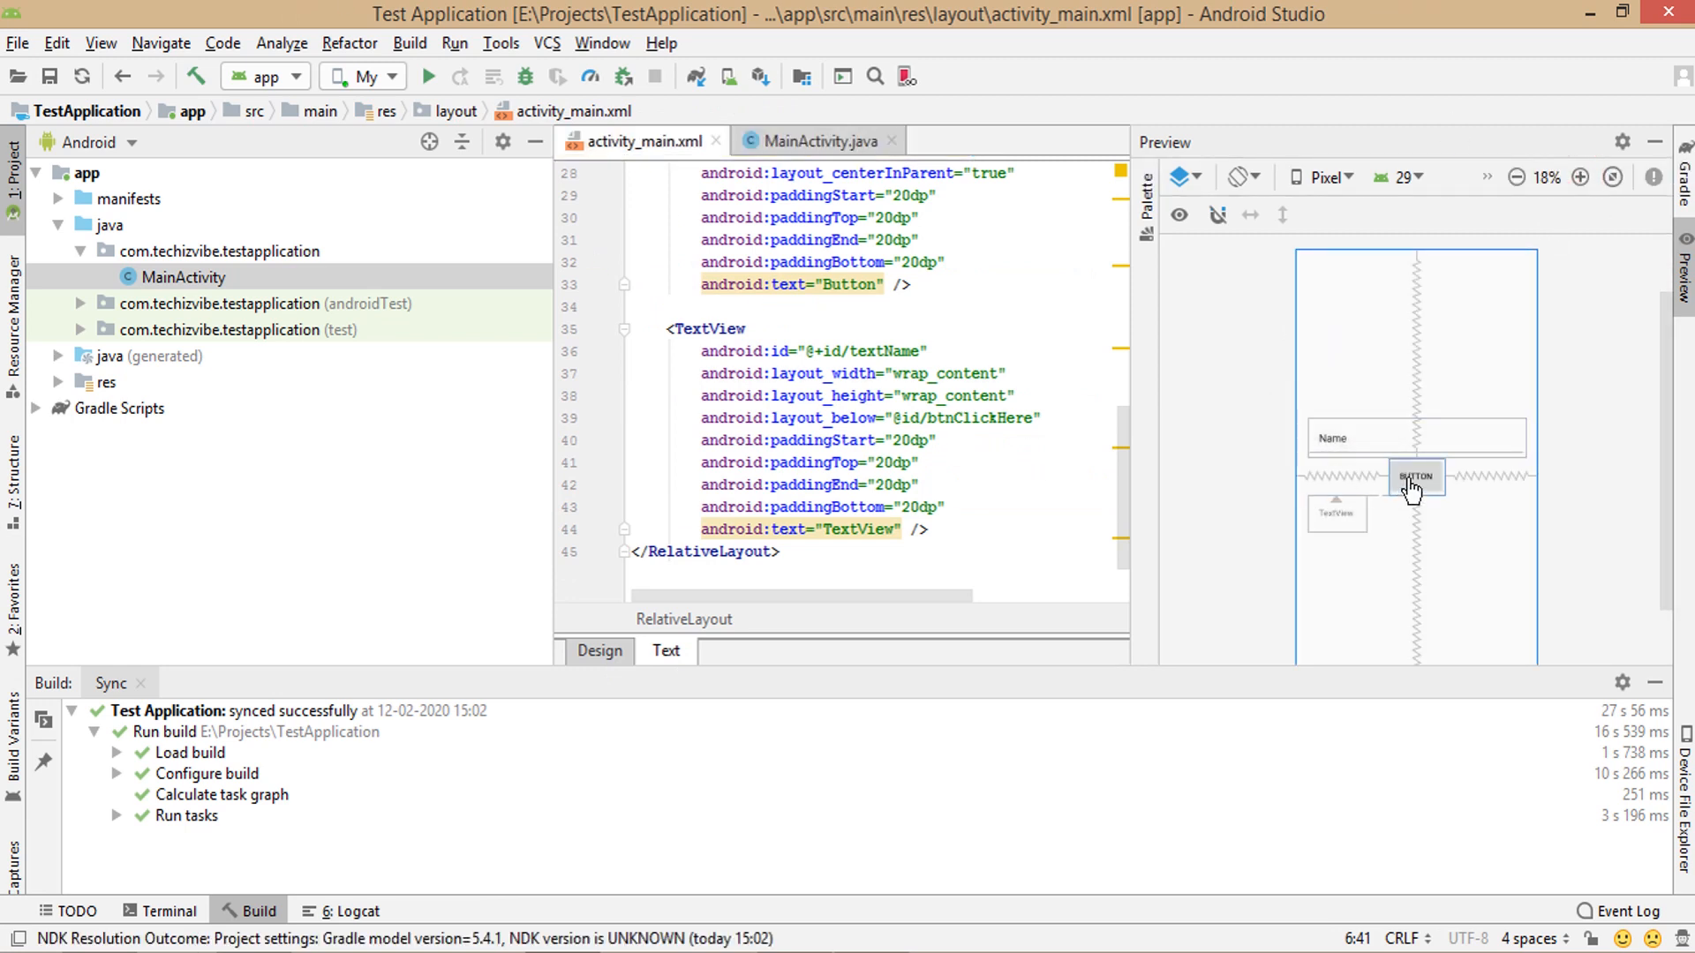
mouse_move(1331, 529)
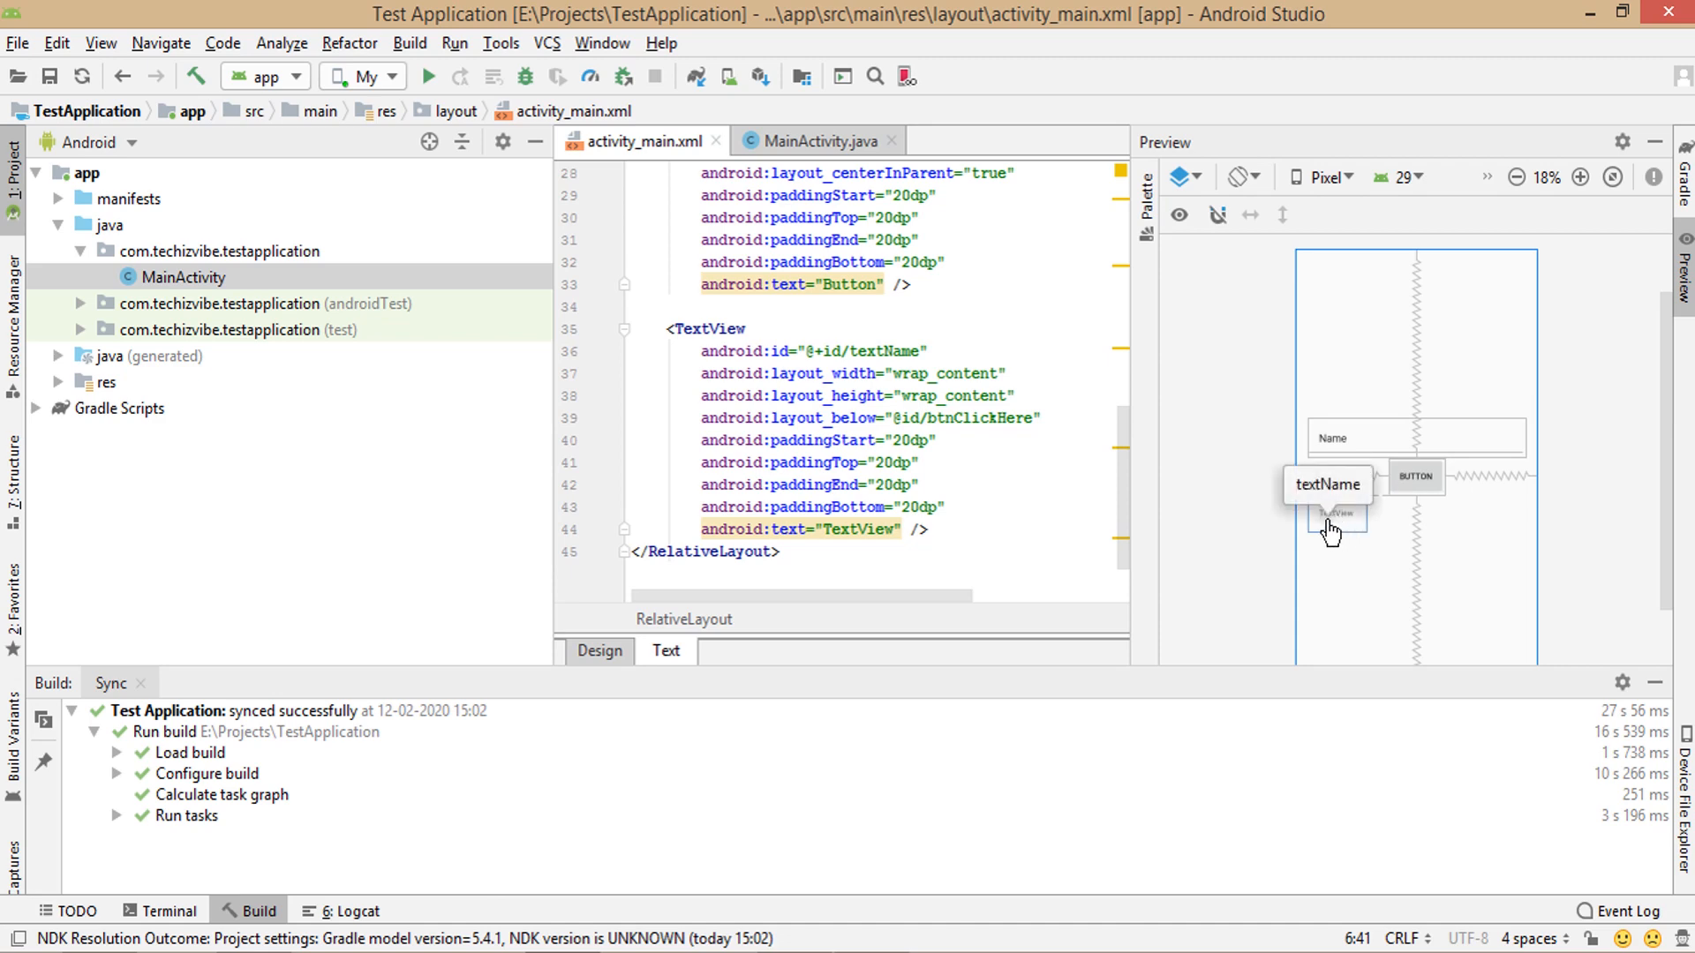
mouse_move(1340, 529)
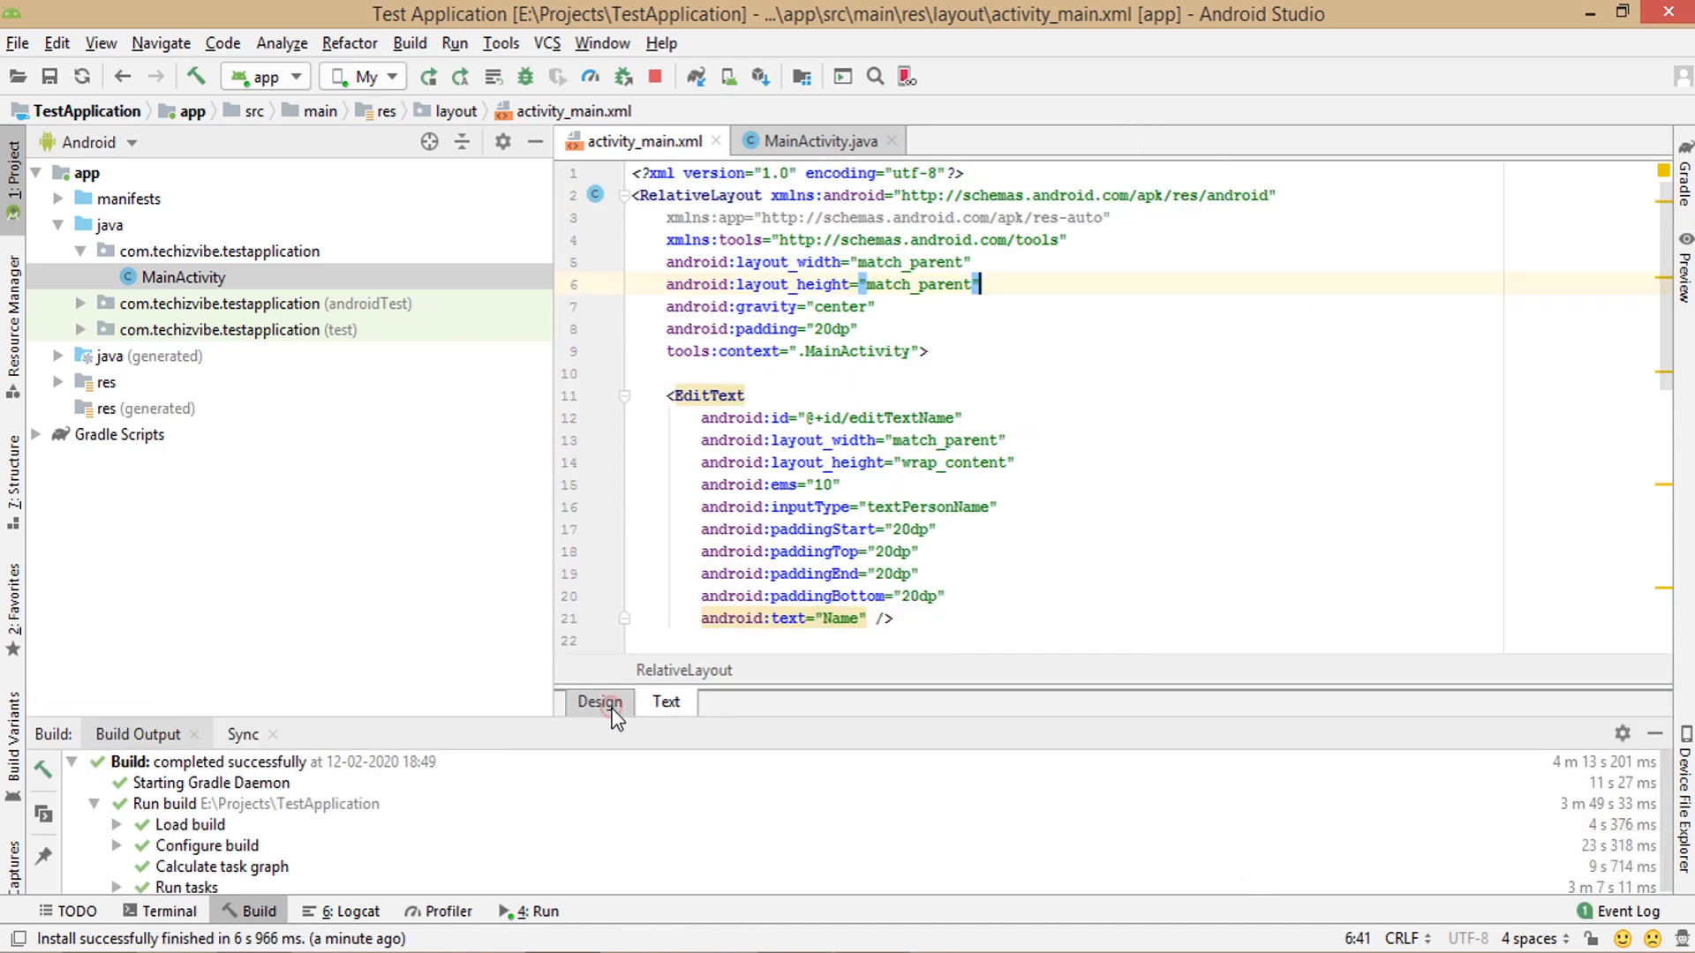
- Set editTextName's hint attribute to 'Enter your Name' in the layout designer
left_click(601, 701)
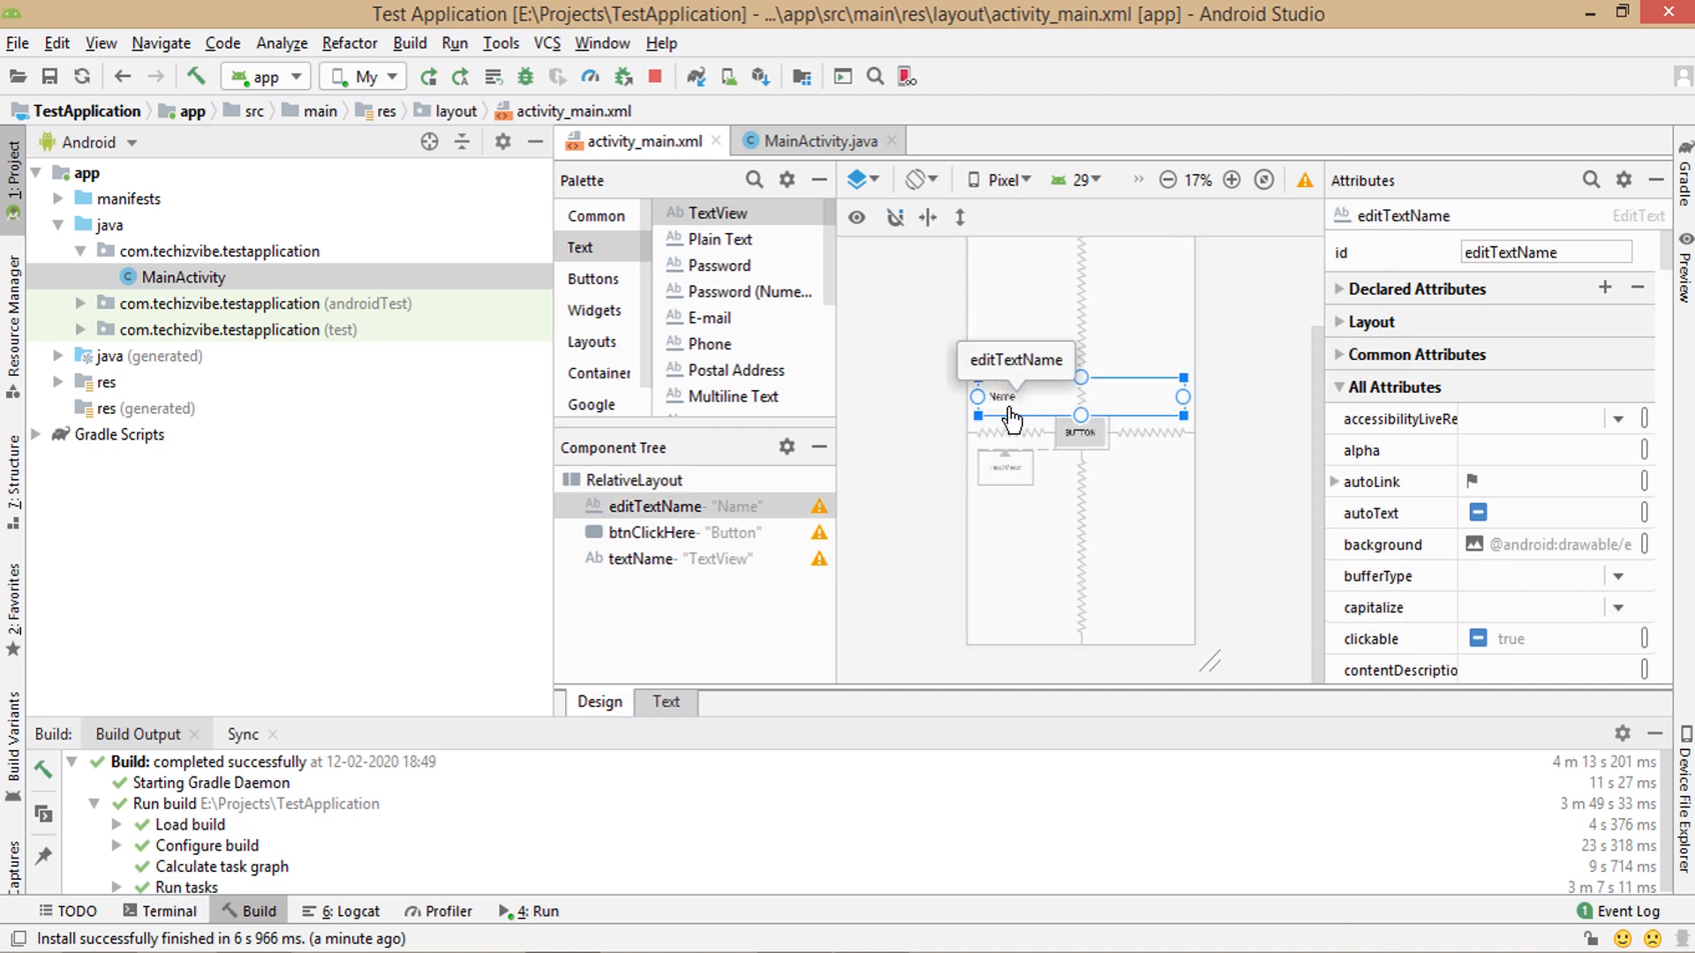
type("hin")
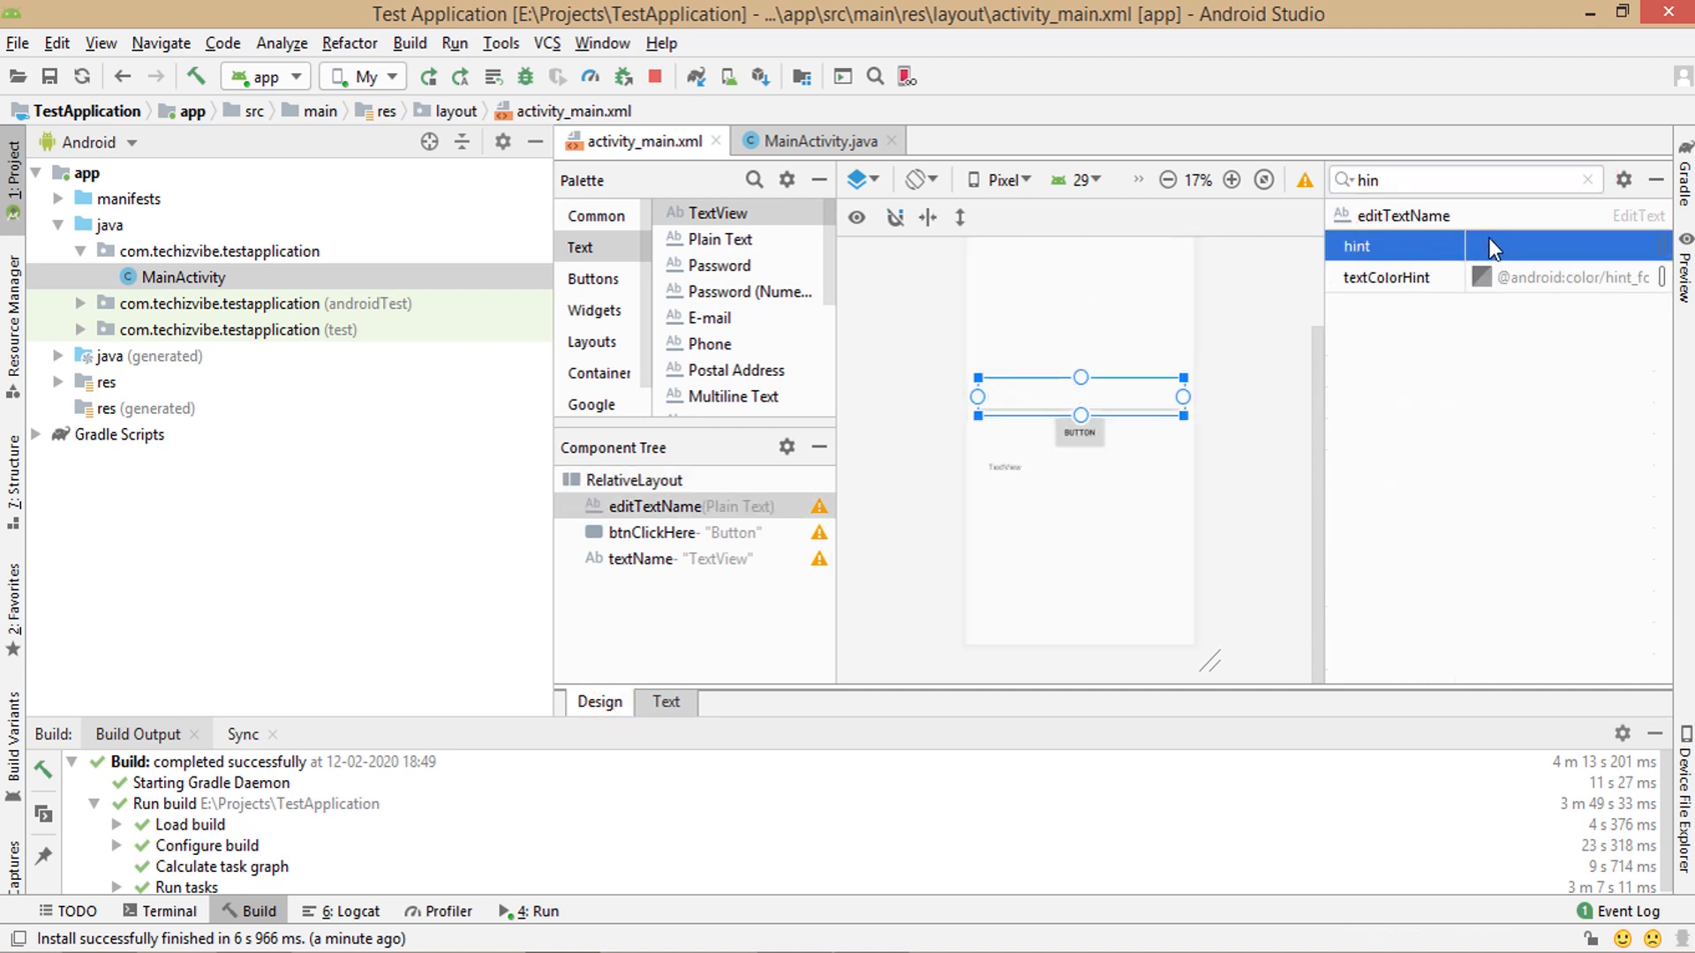
type("Enter your Name")
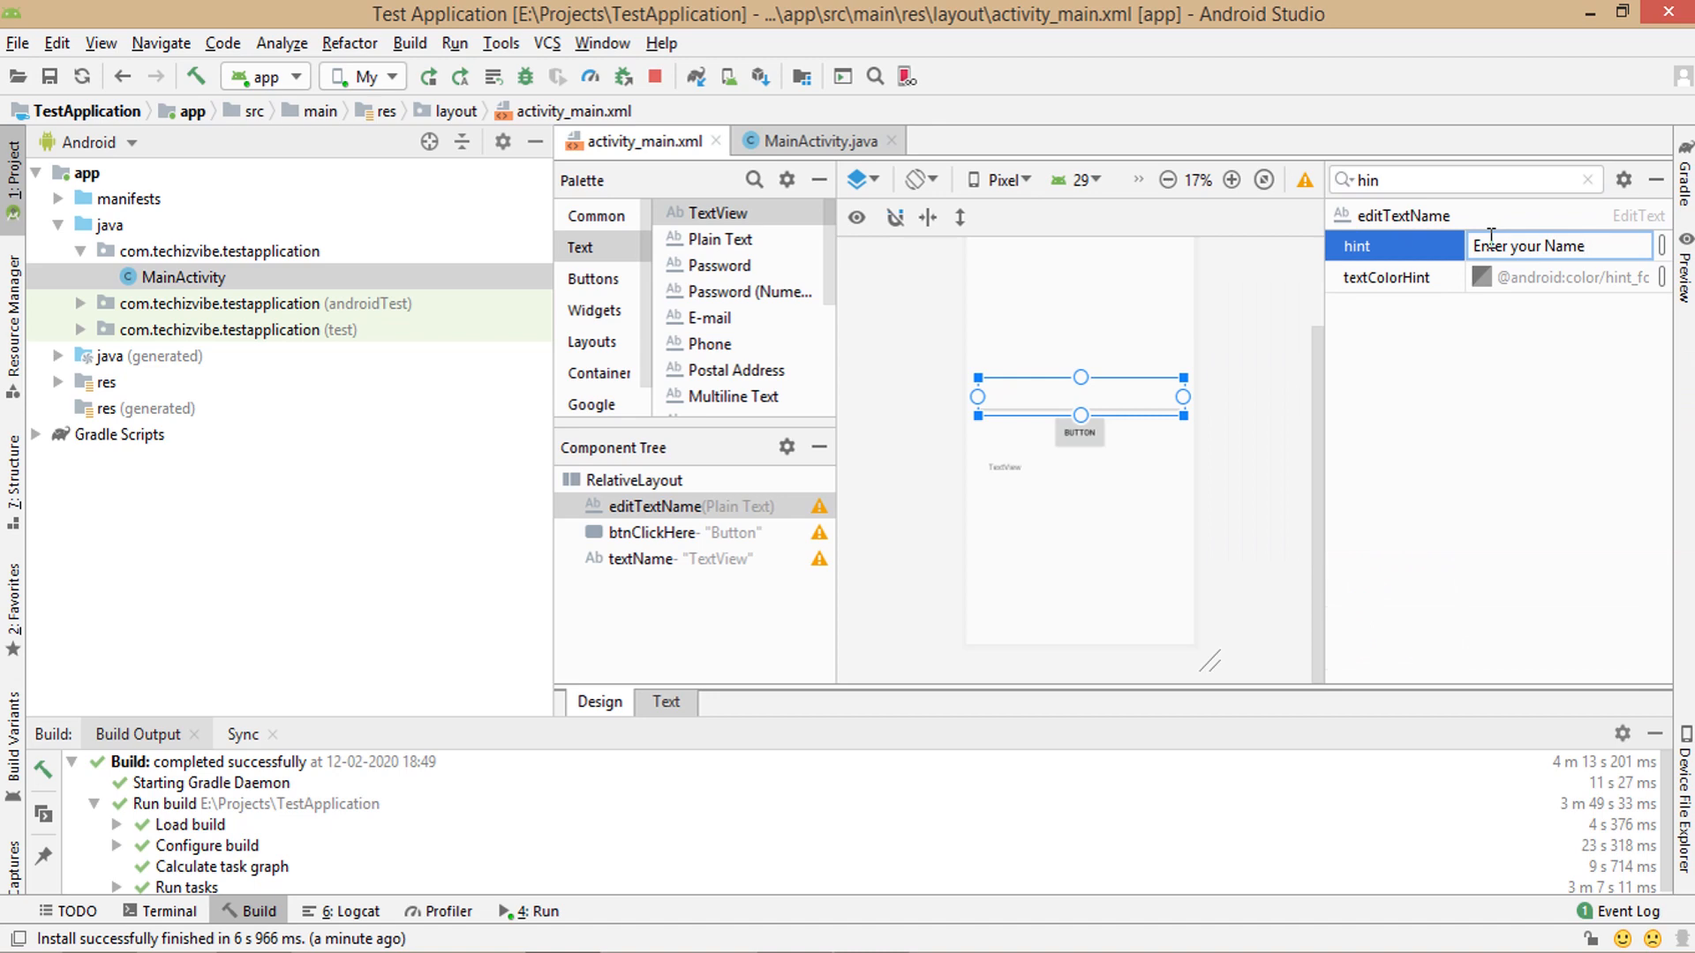
- Add btnClickHere.setOnClickListener(new View.OnClickListener()) with a generated empty onClick(View v)
left_click(817, 141)
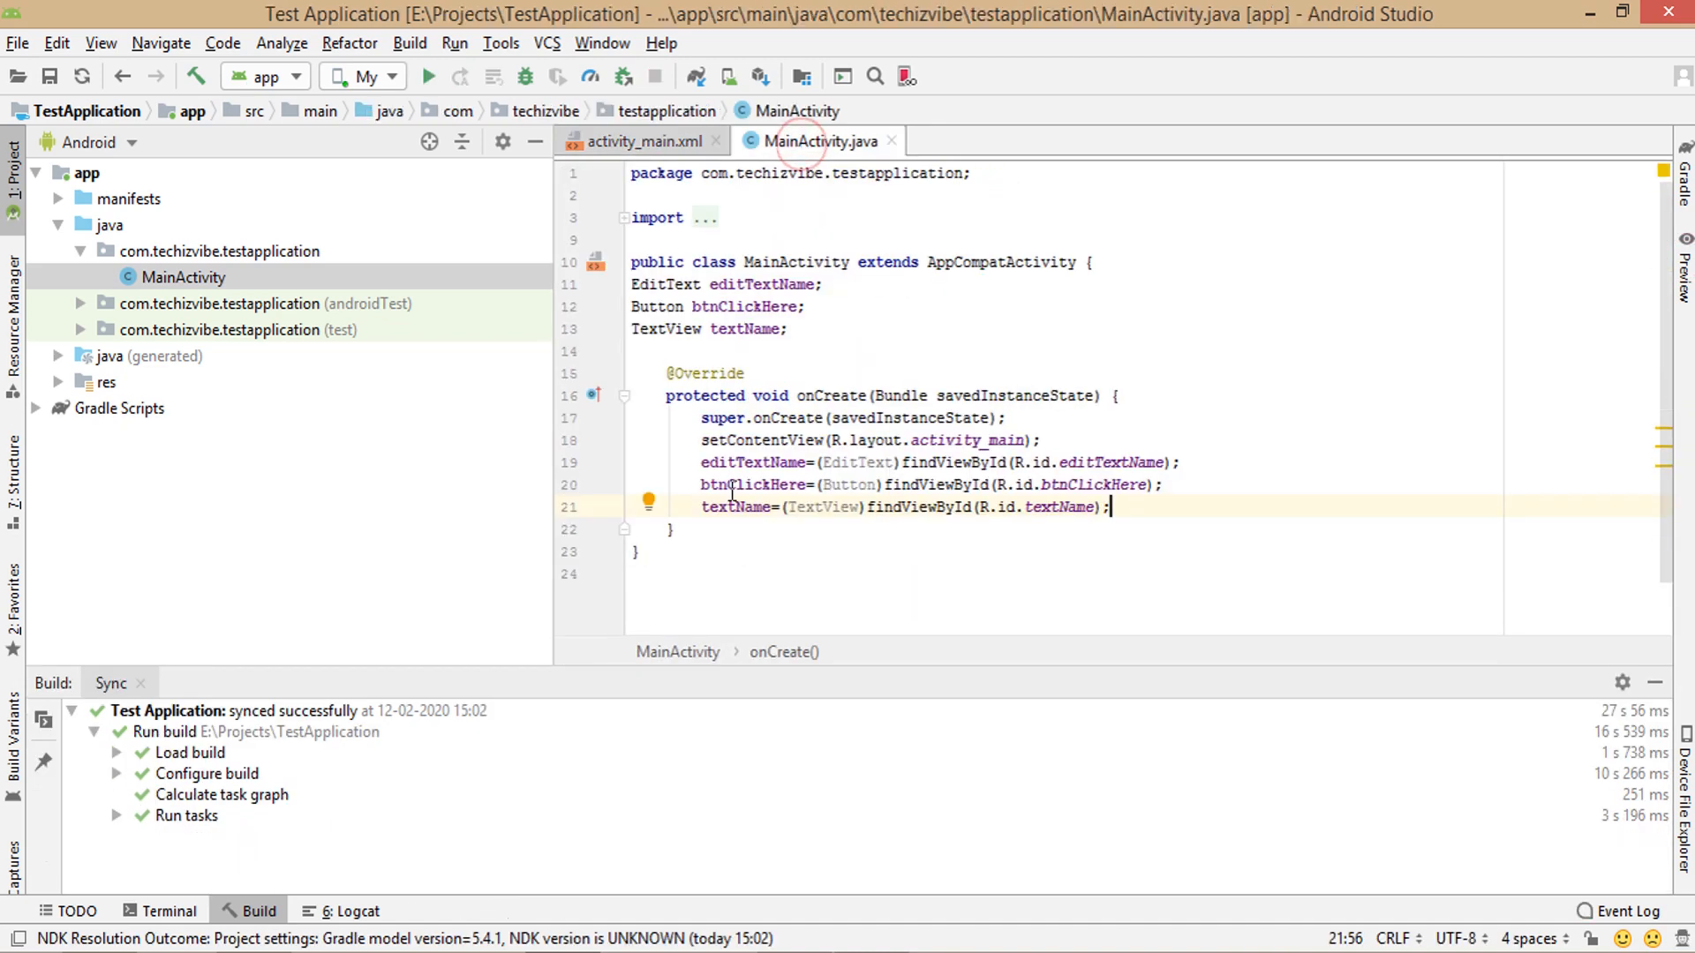
double_click(745, 483)
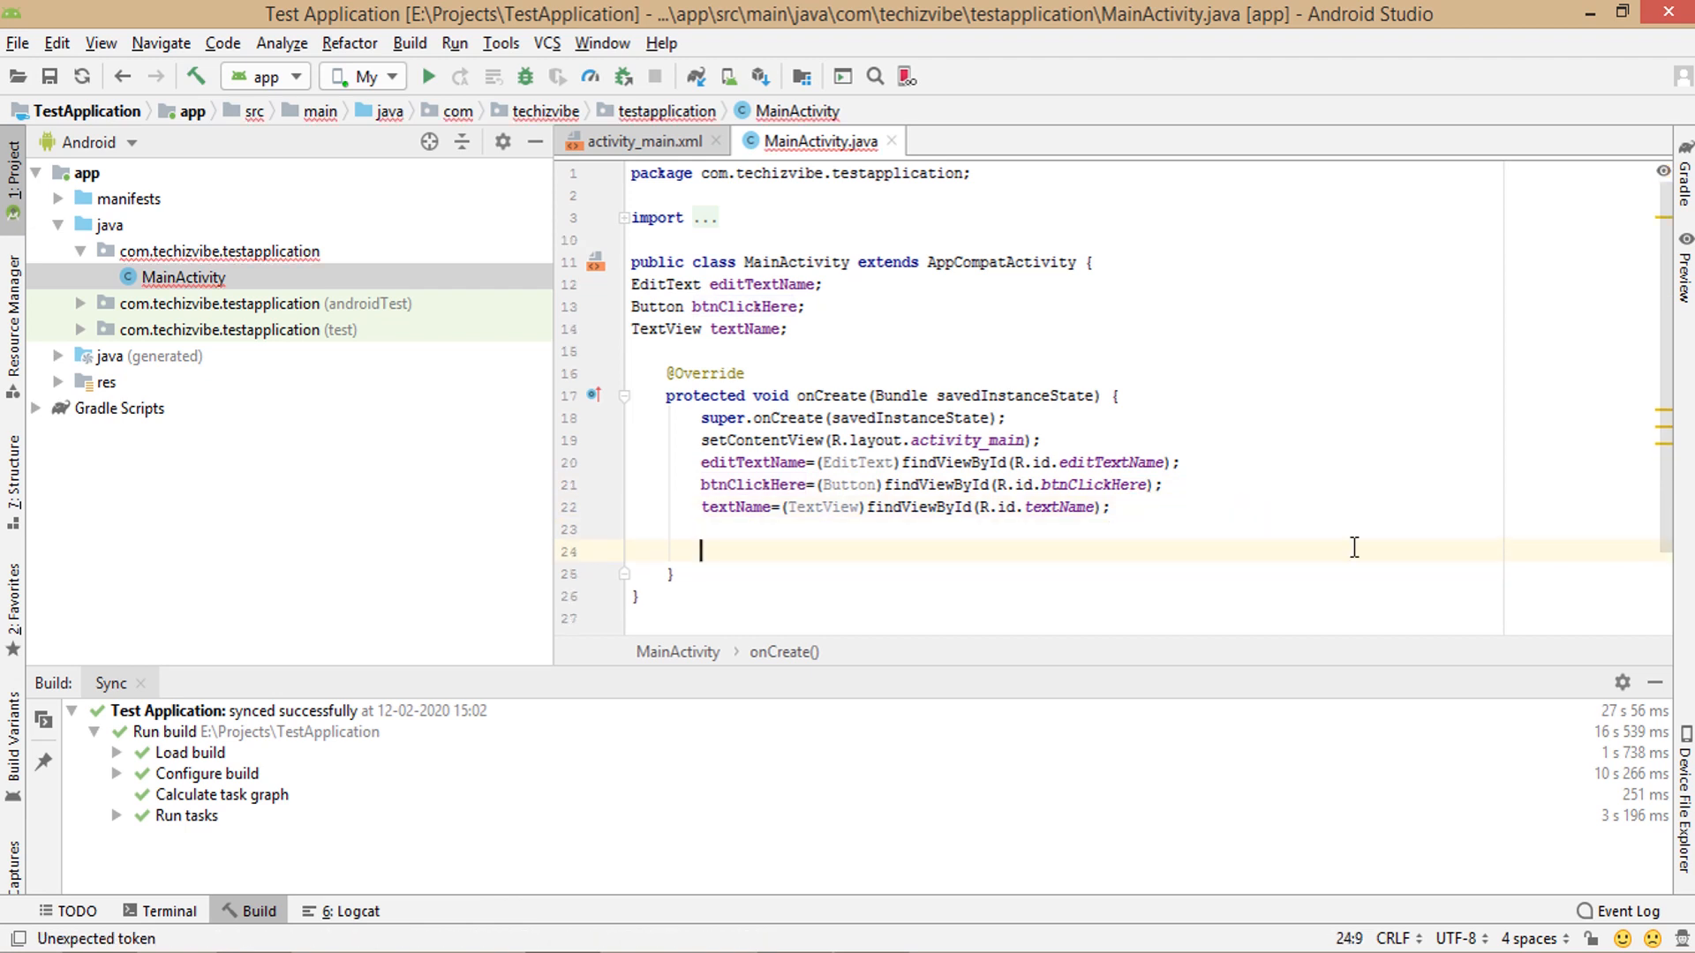
type("btnClickHere")
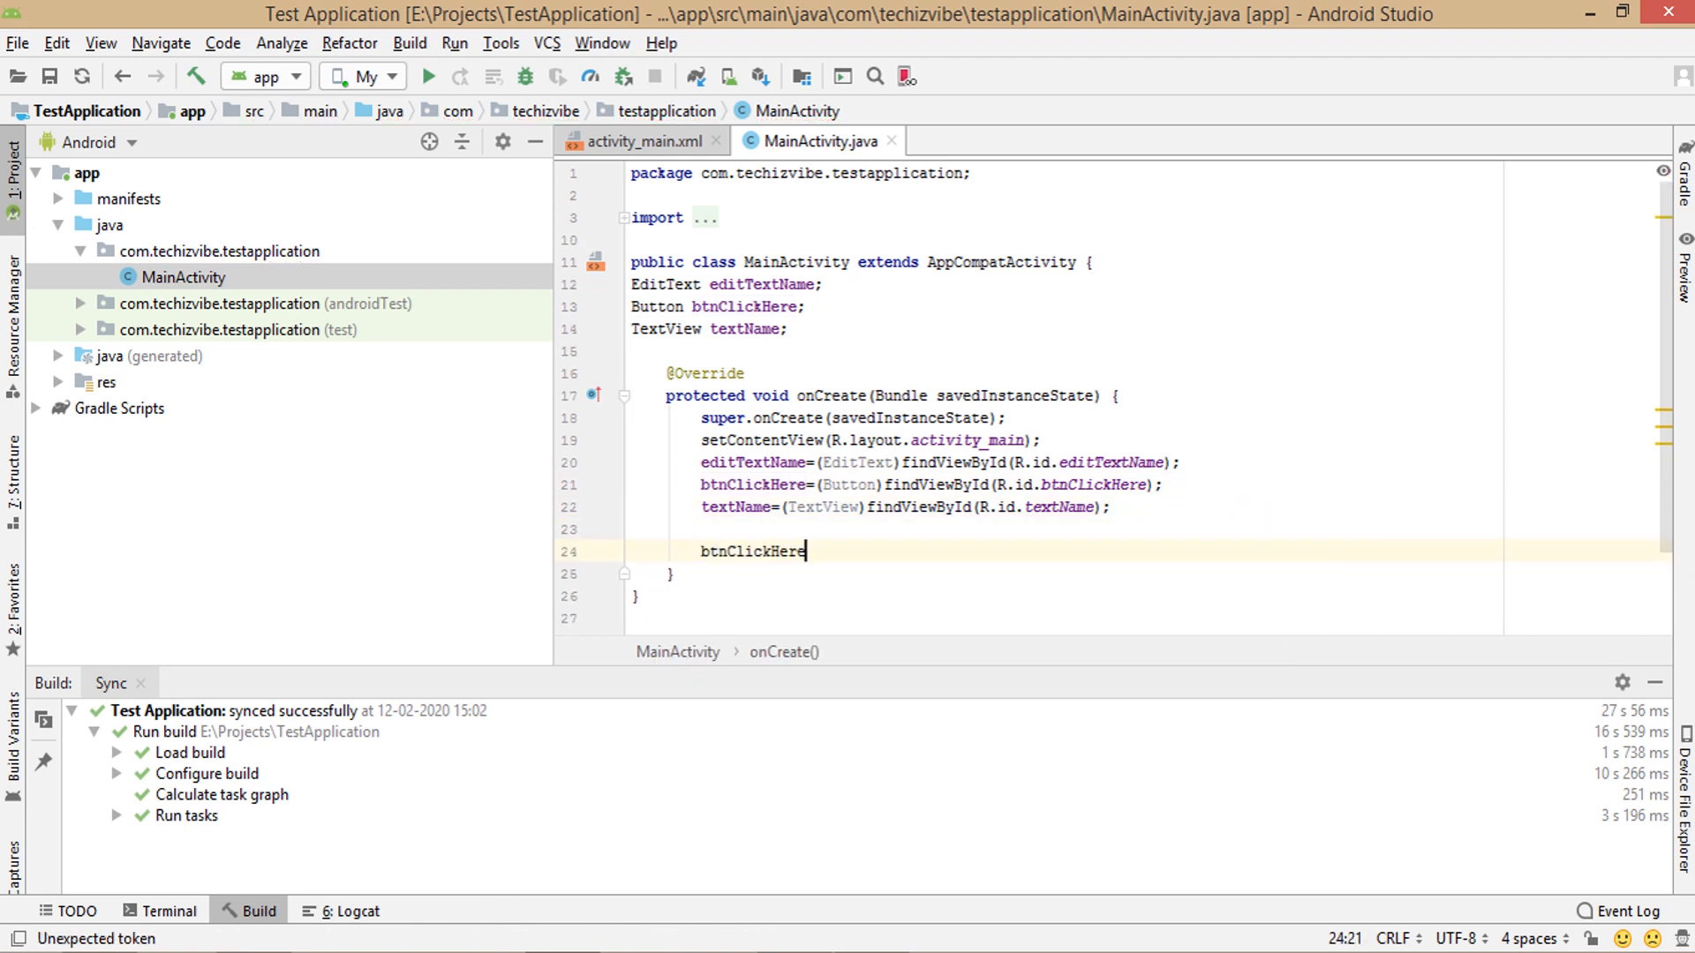
type(".set")
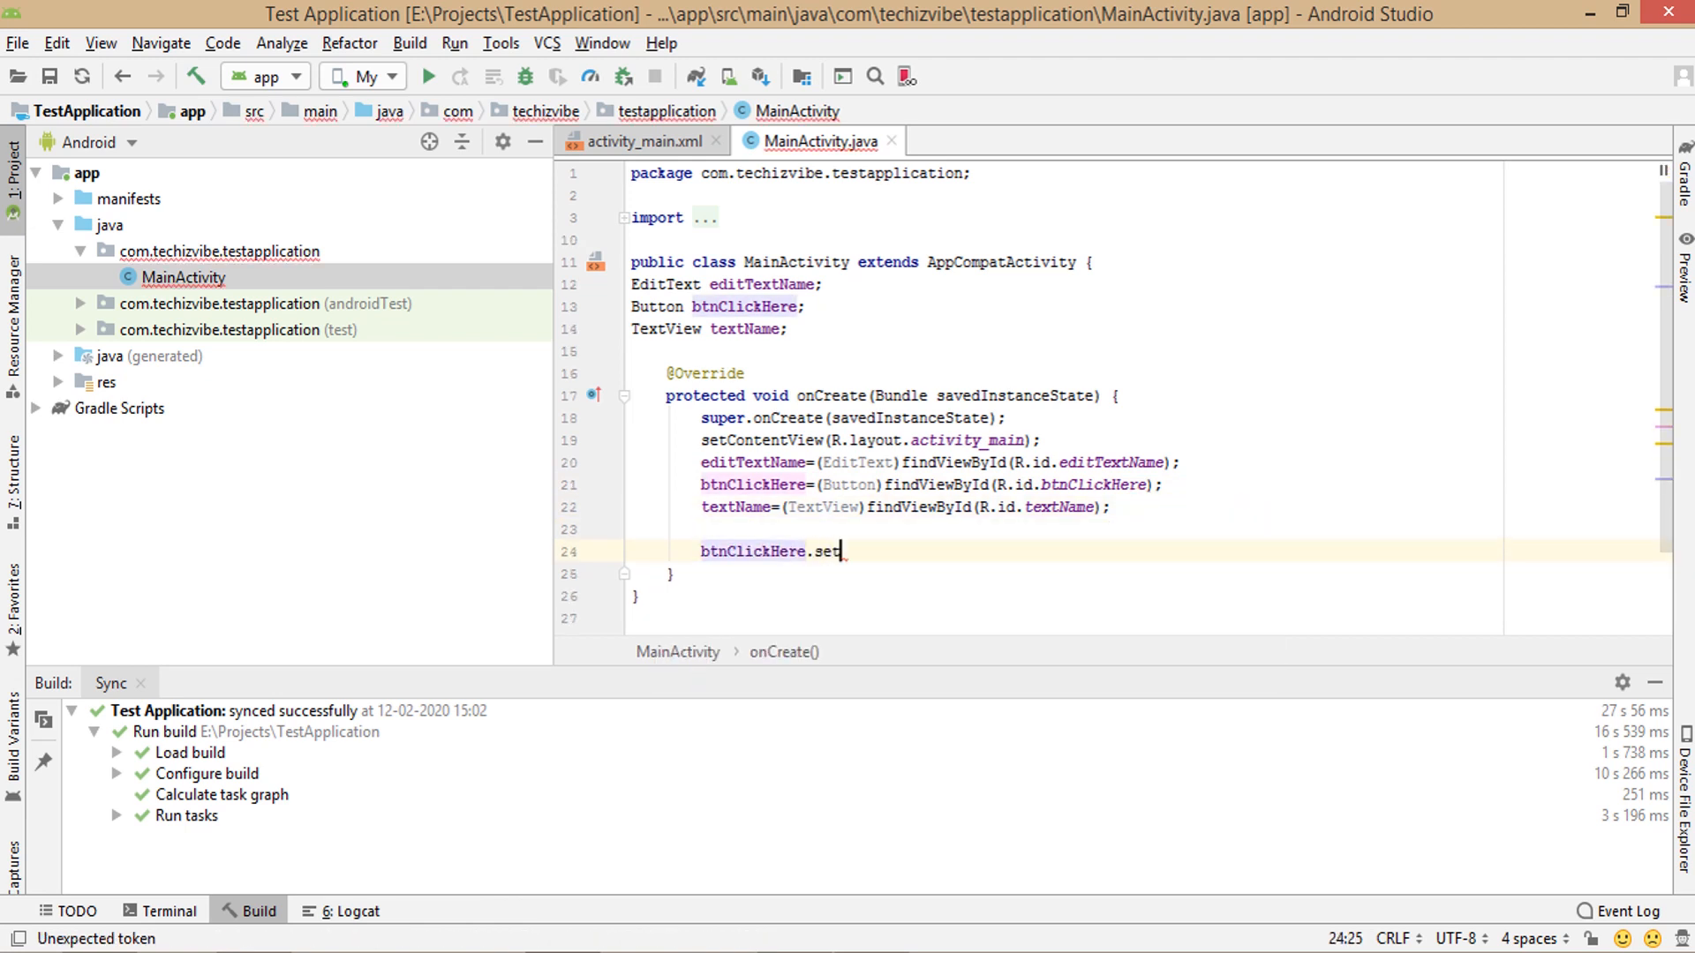
type("OnClickListener(new );")
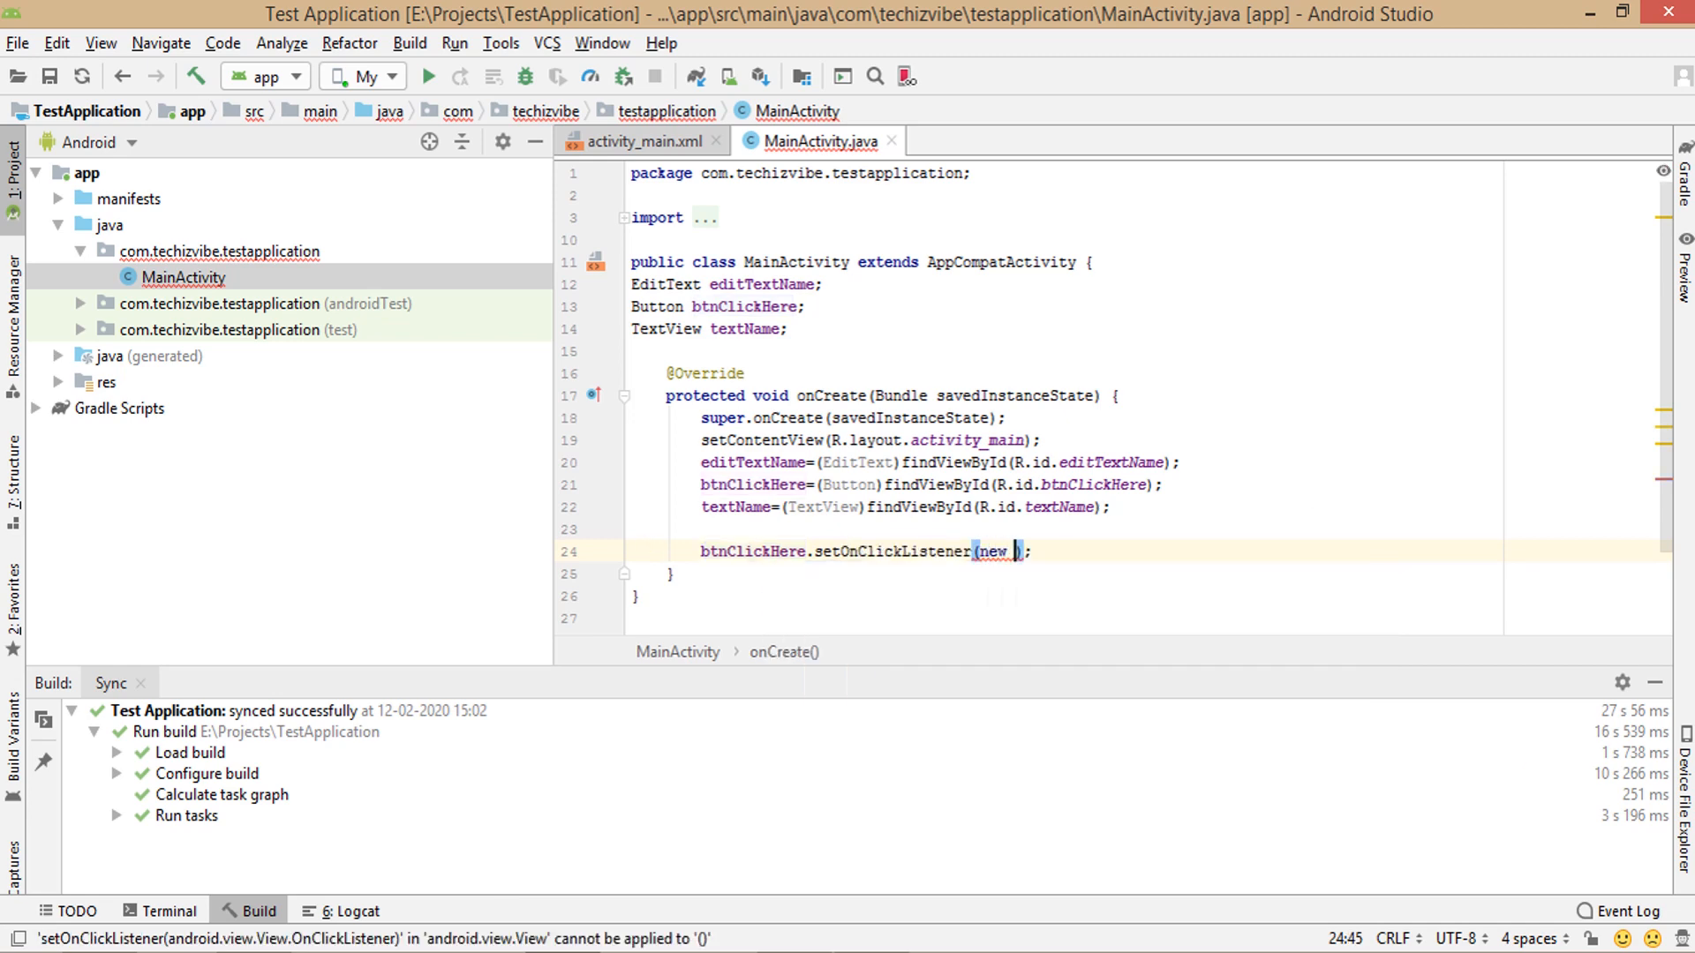
type("View.OnClickListener(")
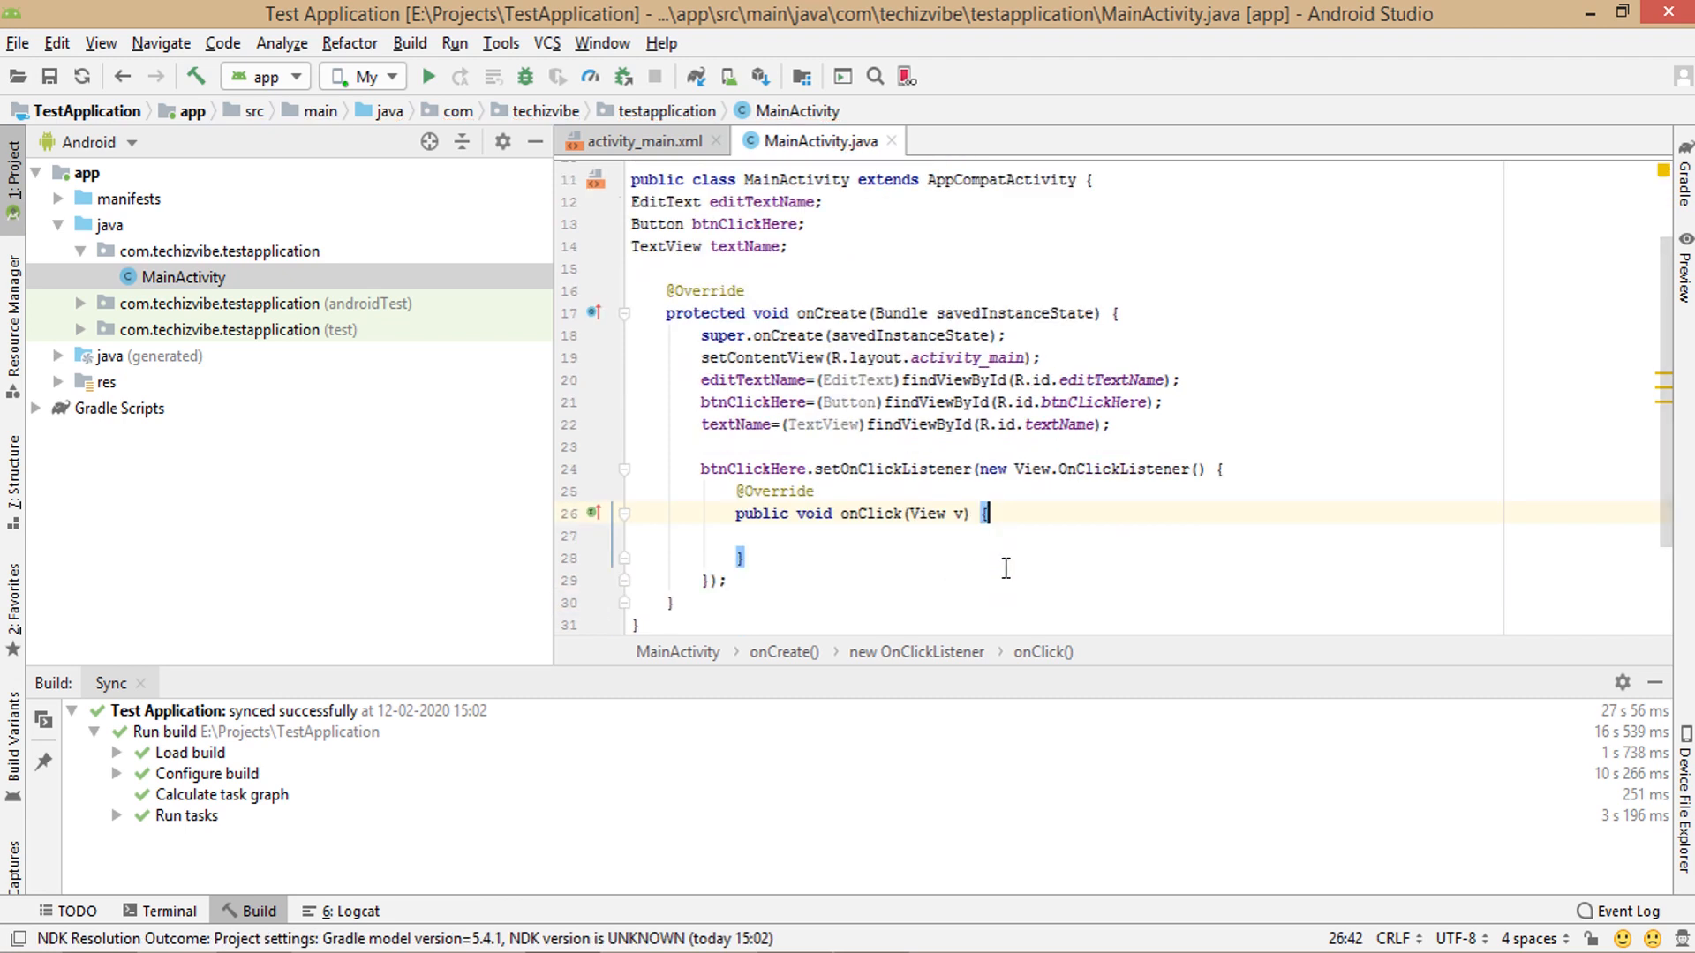
- In onClick, read the input as String name=editTextName.getText().toString();
key("enter")
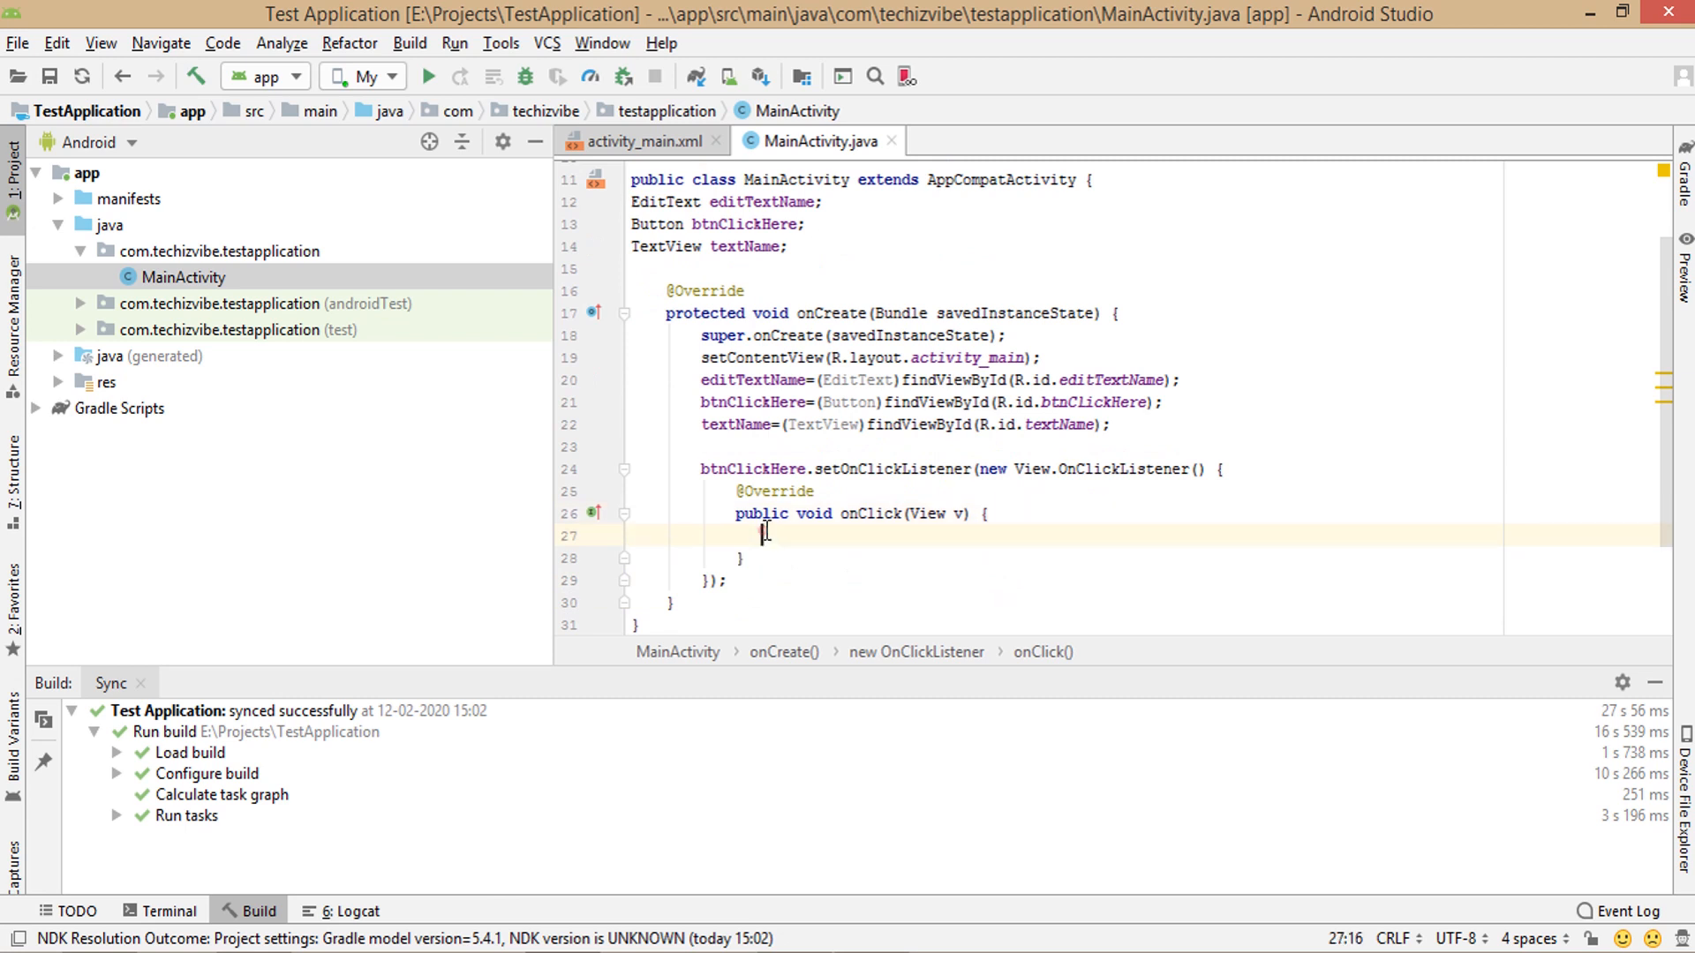
type("String")
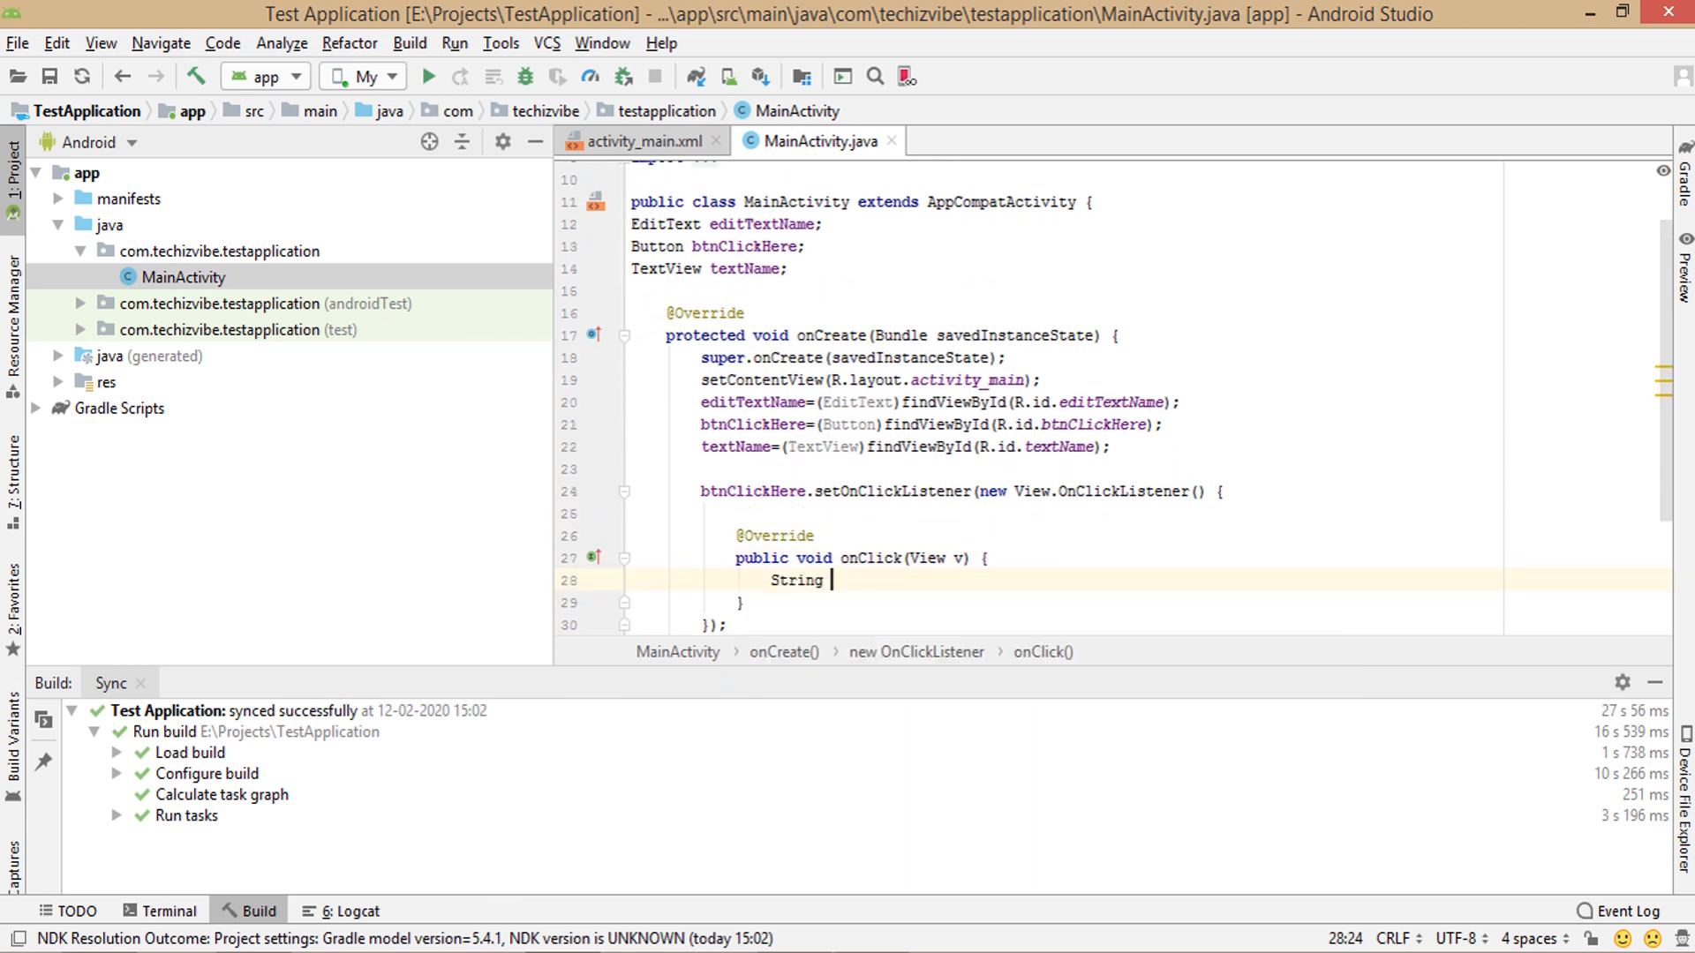
type("name=editTextName.g")
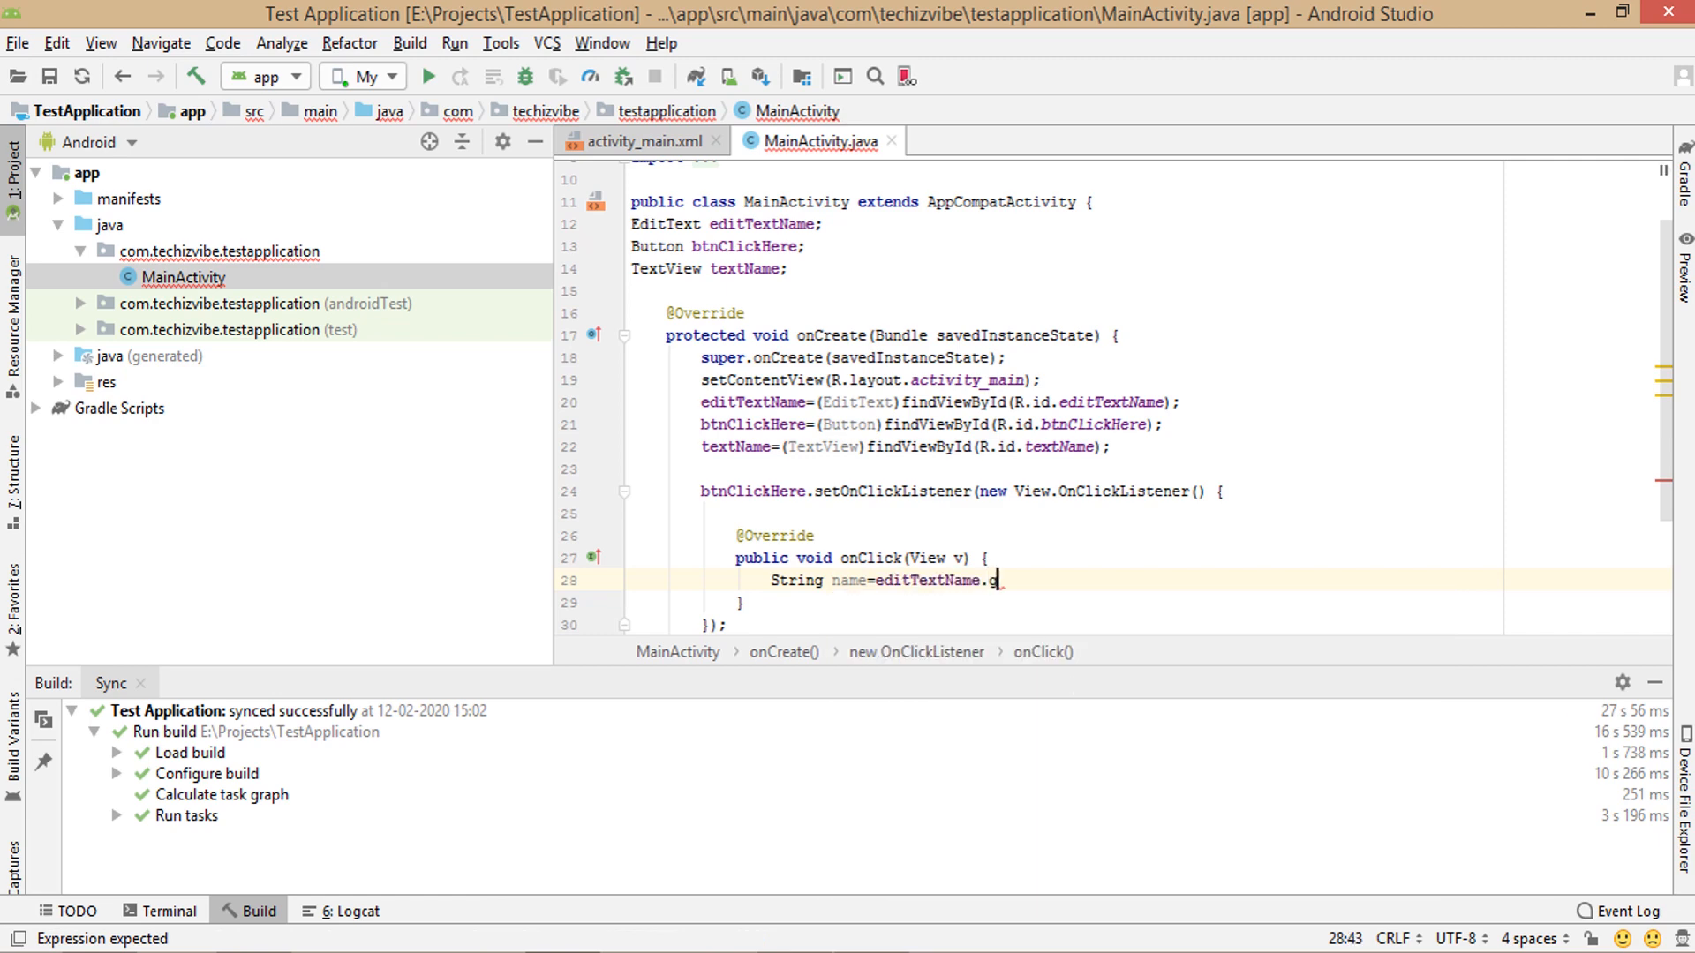
type("etText()")
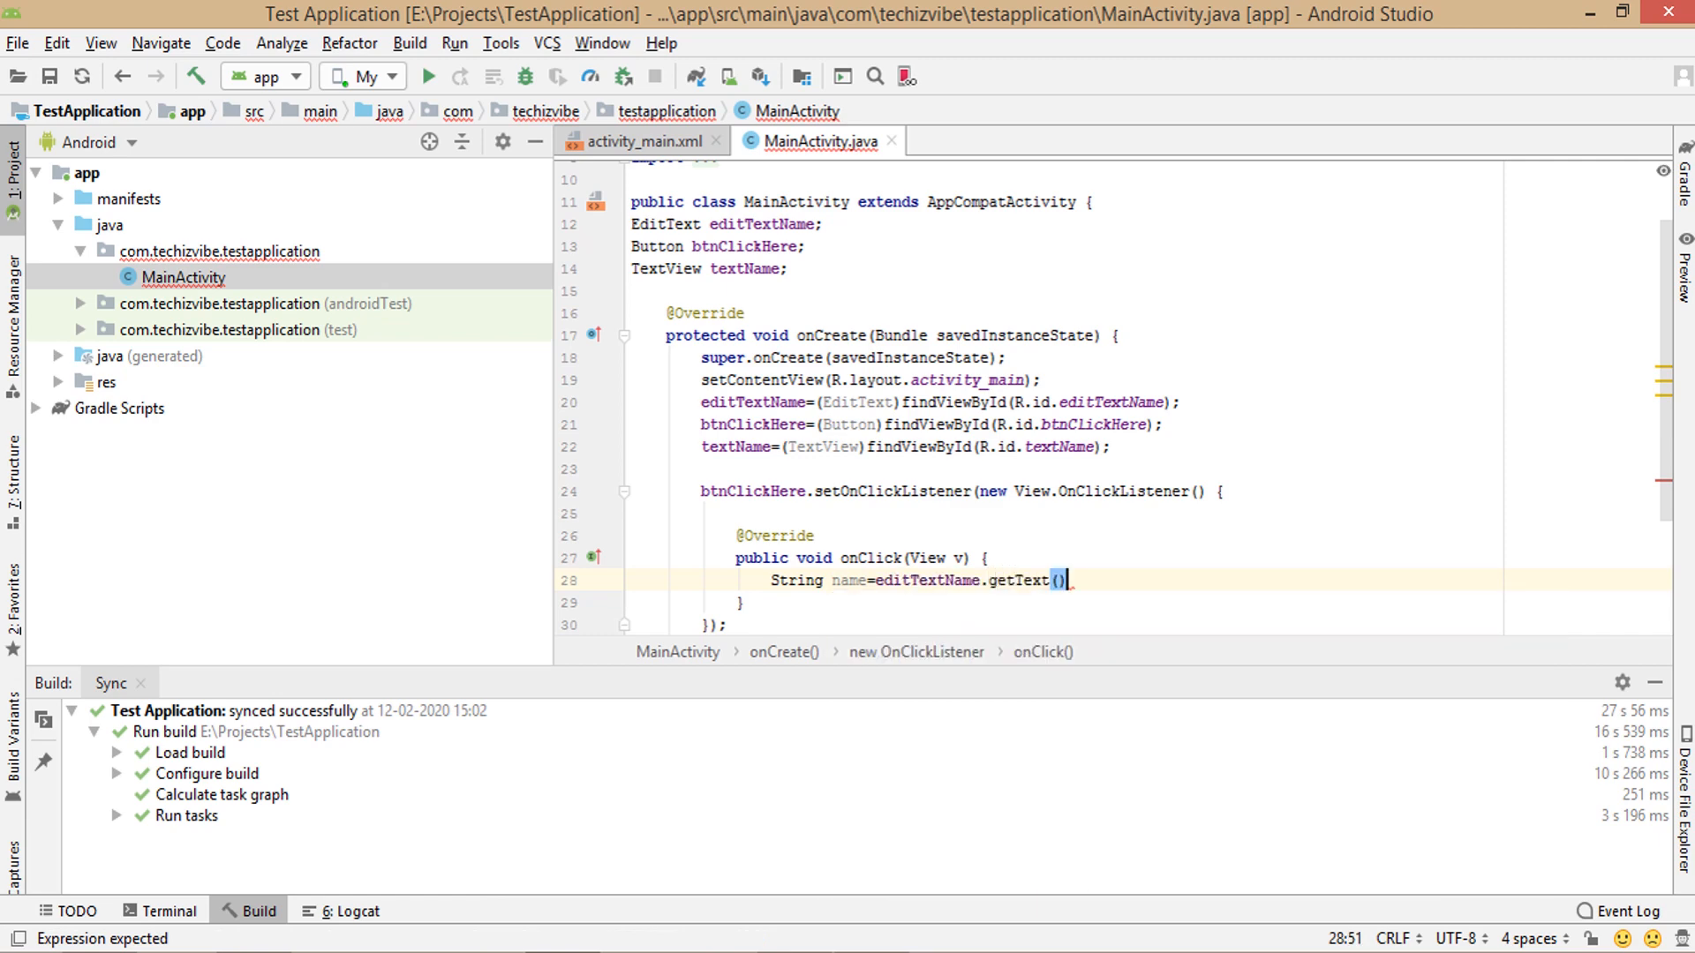
type(".t")
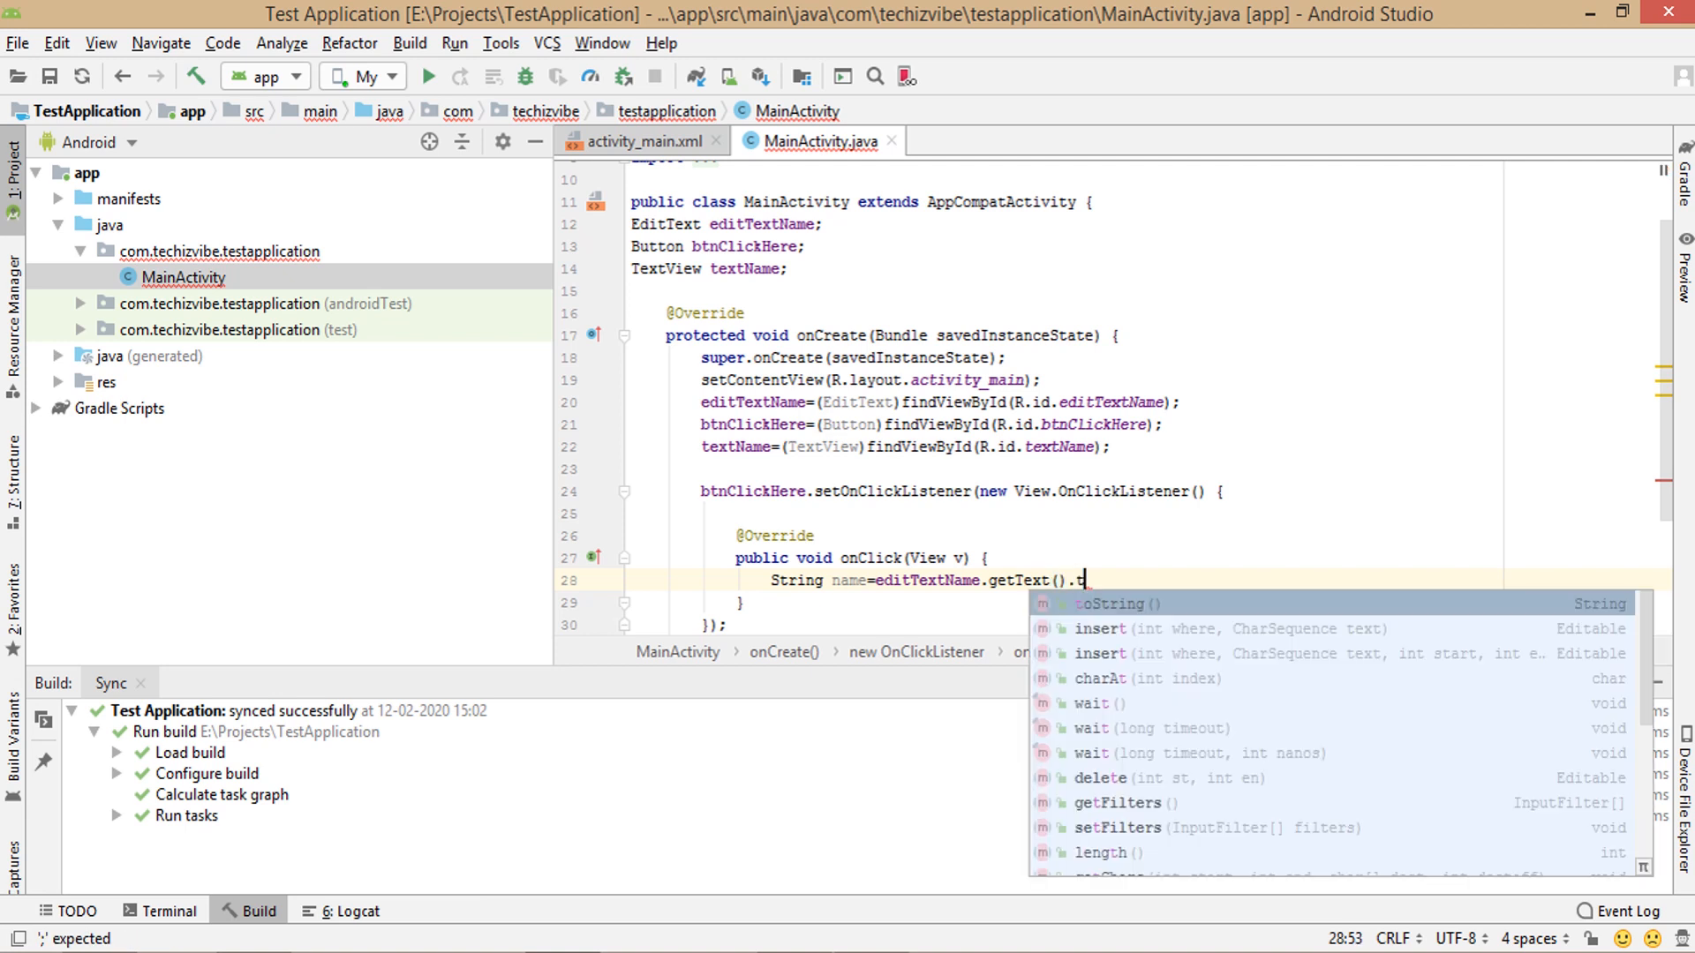
left_click(1096, 604)
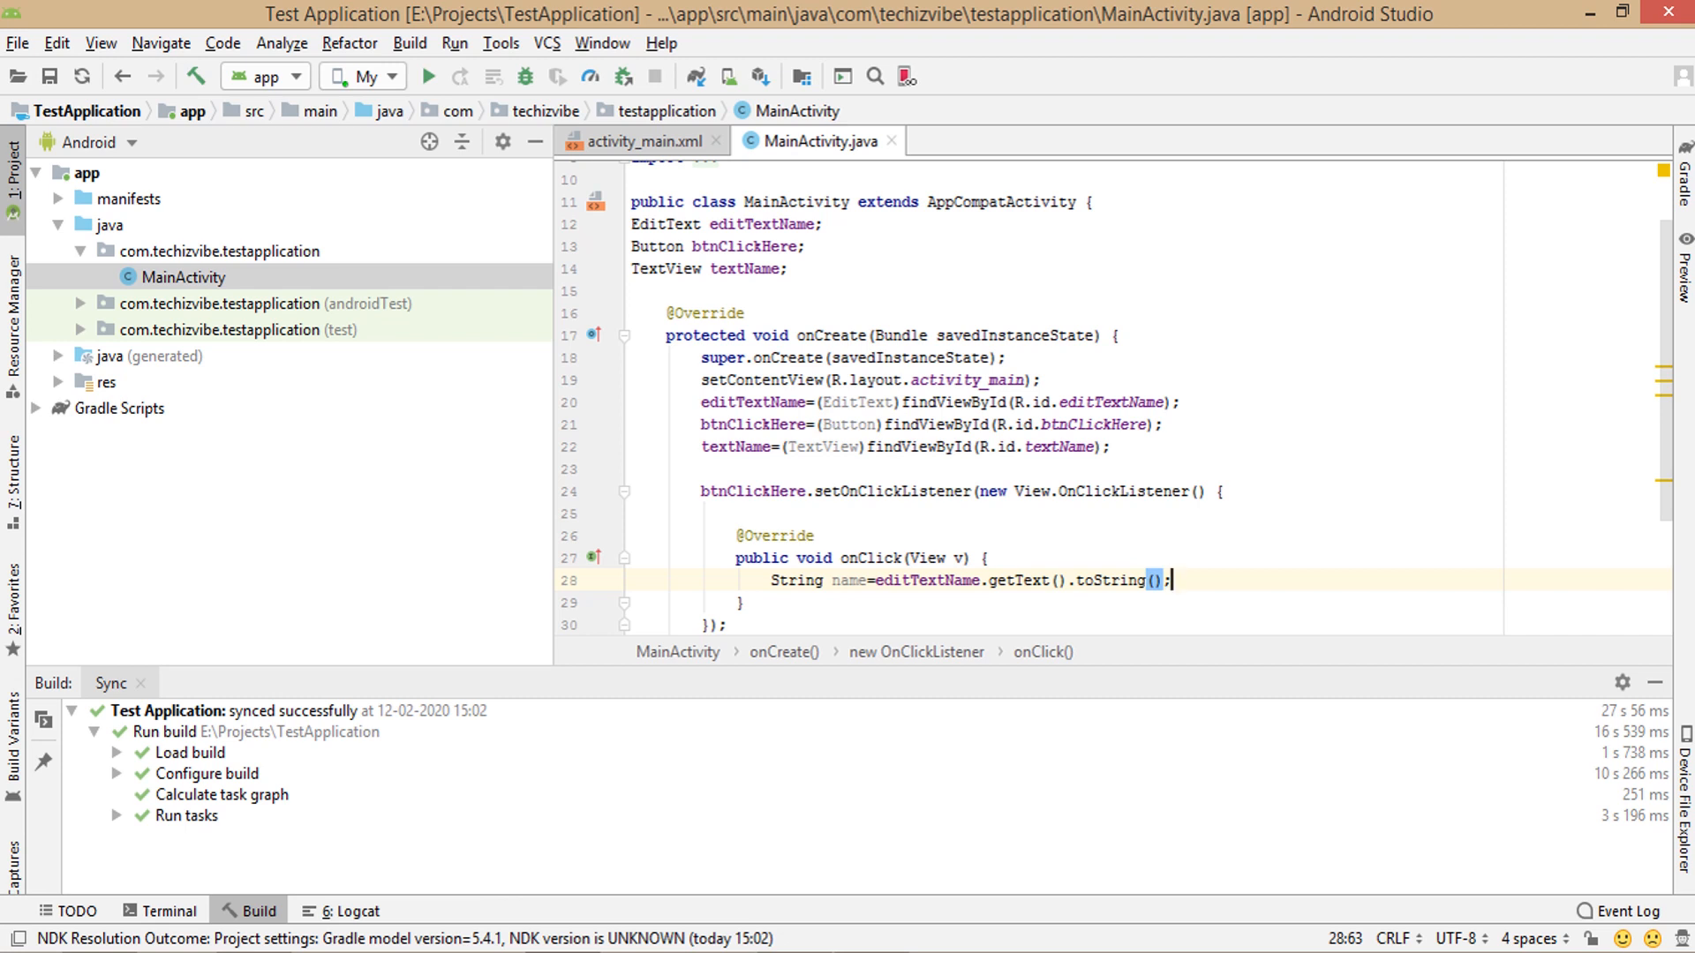
- Show the greeting with textName.setText("Hi "+name);
left_click(1169, 581)
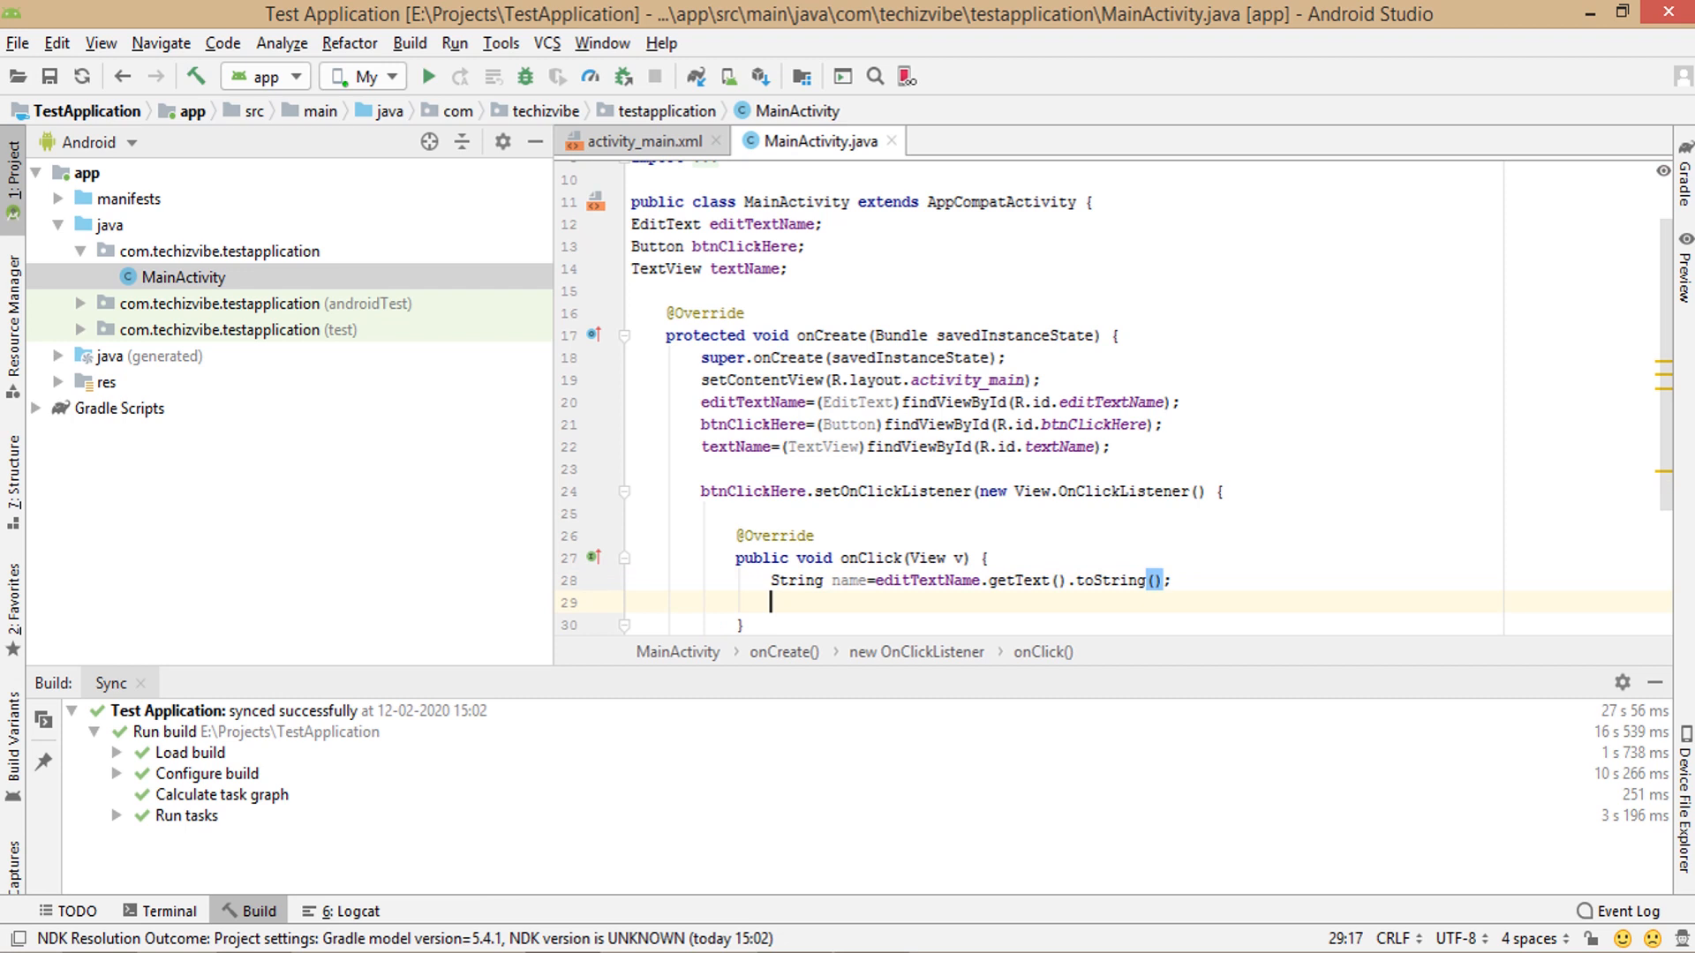
type("textName")
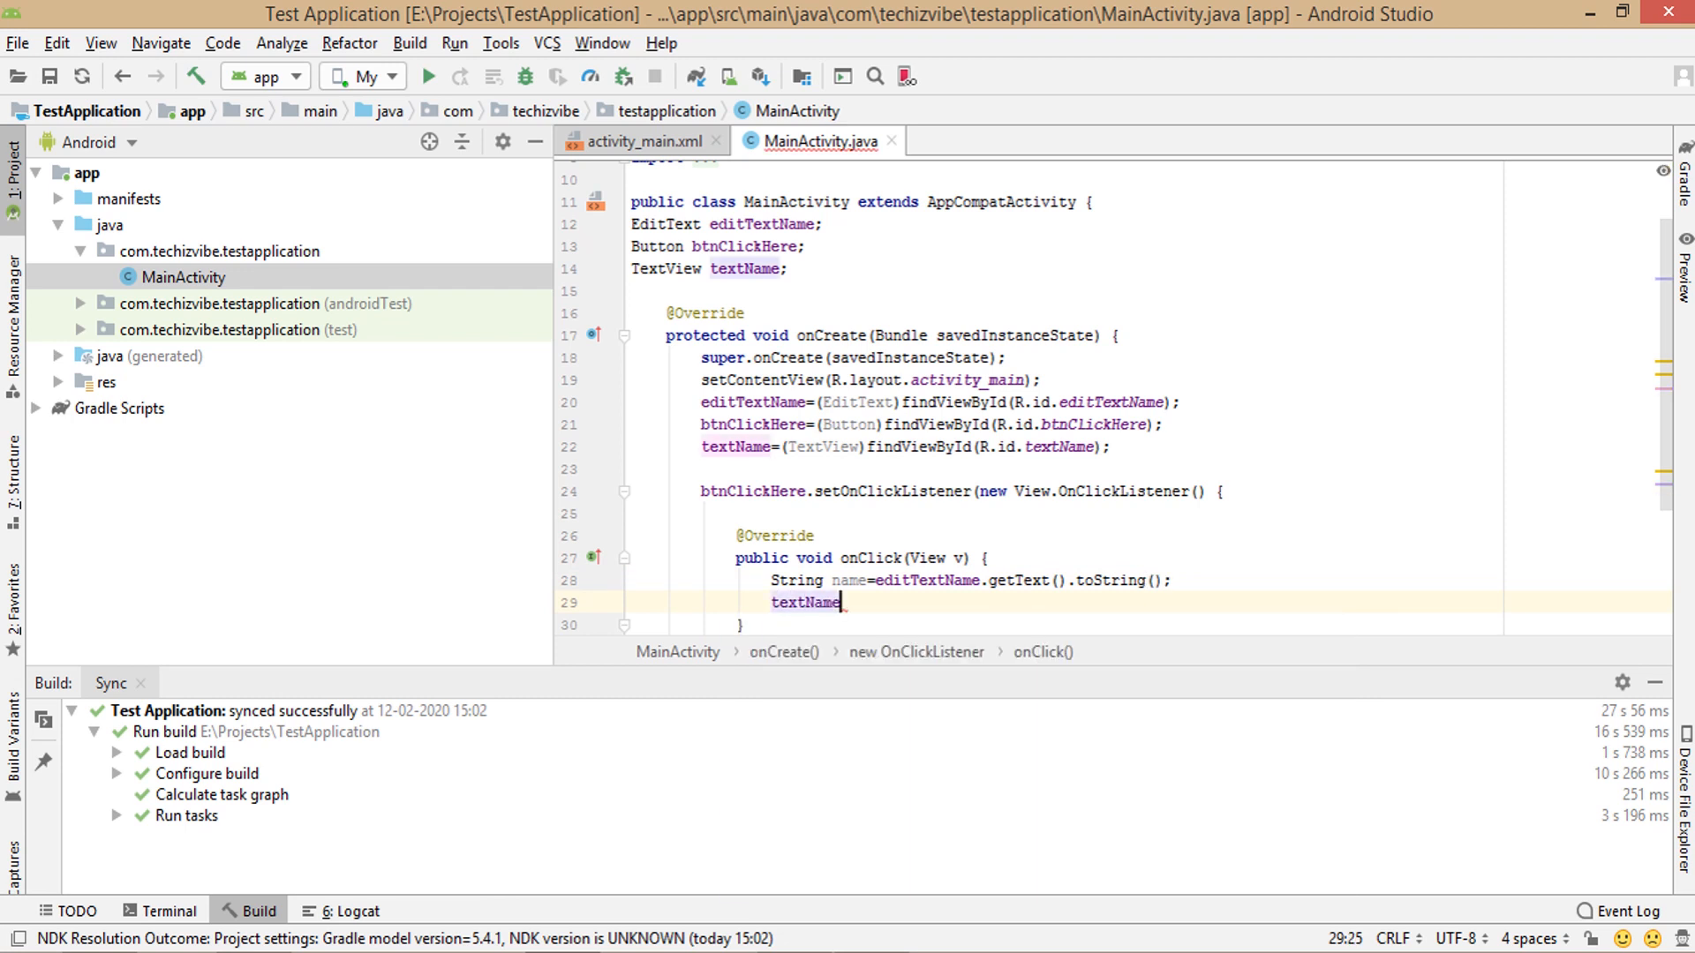
type(".setText();")
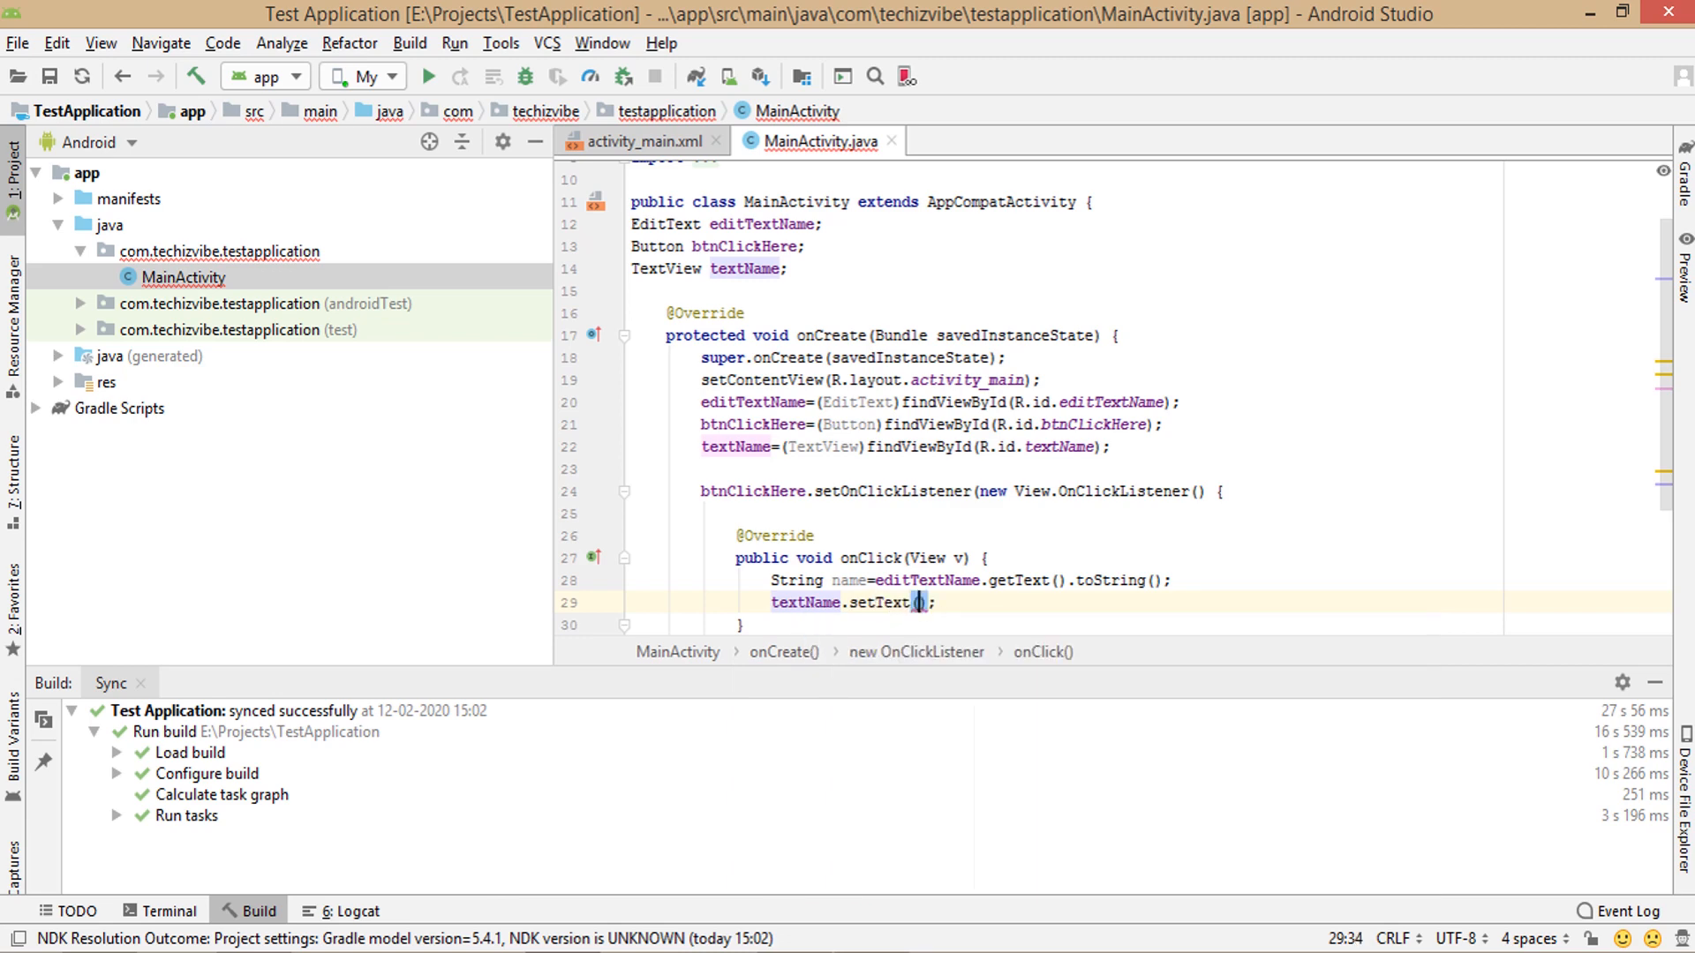
type("name")
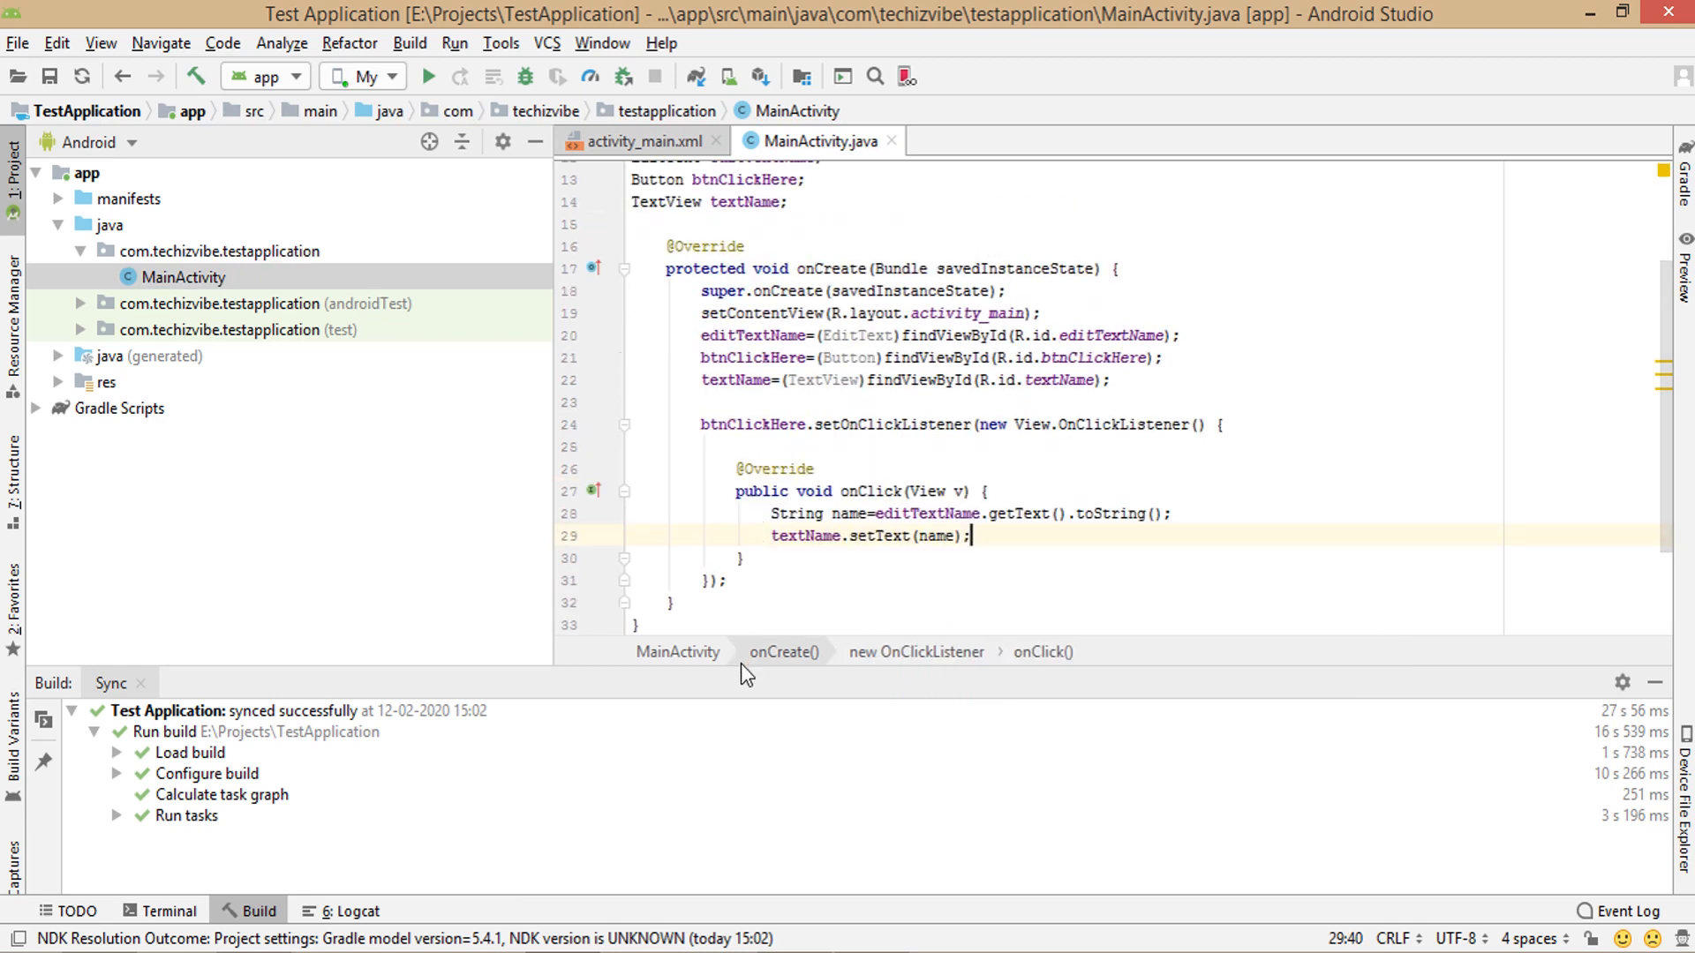
type("\"\"")
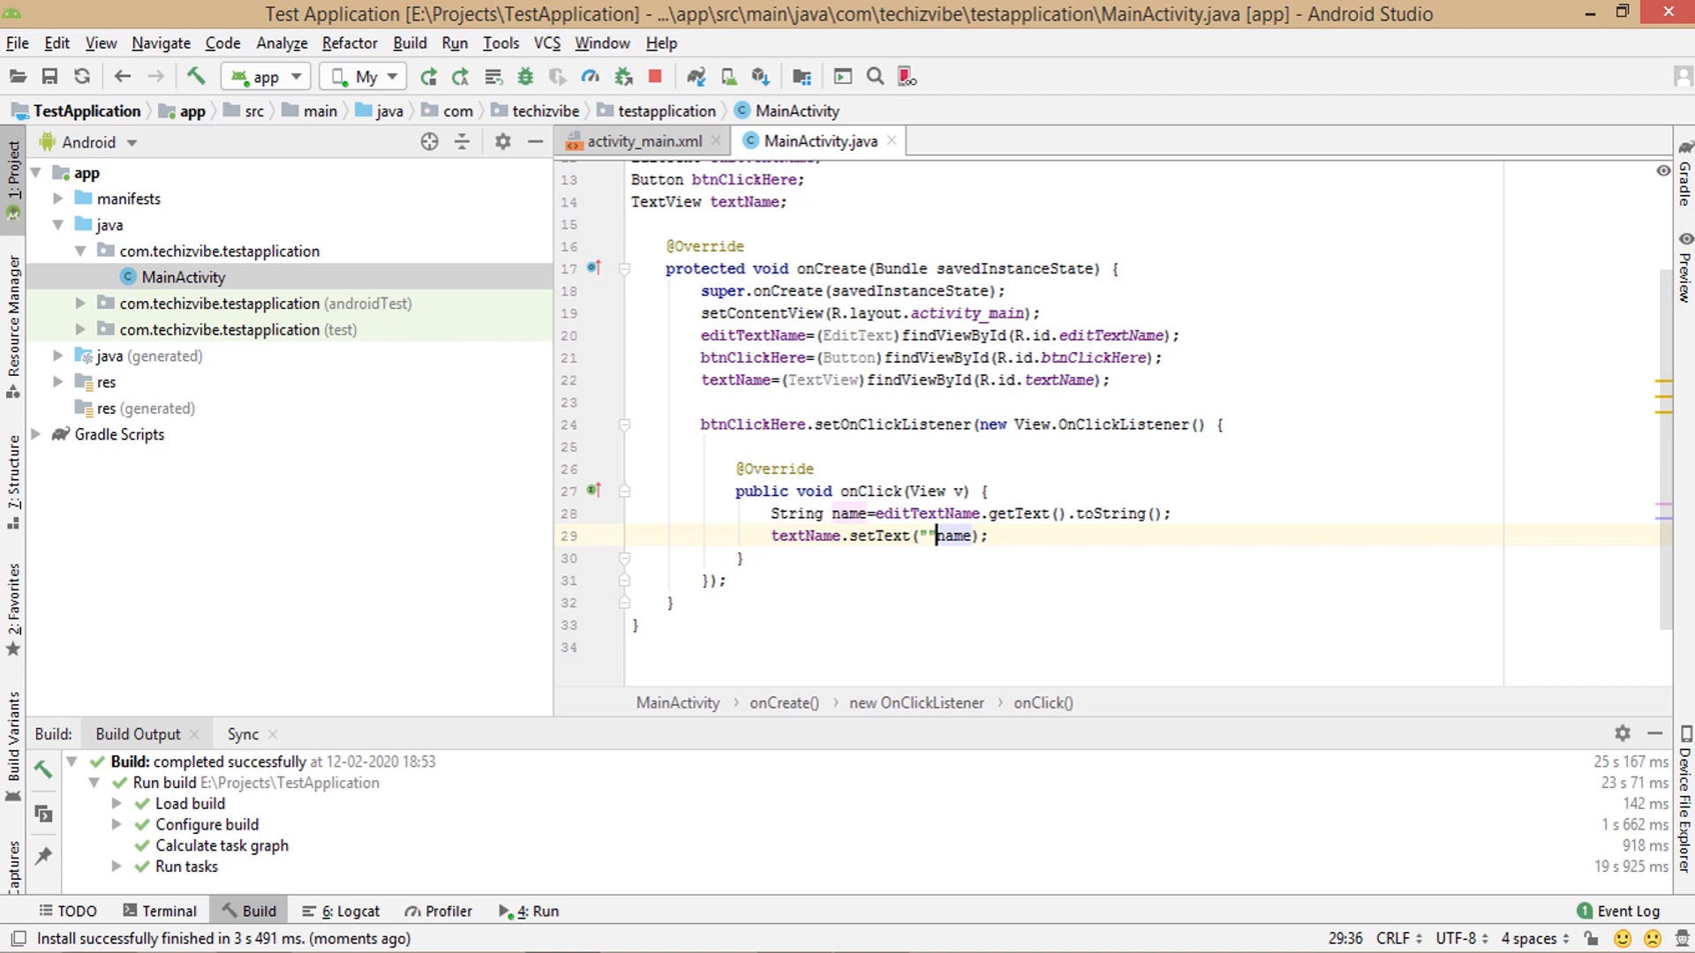
type("Hi")
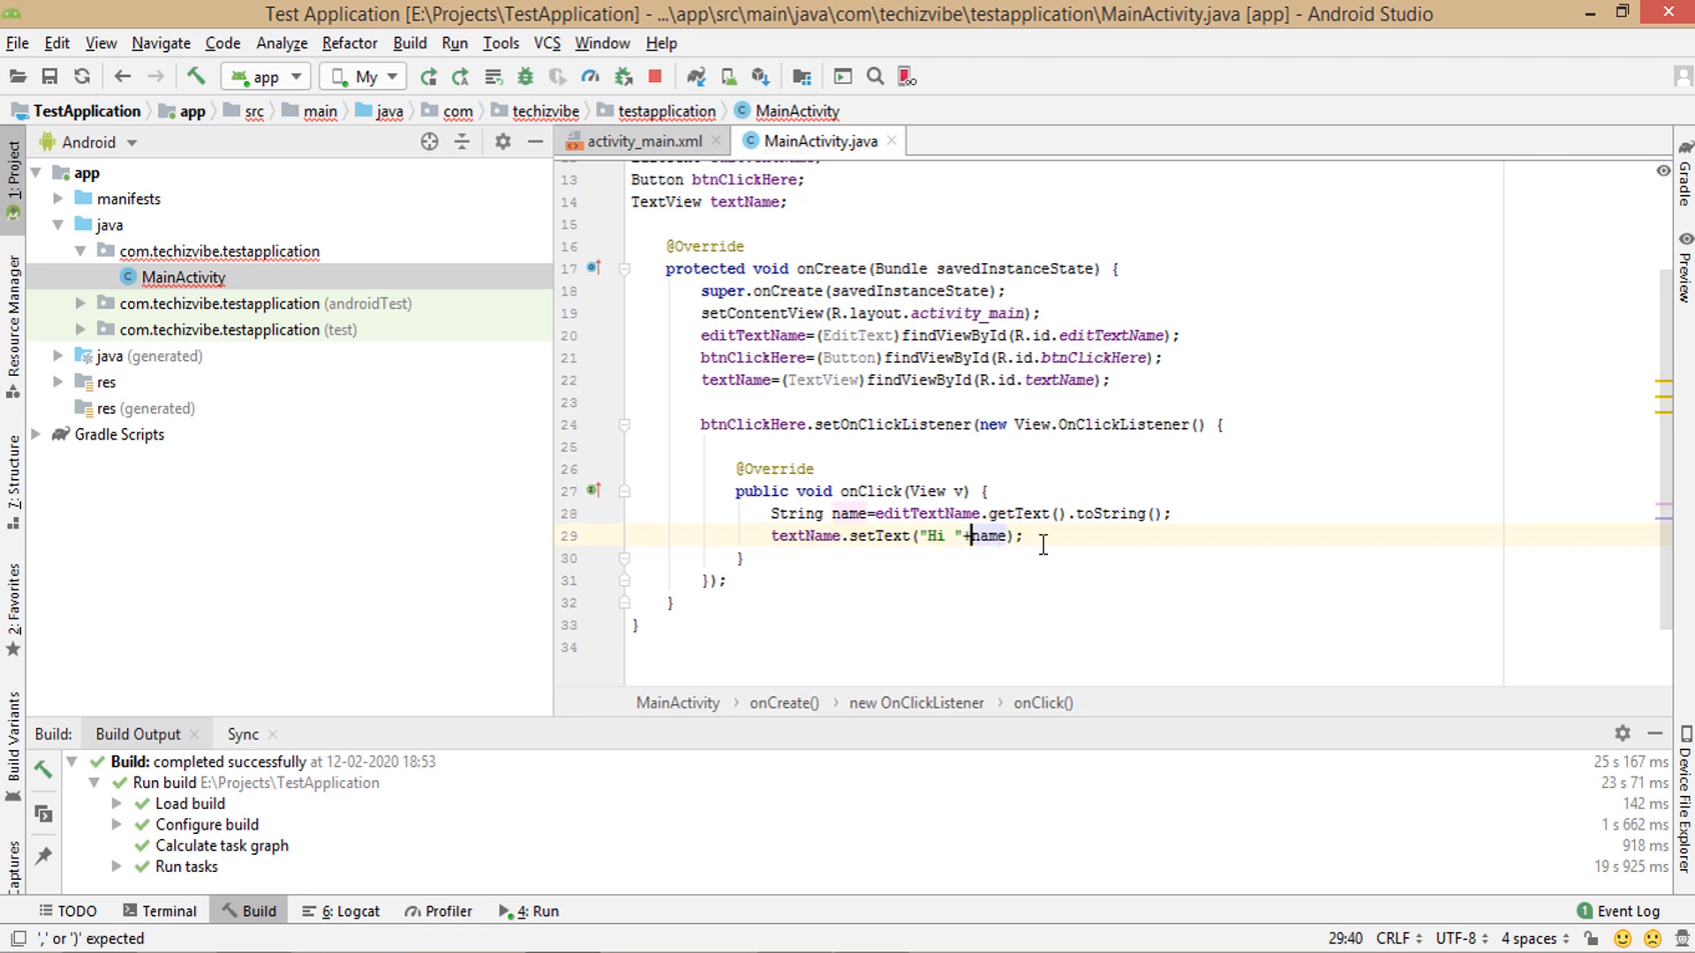
- Run the app in Genymotion, enter Saira and tap the button to see 'Hi Saira'
left_click(425, 76)
type("S")
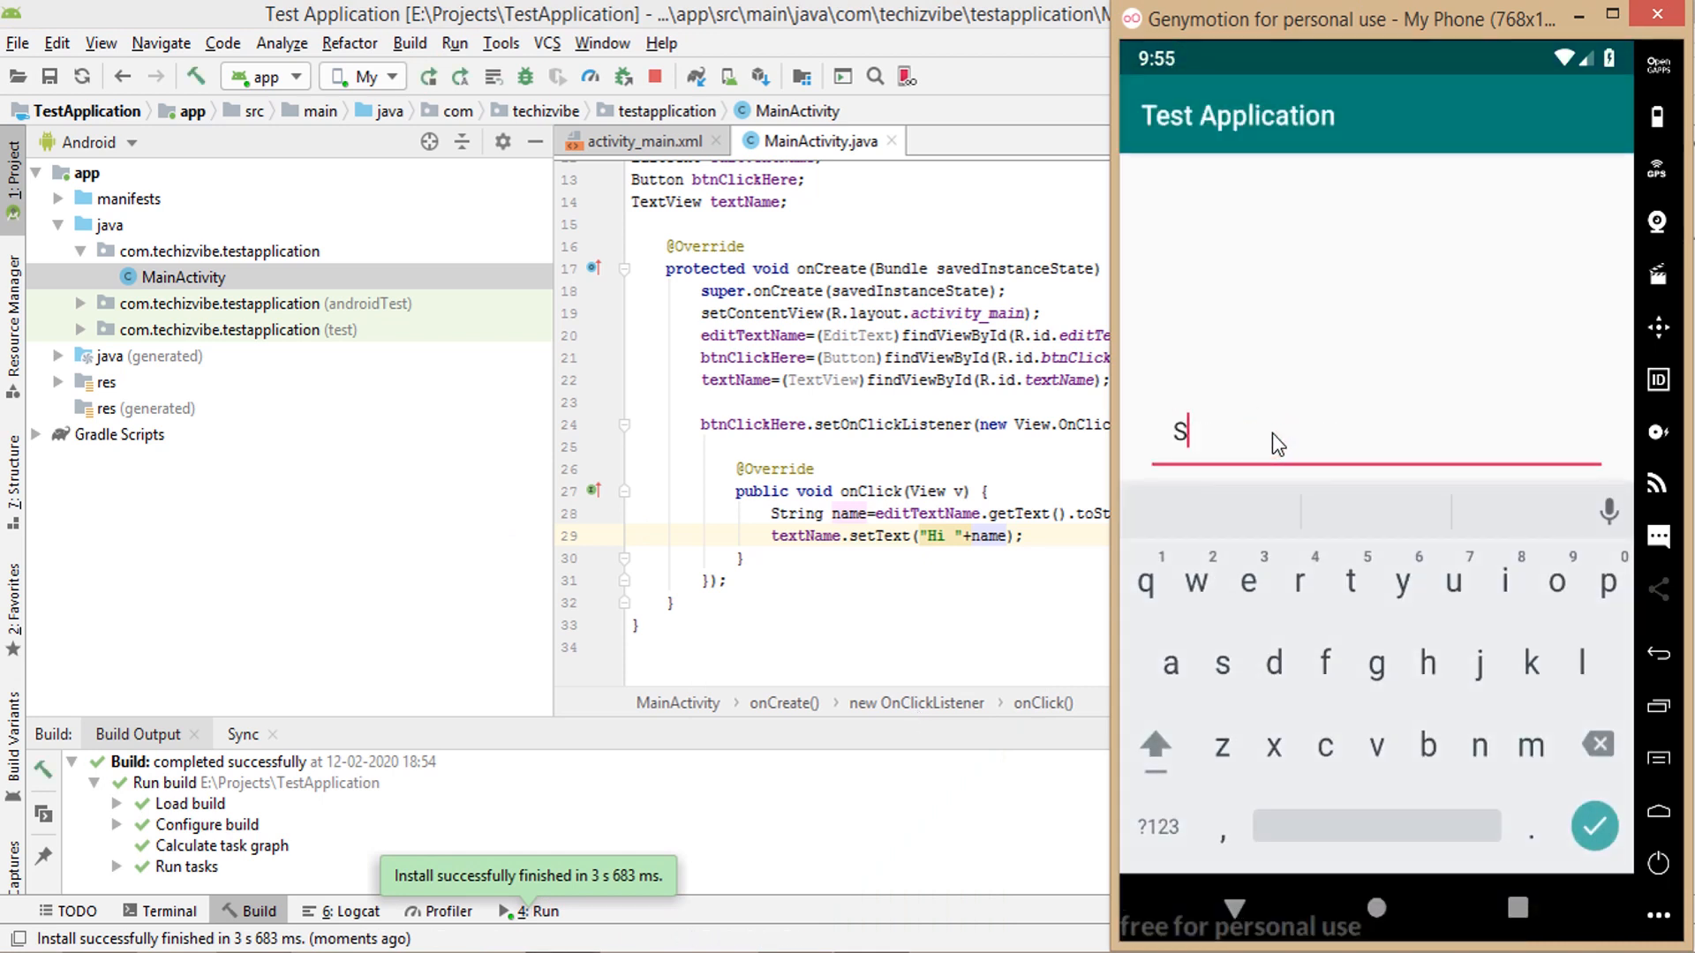
type("aira")
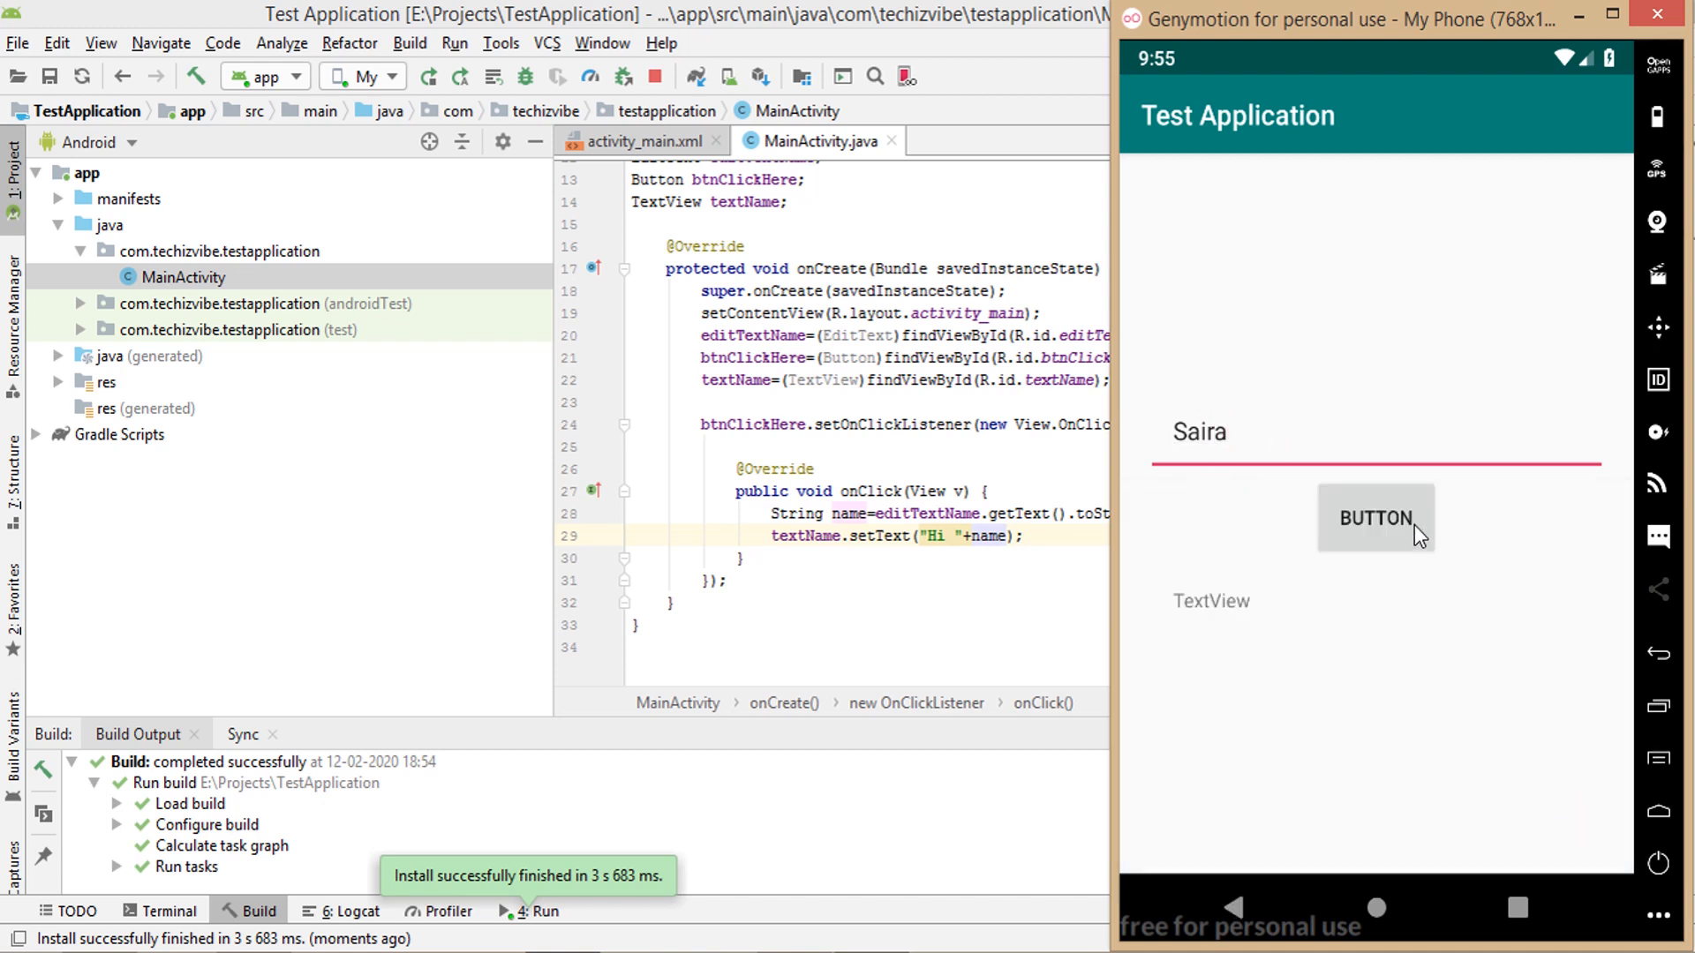
left_click(1375, 517)
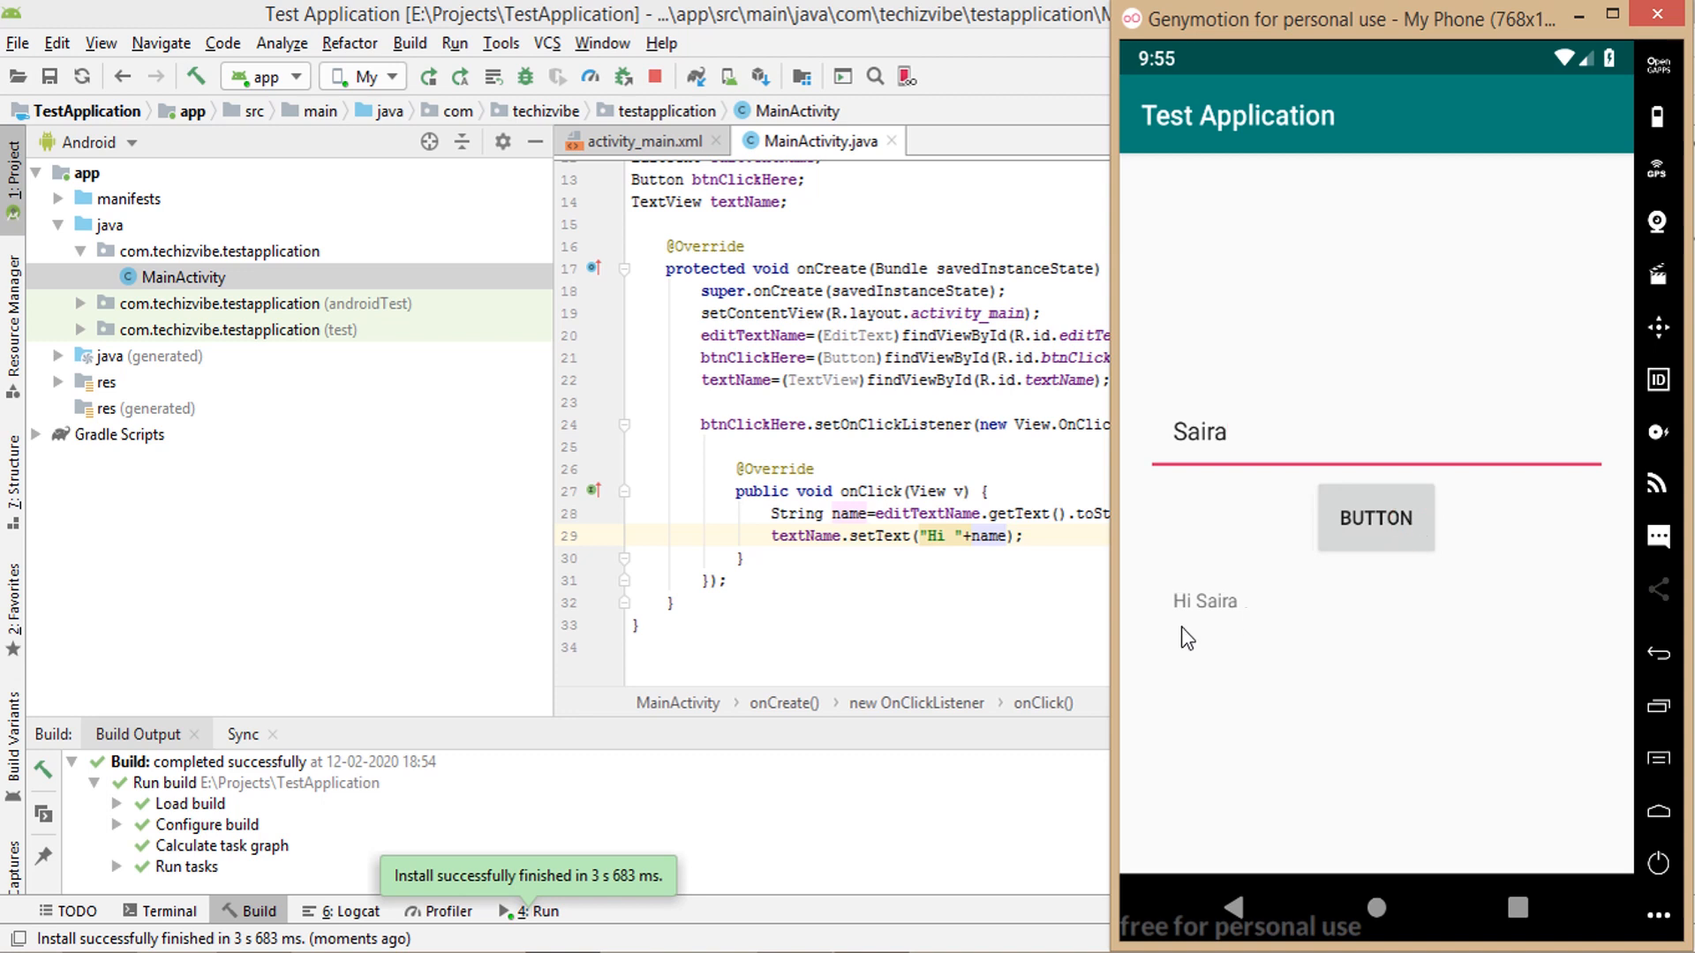
mouse_move(1221, 635)
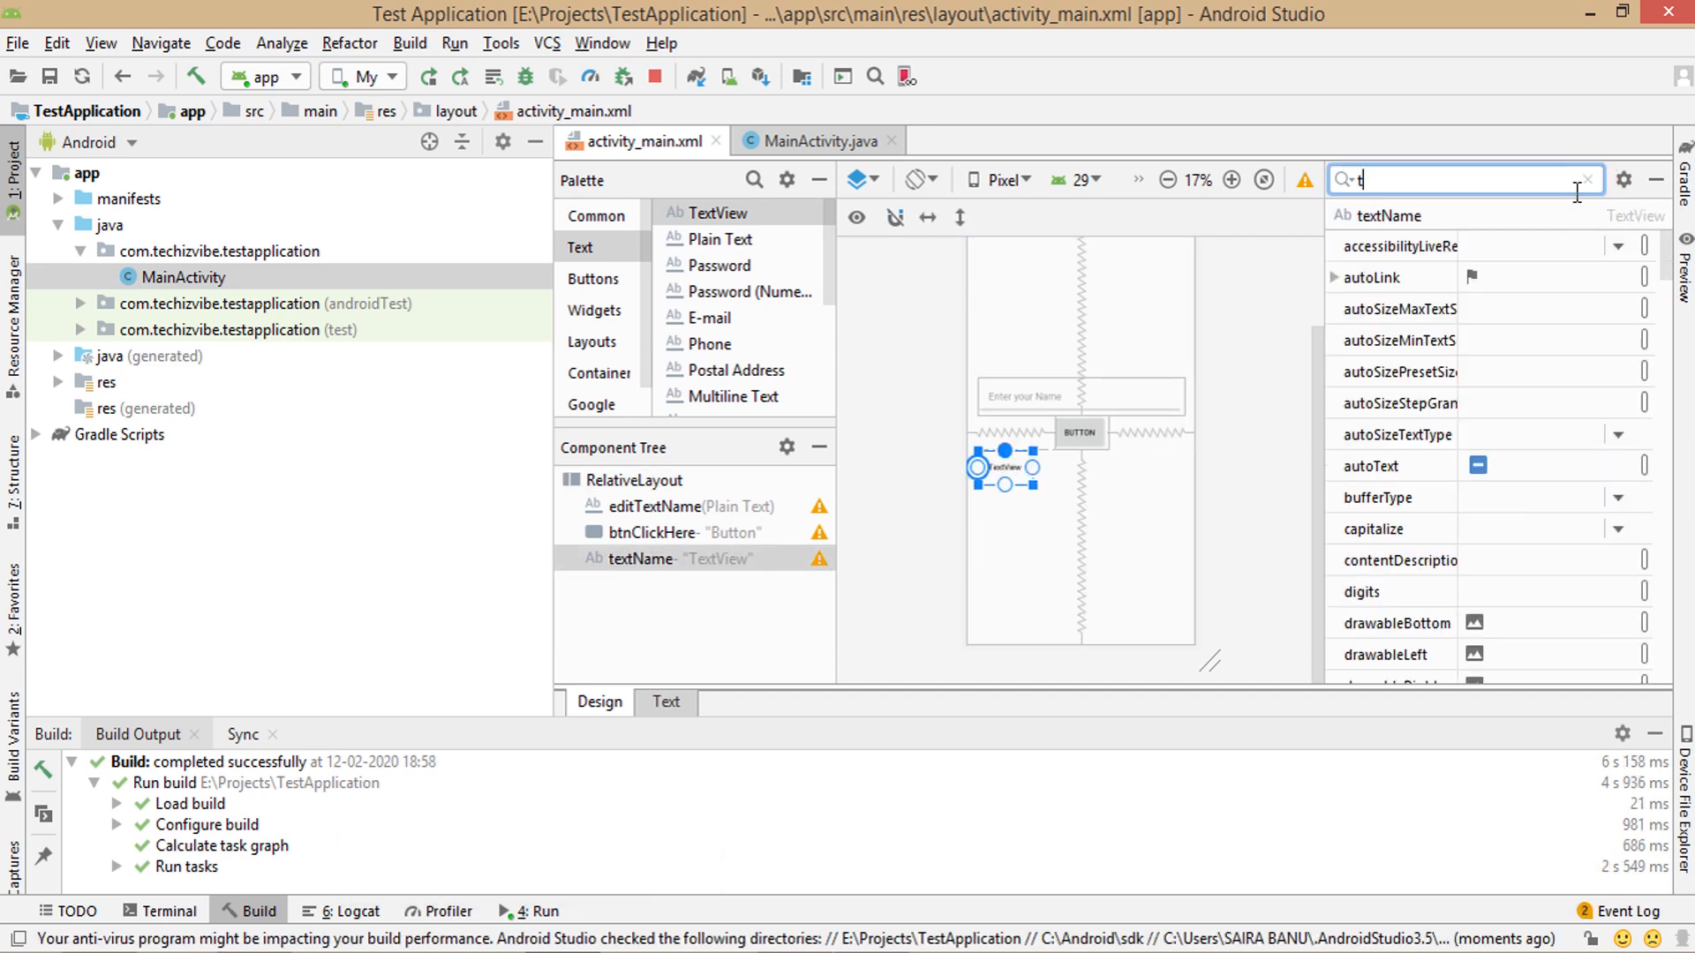
- Clear textName's default 'TextView' text attribute so the greeting view starts empty
type("ext")
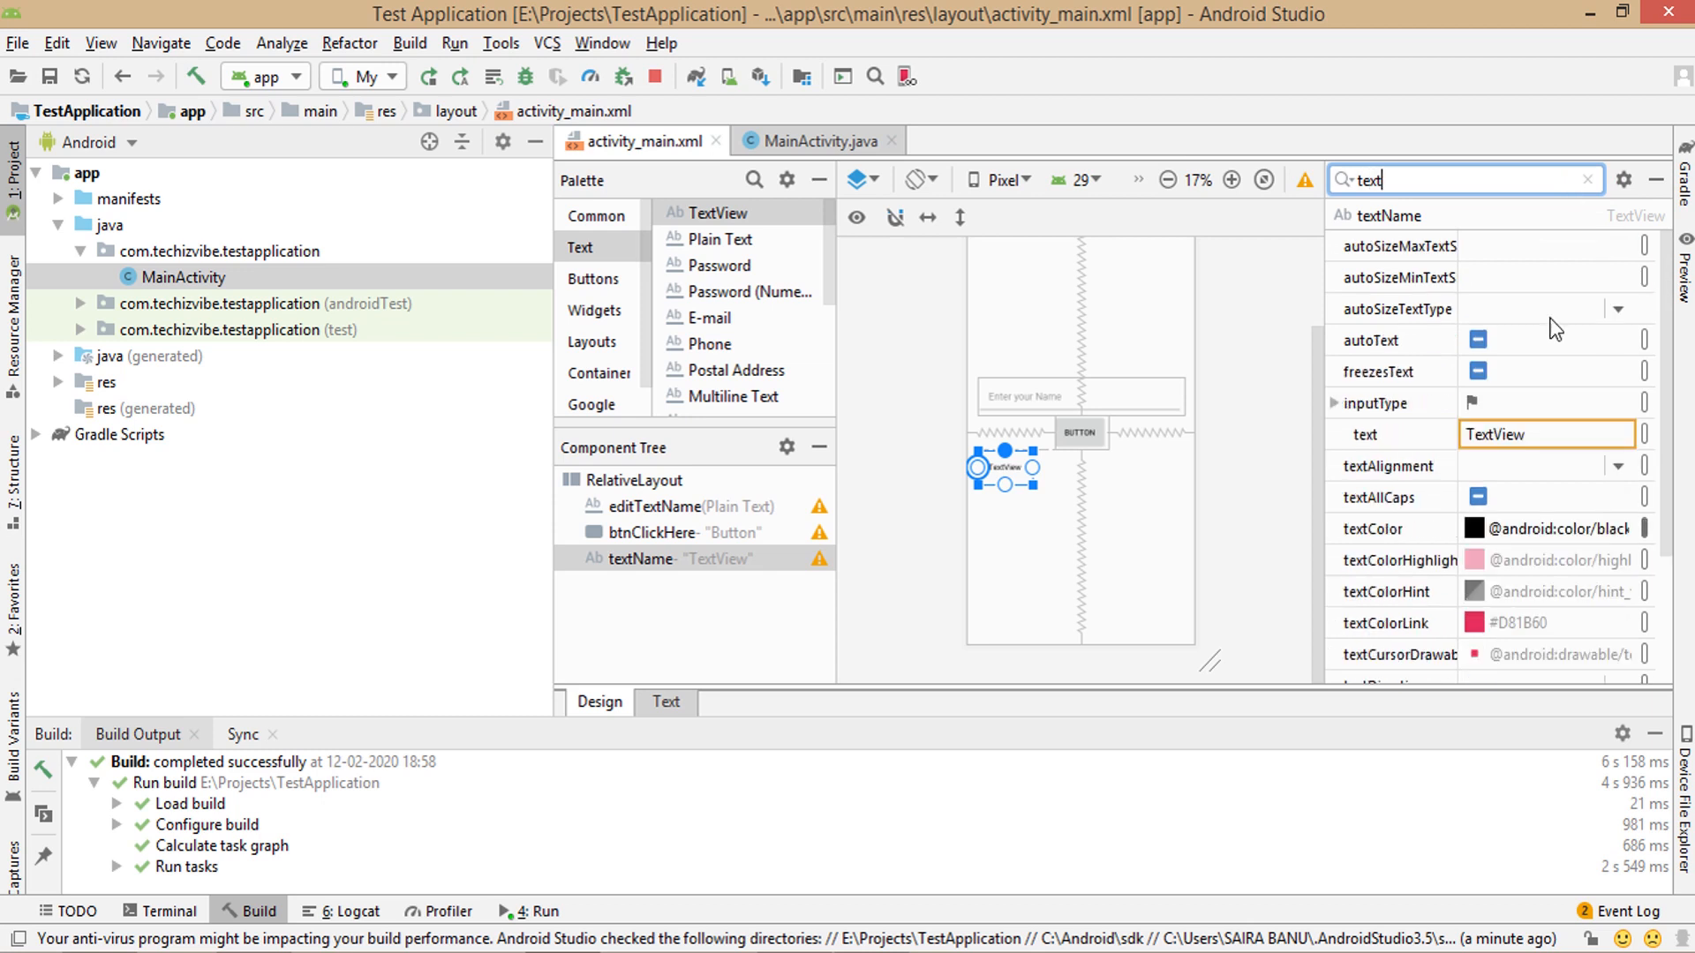
left_click(1546, 434)
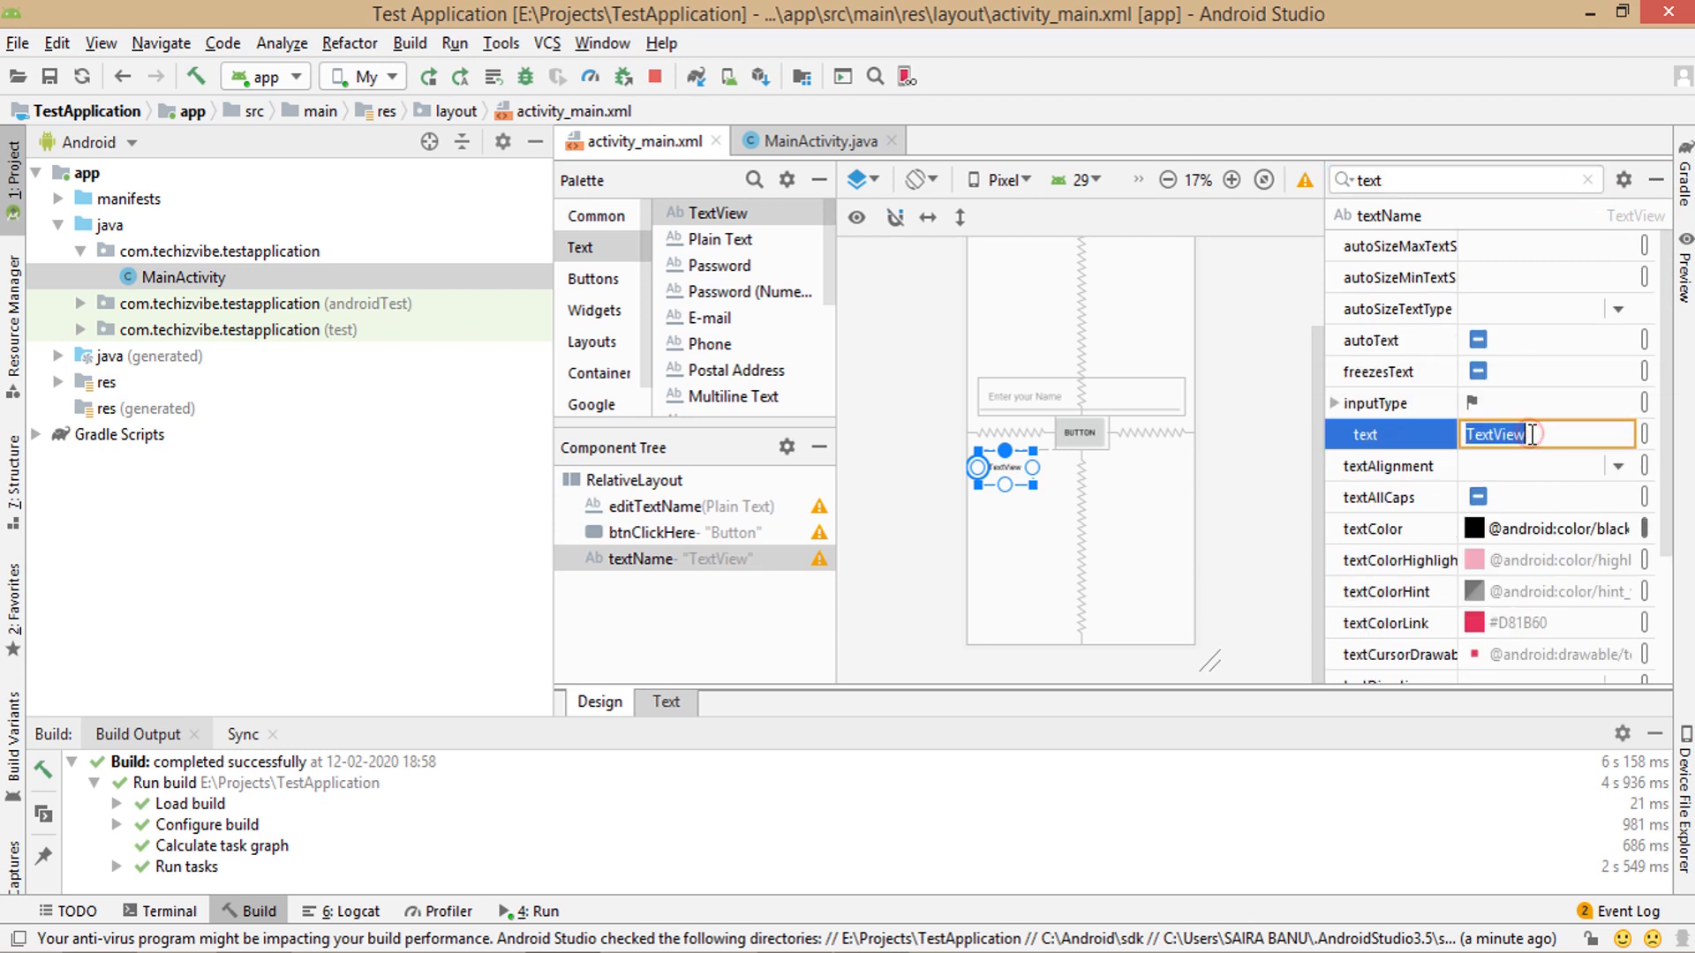
key("Delete")
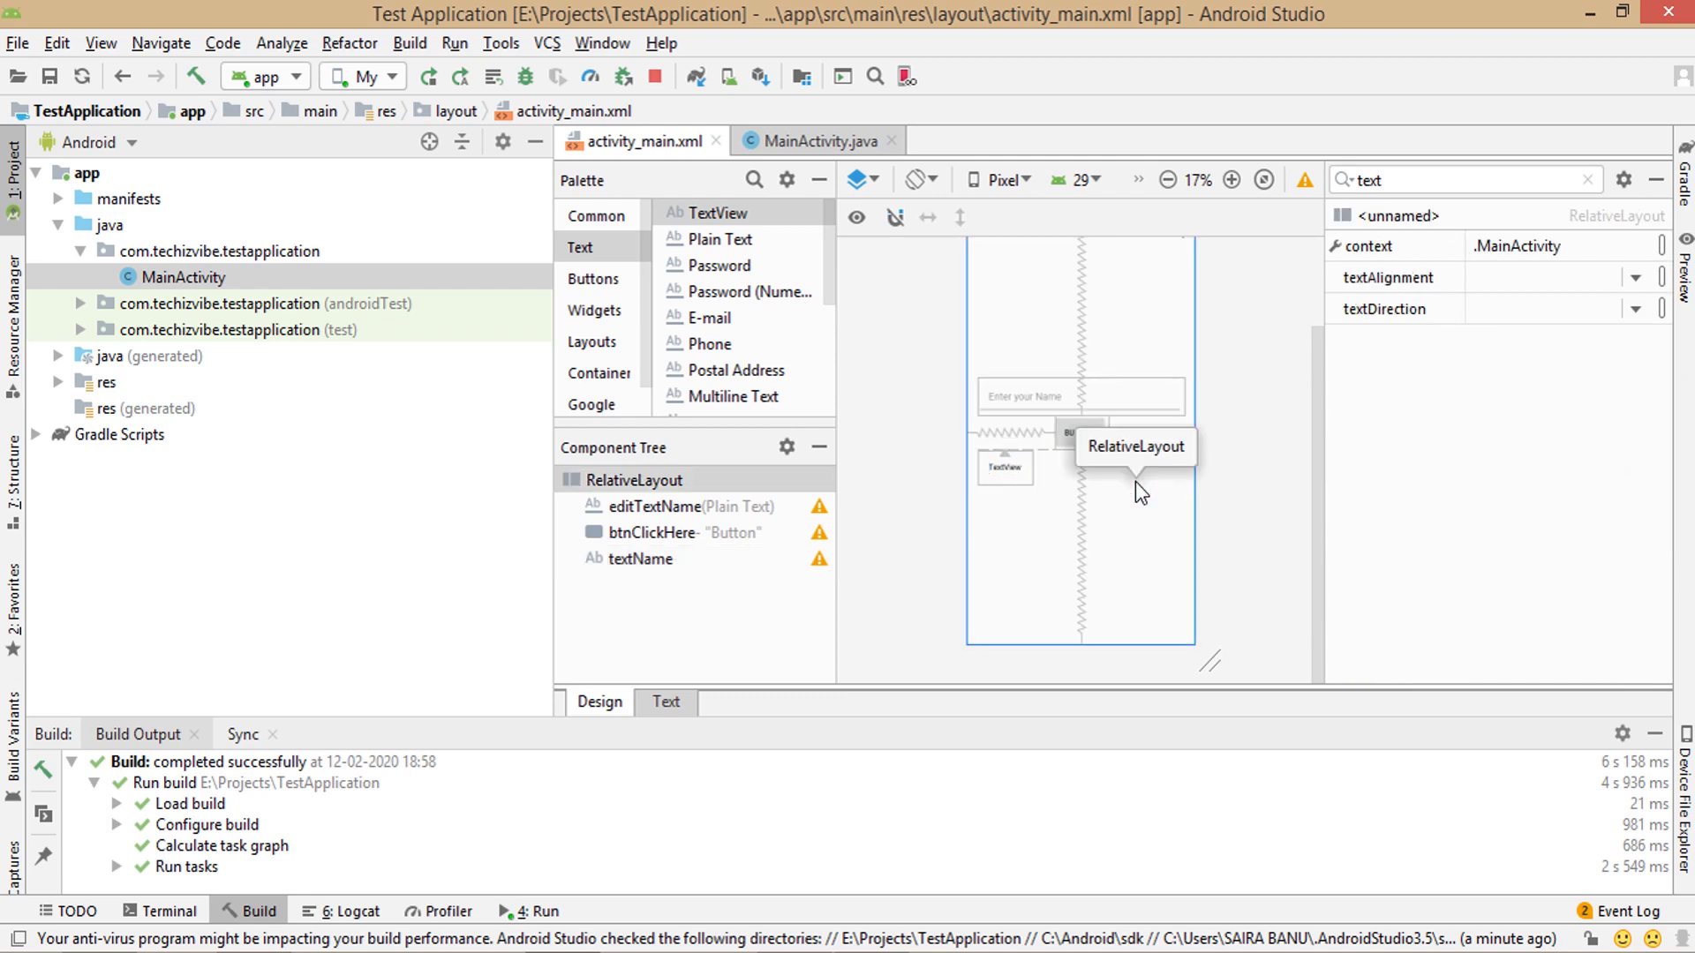
- Set btnClickHere's text attribute to 'Click Here'
left_click(1077, 434)
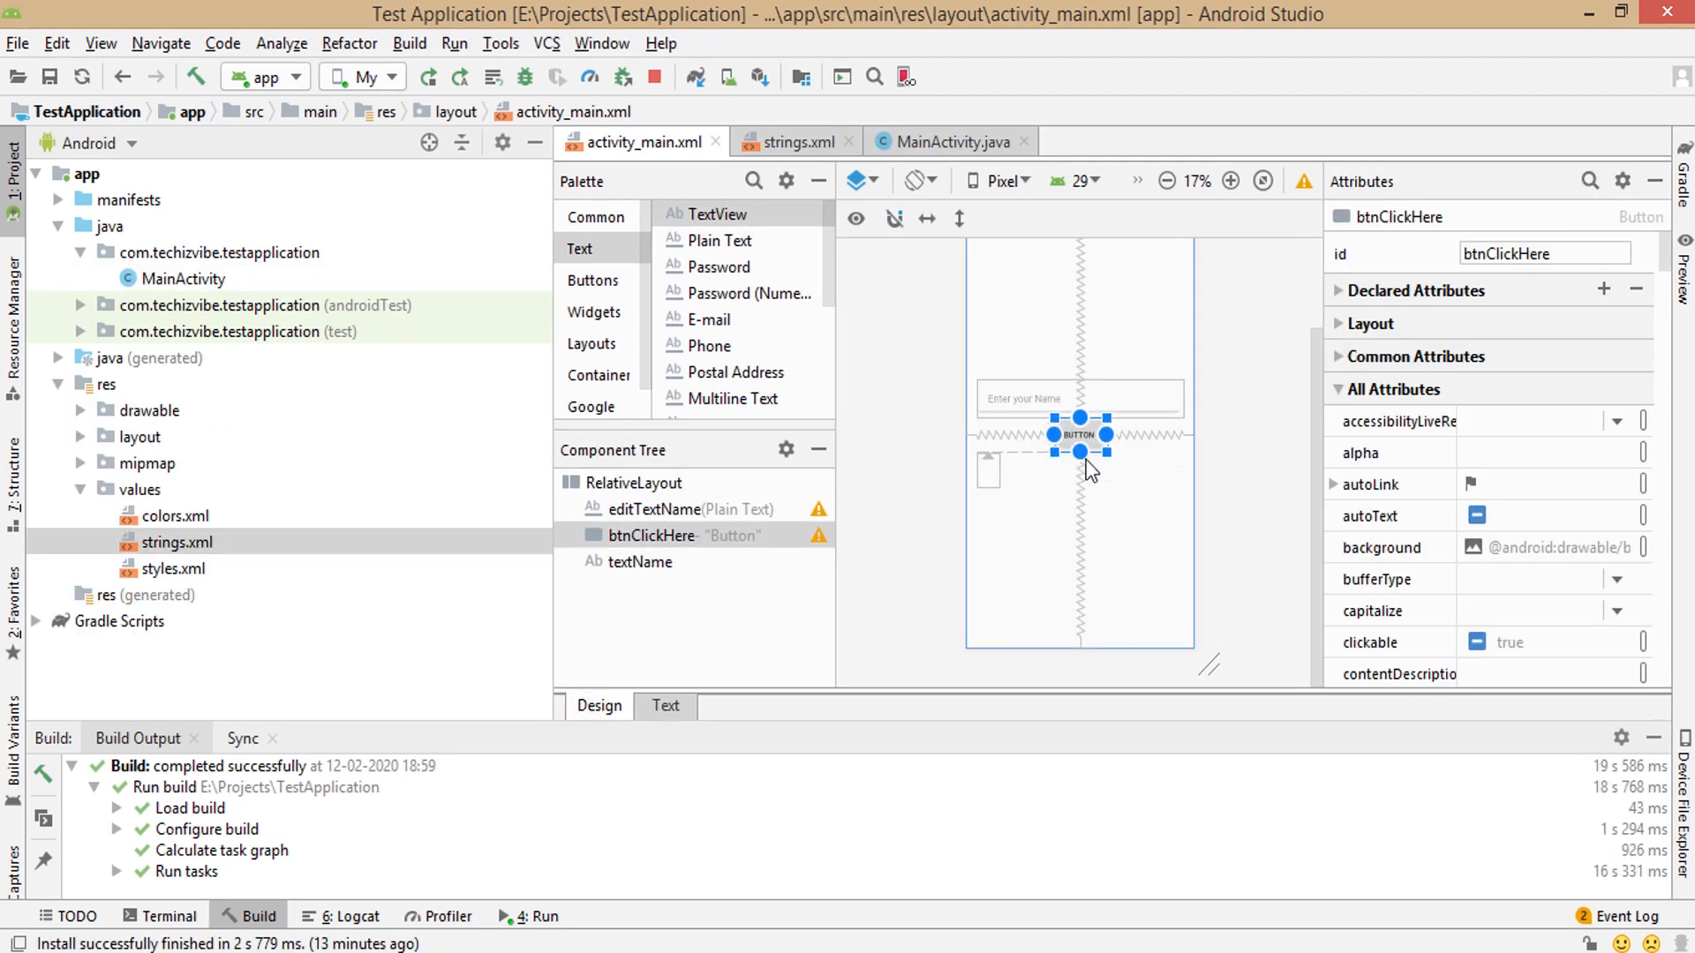
mouse_move(1080, 436)
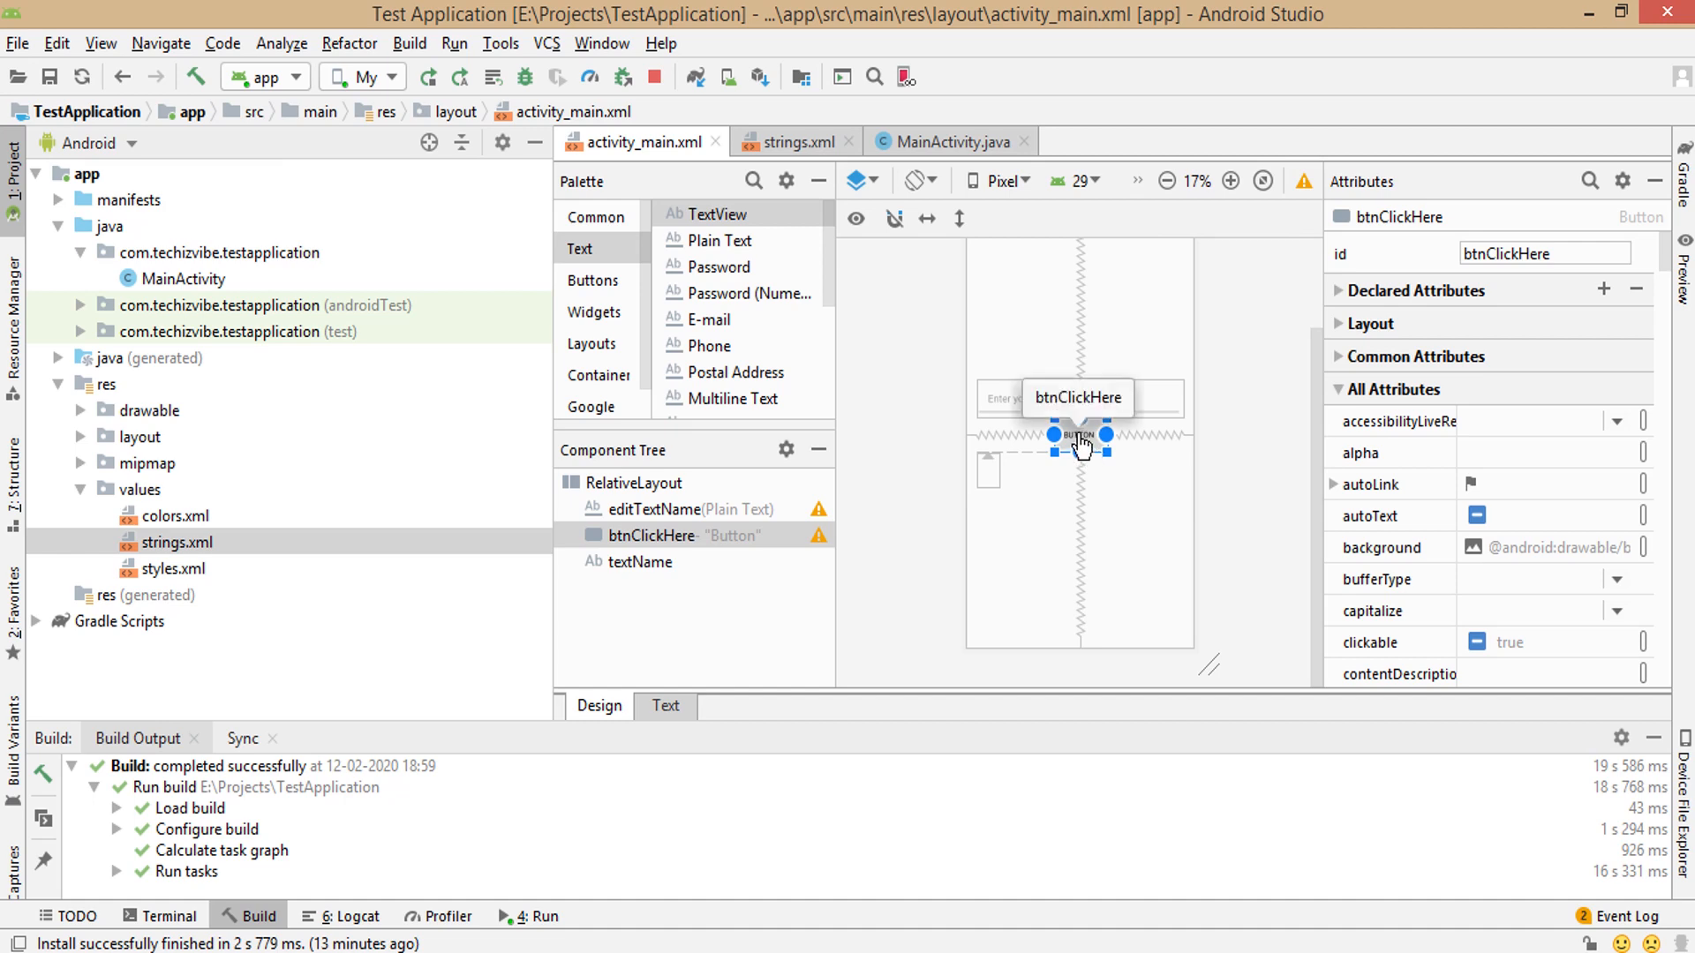
type("text")
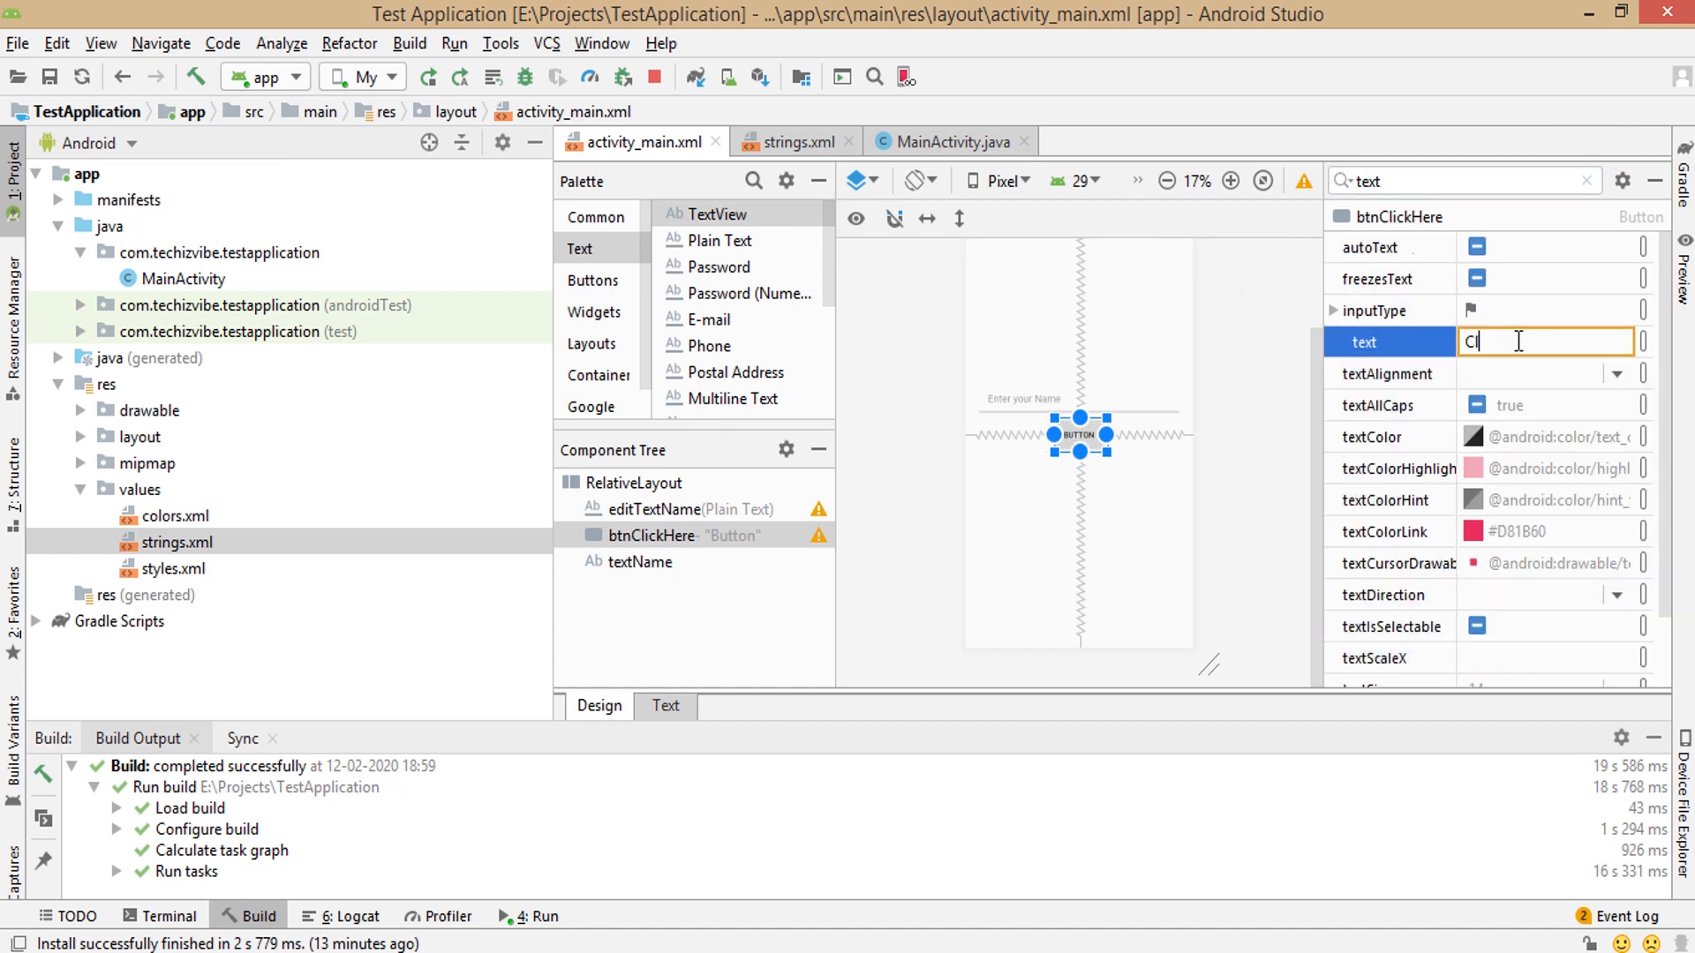
type("Click Here")
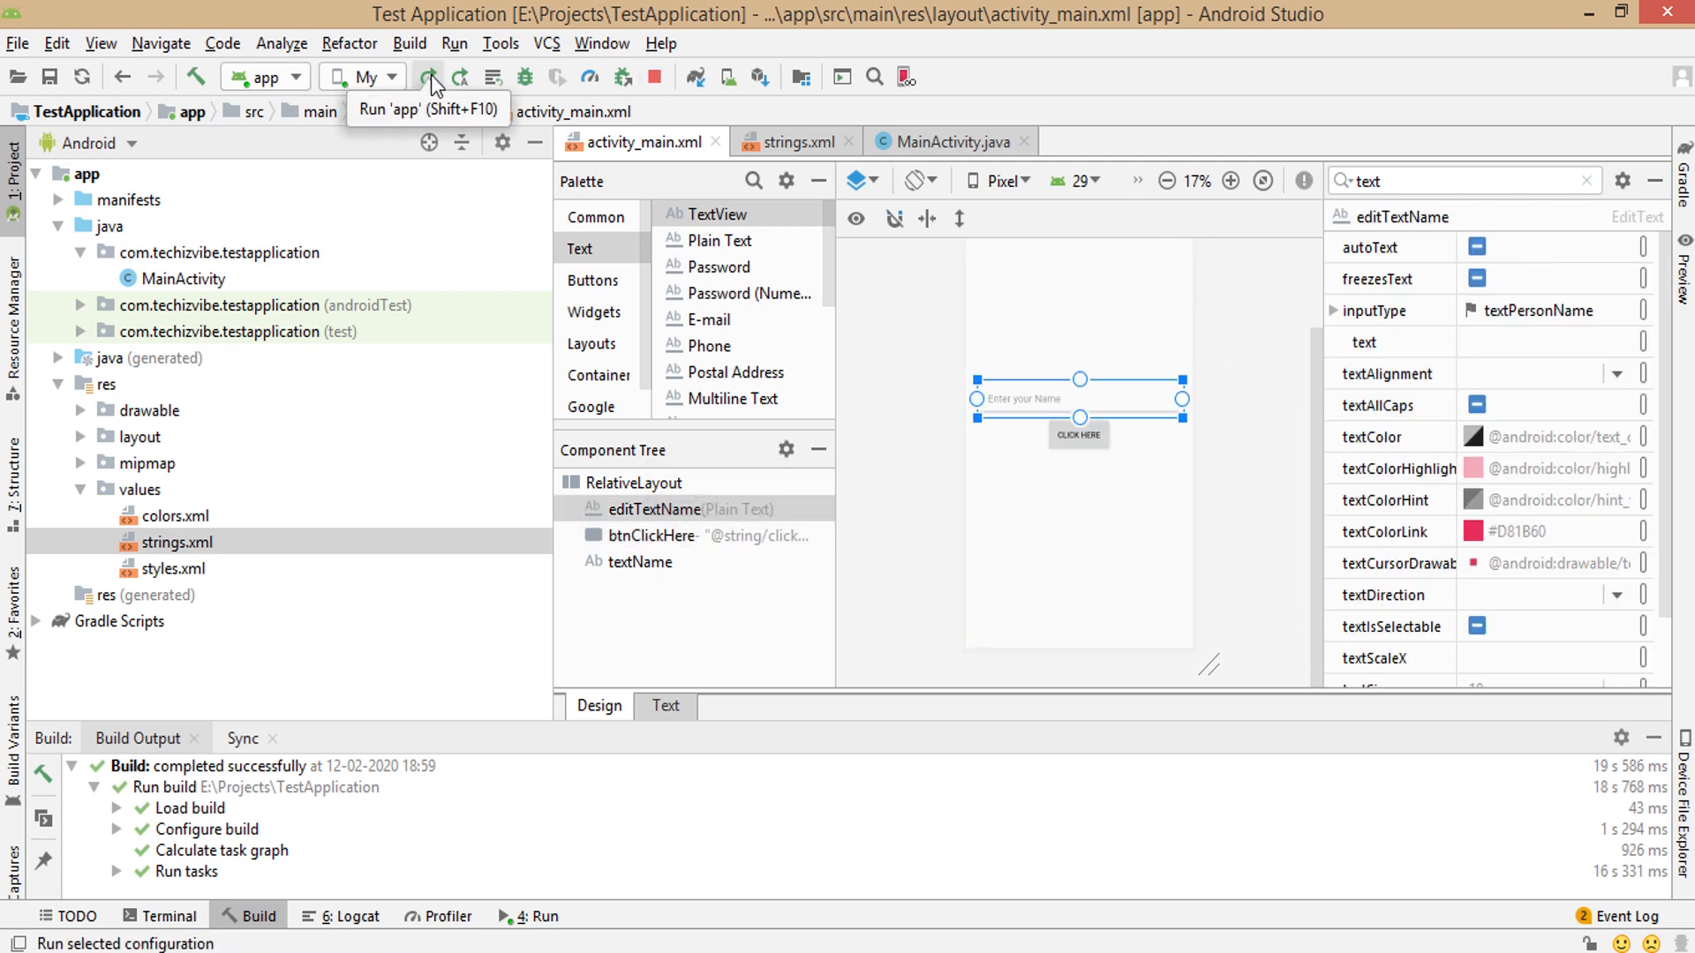
- Run the app, enter the name 'saira' and tap CLICK HERE so 'Hi saira' appears
left_click(430, 76)
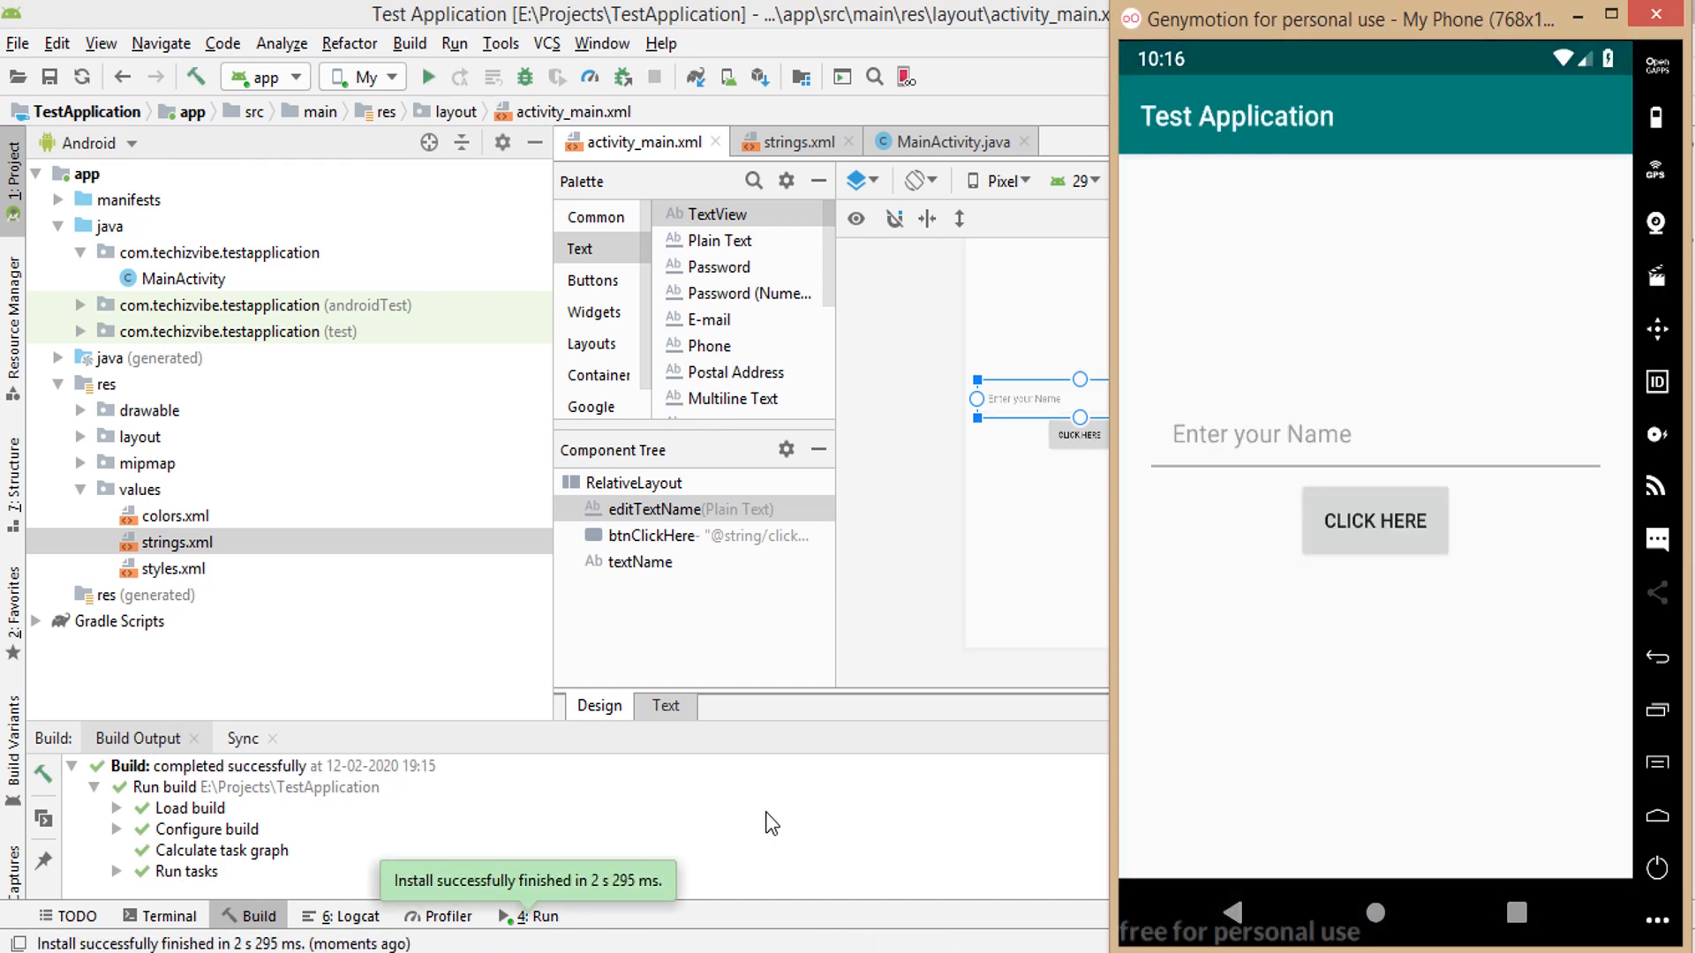
left_click(1275, 434)
type("saira")
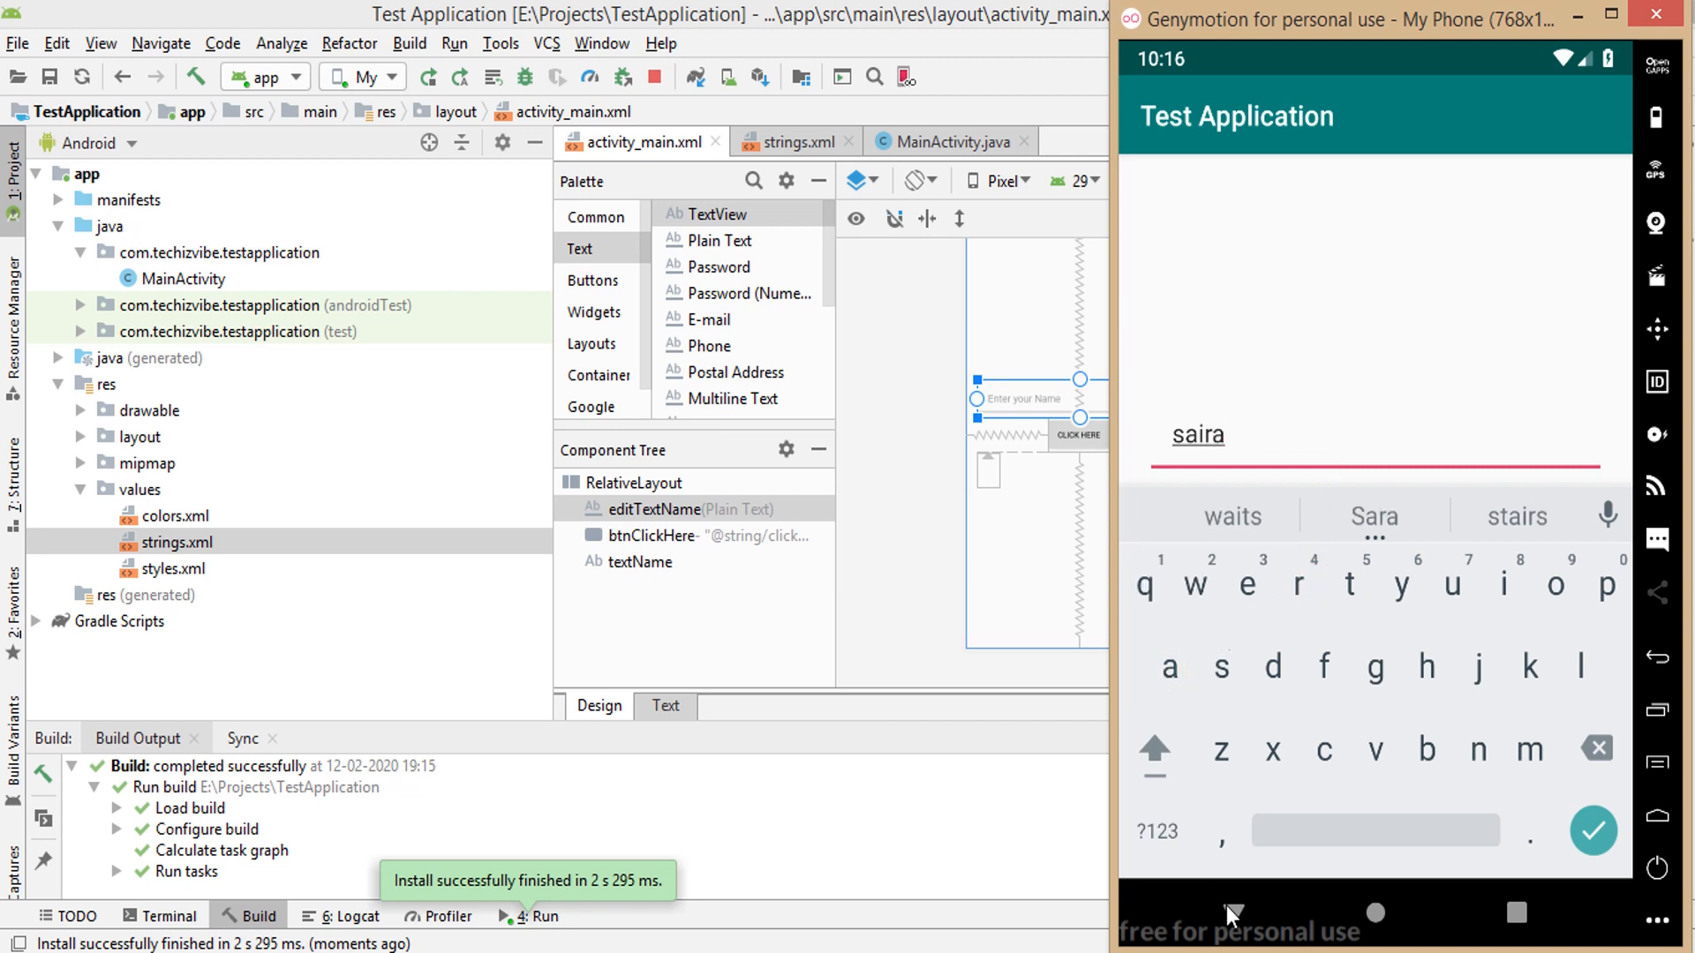
left_click(1231, 913)
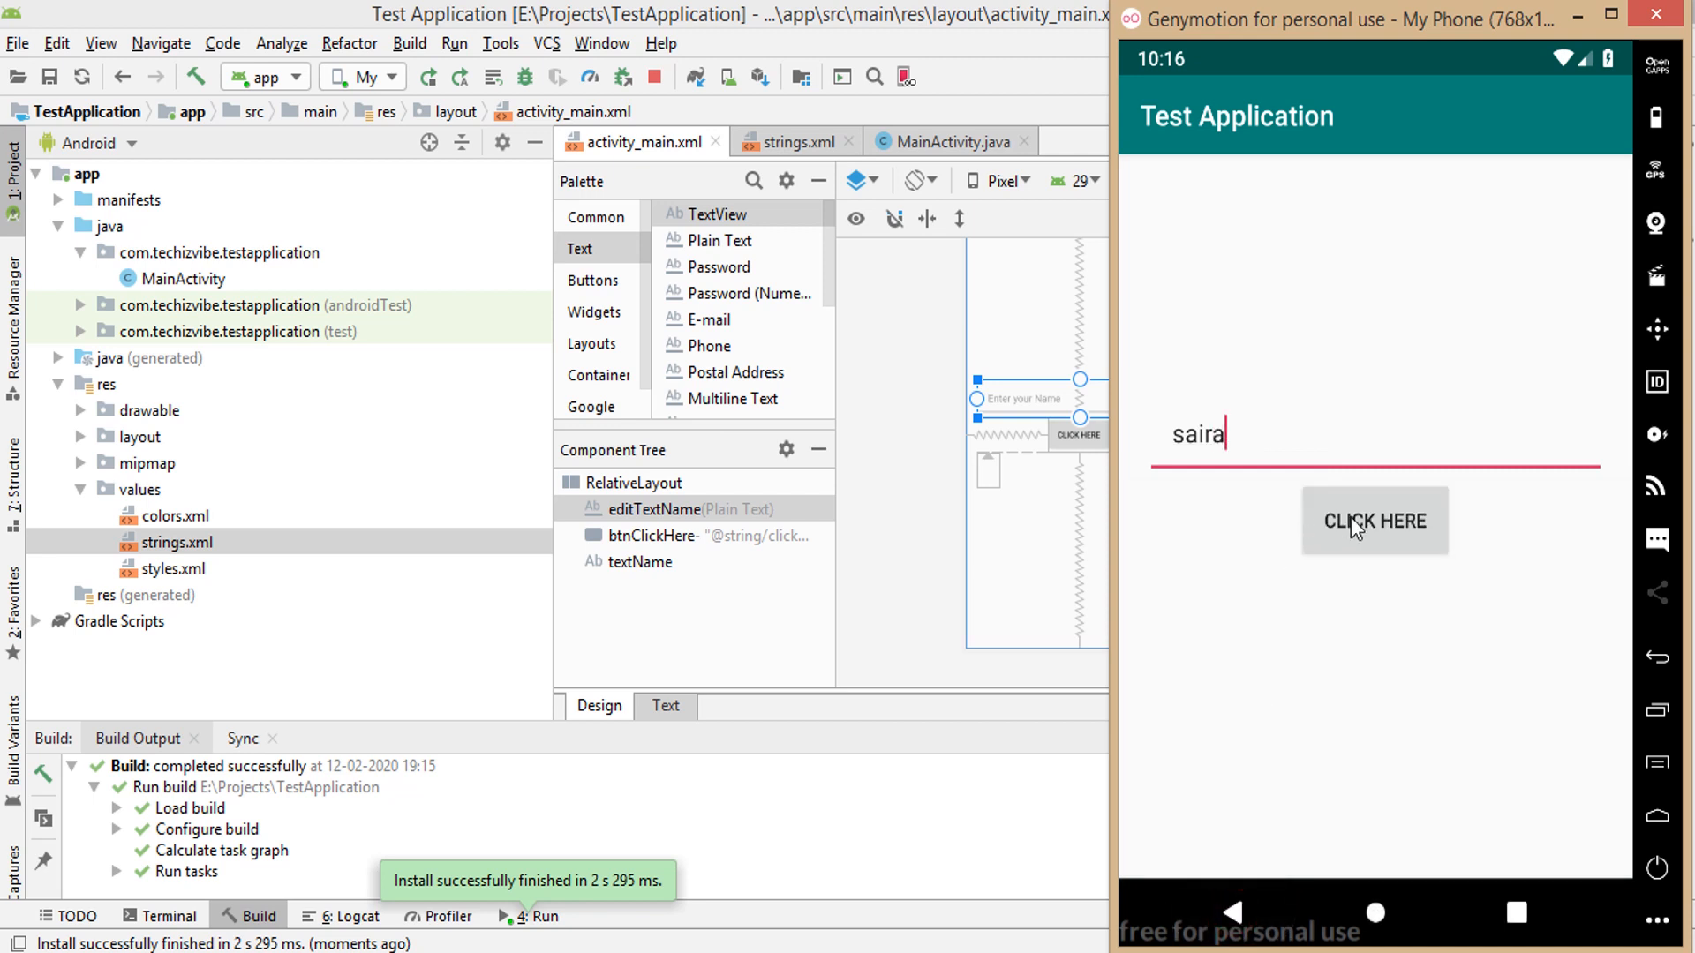
left_click(1373, 519)
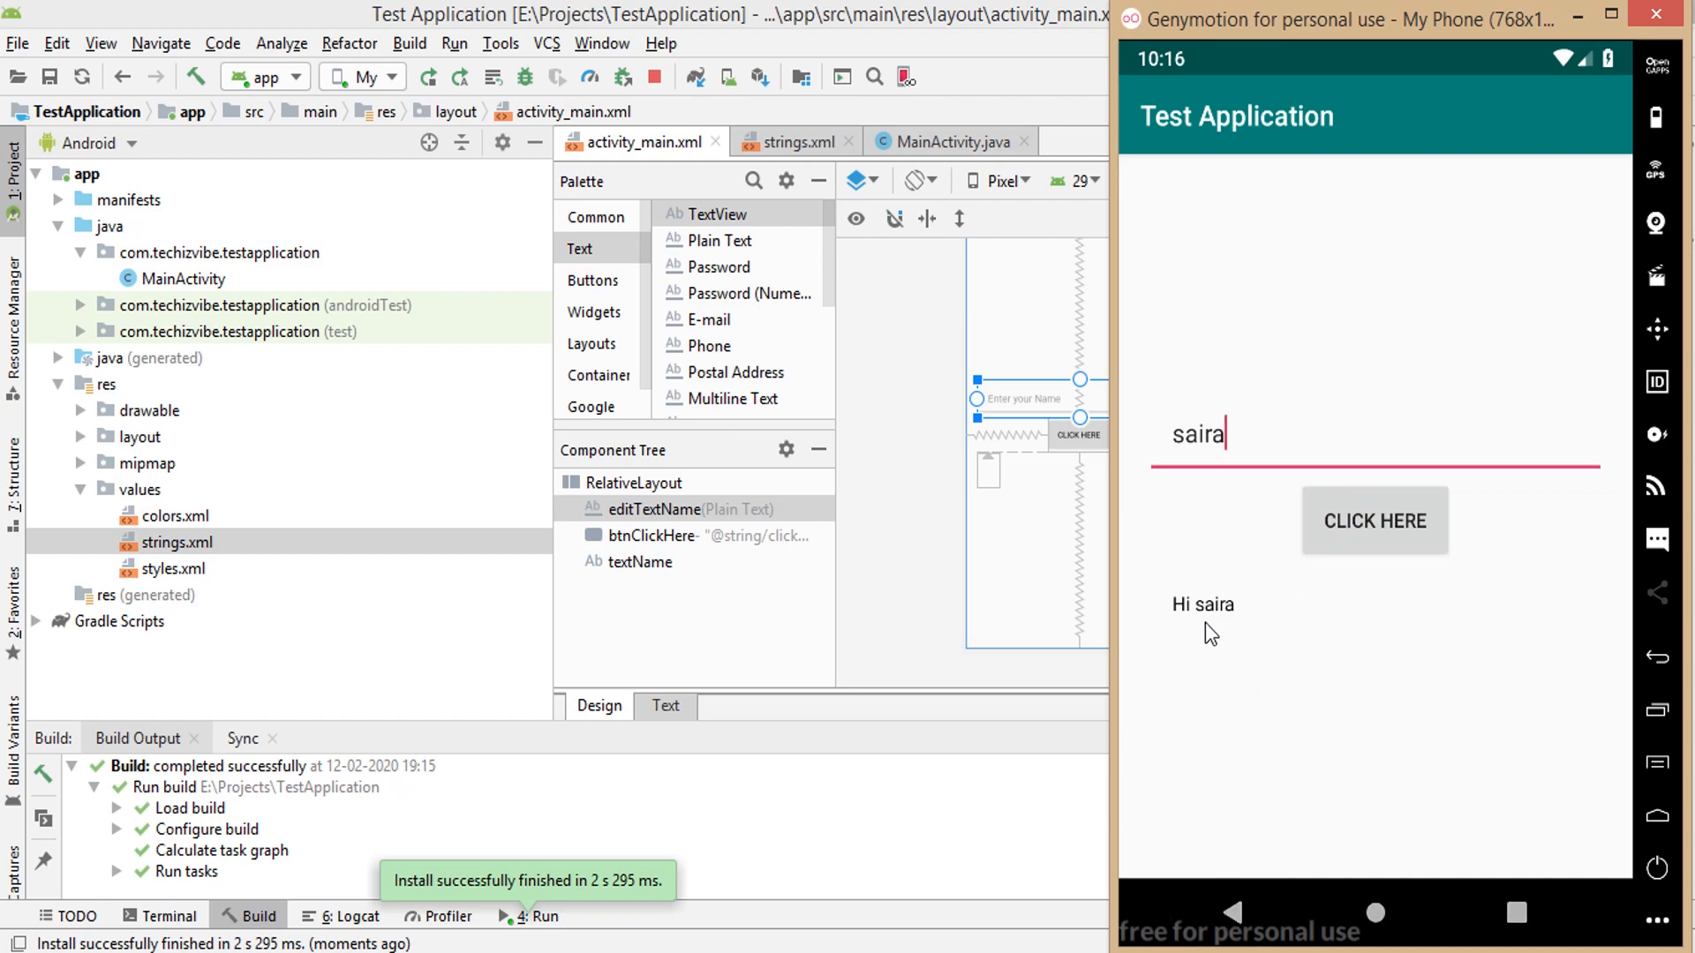